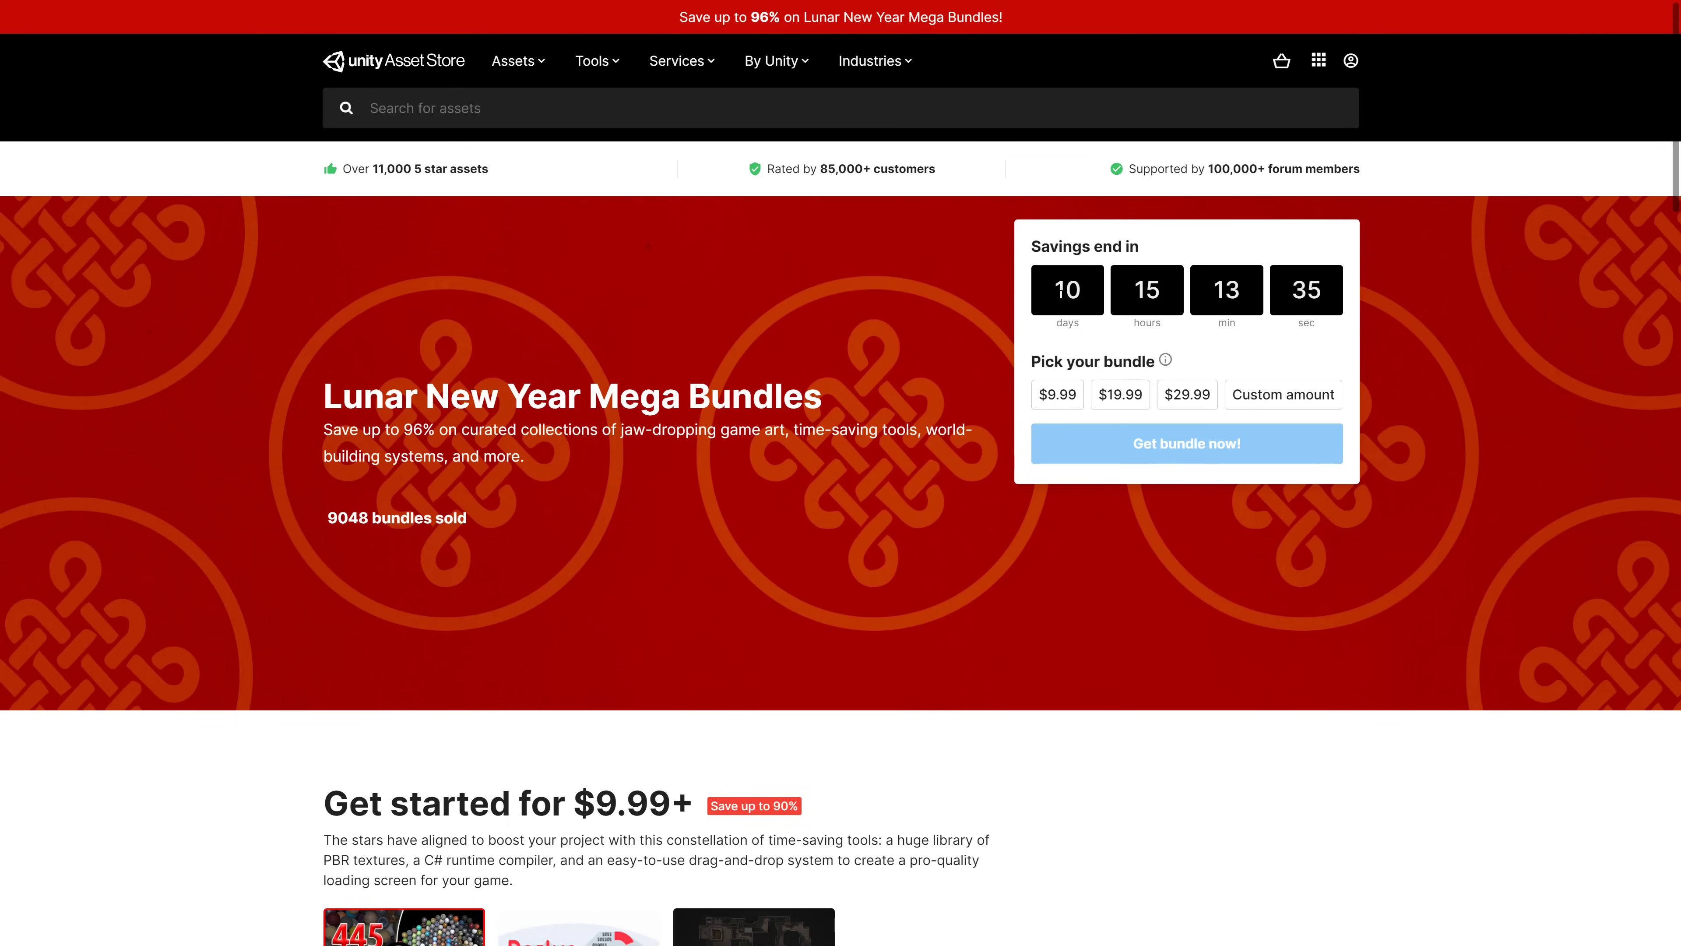
Scroll past the $9.99 and $19.99 tiers to the 'Get everything for only $29.99+' section
scroll("down", 3)
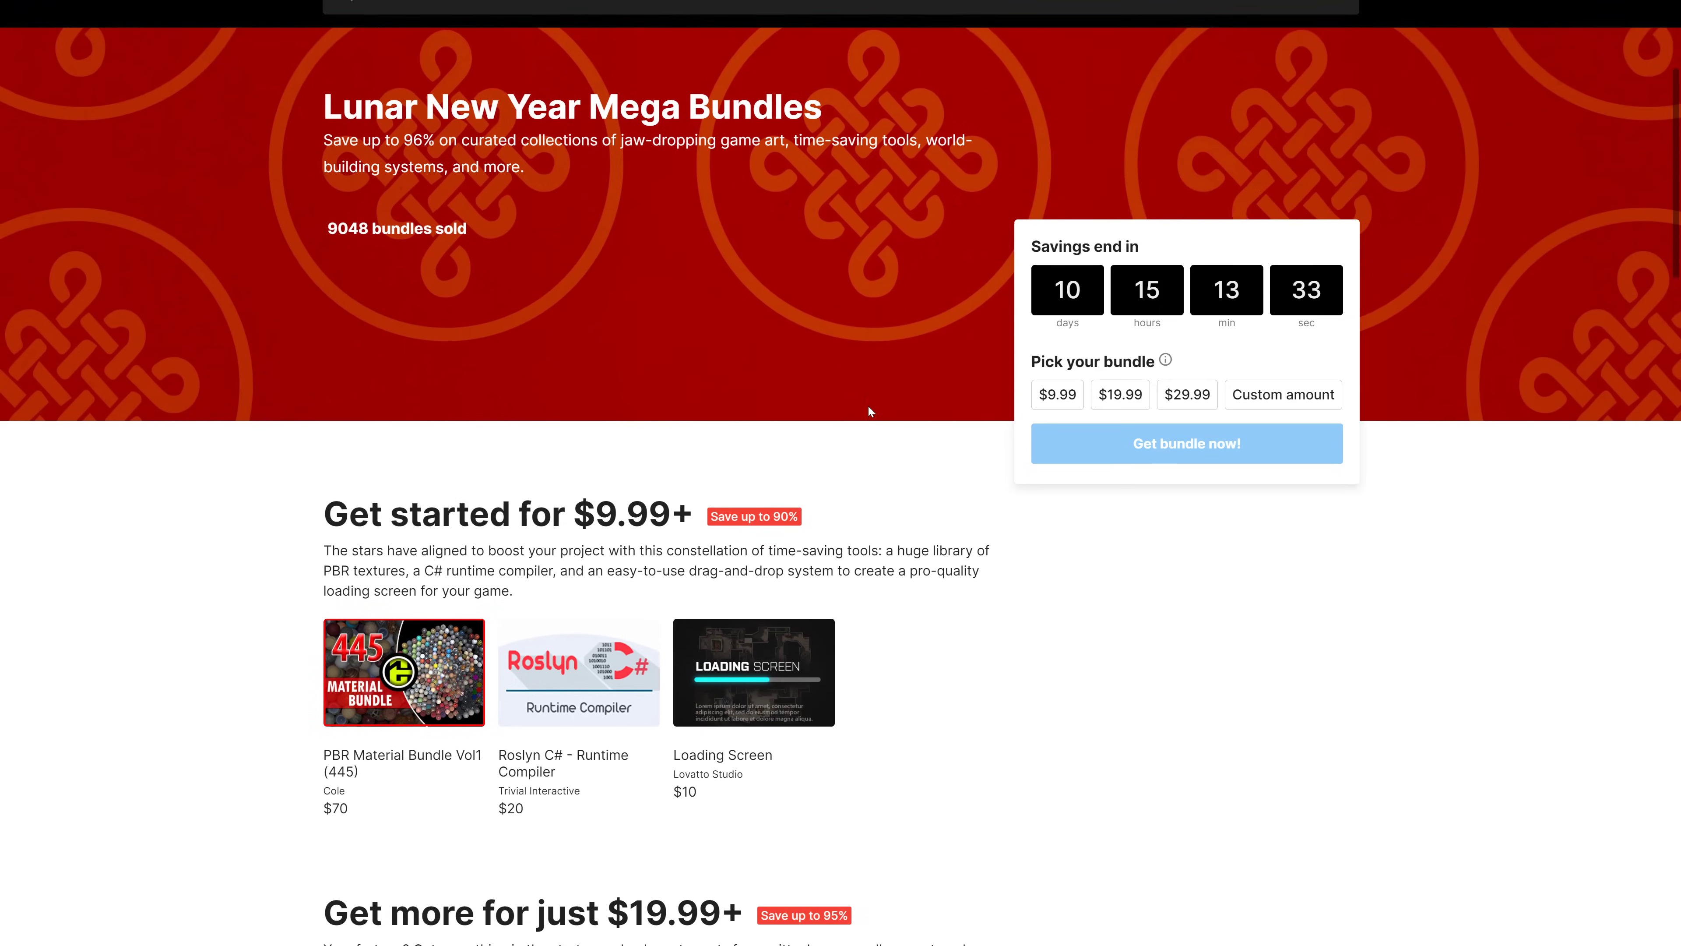
scroll("down", 3)
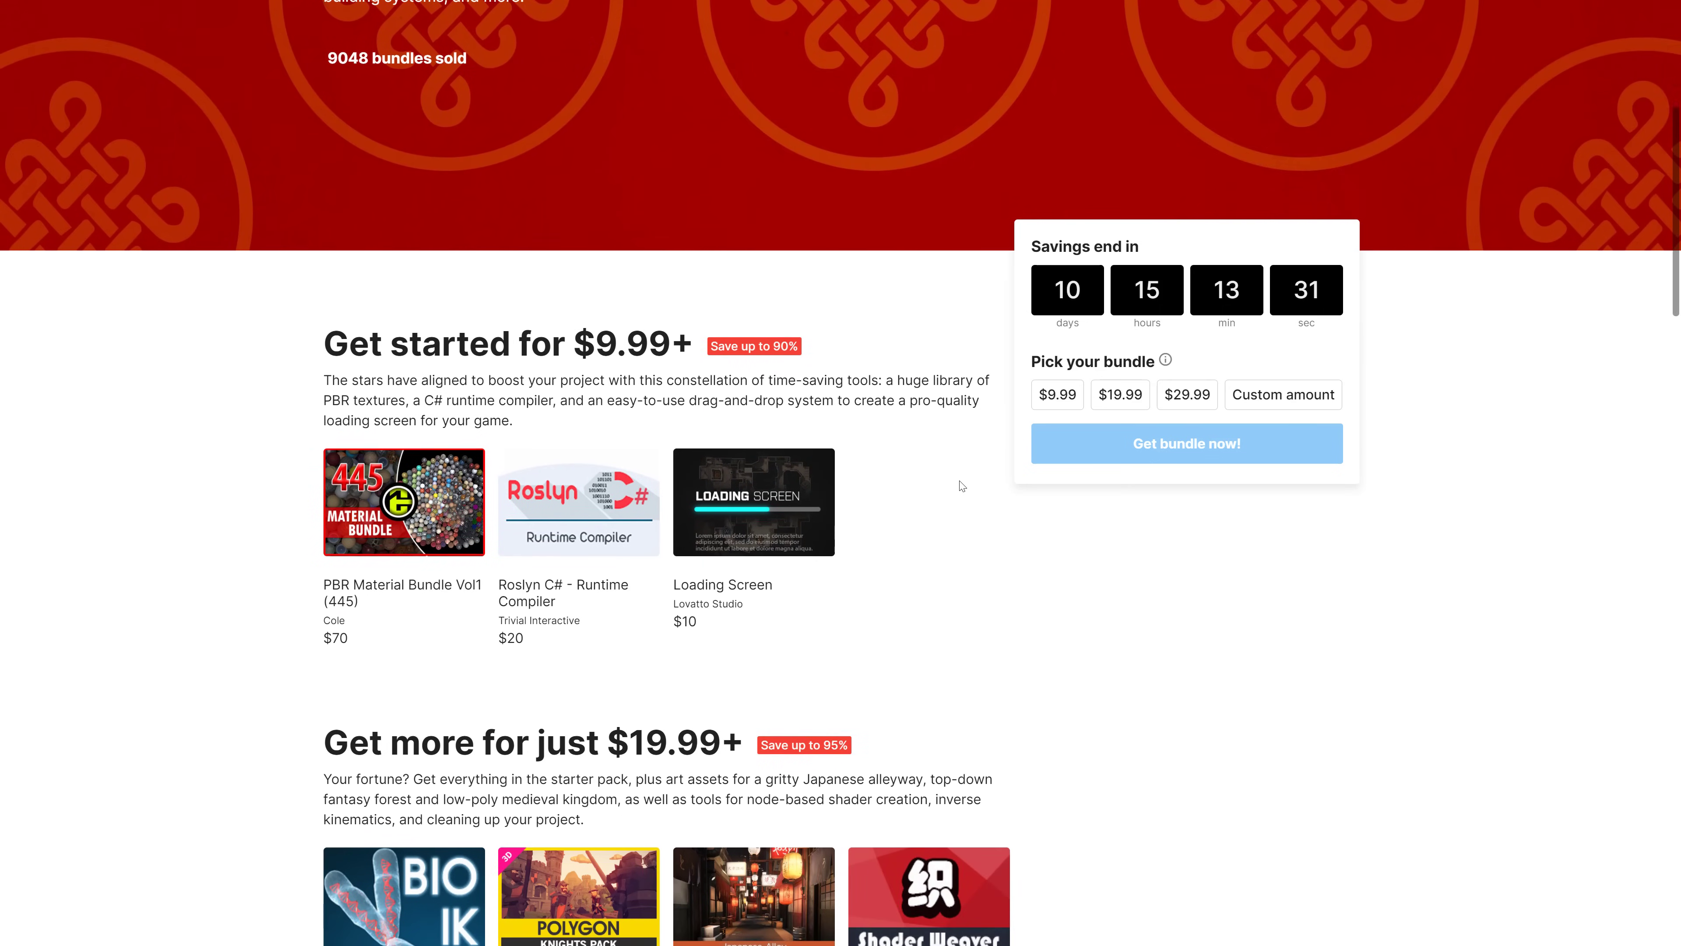
scroll("down", 3)
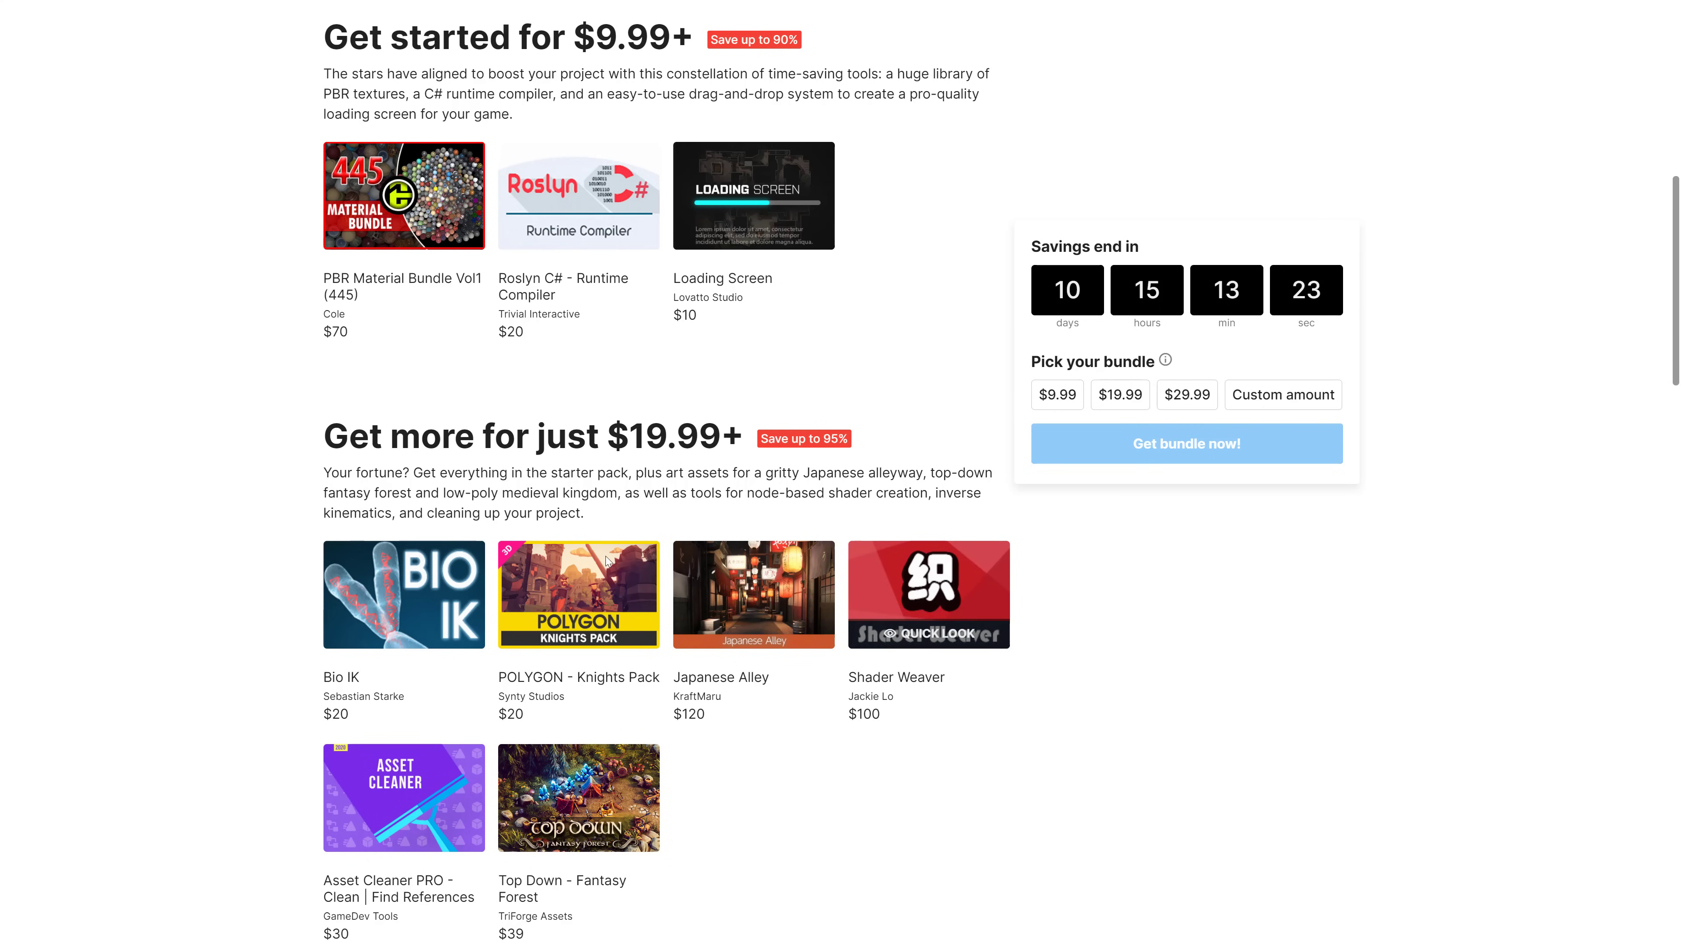
scroll("down", 3)
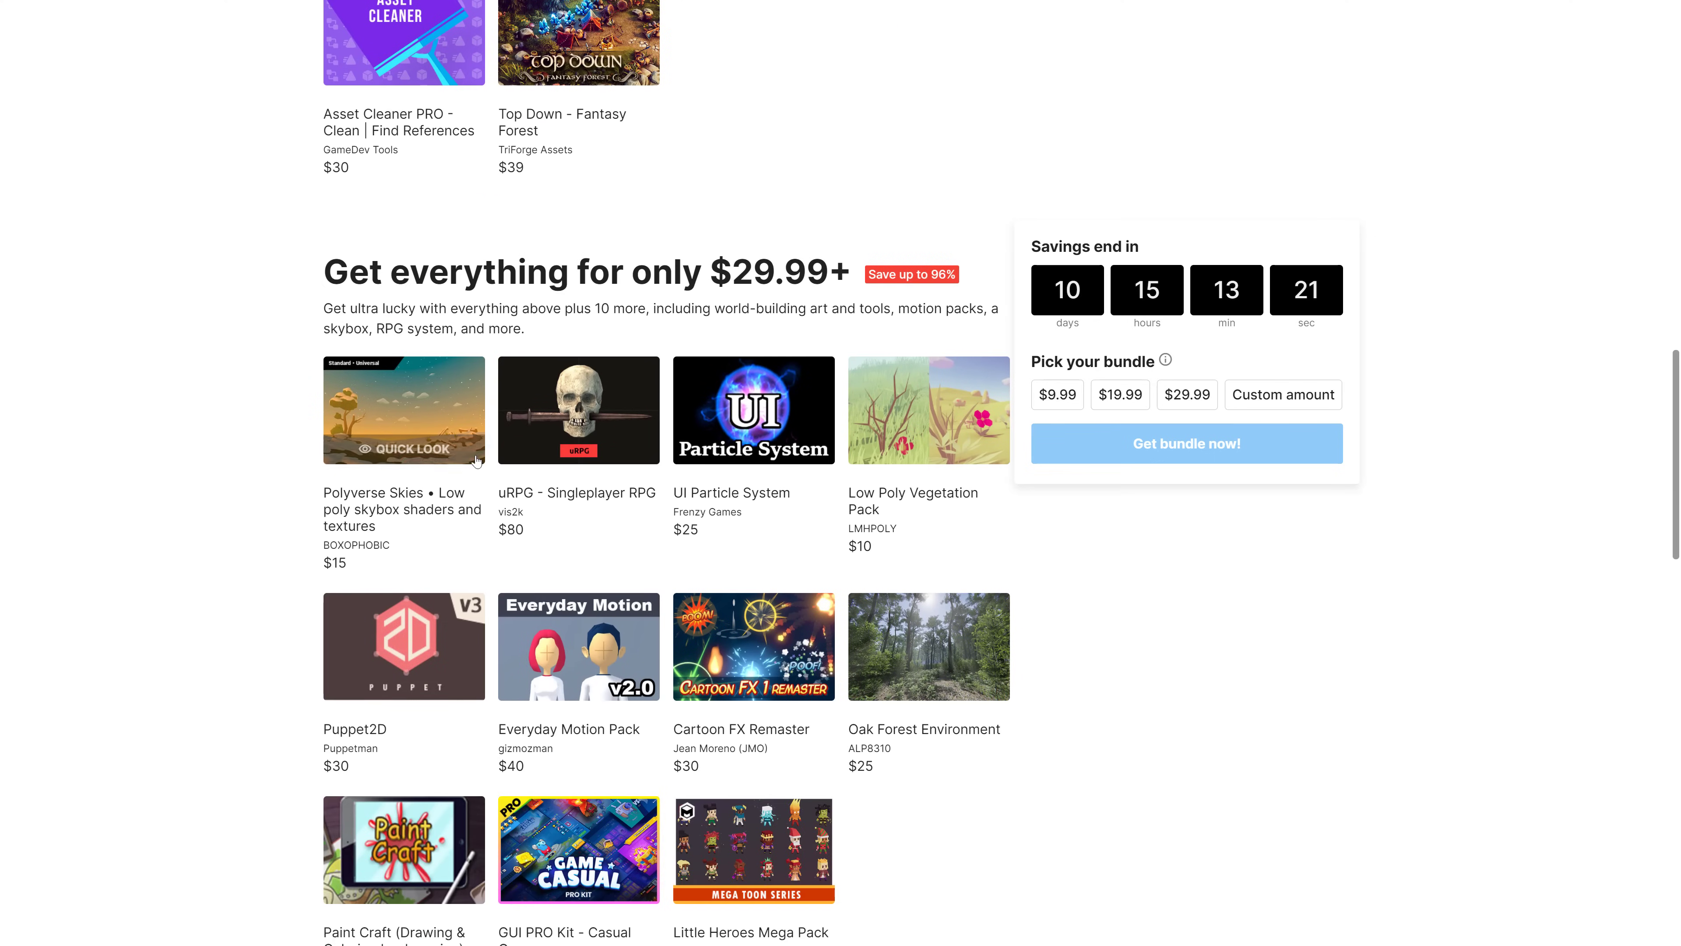
mouse_move(754, 646)
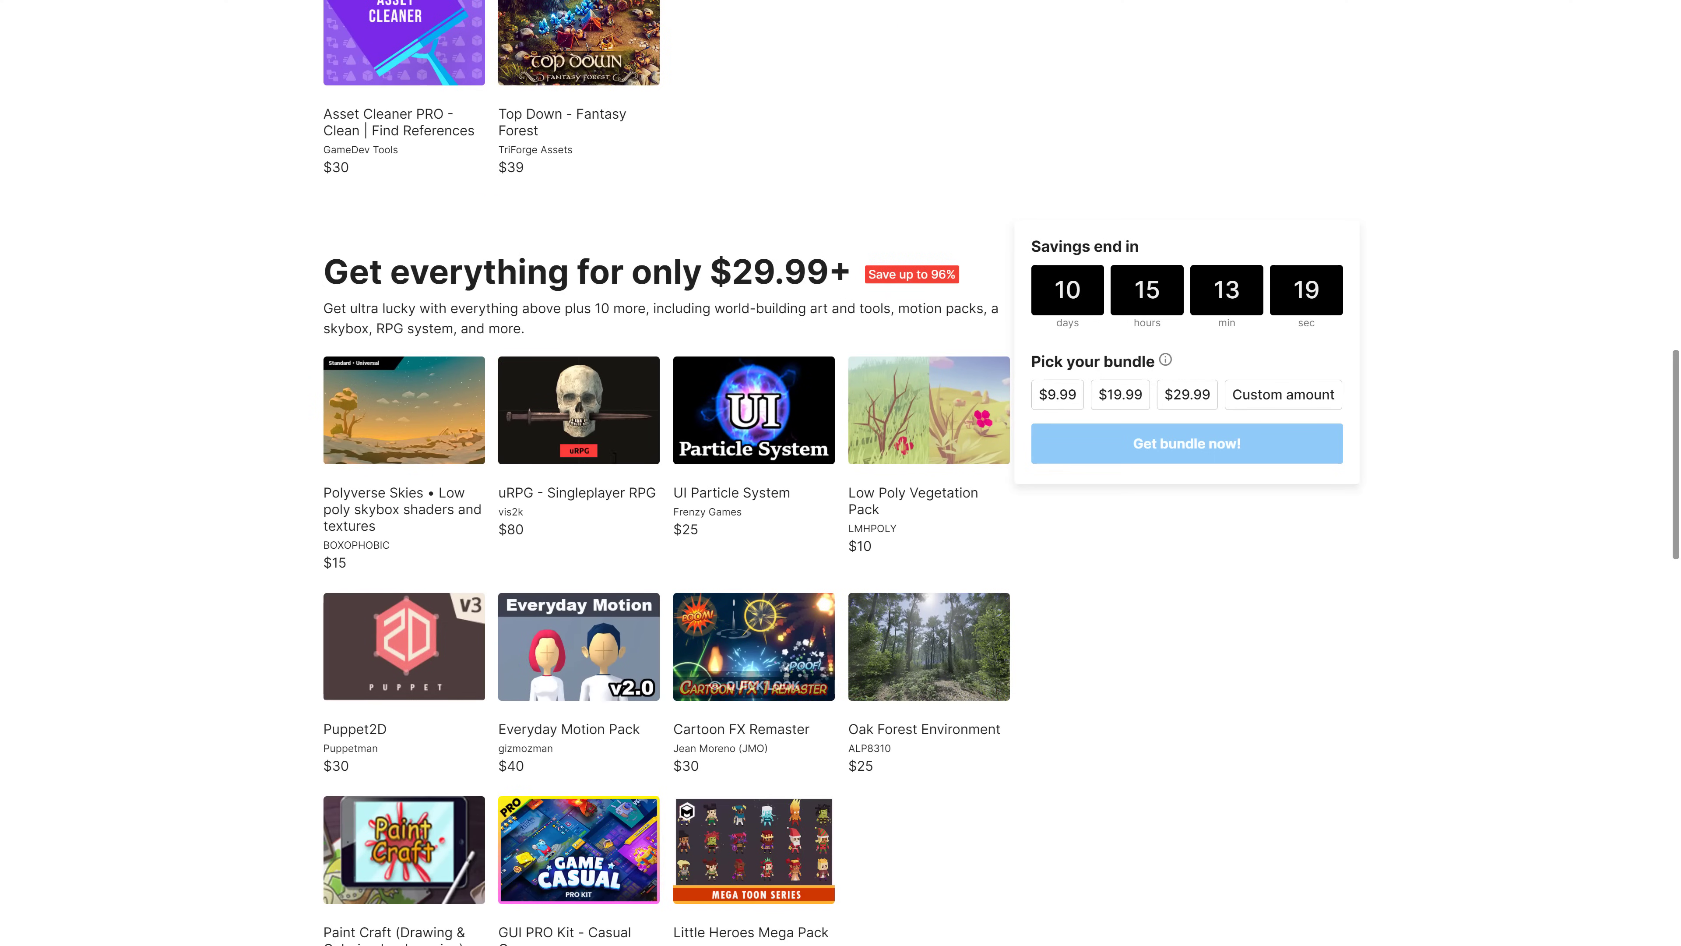
mouse_move(615, 428)
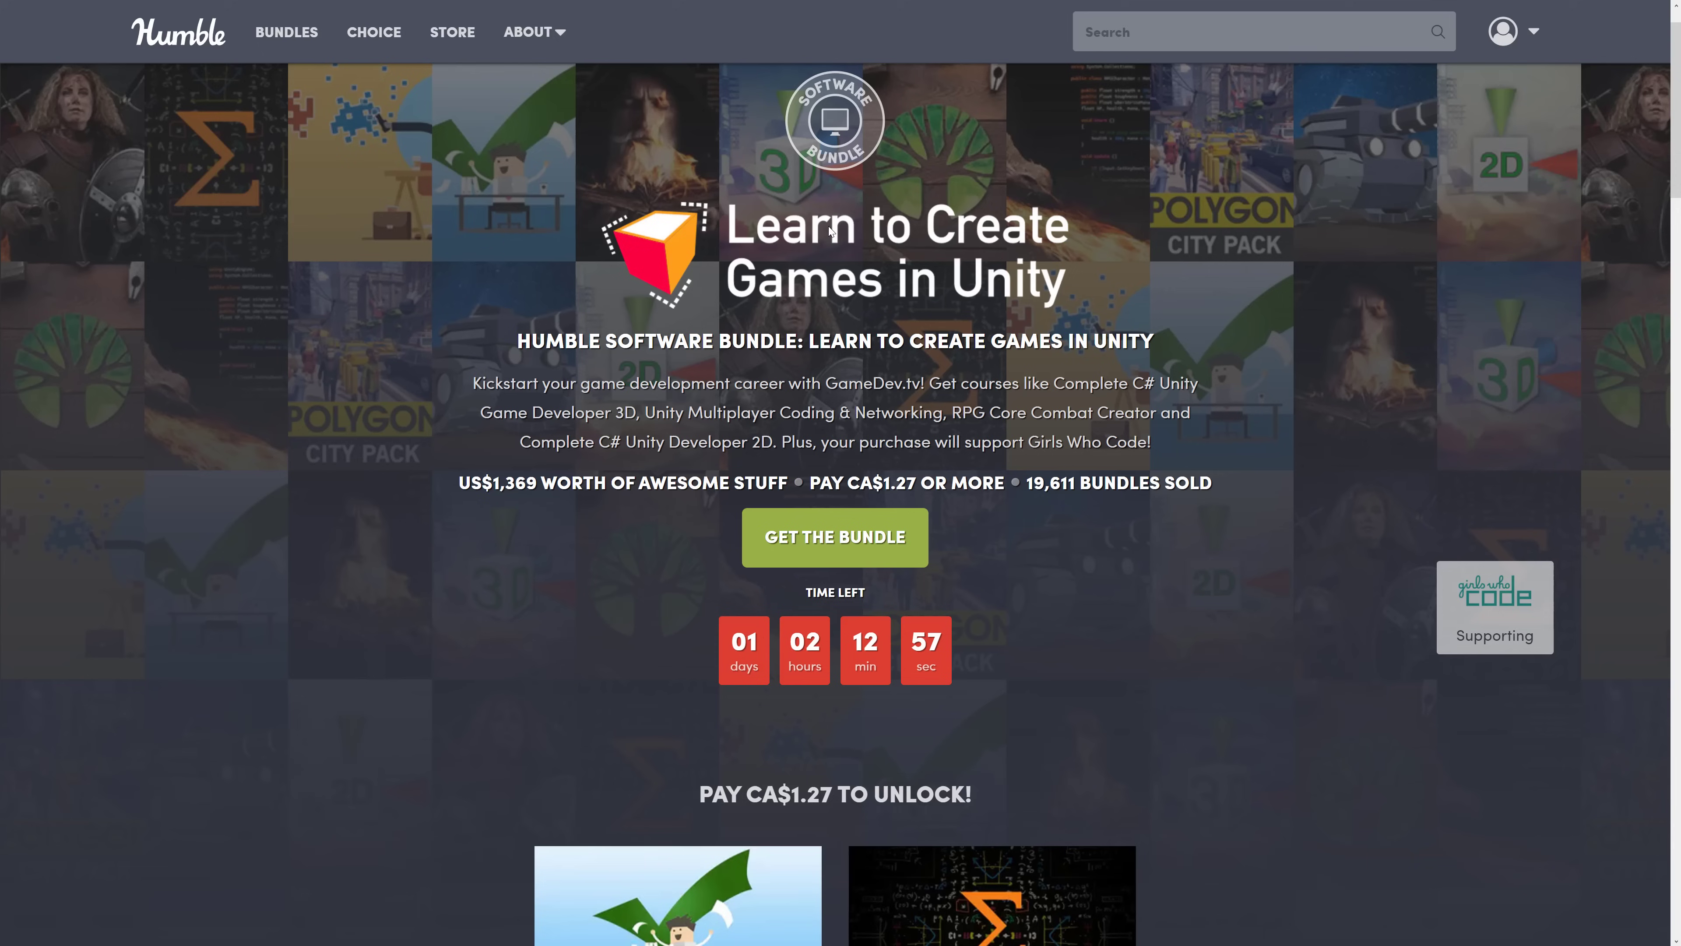
mouse_move(958, 430)
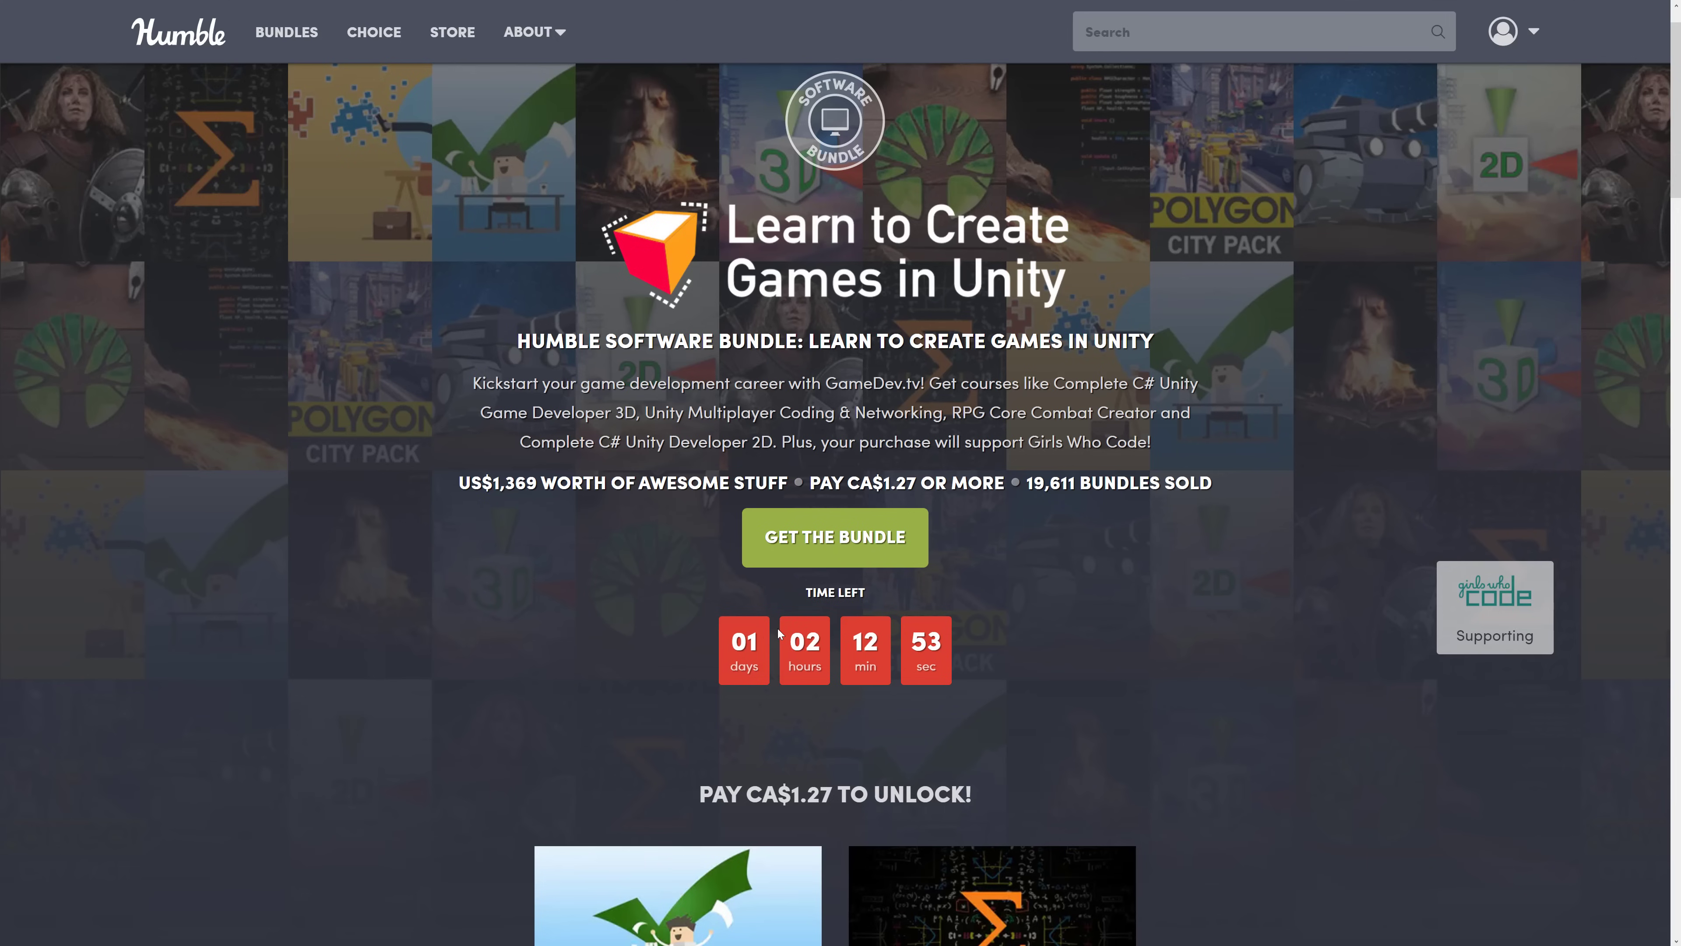
Scroll to the 'Pay CA$31.94 or more to also unlock' tier of the Humble bundle, then back up
scroll("down", 3)
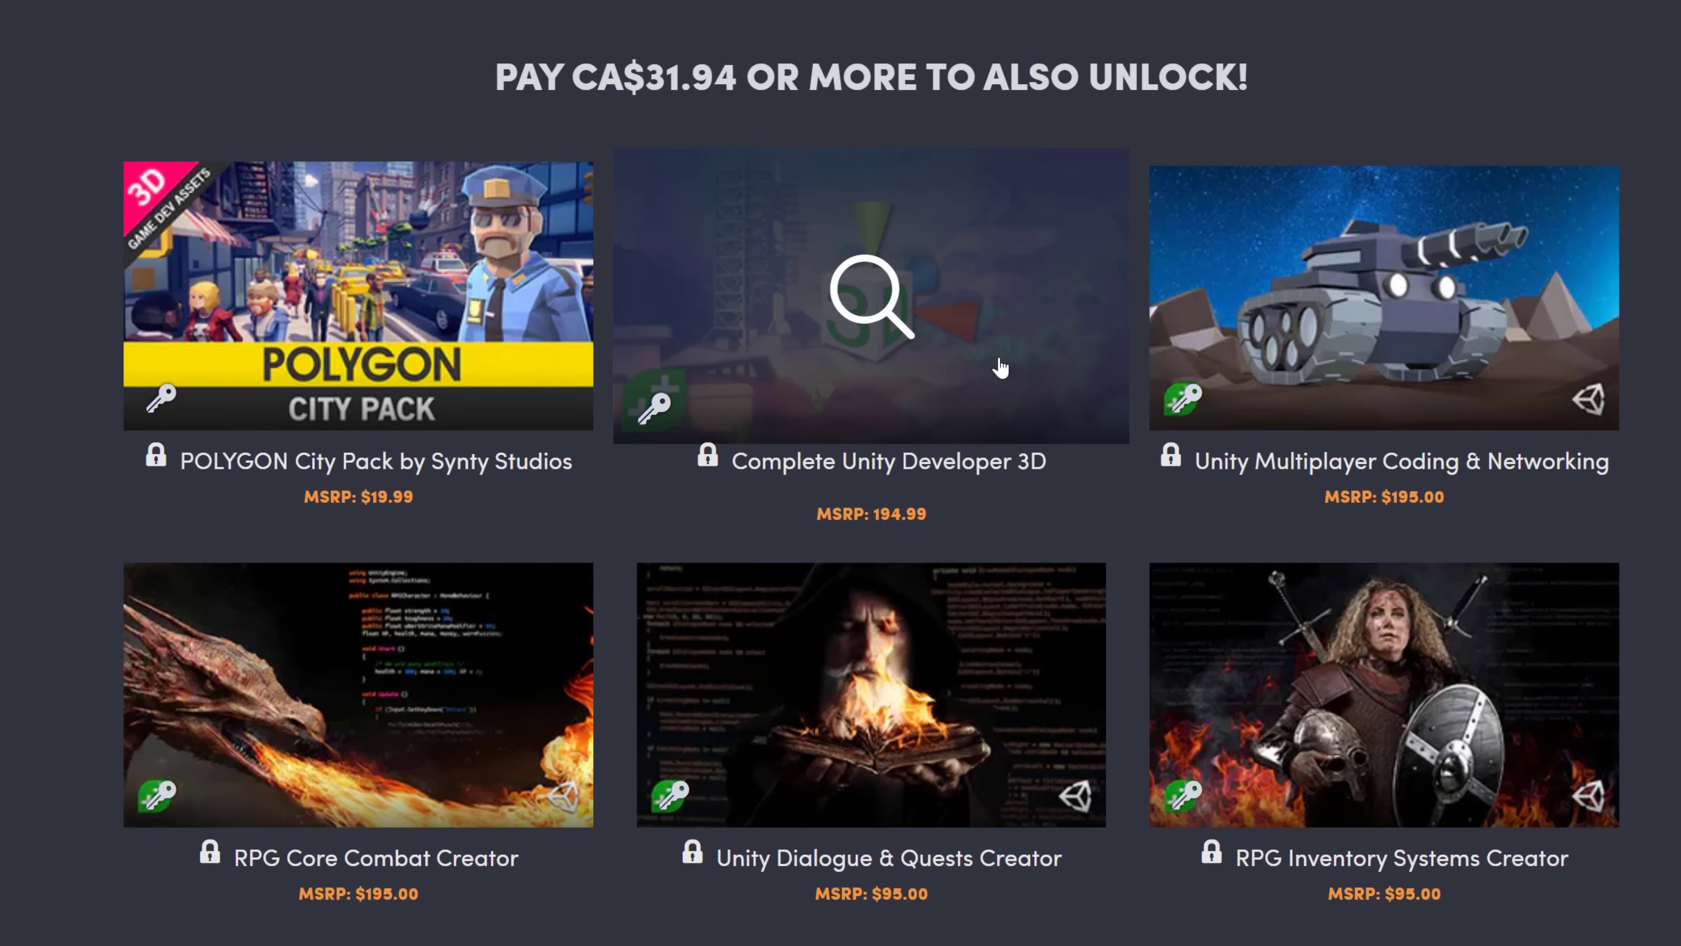
scroll("down", 3)
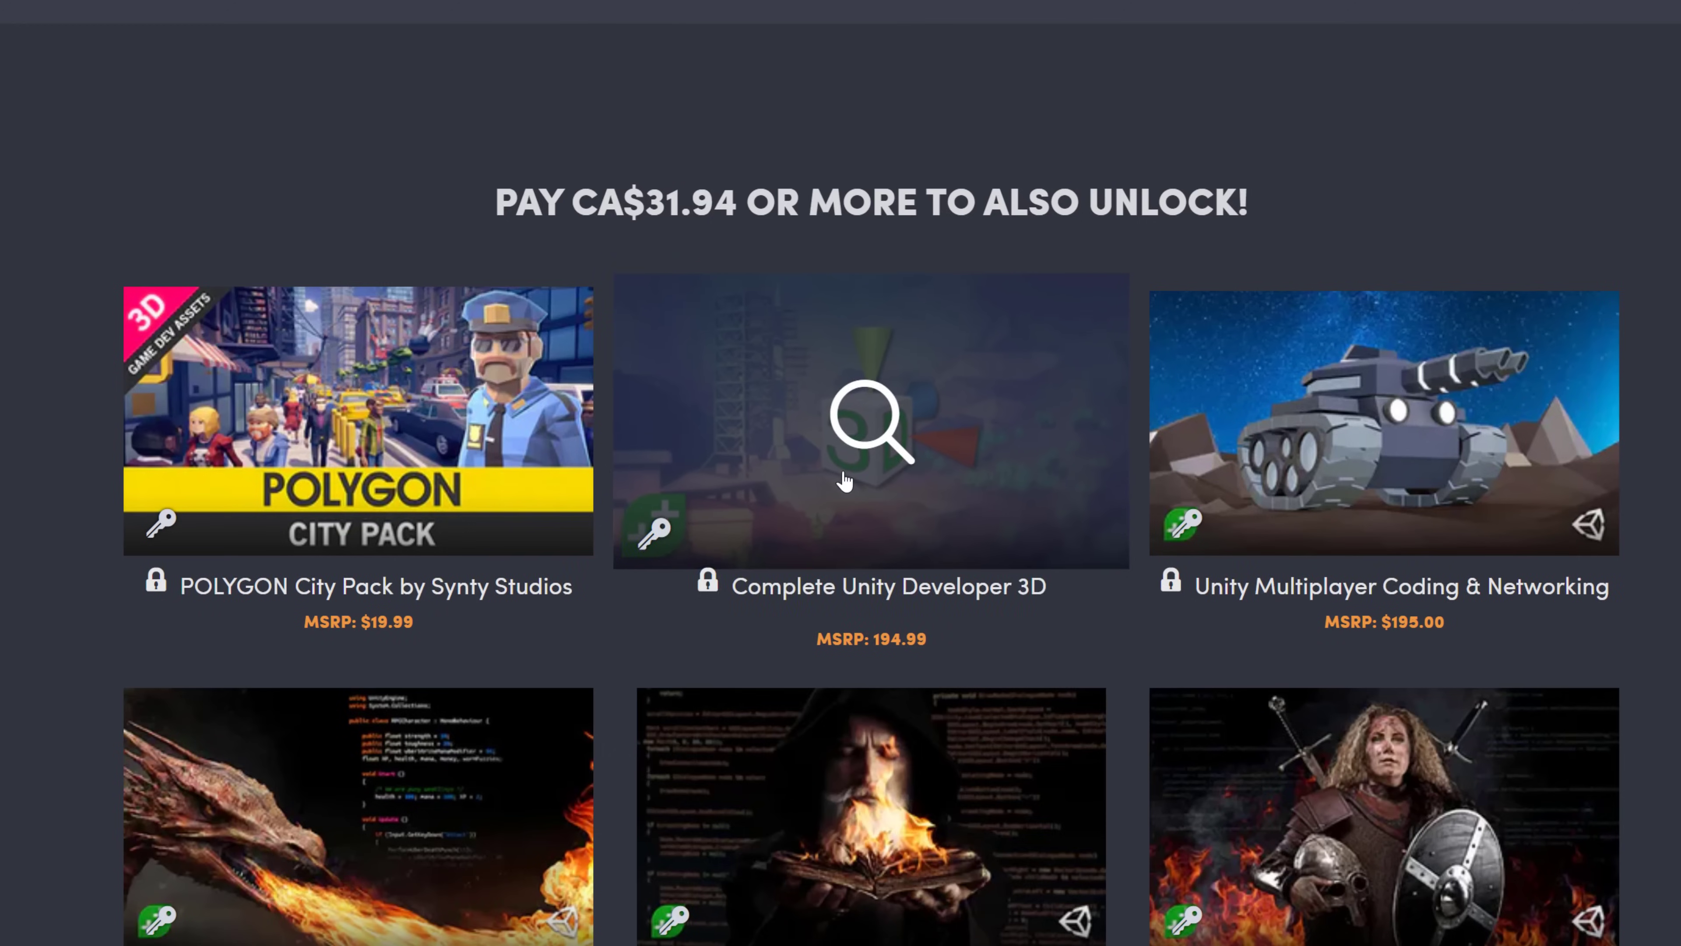
scroll("up", 3)
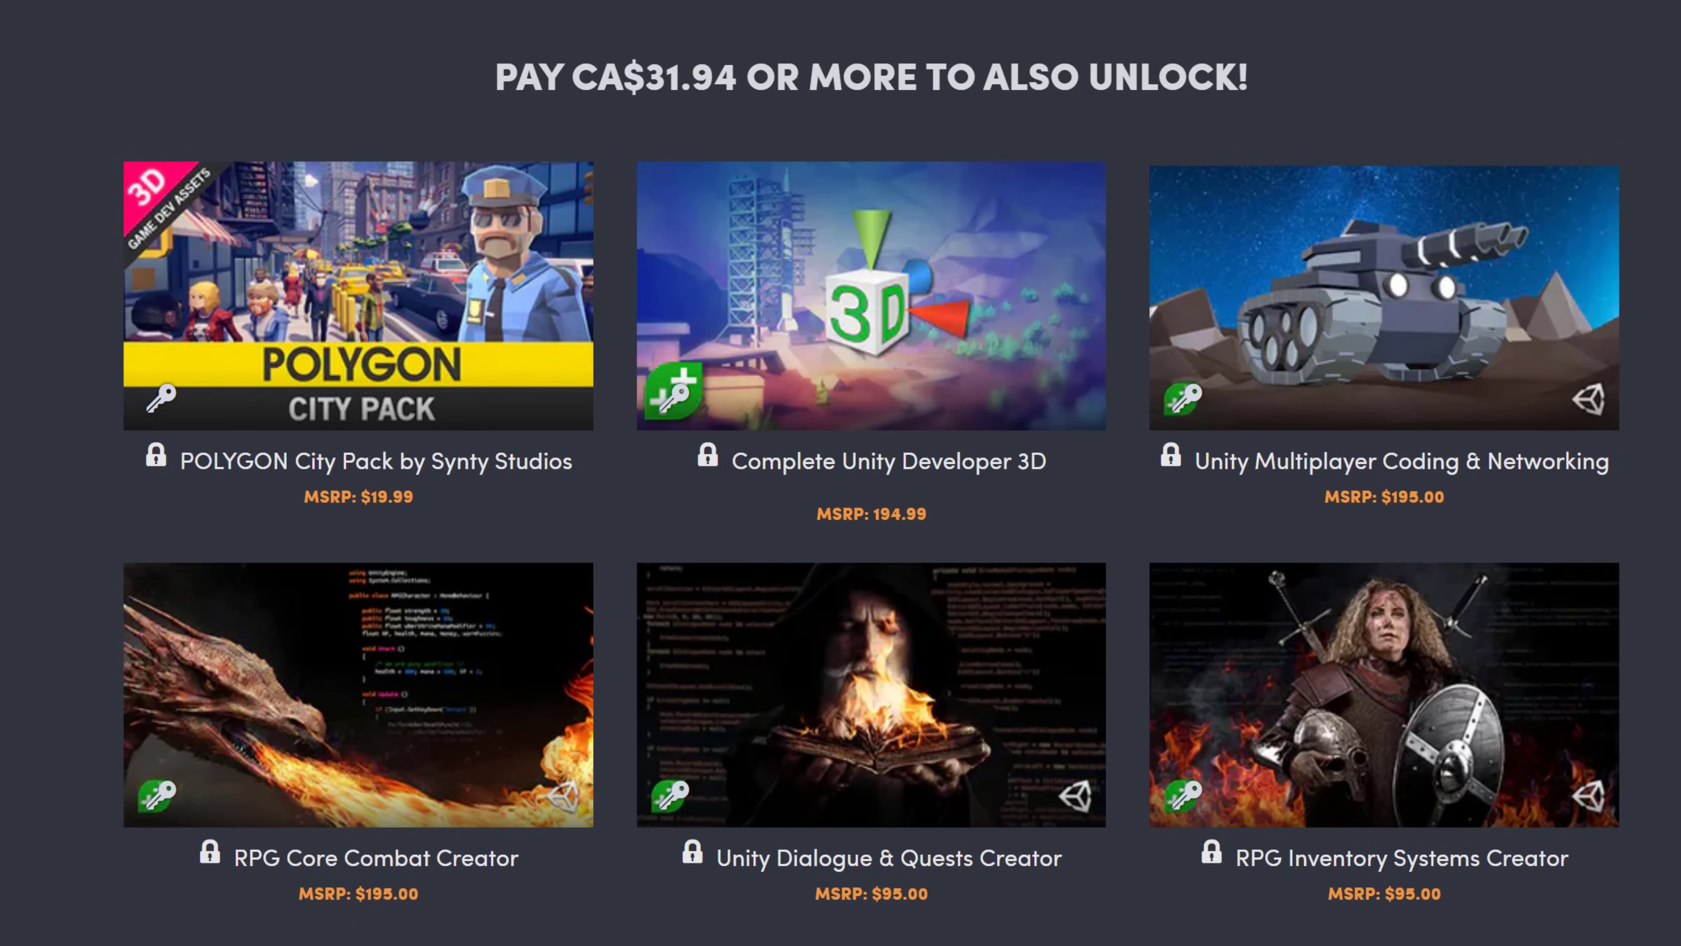
mouse_move(931, 718)
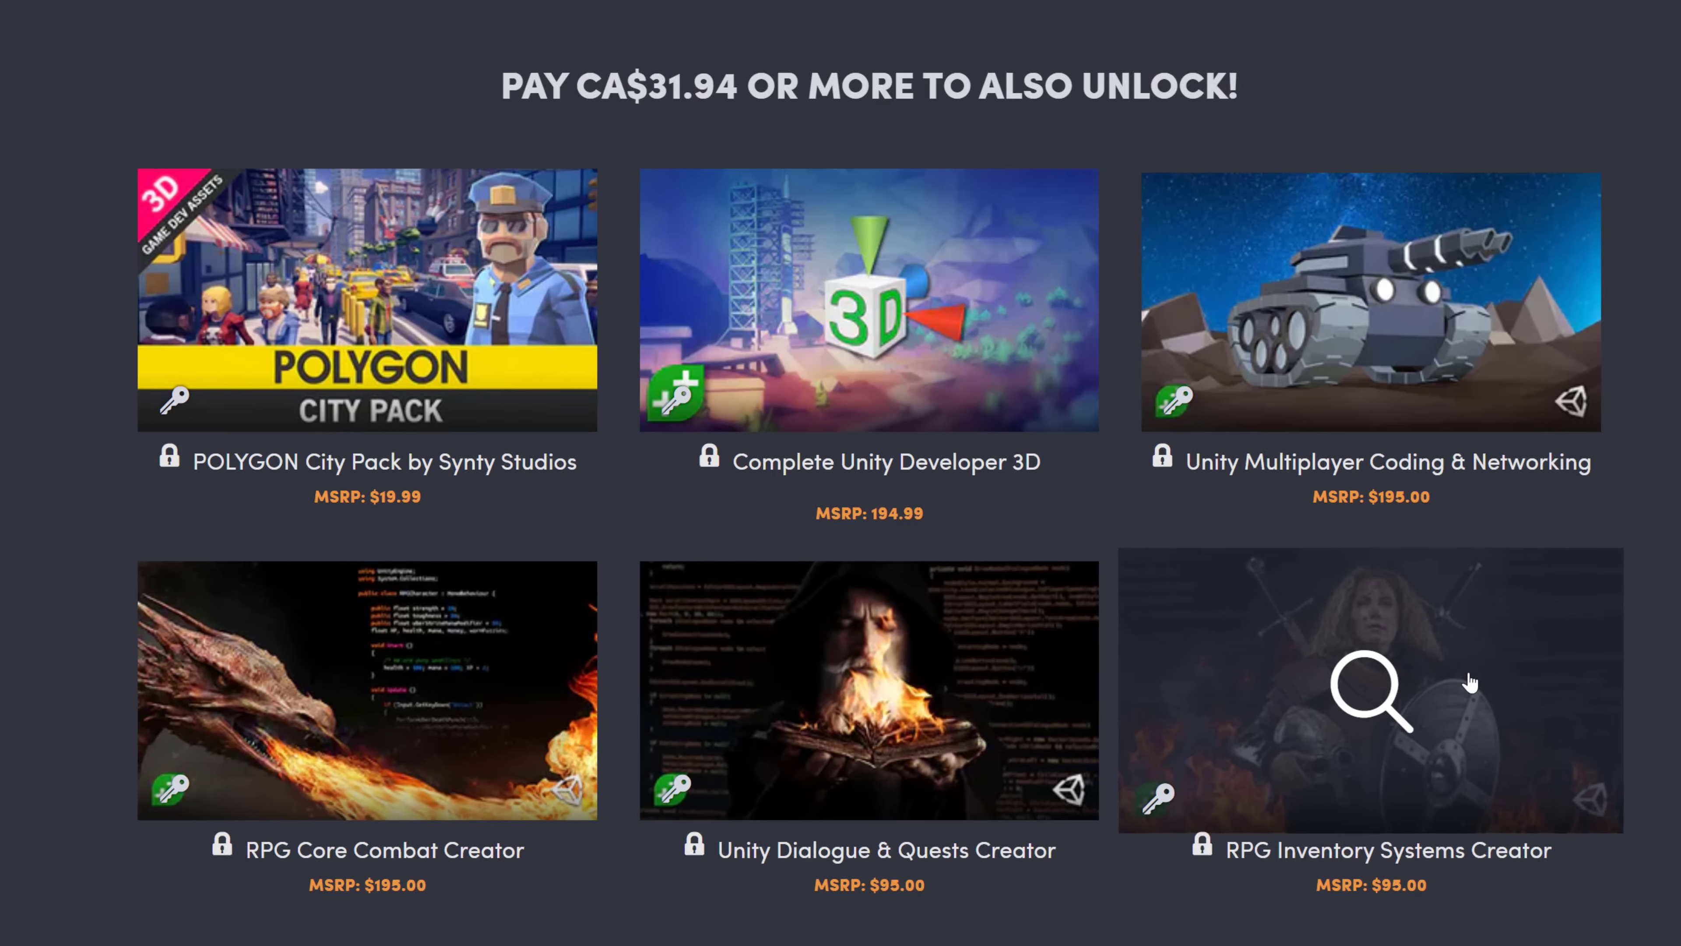
scroll("up", 3)
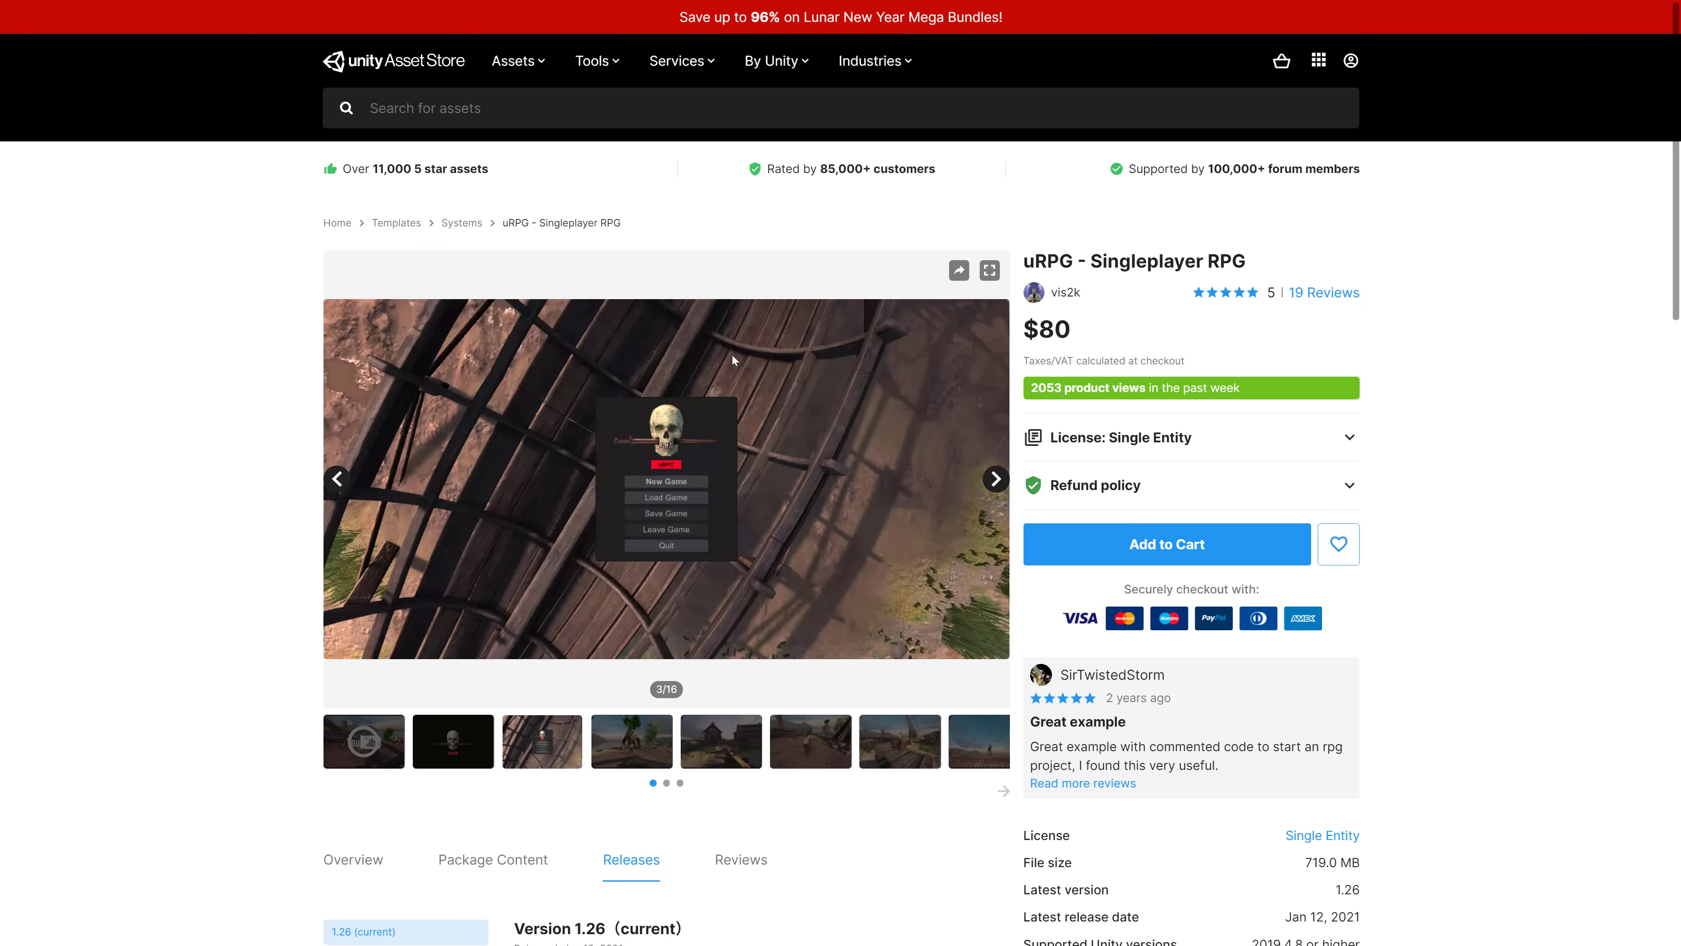
Scroll the uRPG - Singleplayer RPG page down to its version 1.26 release history
scroll("down", 3)
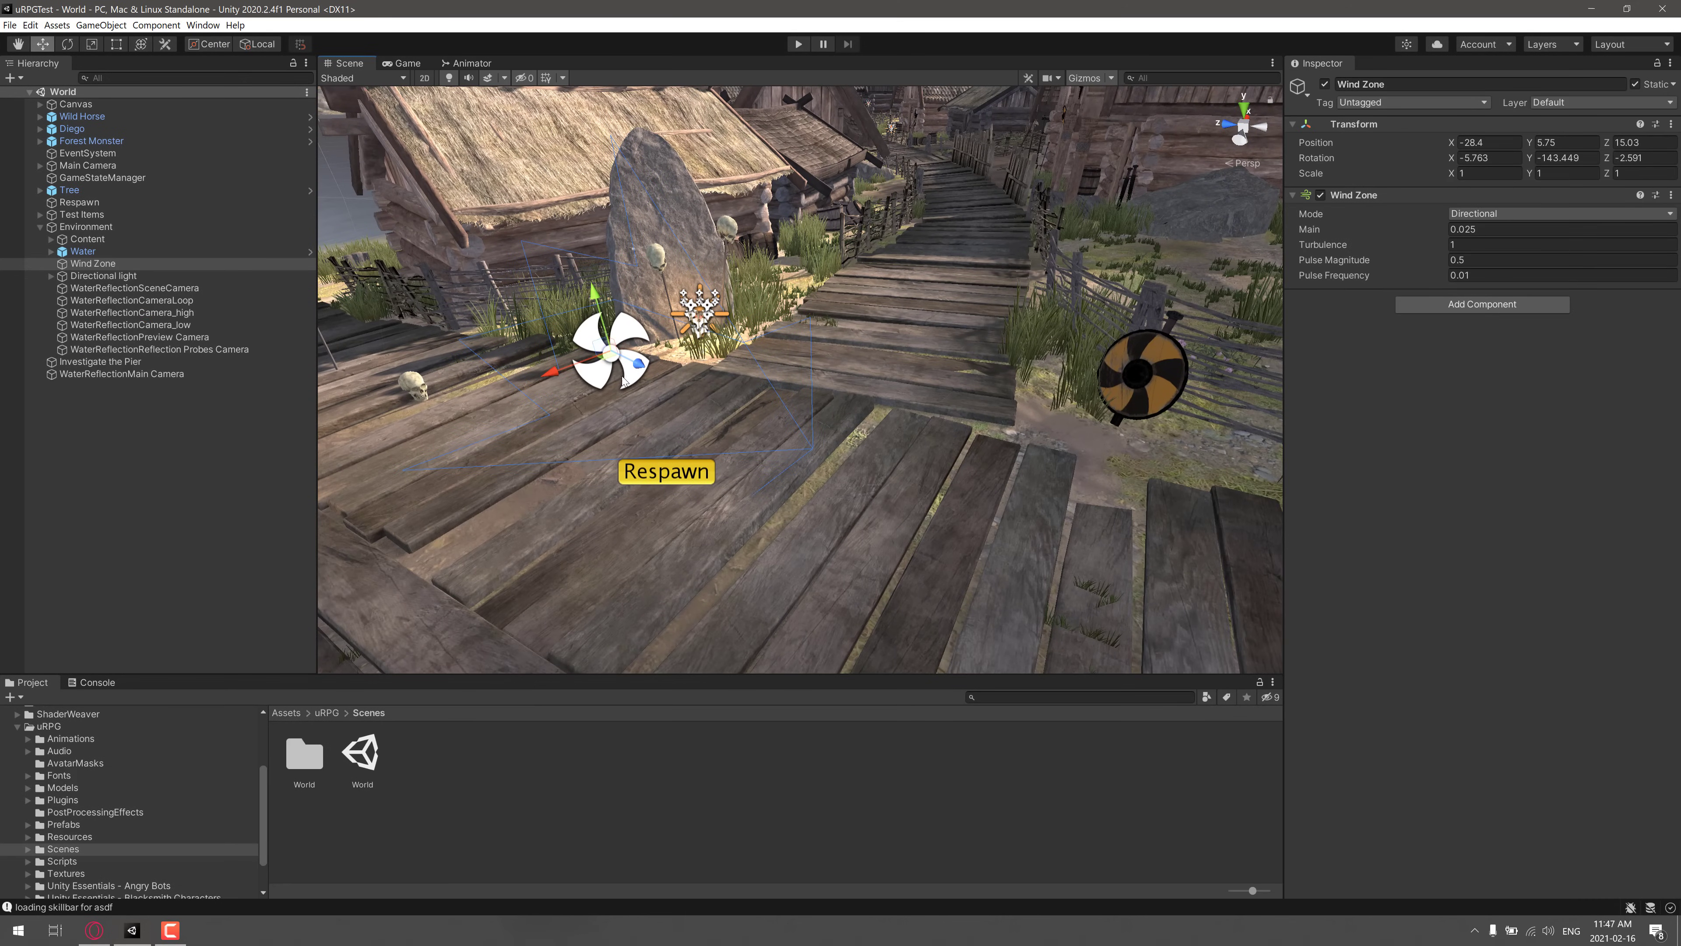
Select the Respawn point in the Hierarchy to show its position and rotation
left_click(78, 201)
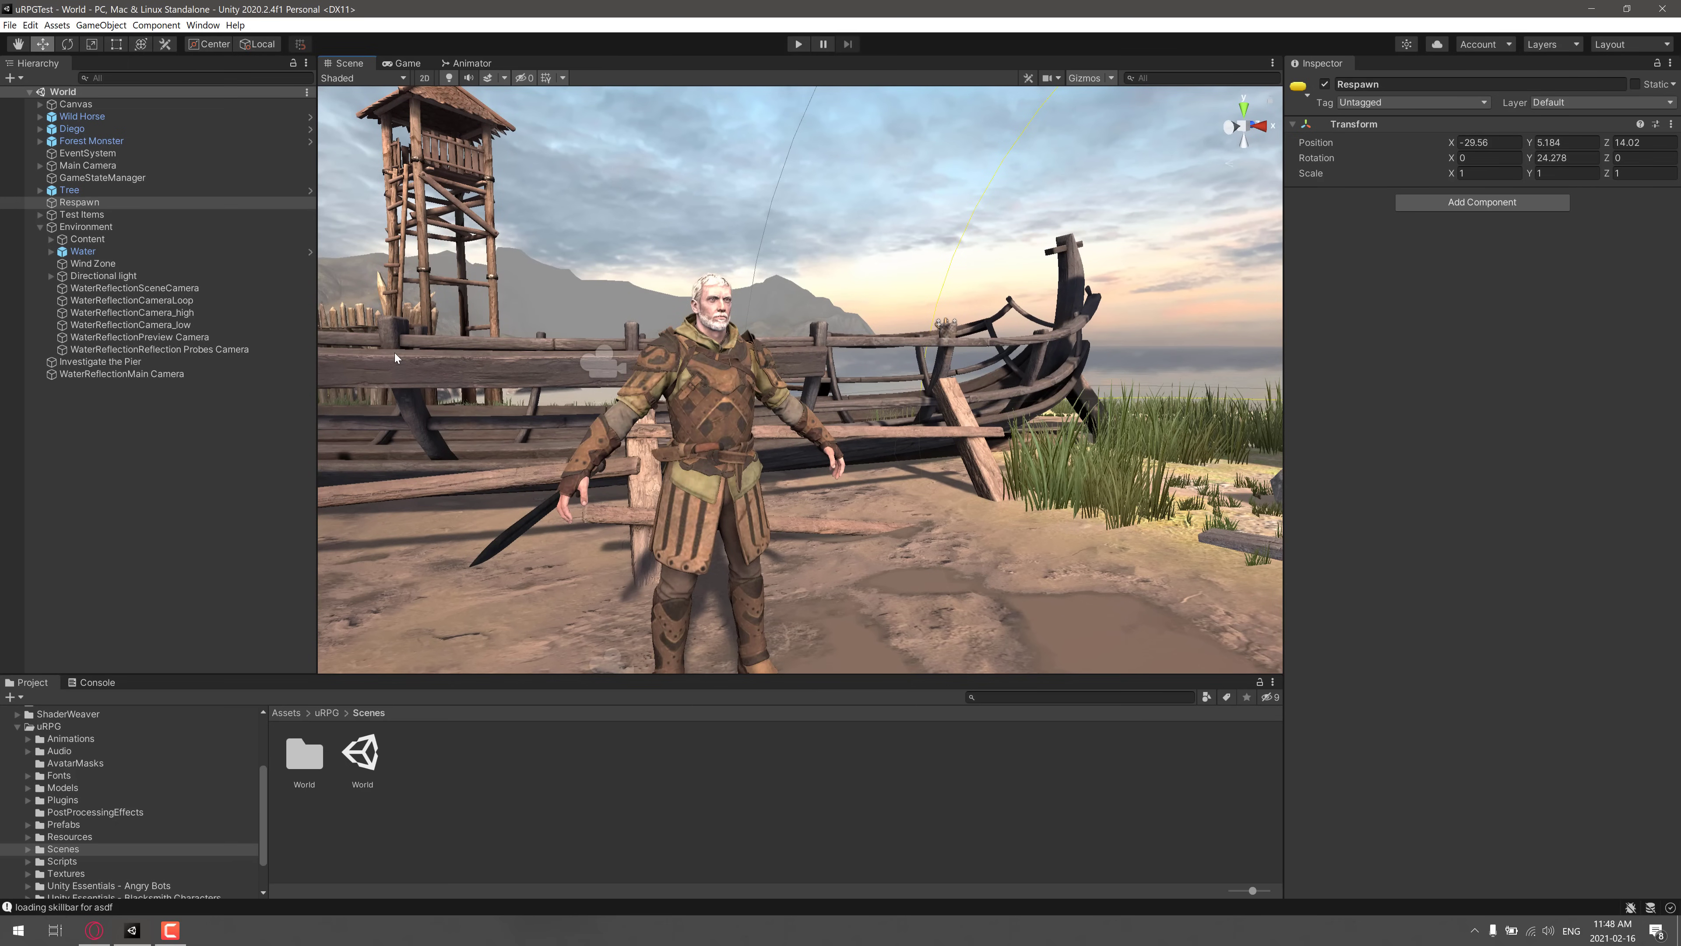
Inspect Diego's Npc Dialogue and Npc Trading scripts and his child objects, then view the pier
left_click(72, 129)
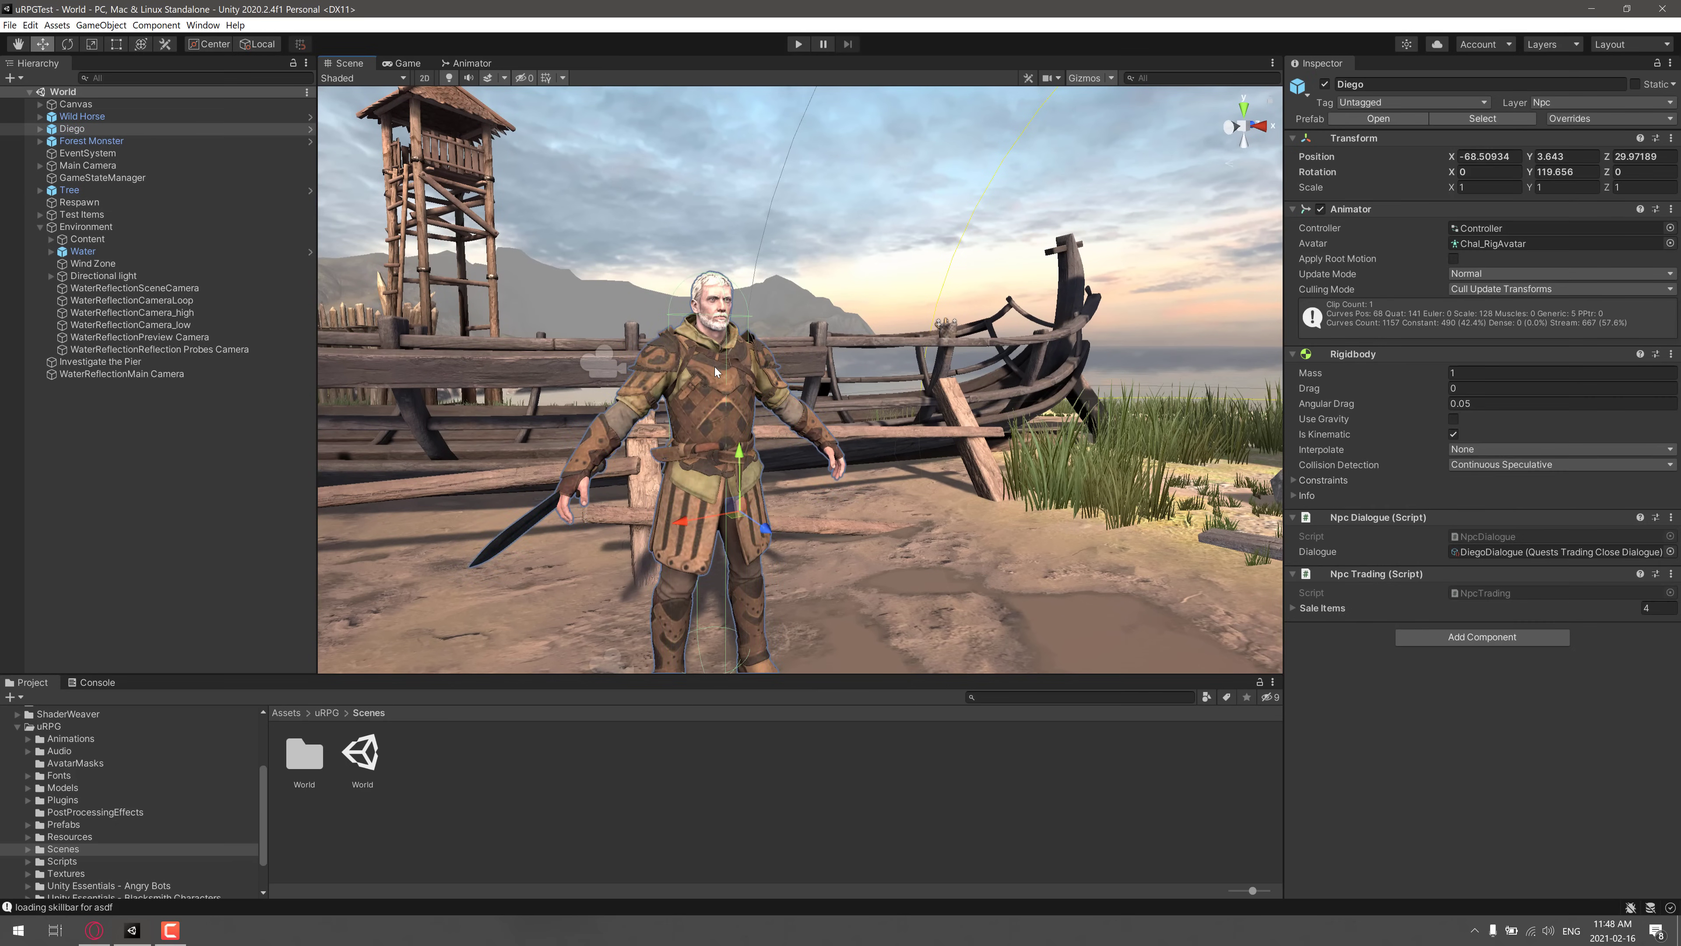
mouse_move(314, 258)
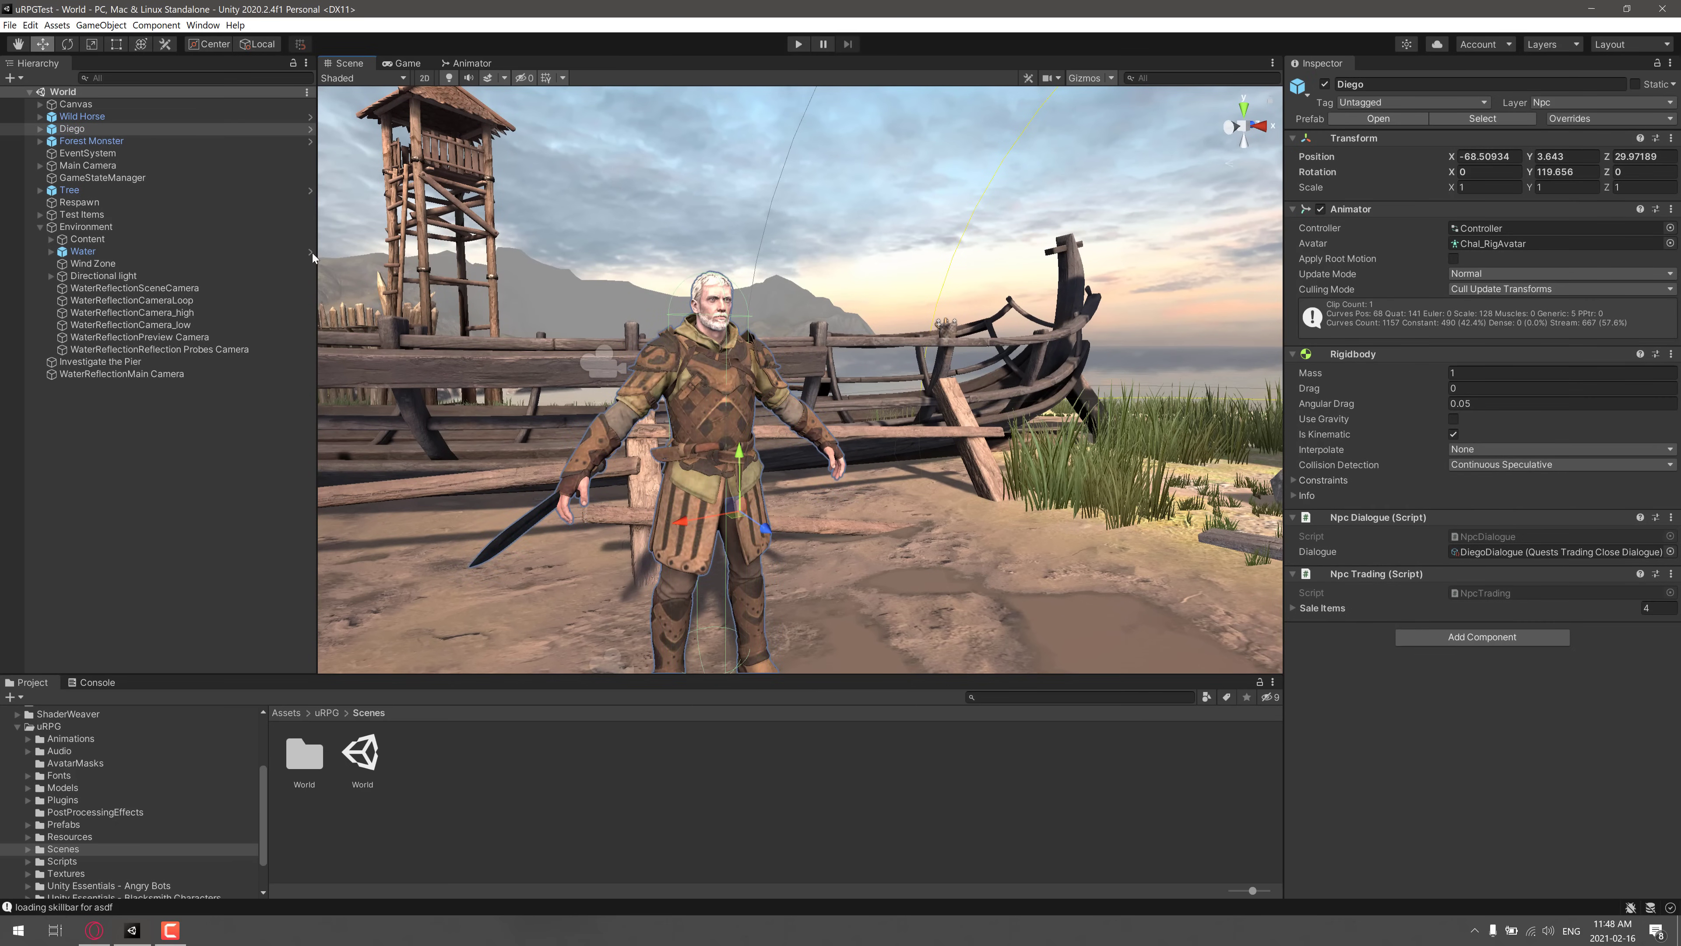
left_click(40, 129)
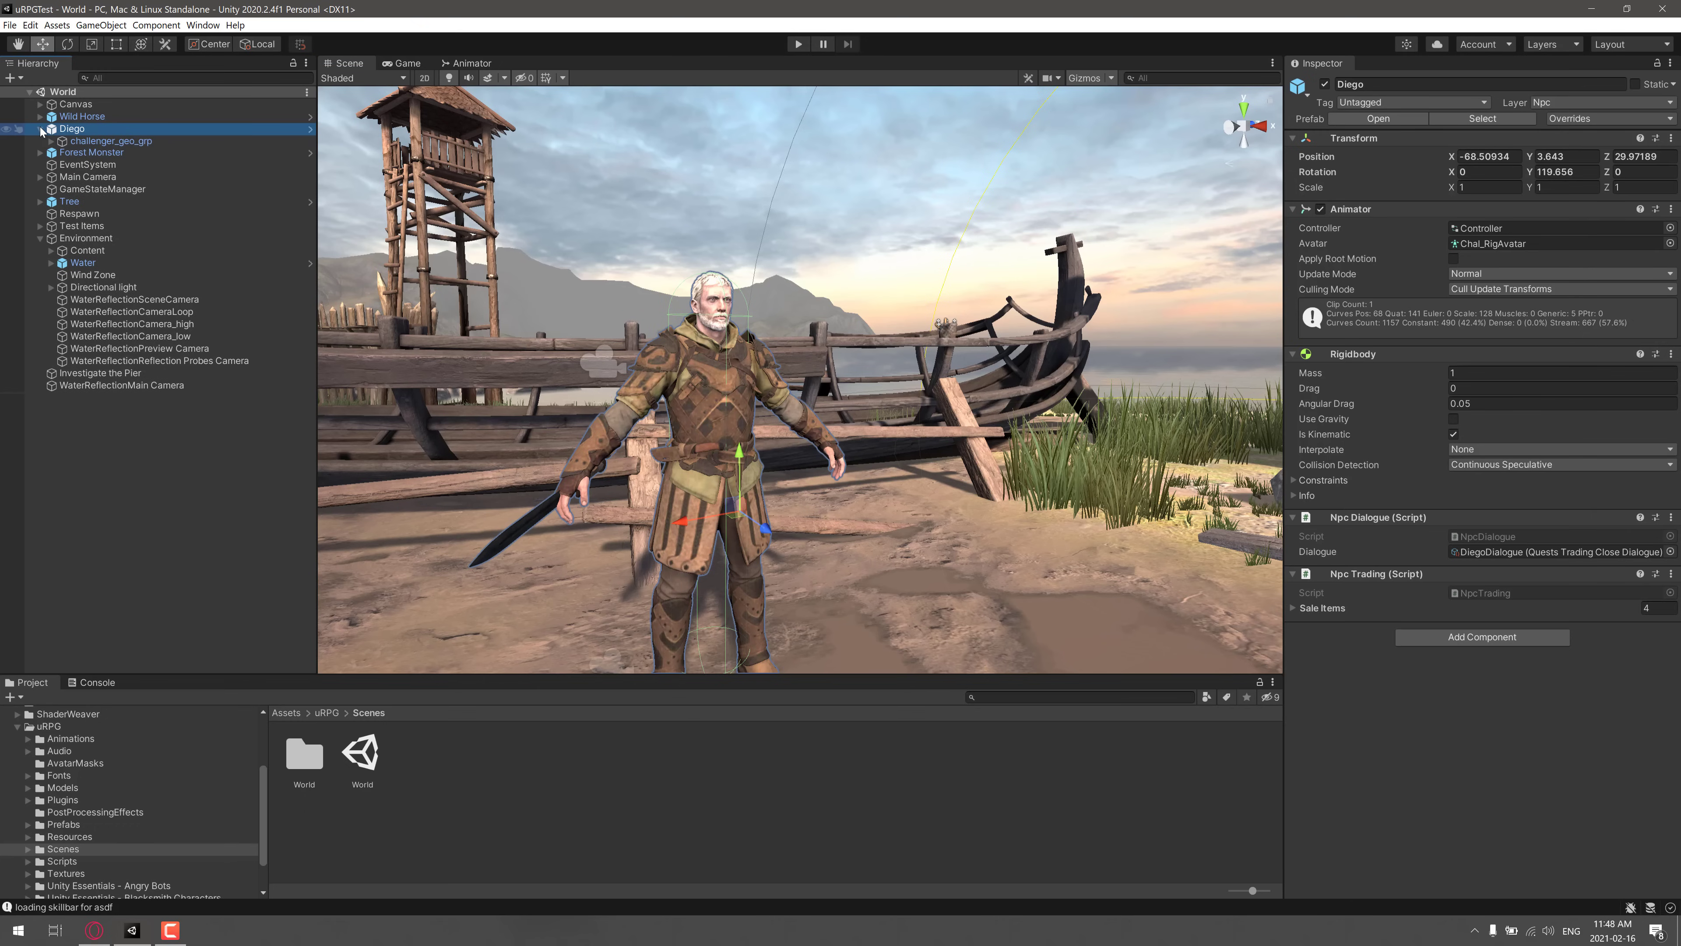
left_click(41, 129)
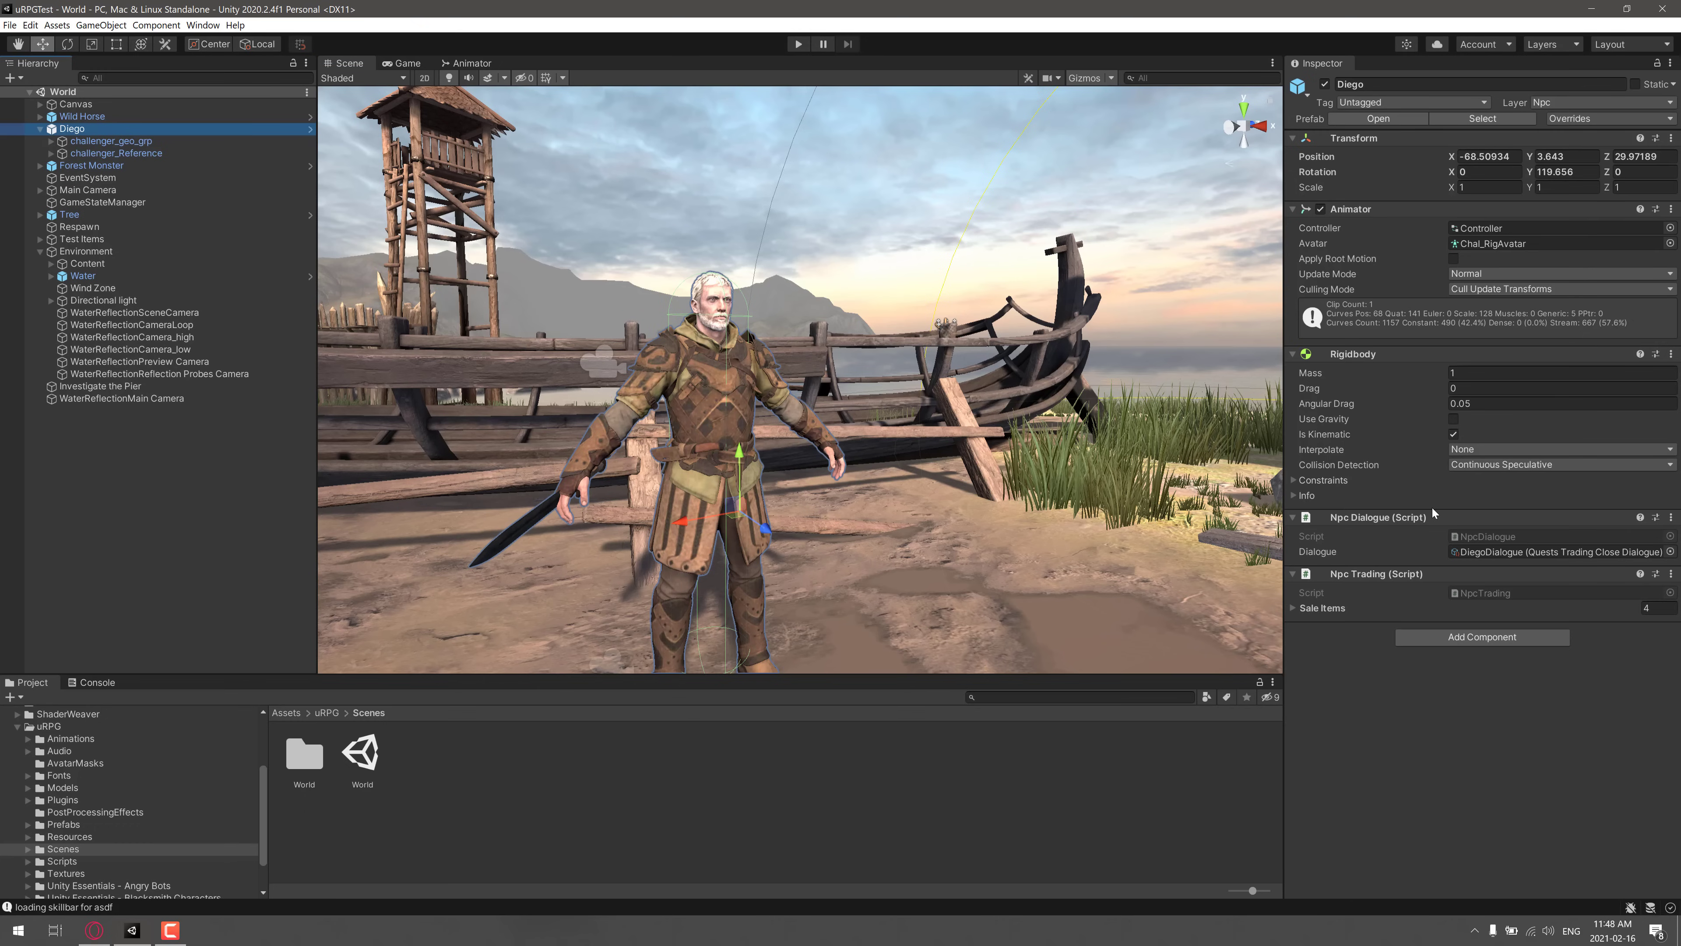
mouse_move(1361, 533)
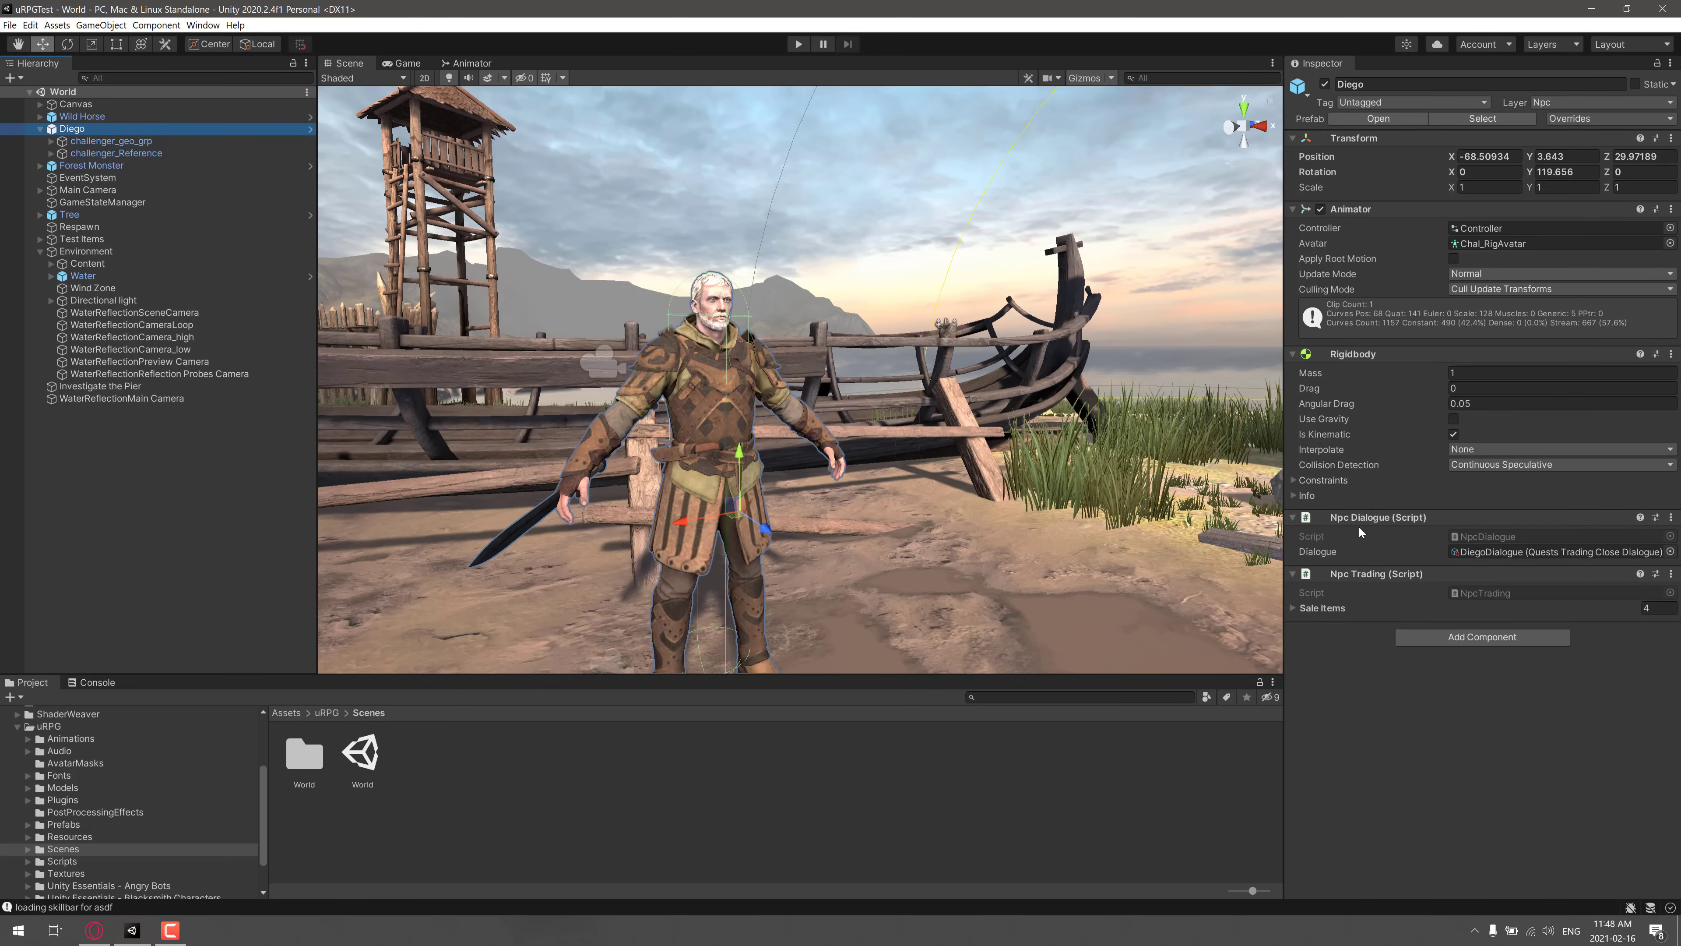
mouse_move(1348, 562)
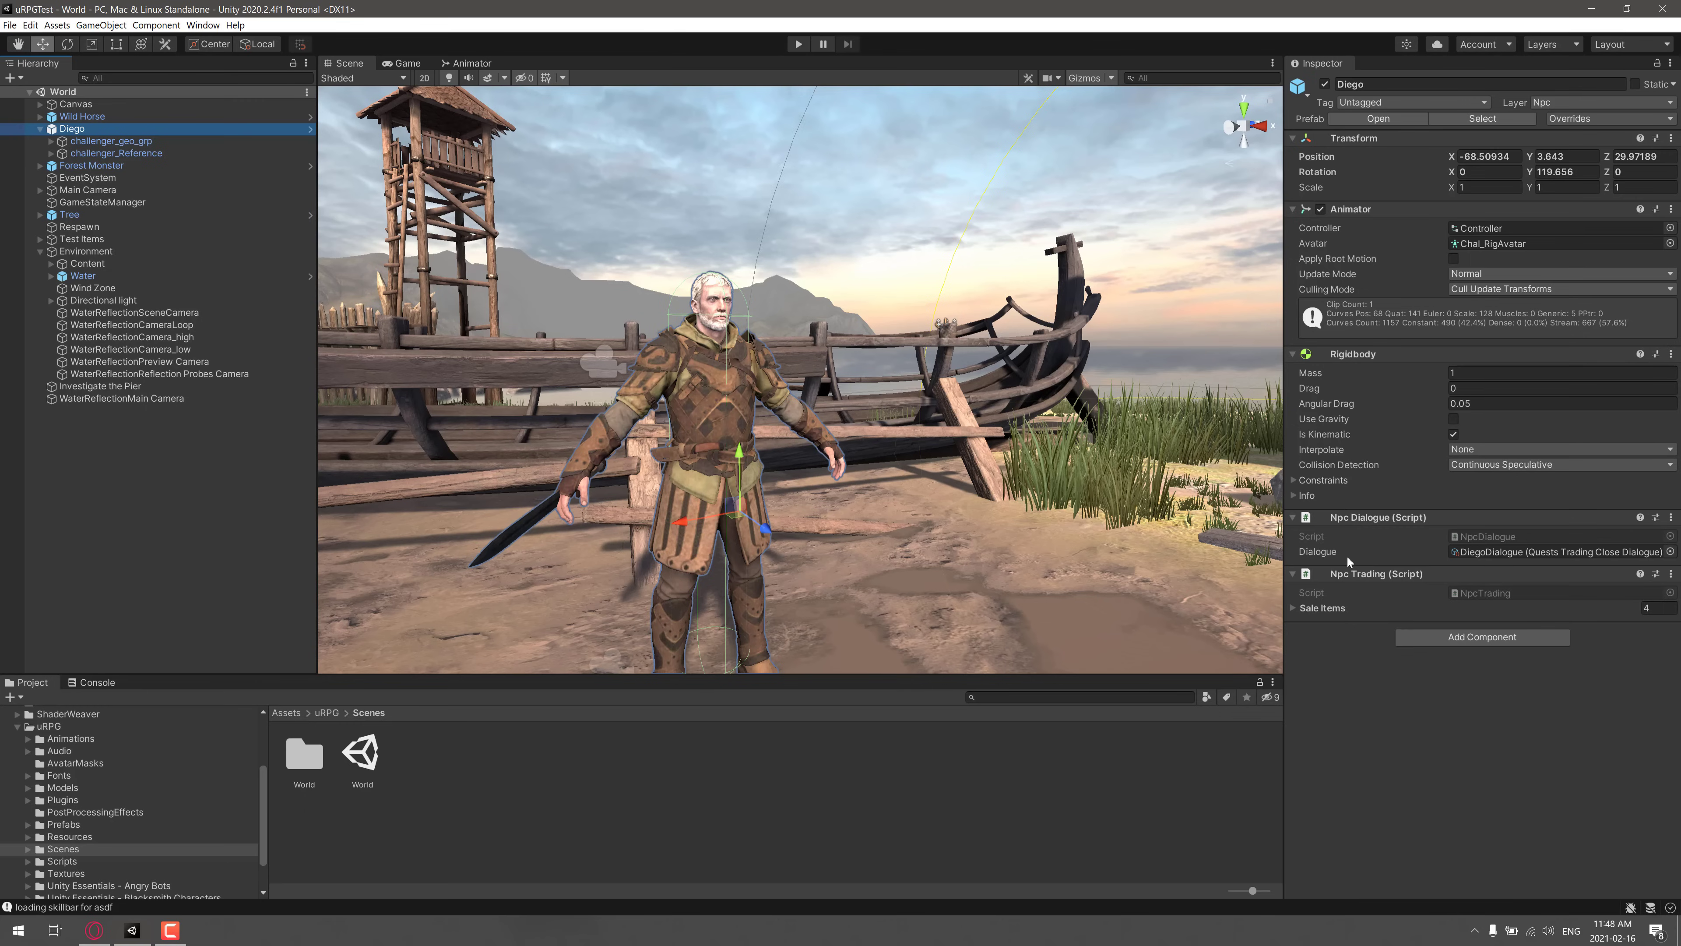
mouse_move(1473, 491)
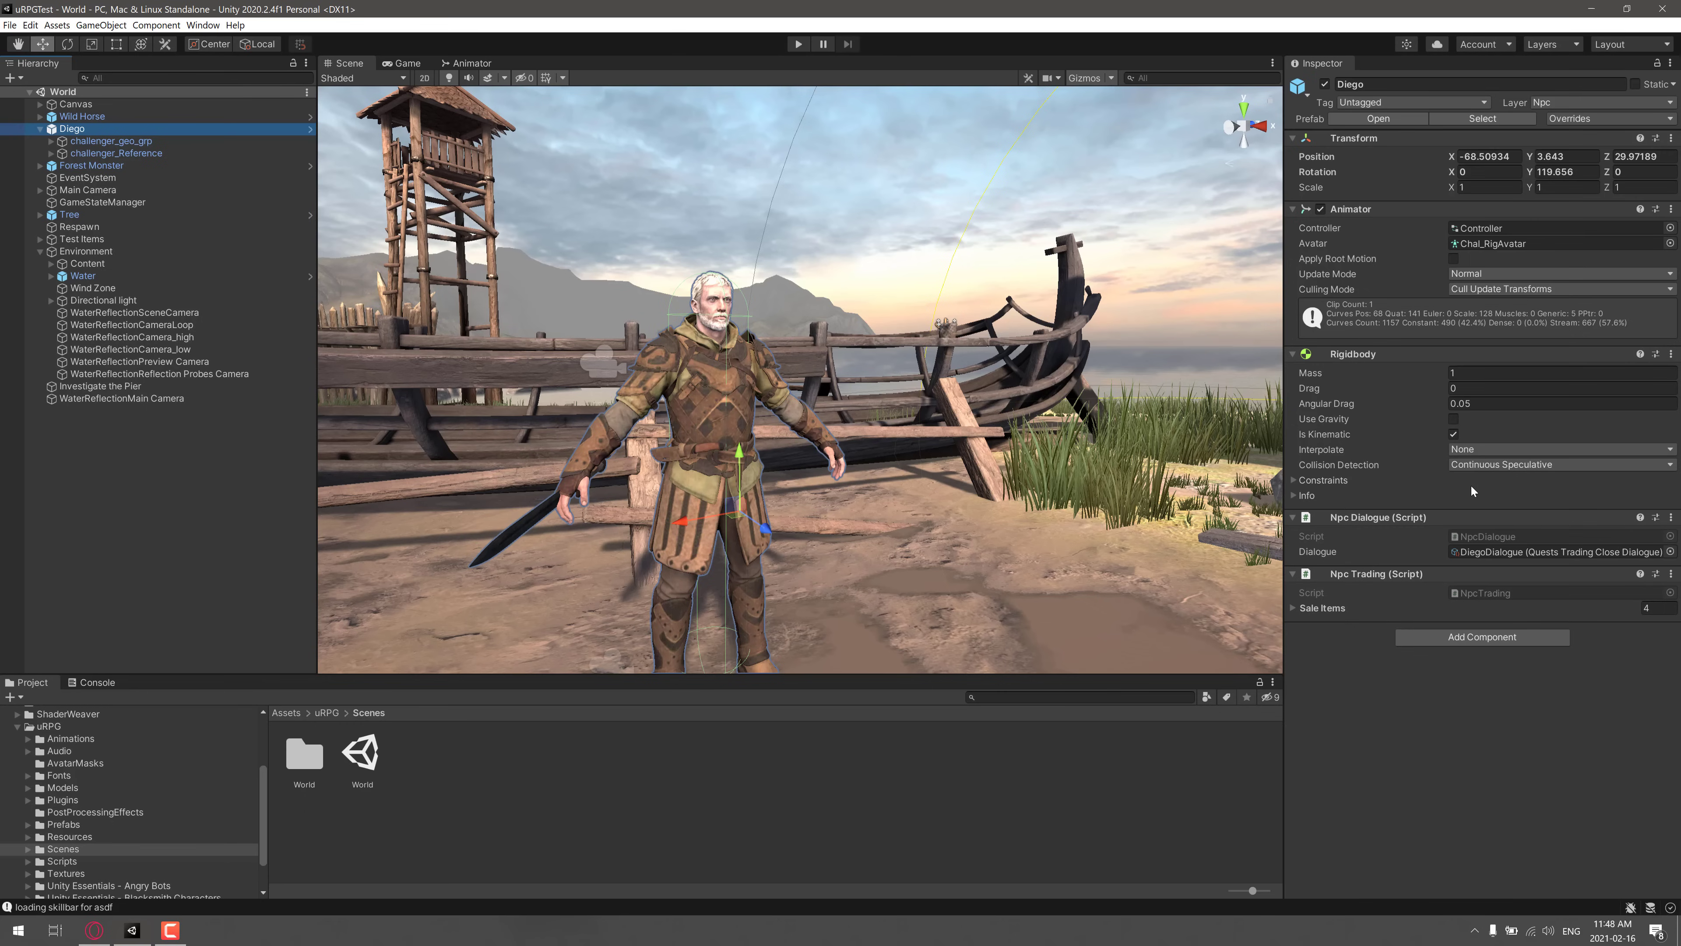
mouse_move(761, 533)
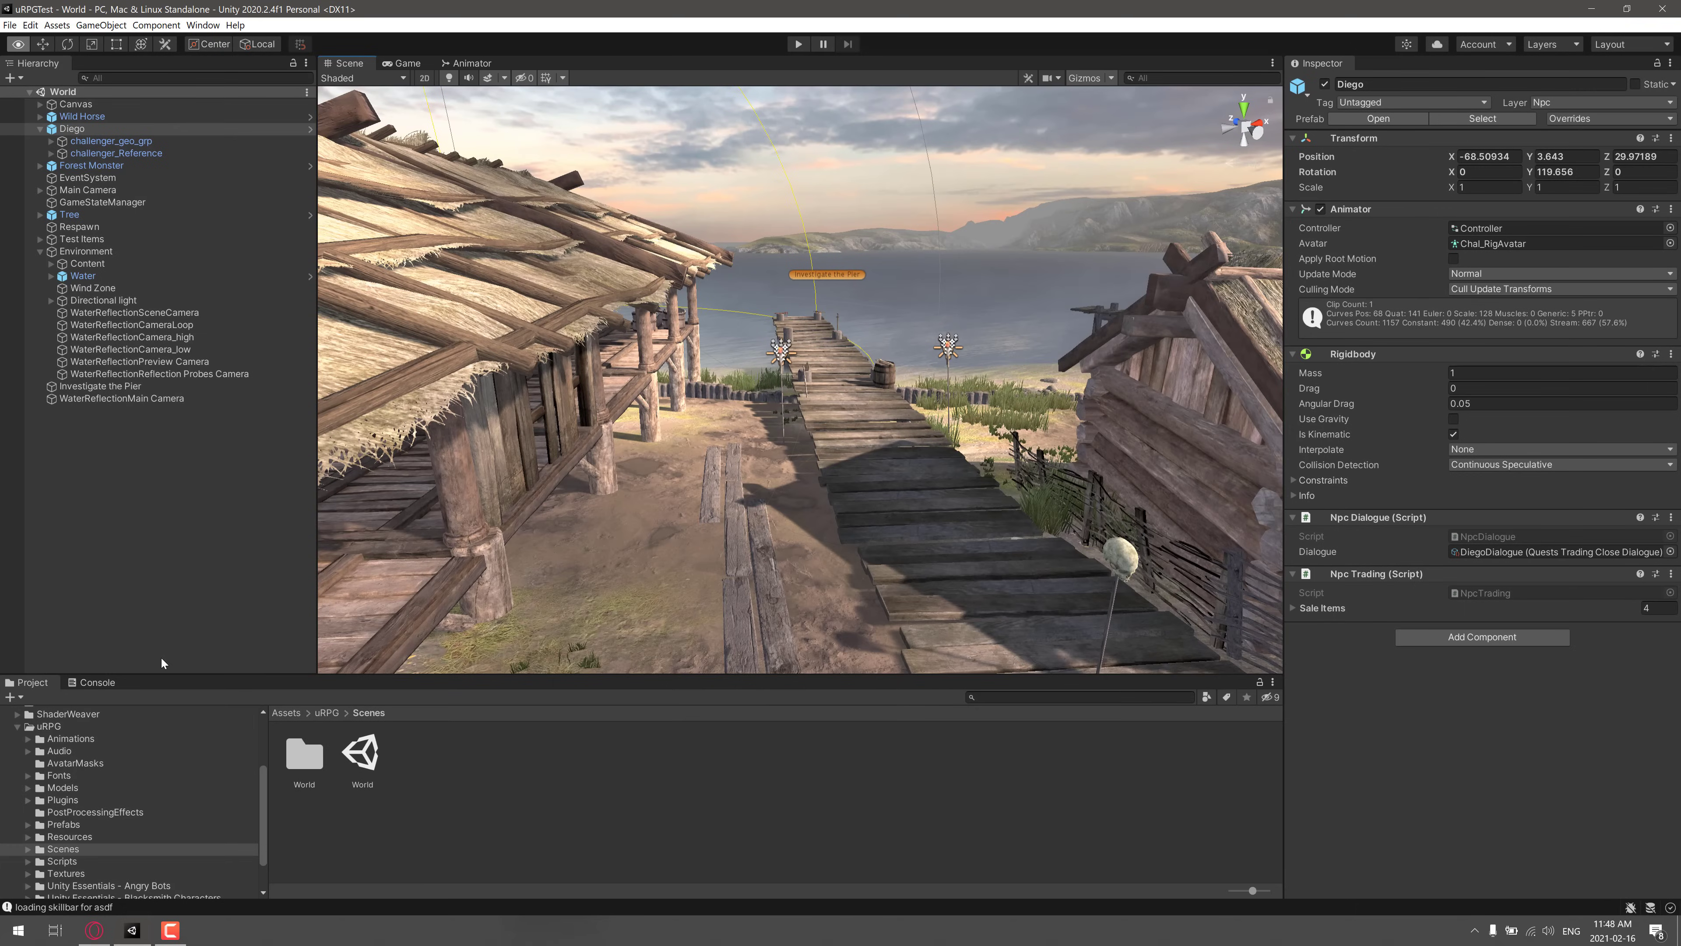
left_click(797, 44)
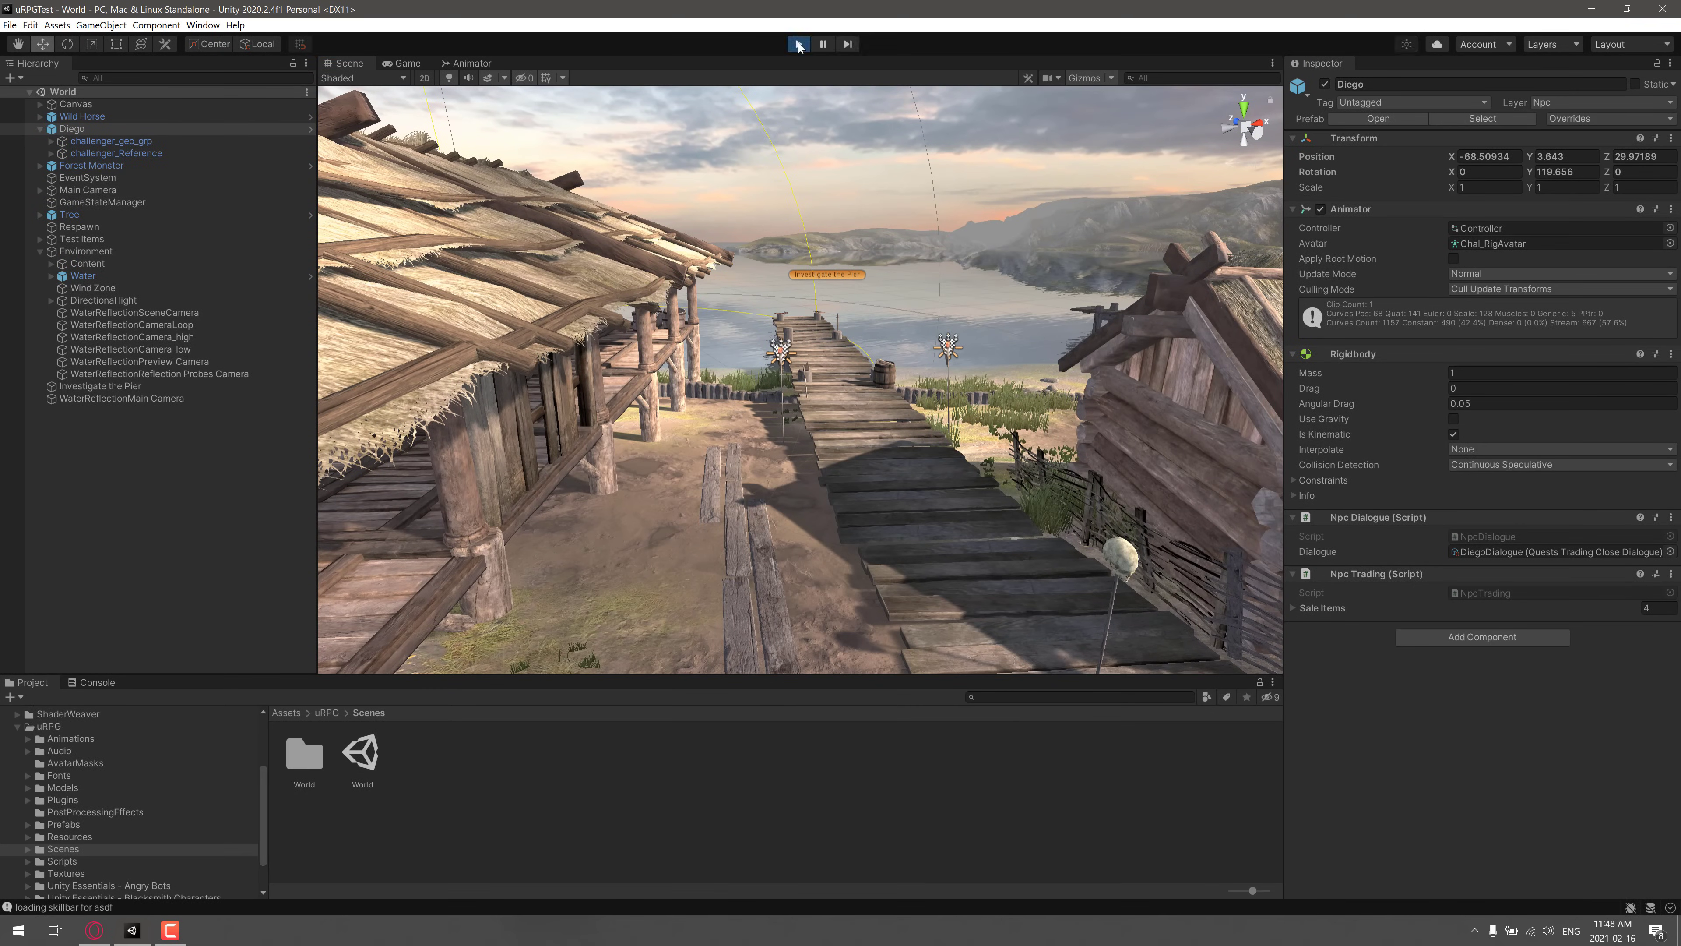
Start the demo, choose New Game and create a character named AS
left_click(798, 43)
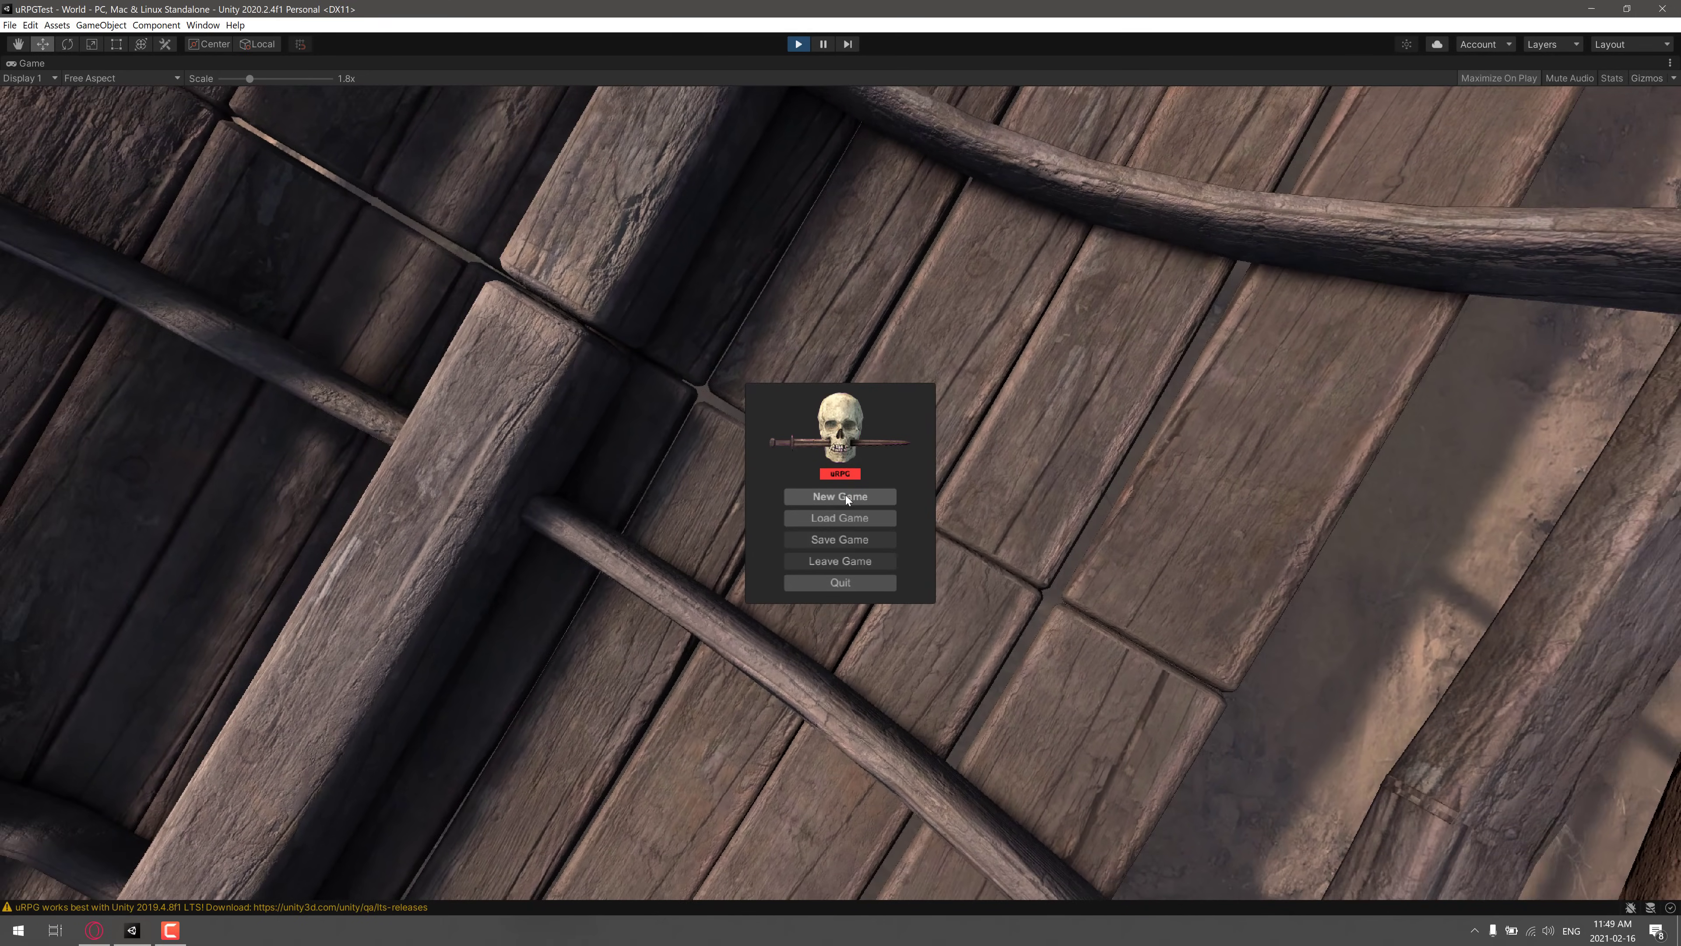
left_click(839, 495)
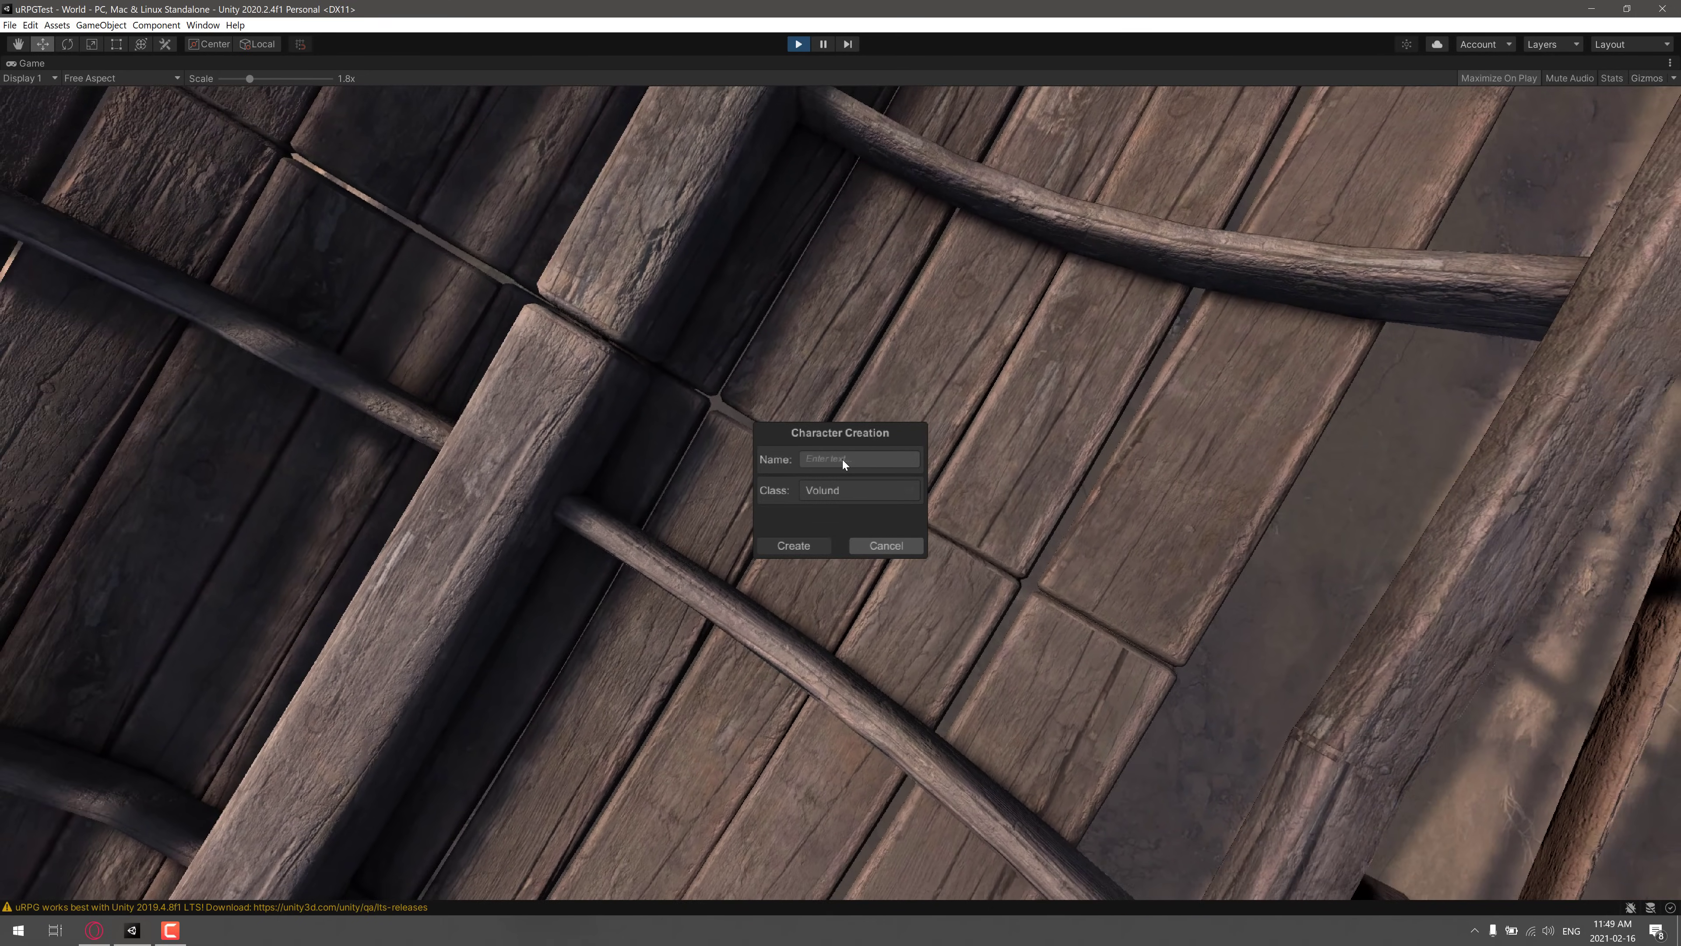
type("ASDF")
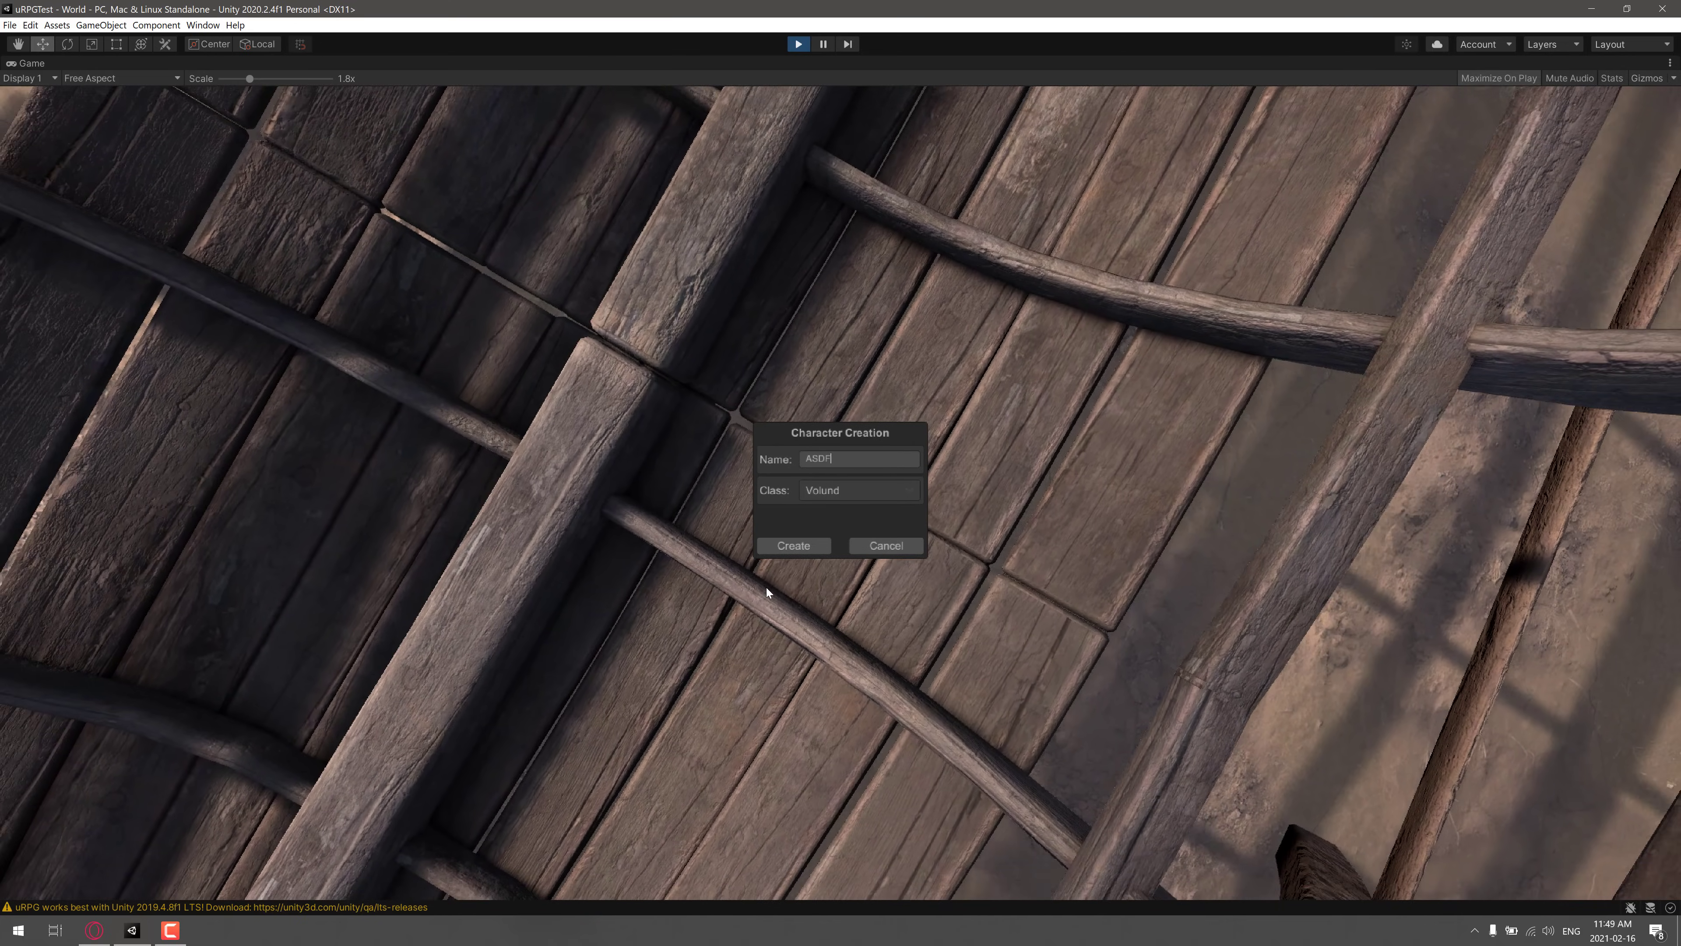
left_click(793, 544)
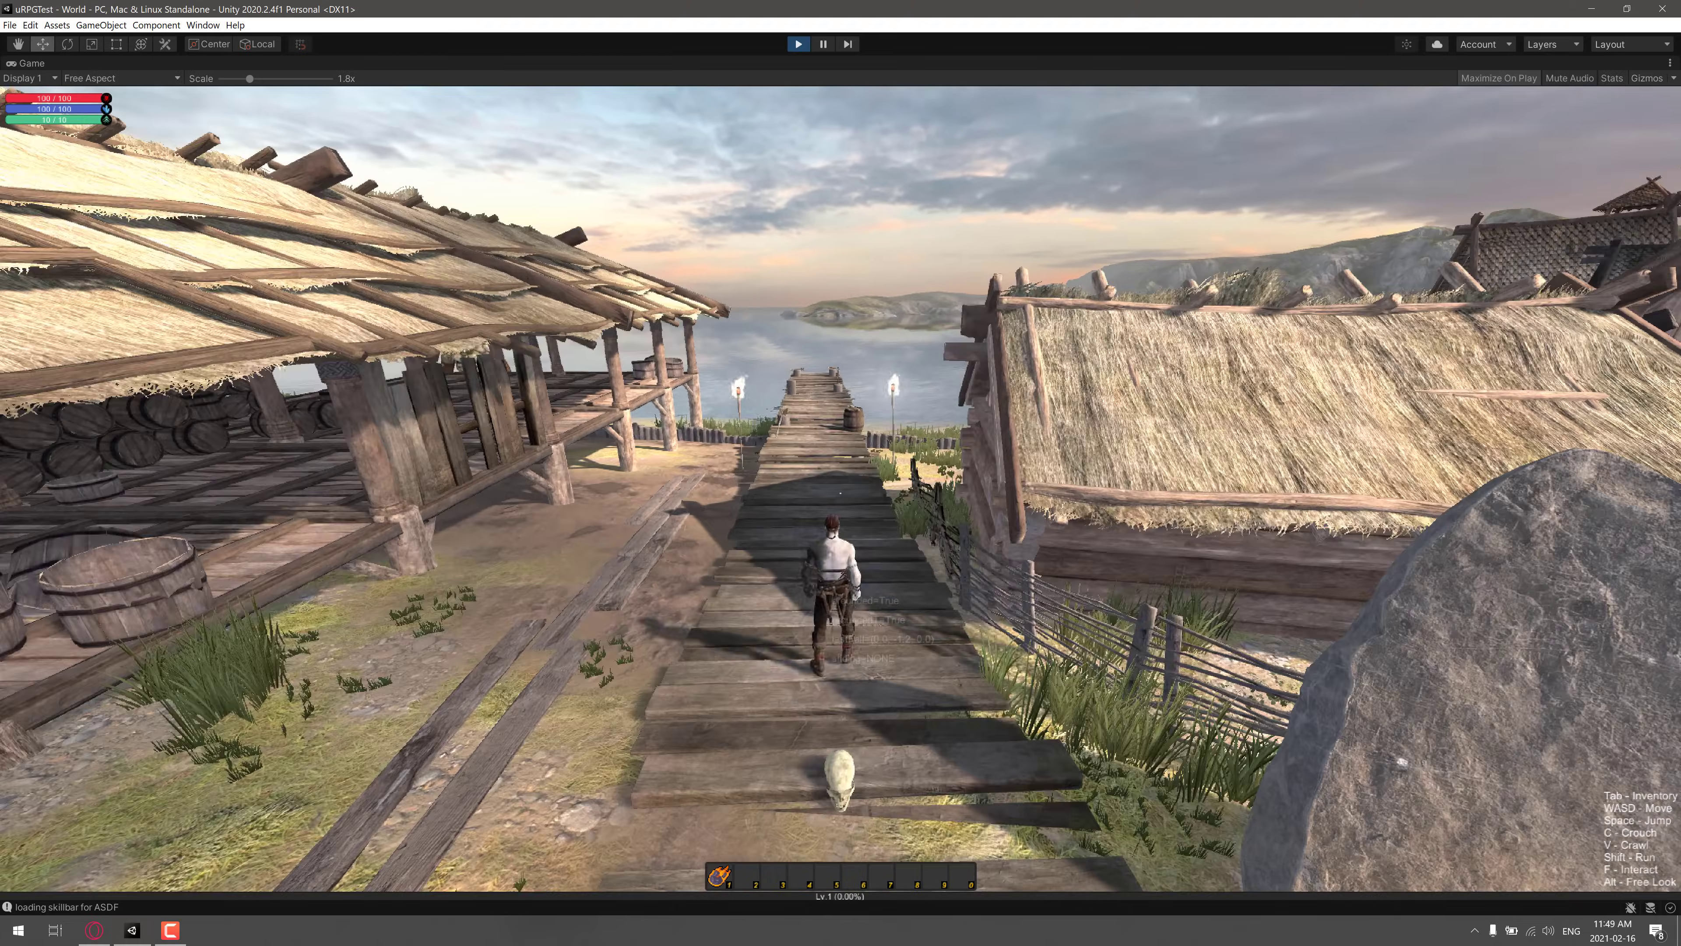
Walk to the pier's end and back with W, then bring up the character menu
key("w")
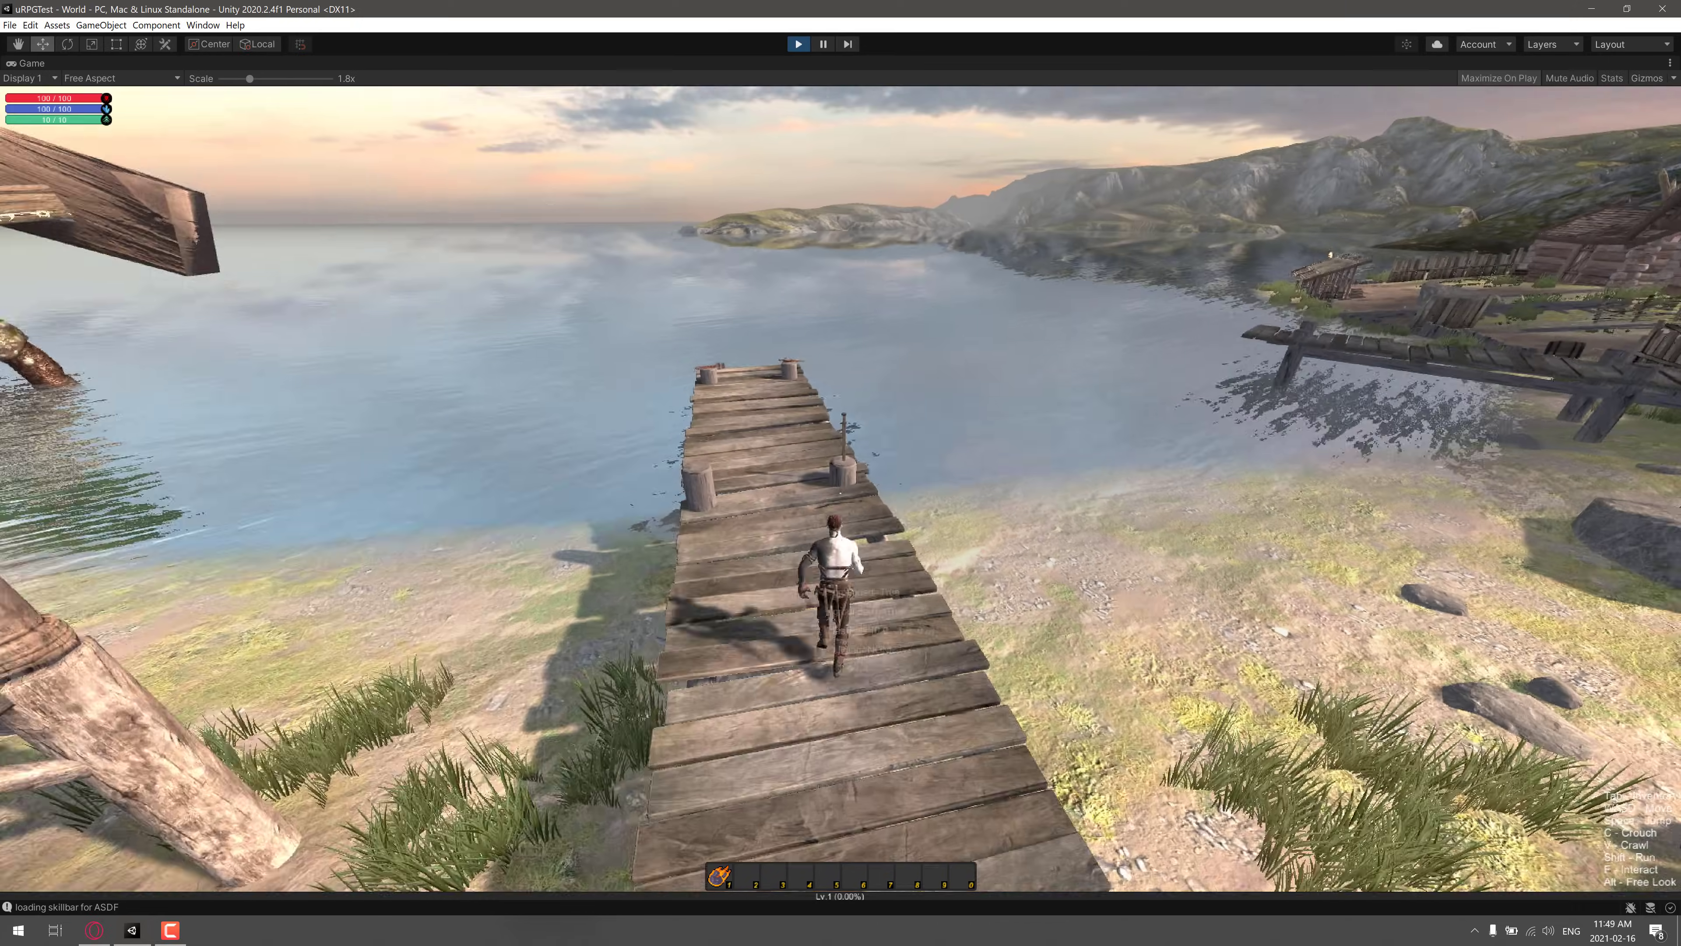
key("w")
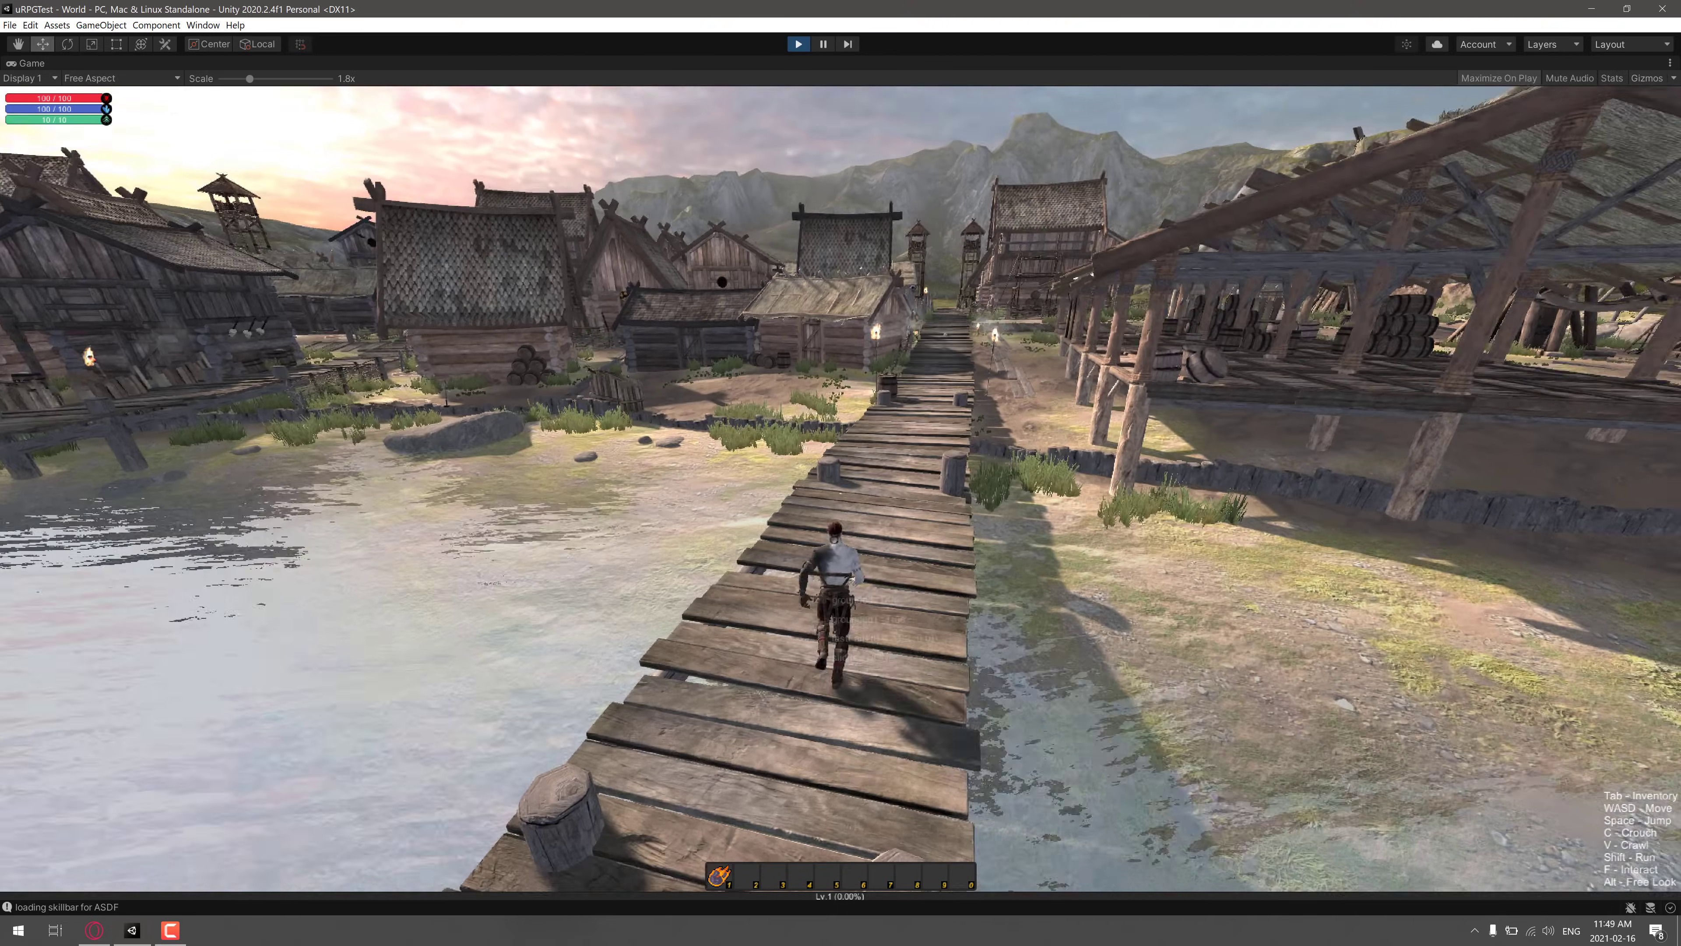
key("Tab")
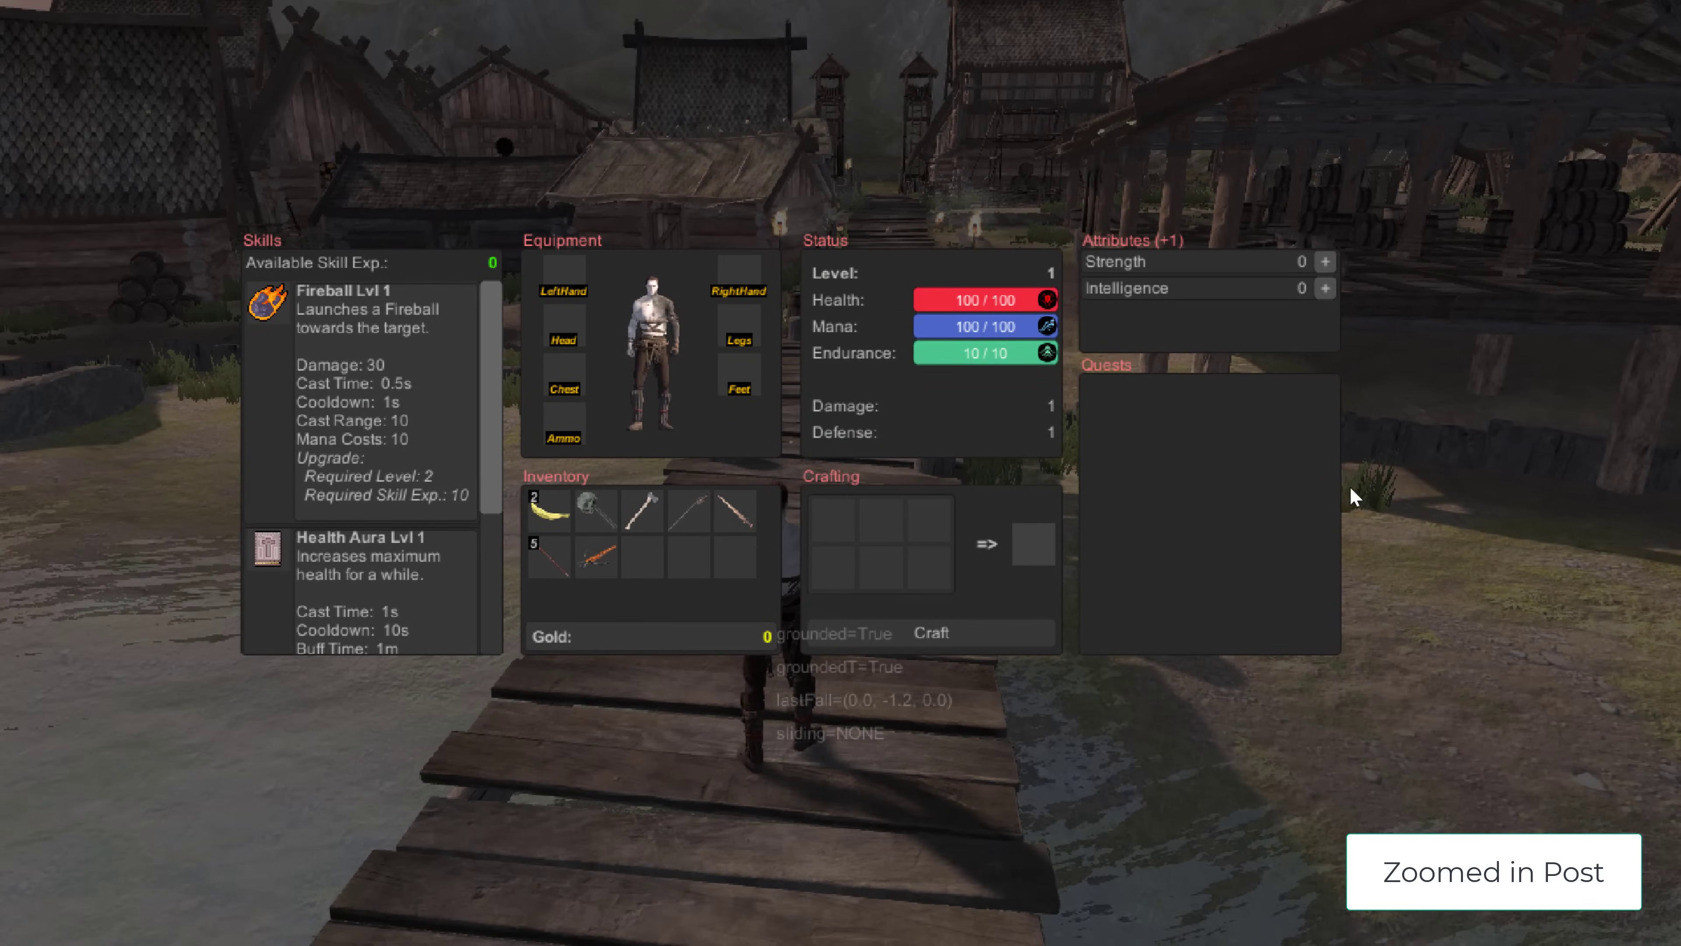
mouse_move(975, 250)
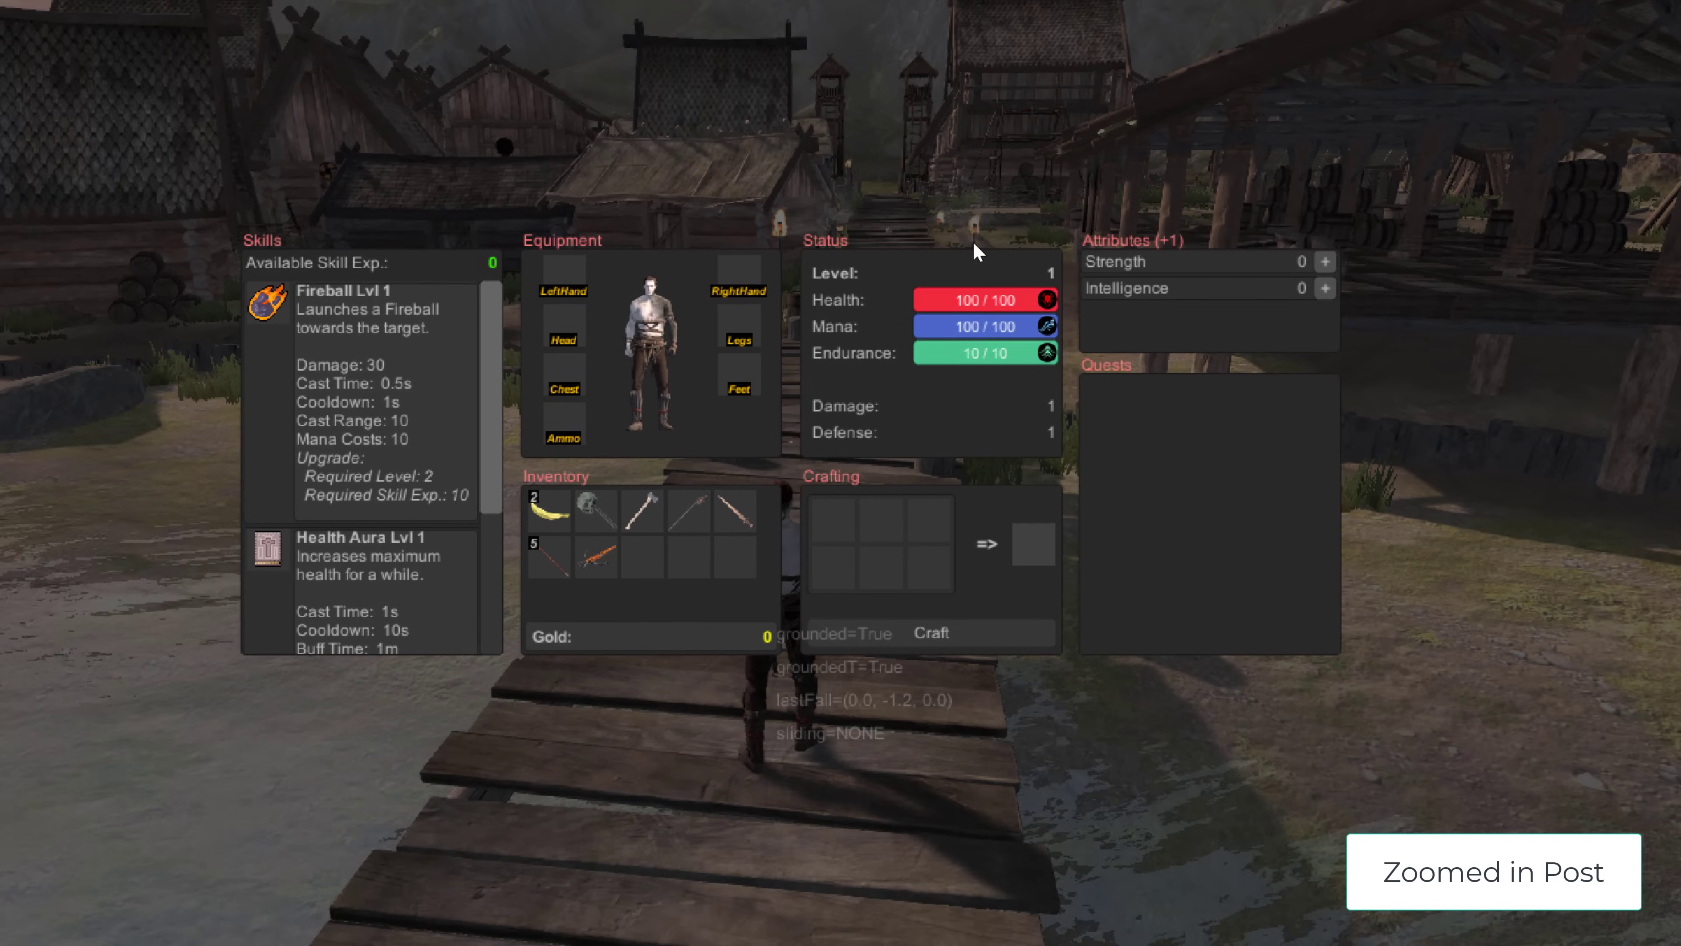
mouse_move(586, 381)
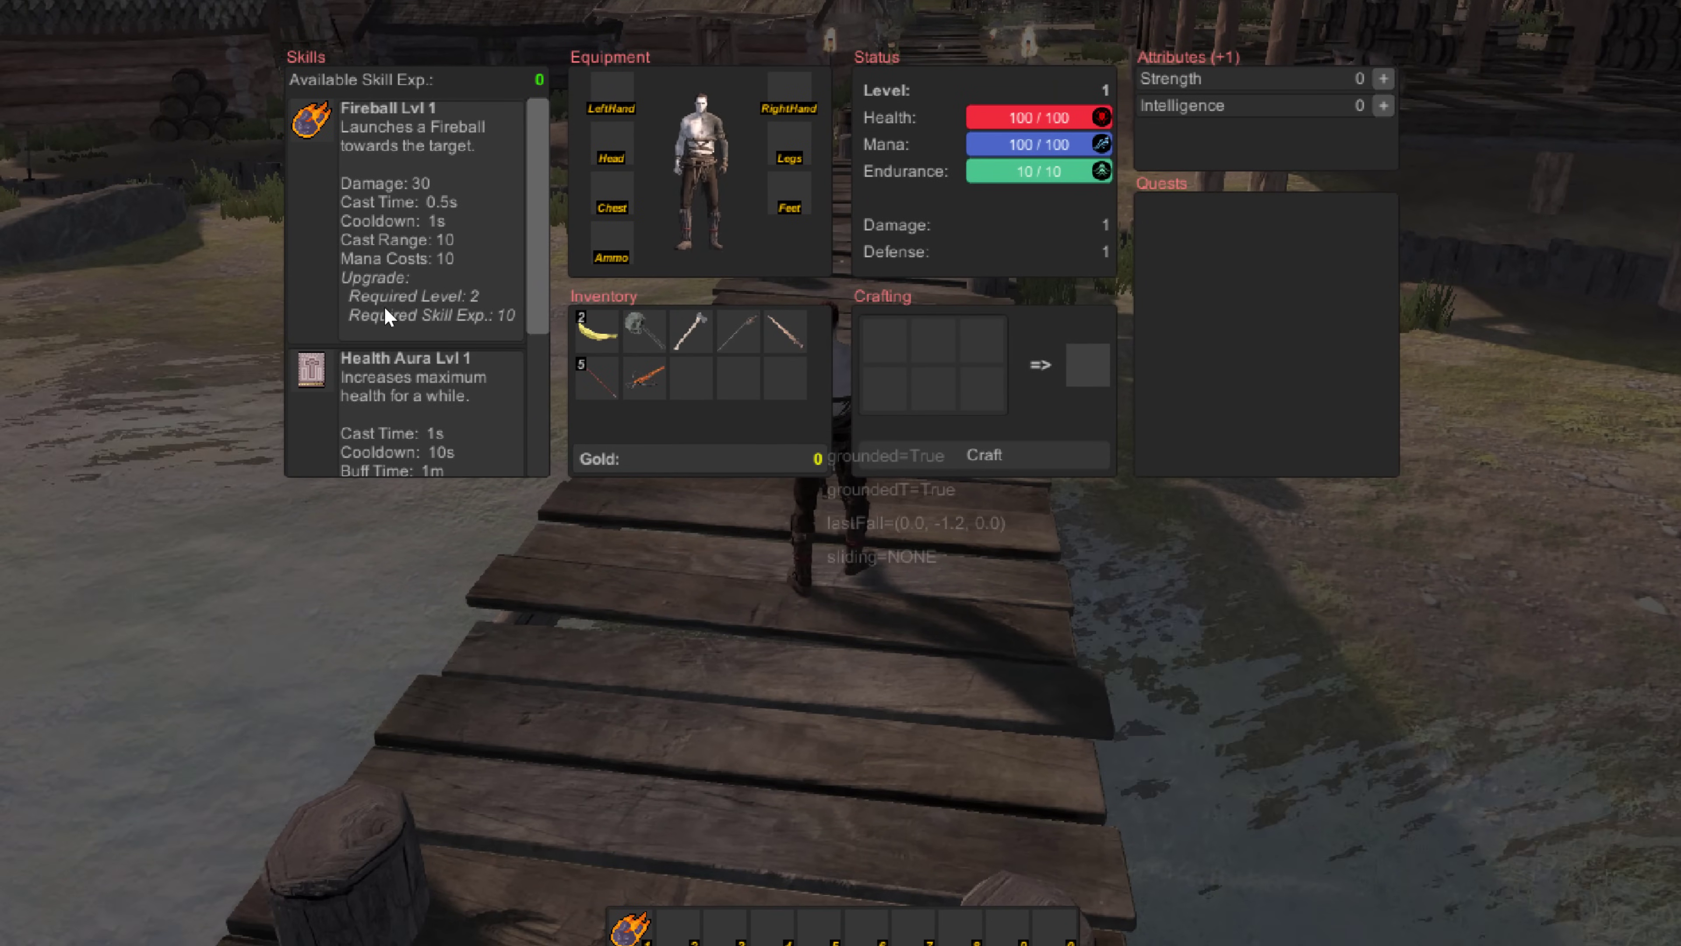
Scroll the Skills list down to the Health Aura and Hard Shell entries below Fireball
scroll("down", 3)
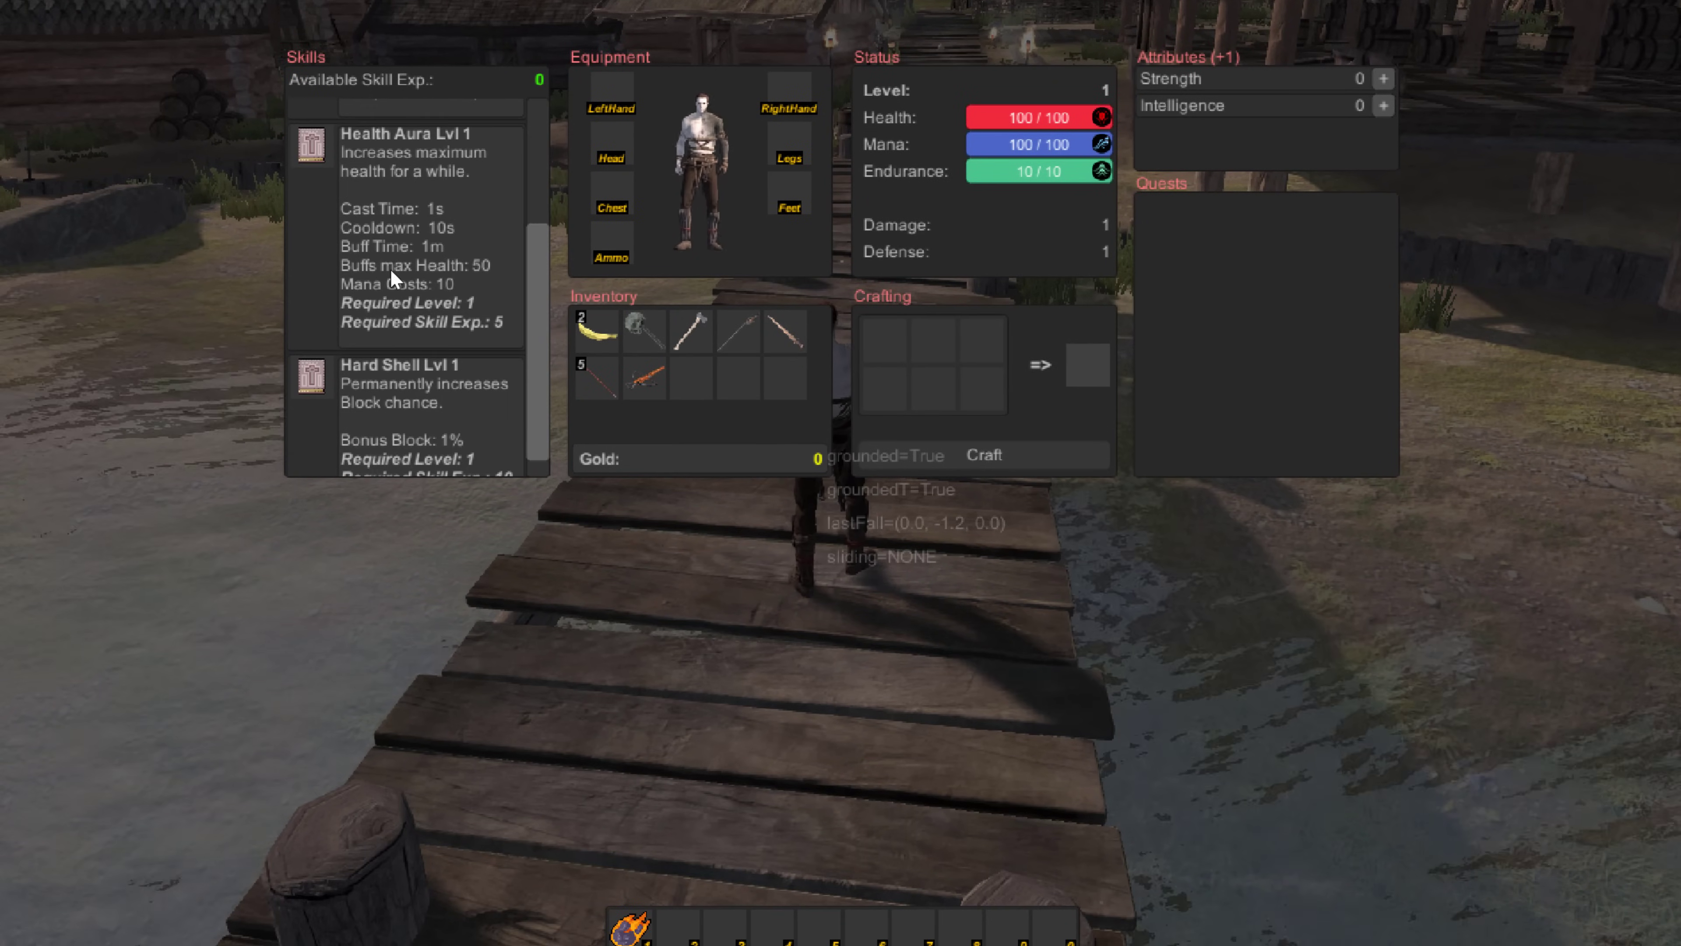
mouse_move(450, 263)
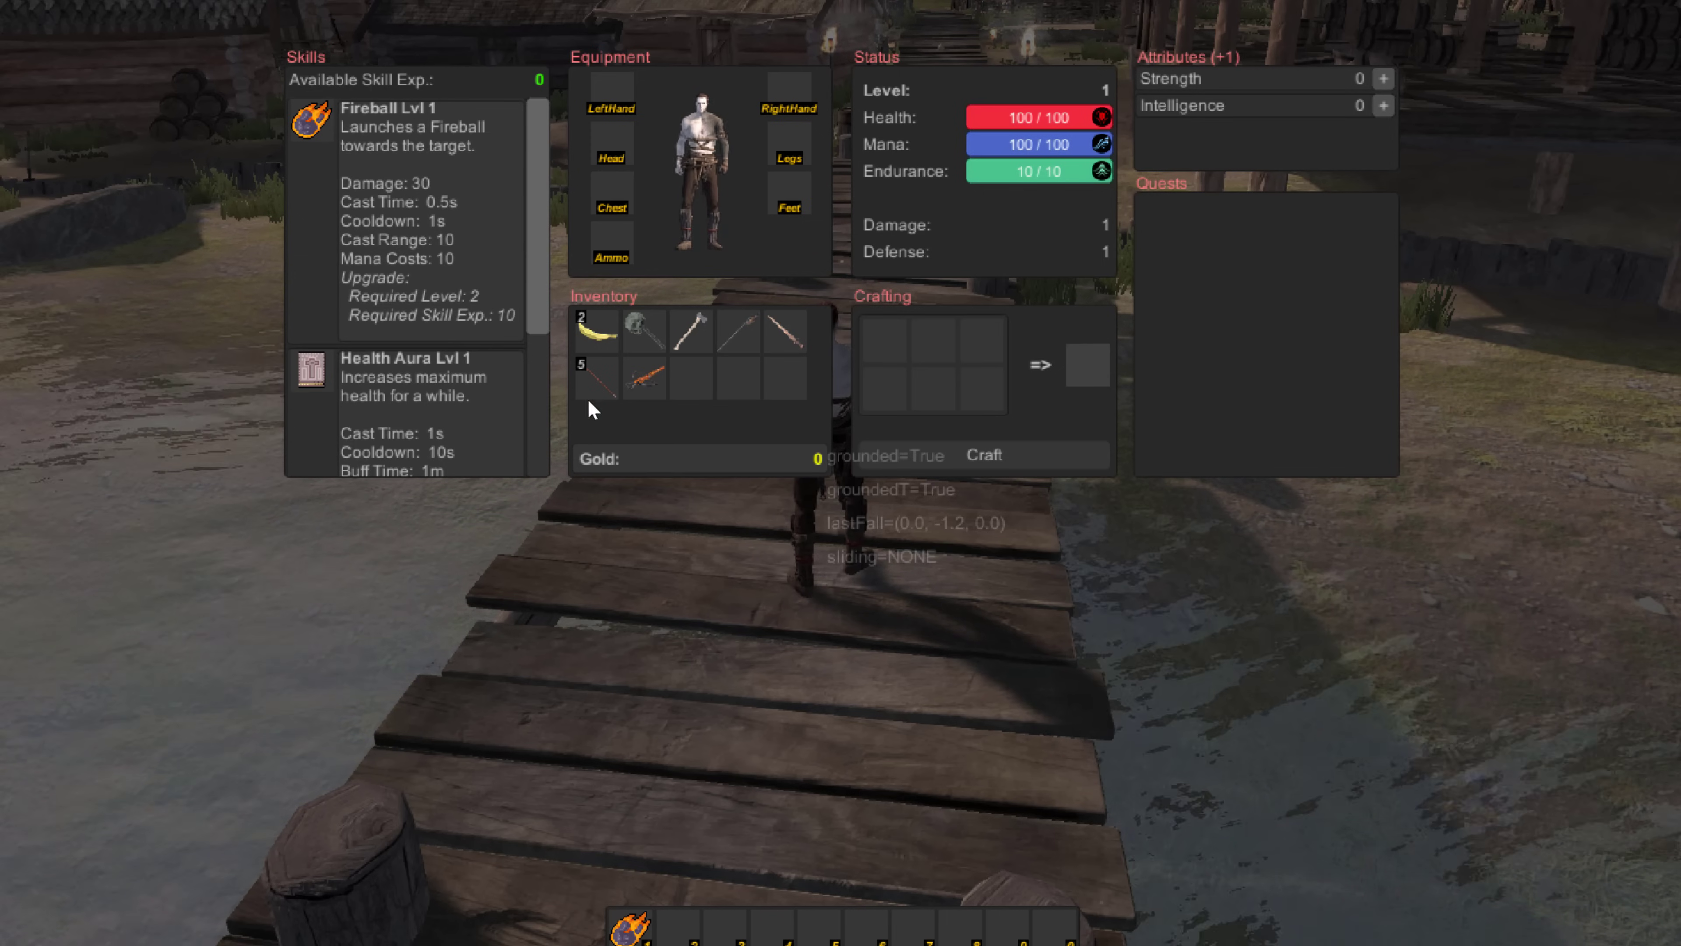
mouse_move(597, 333)
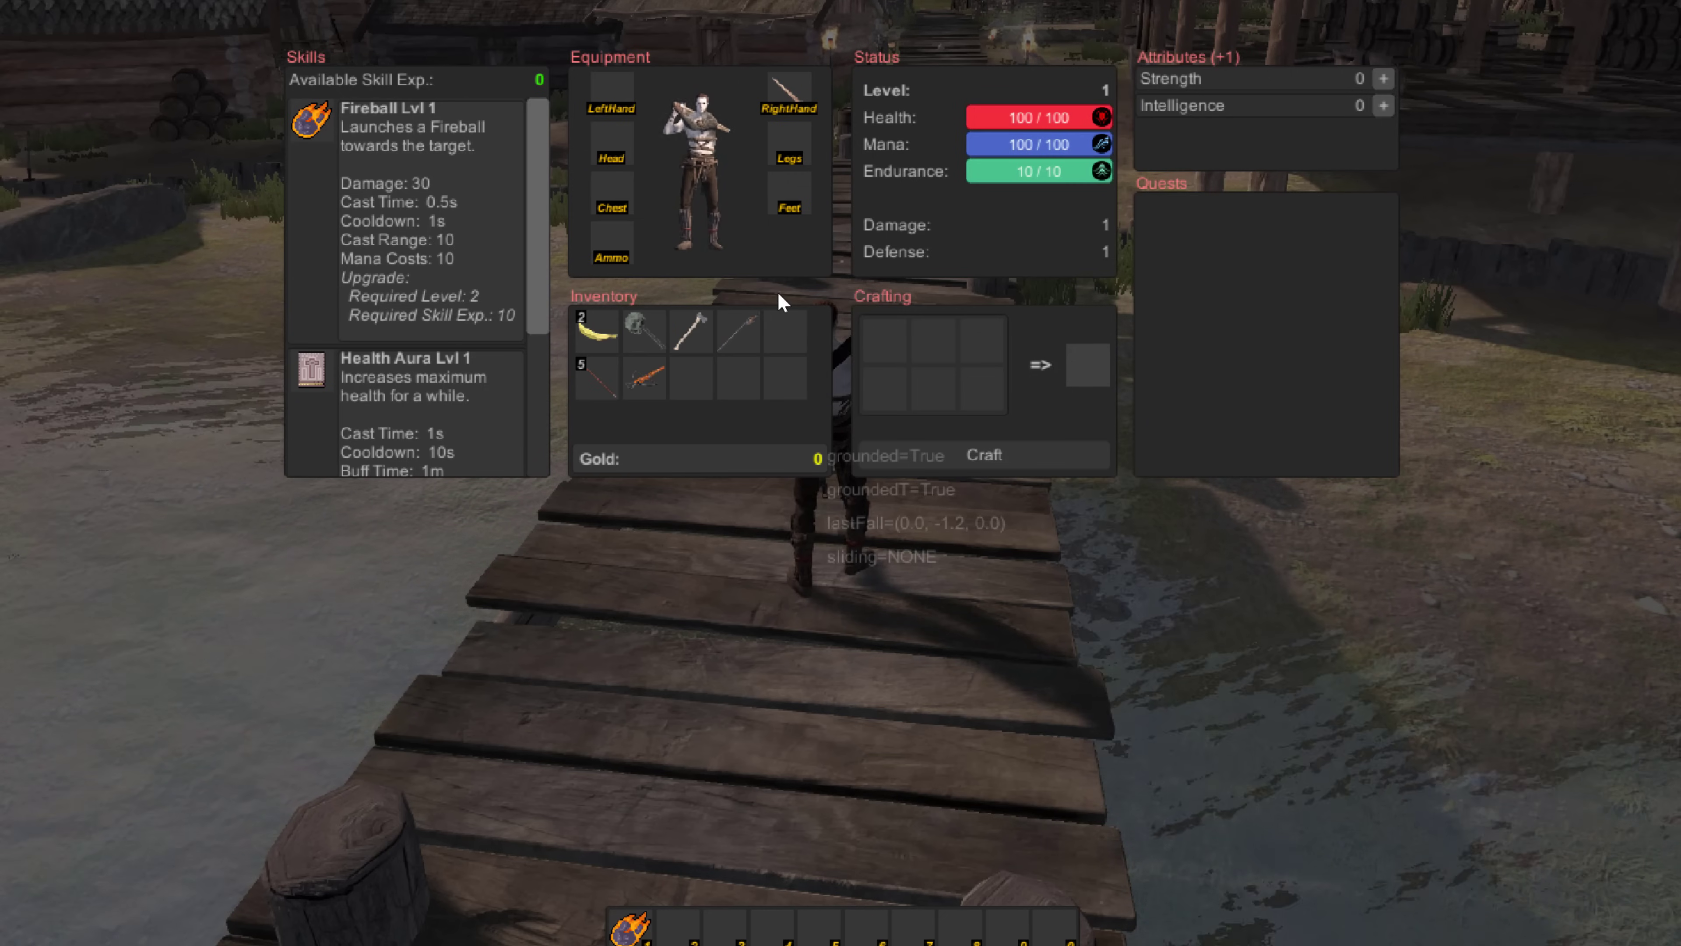
mouse_move(1040, 125)
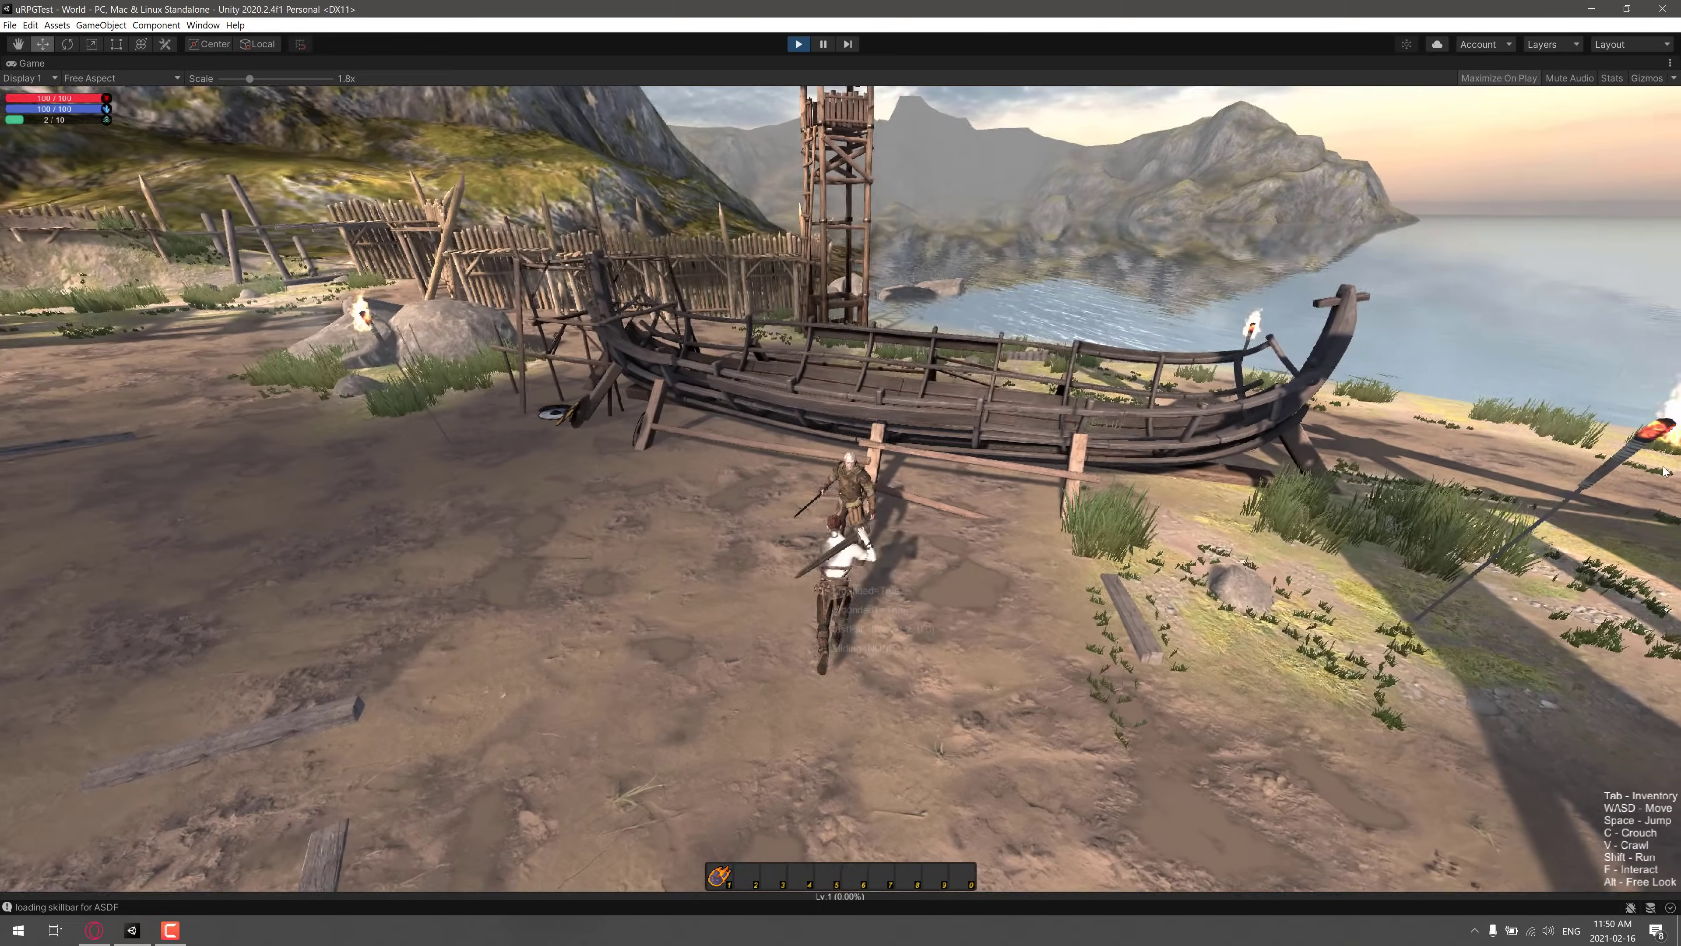
Talk to the villager with F, select the Find a Banana quest and complete it
key("f")
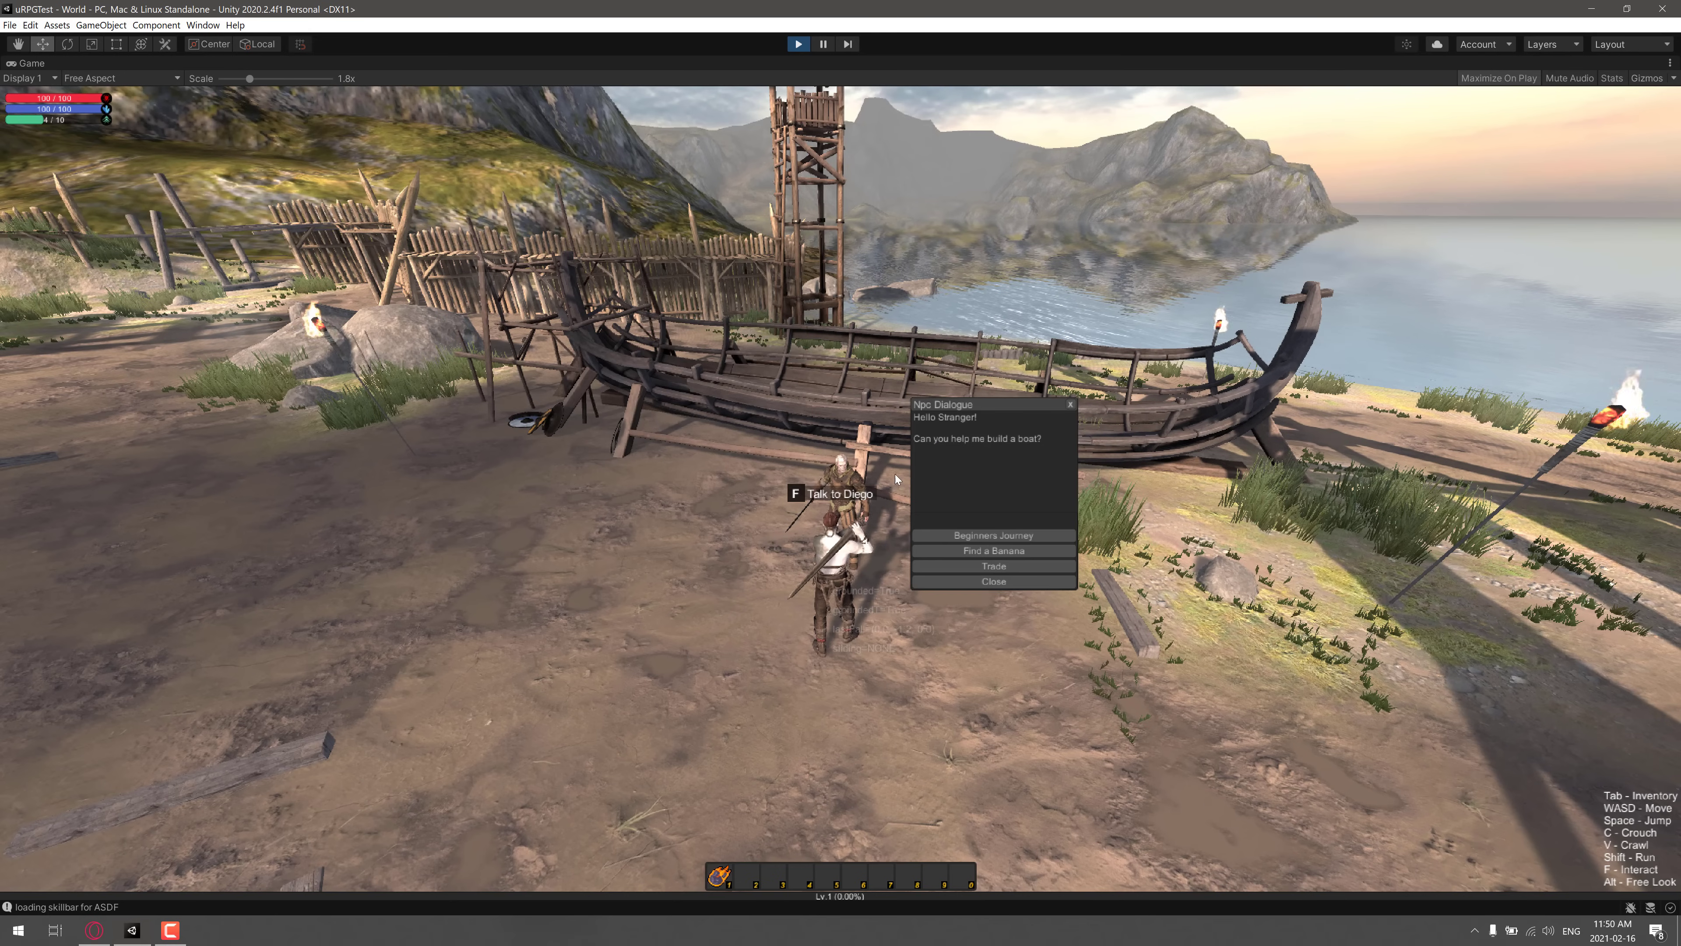
left_click(992, 549)
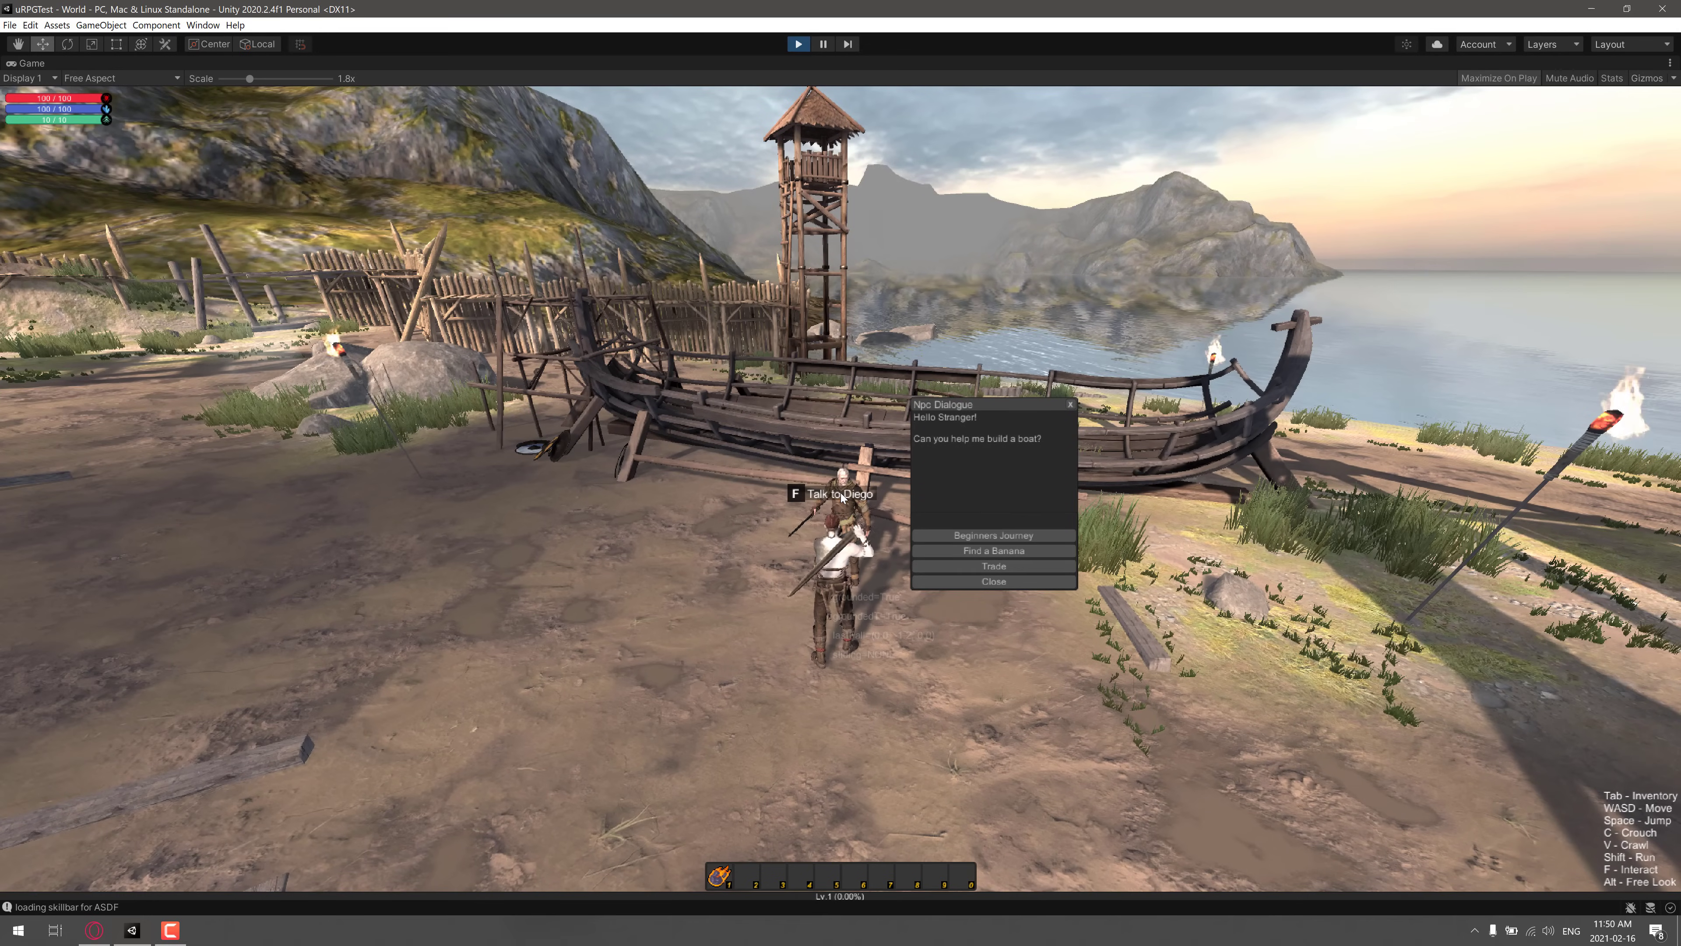
left_click(992, 549)
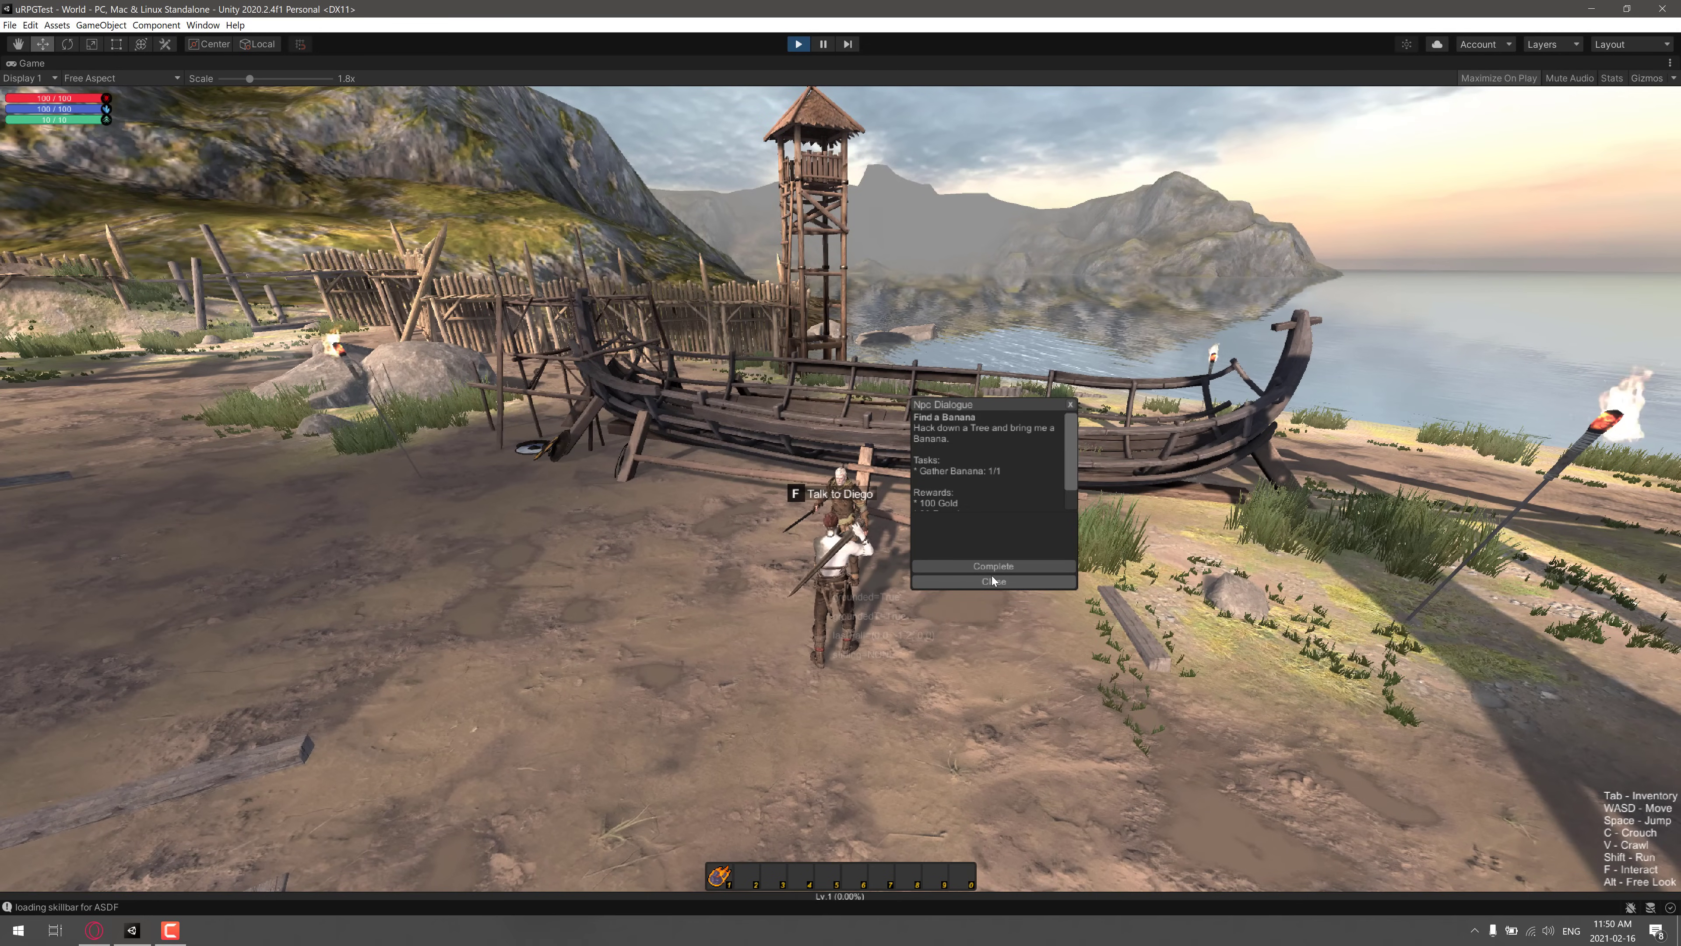
left_click(990, 567)
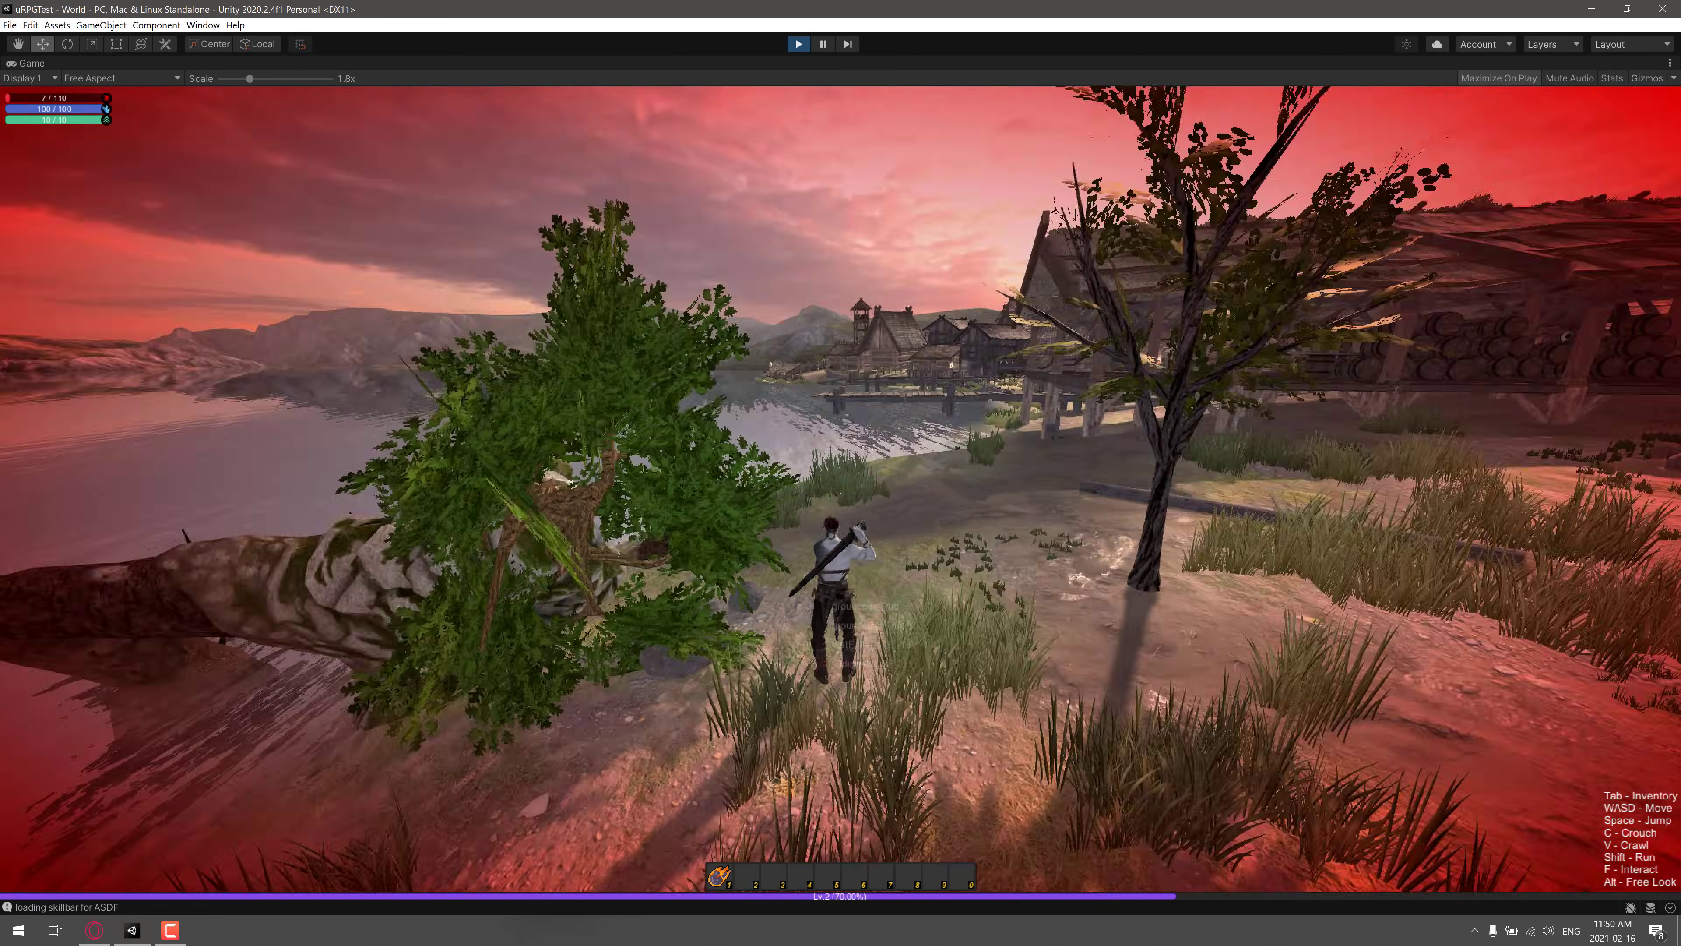
View the level 2 character sheet, stop Play mode and go up to the uRPG asset folder
key("Tab")
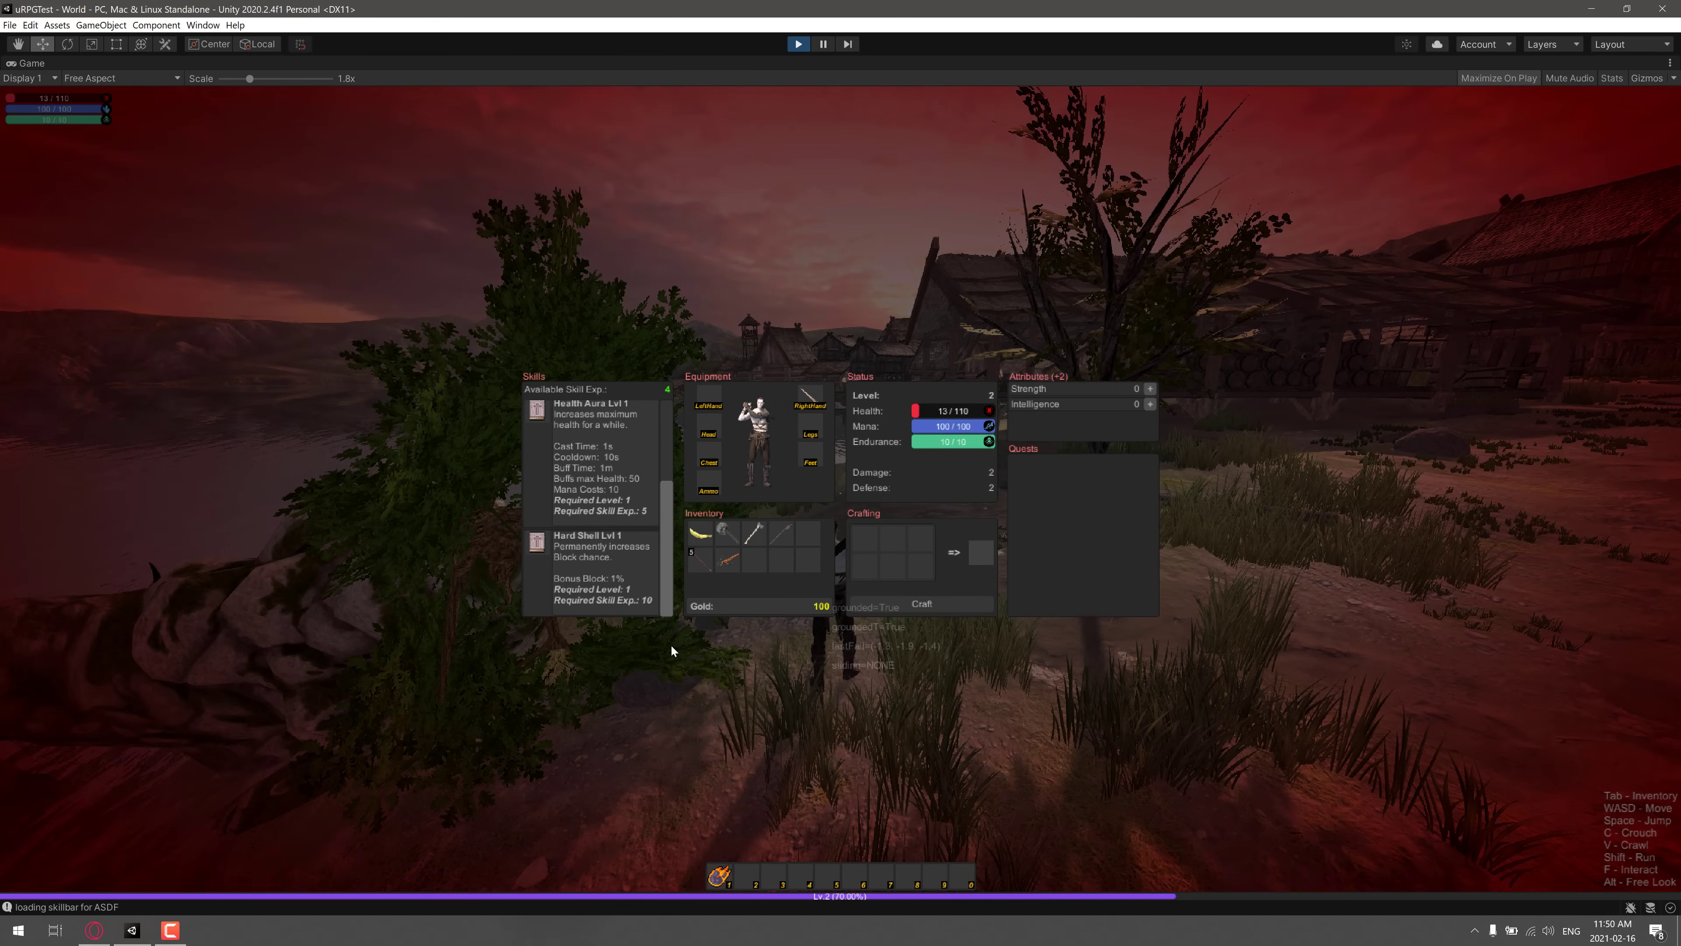
mouse_move(527, 431)
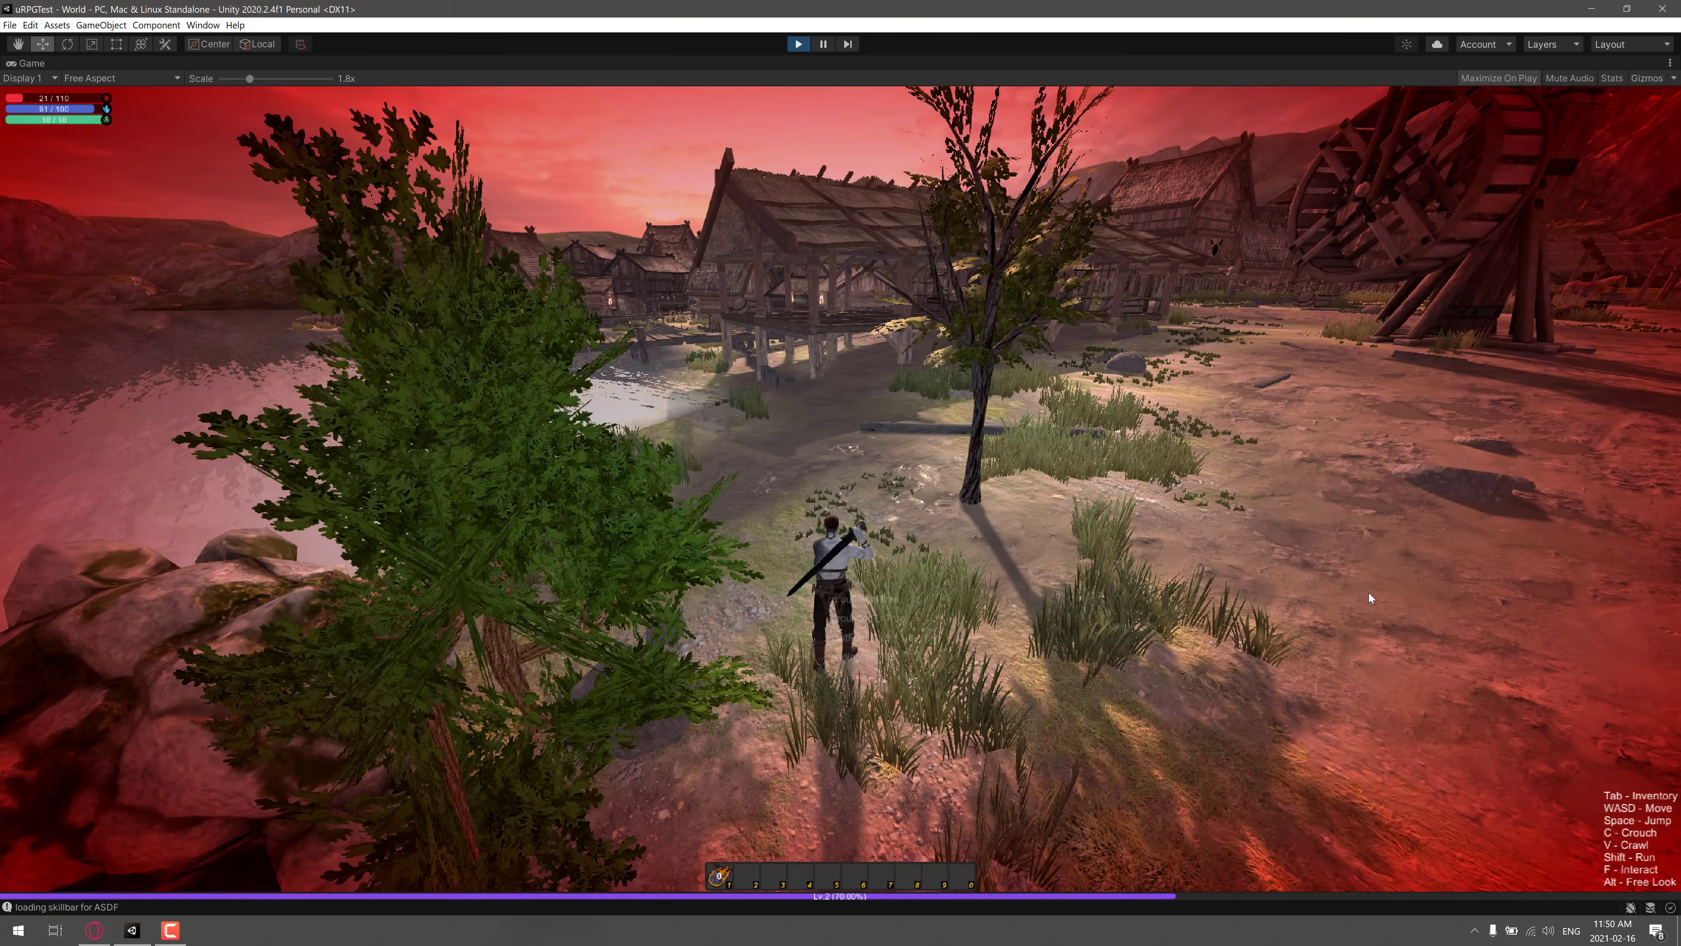
key("w")
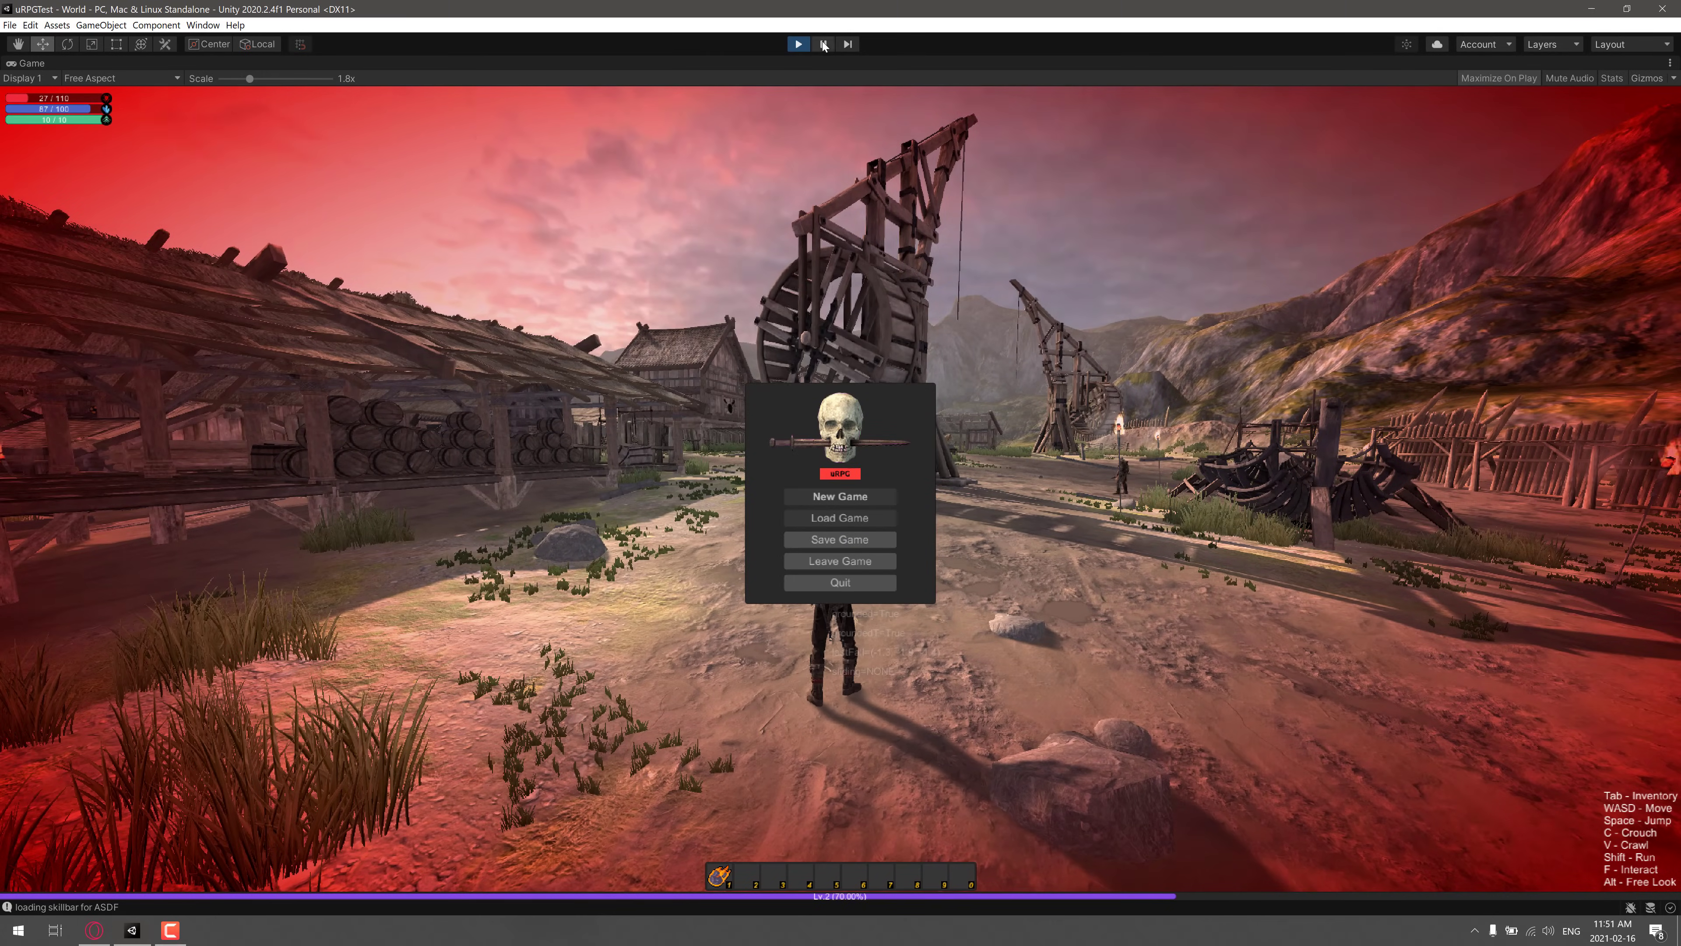
left_click(822, 44)
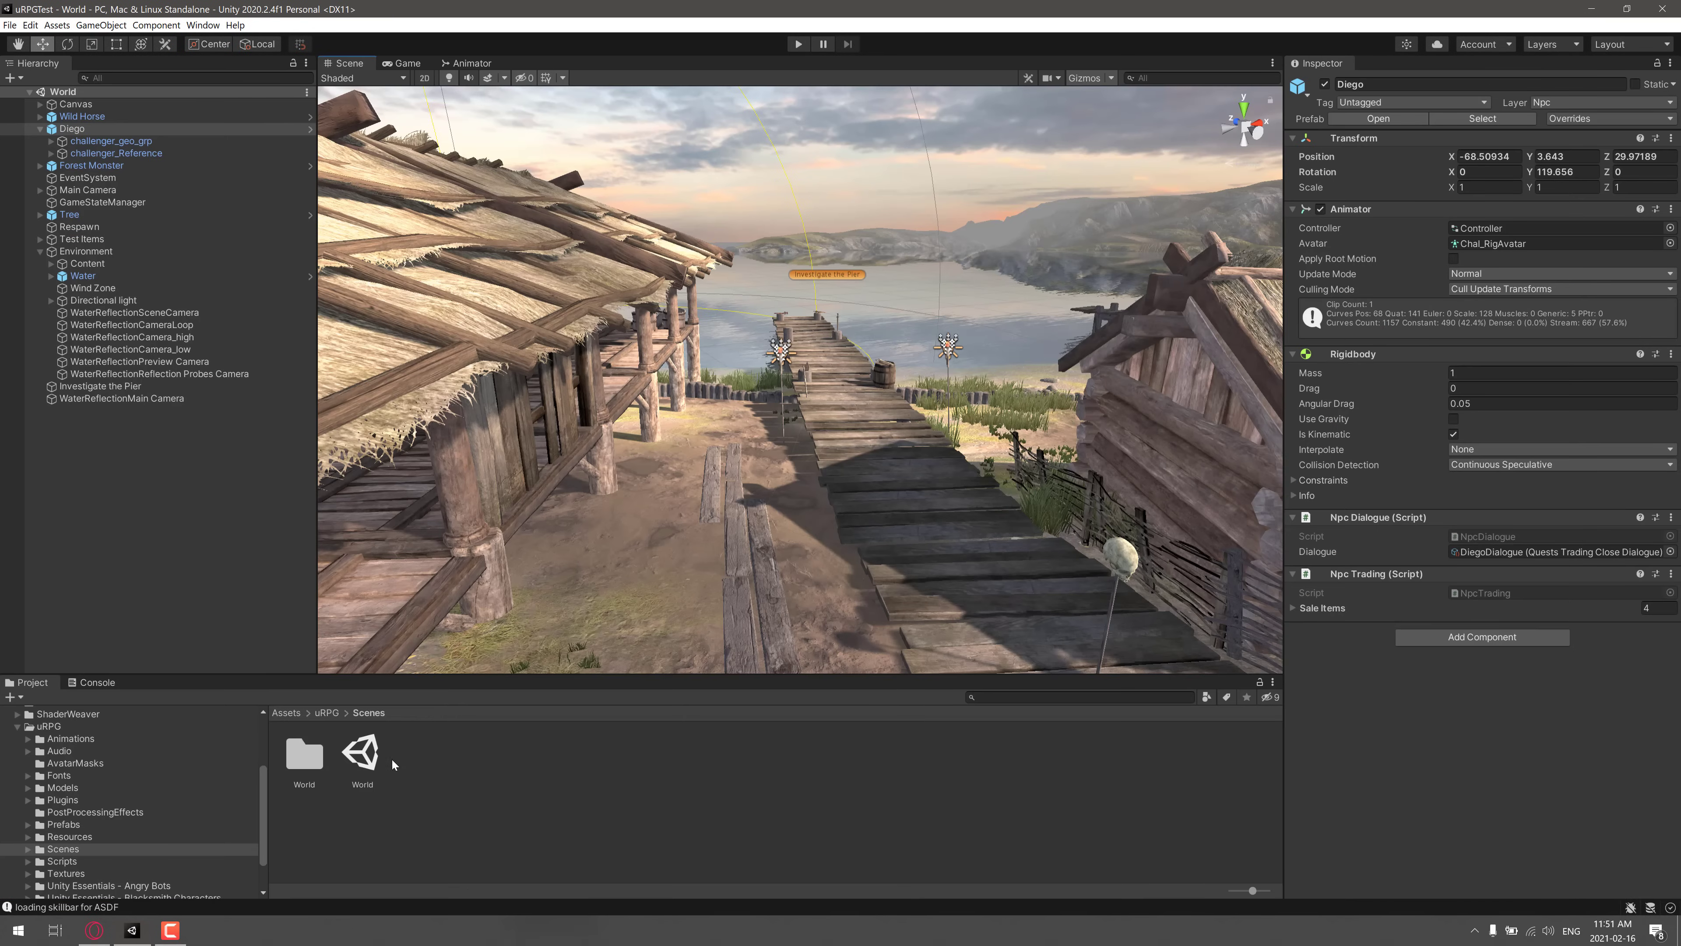
left_click(326, 712)
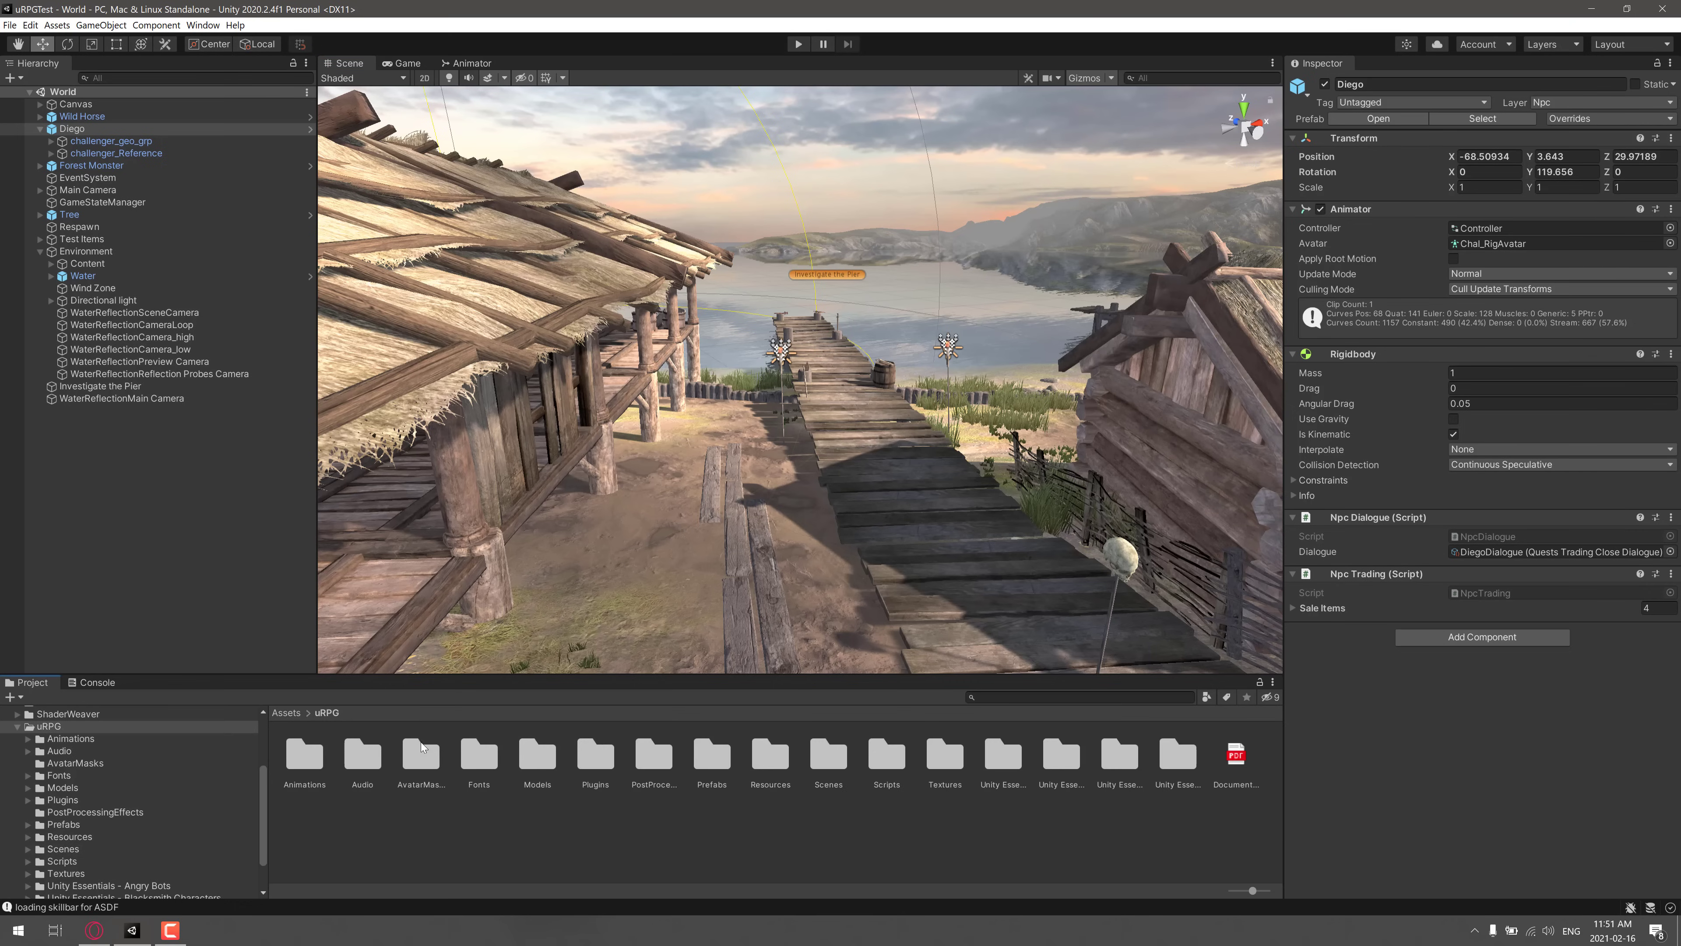
Open Prefabs > Entities and review the Forest Monster's combat and respawn settings
double_click(711, 754)
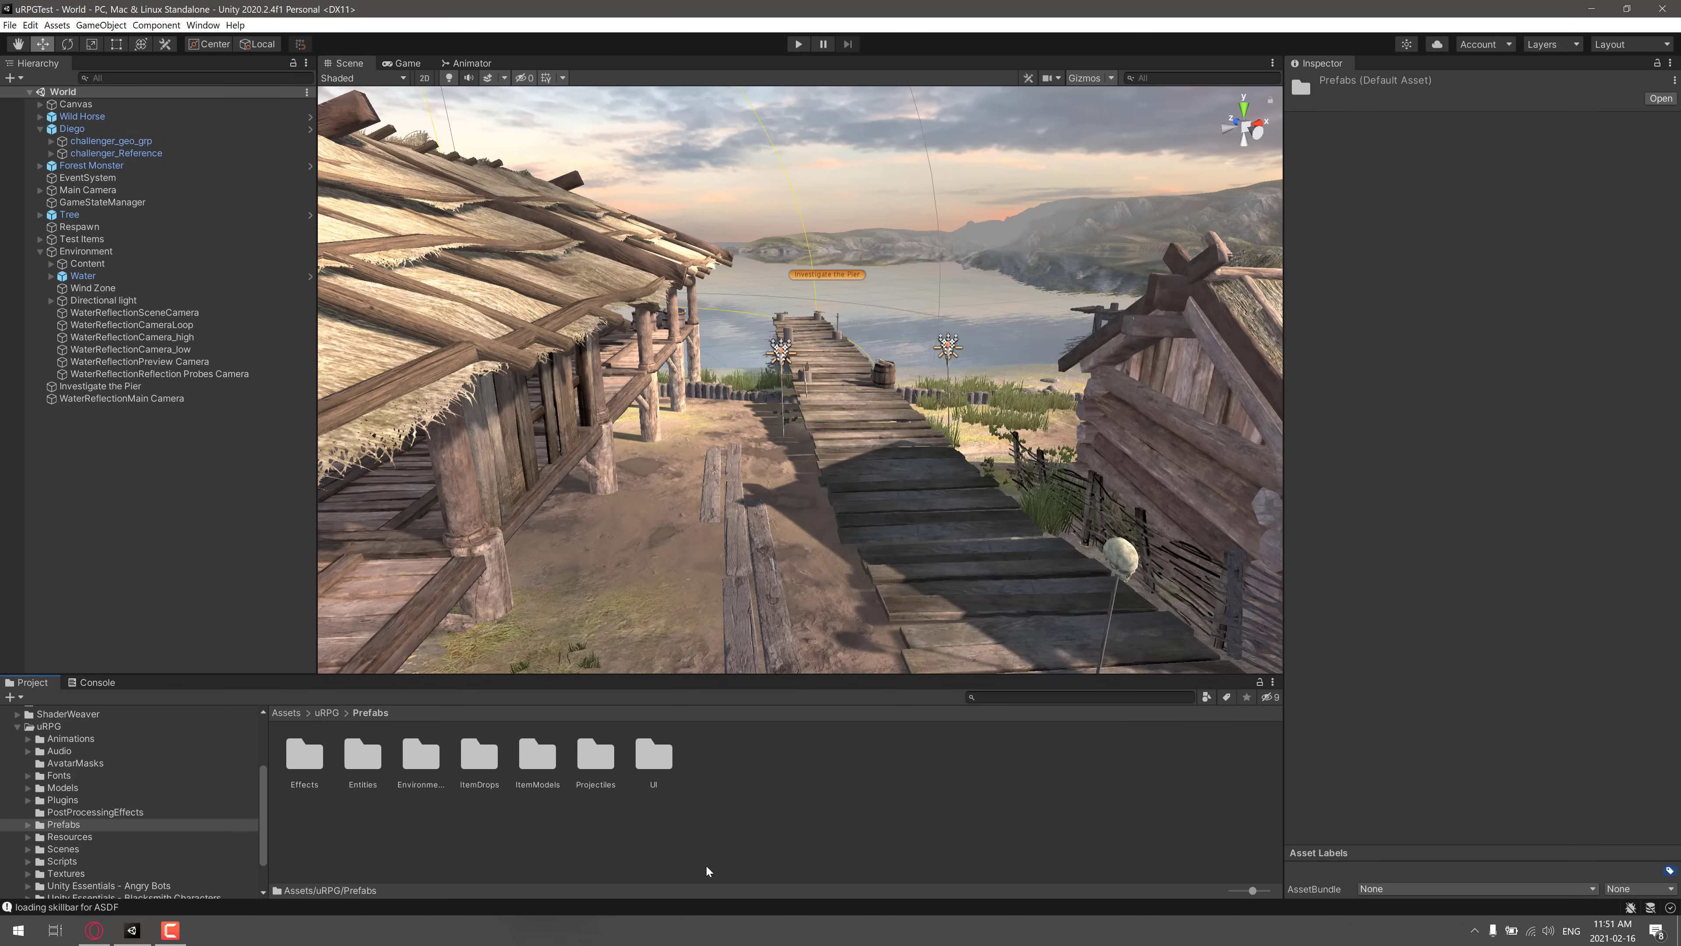
double_click(361, 755)
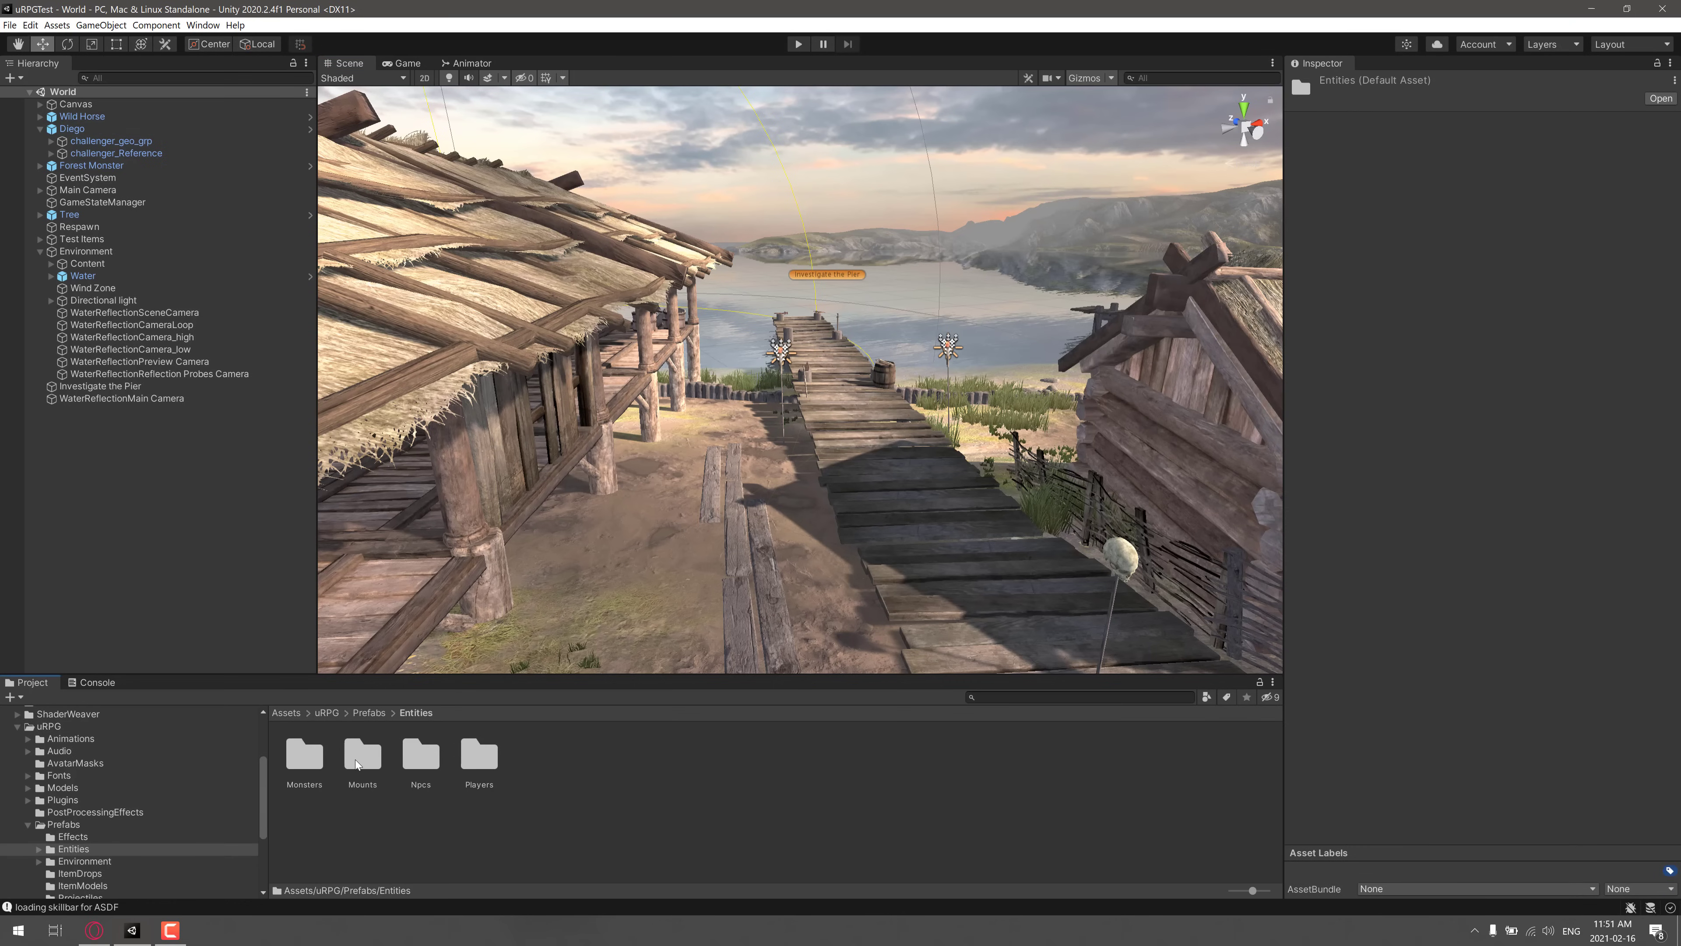
mouse_move(488, 658)
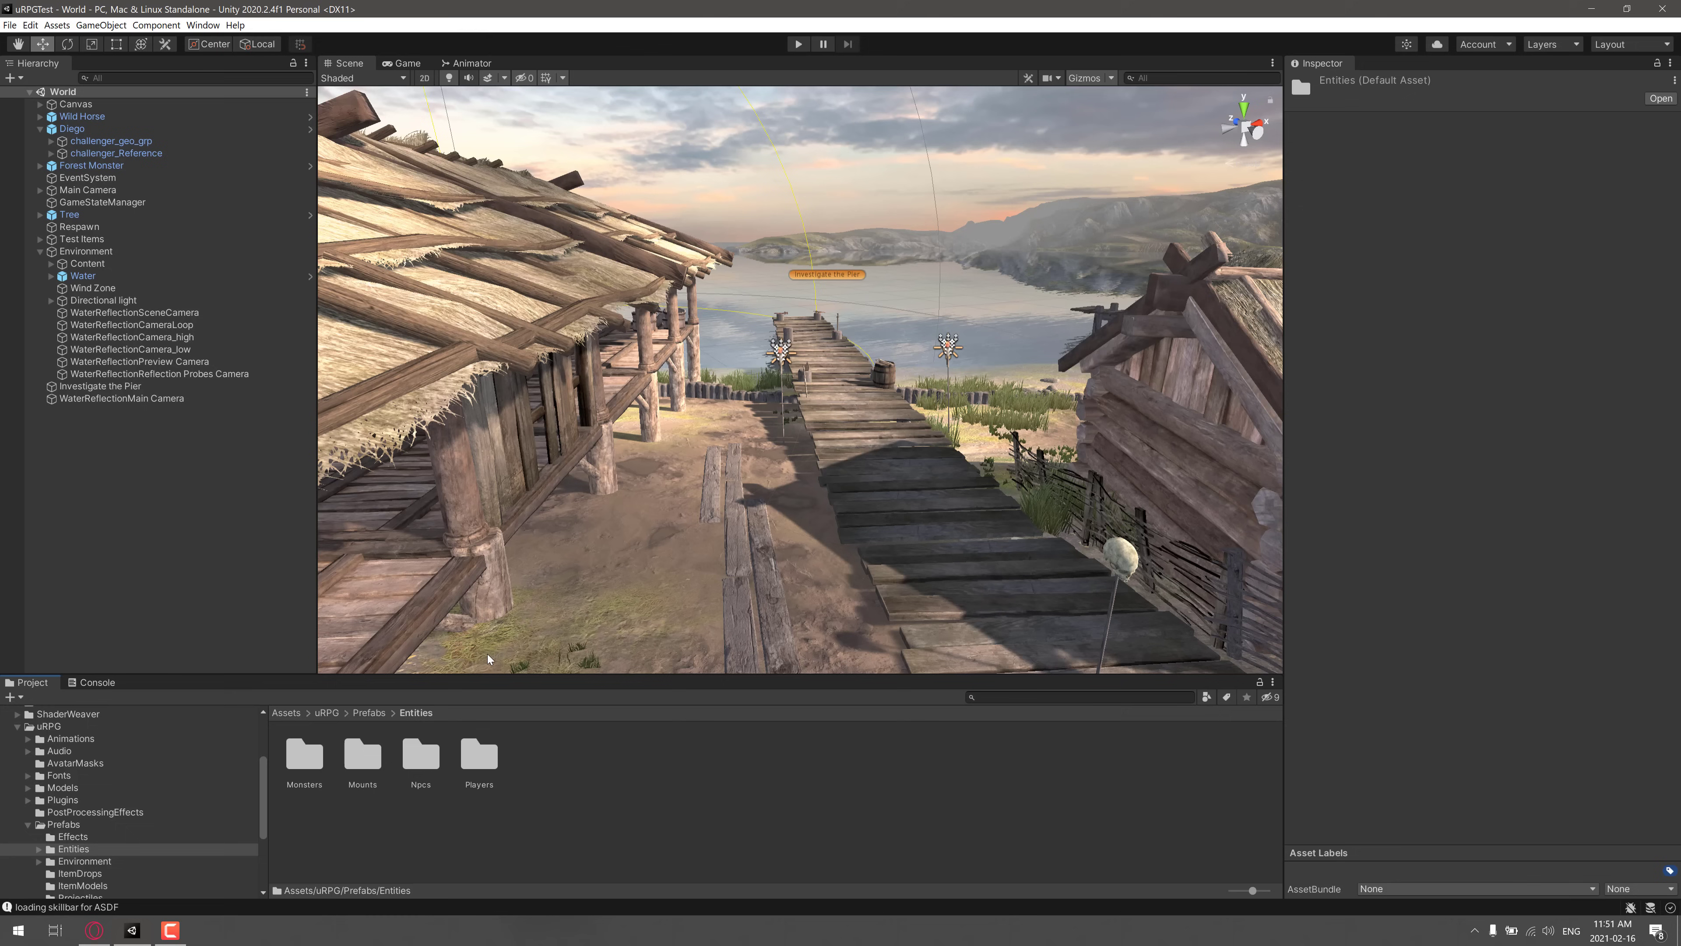
mouse_move(297, 756)
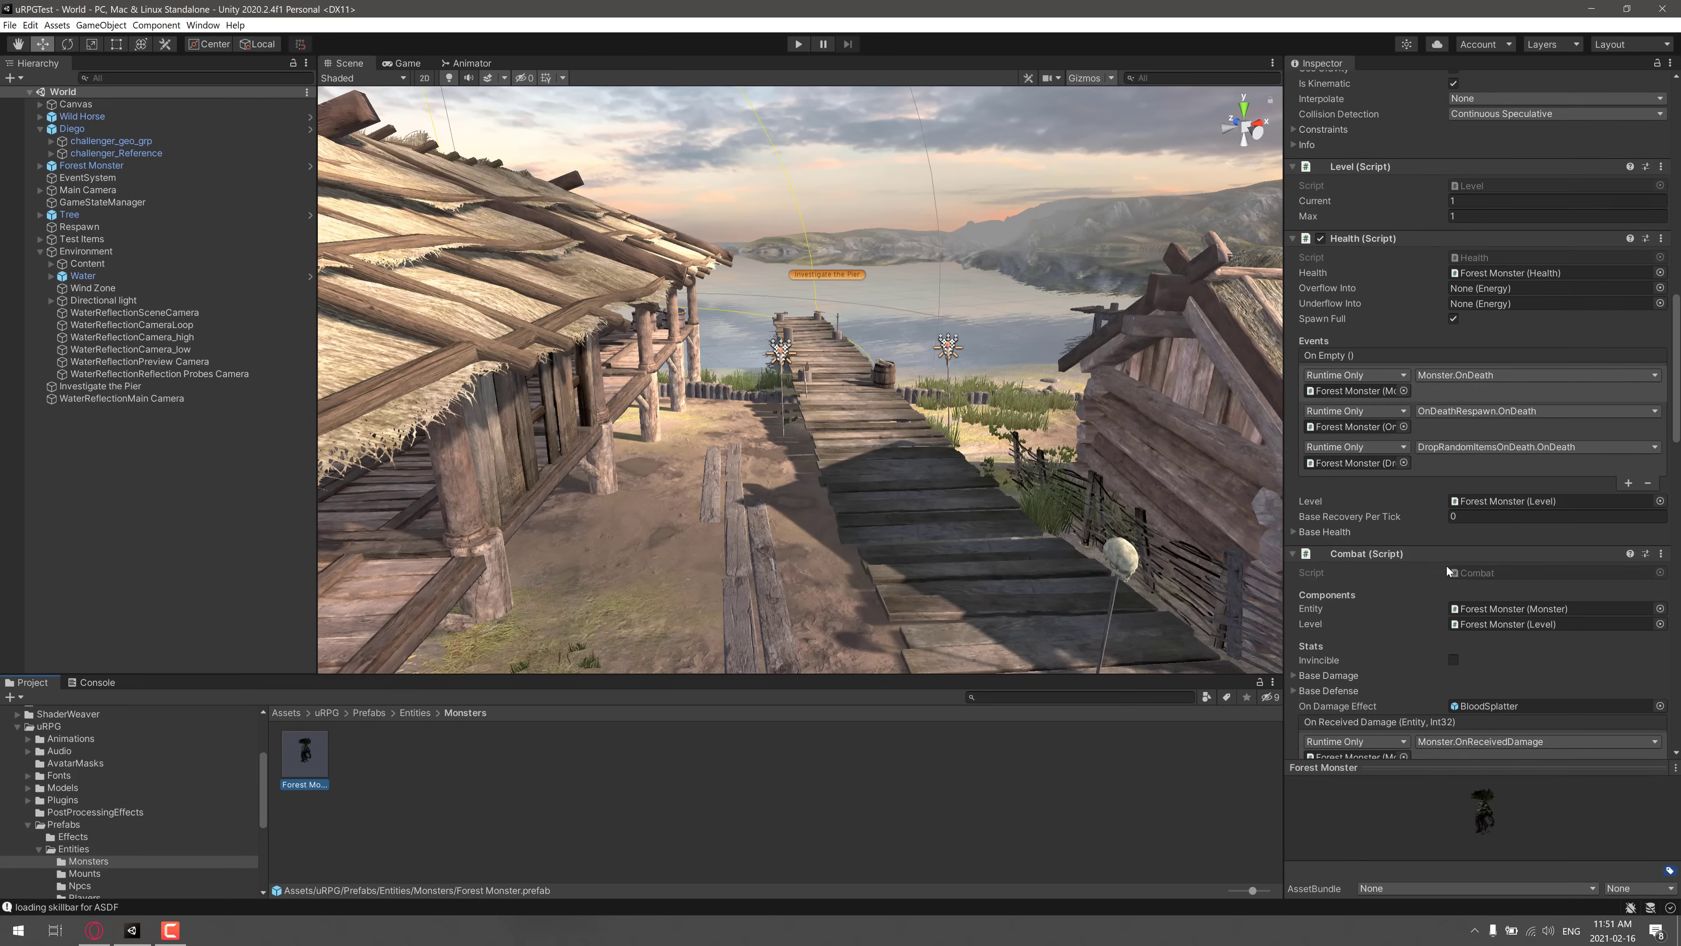
scroll("up", 3)
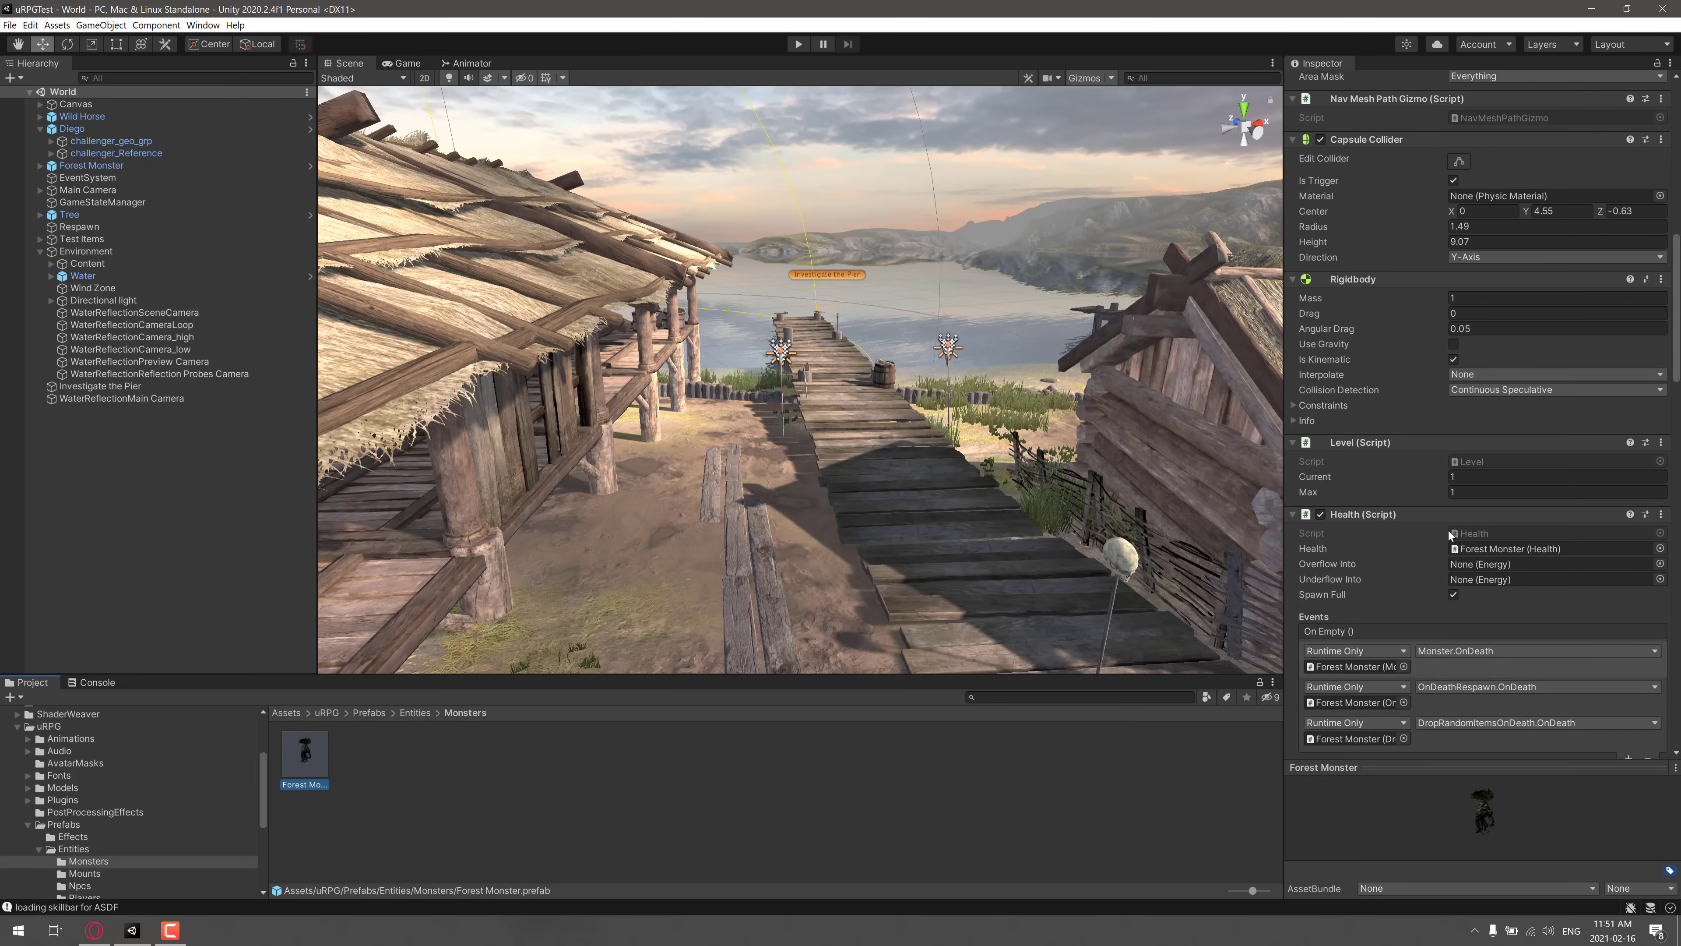
scroll("down", 3)
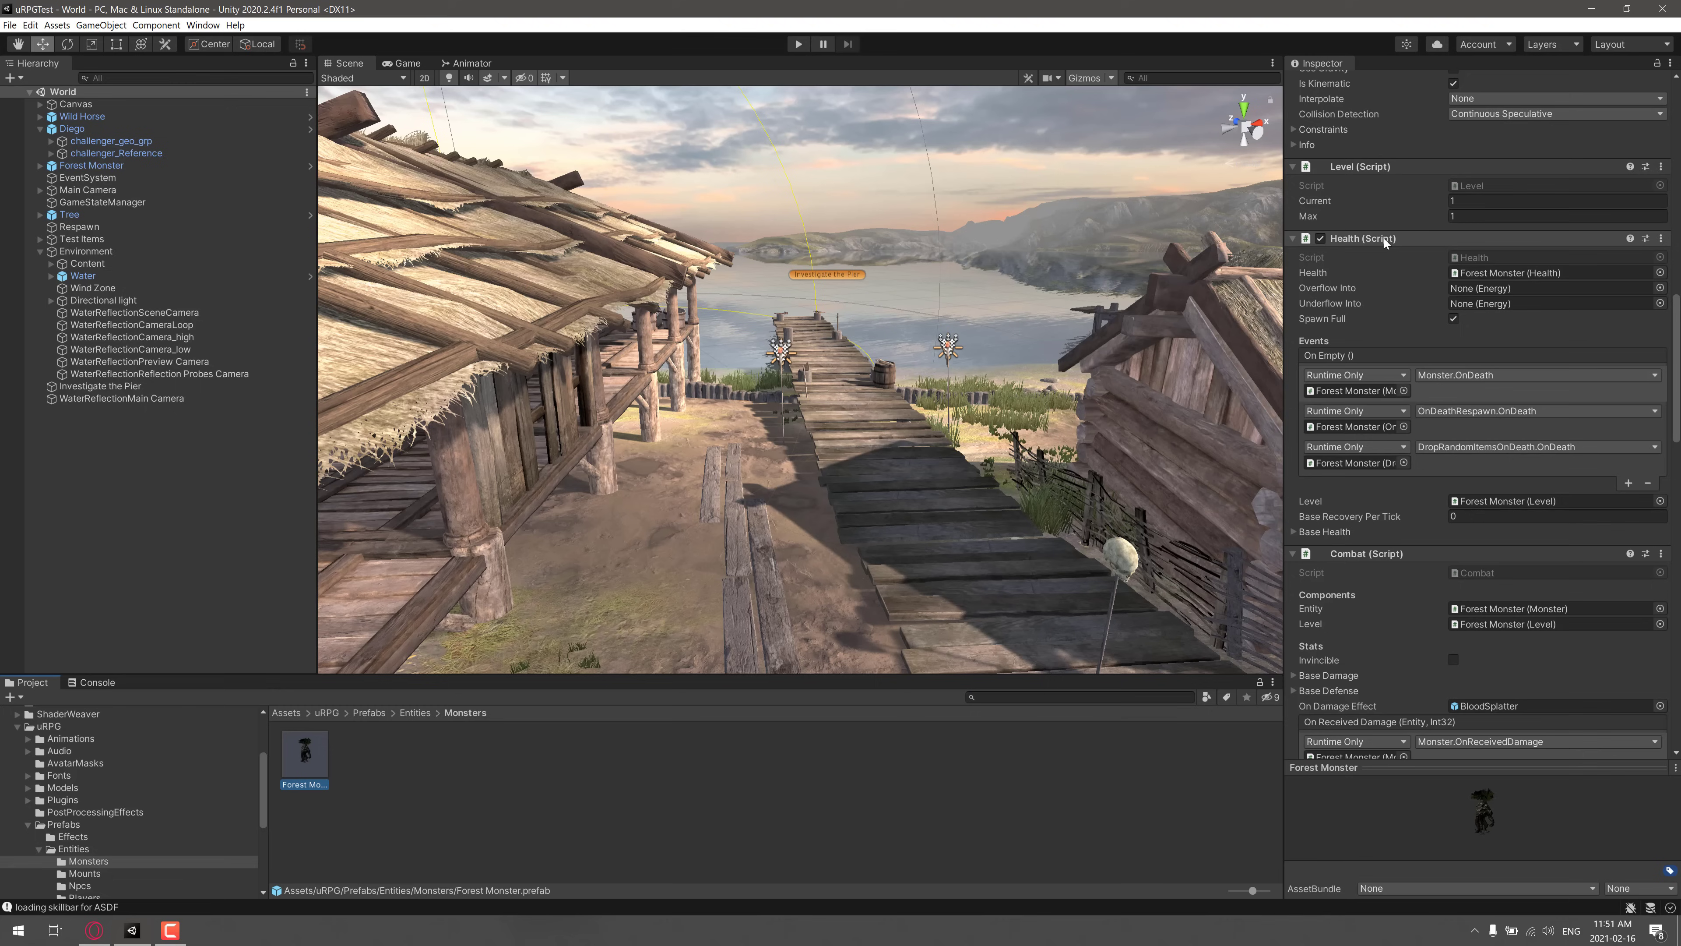
scroll("down", 3)
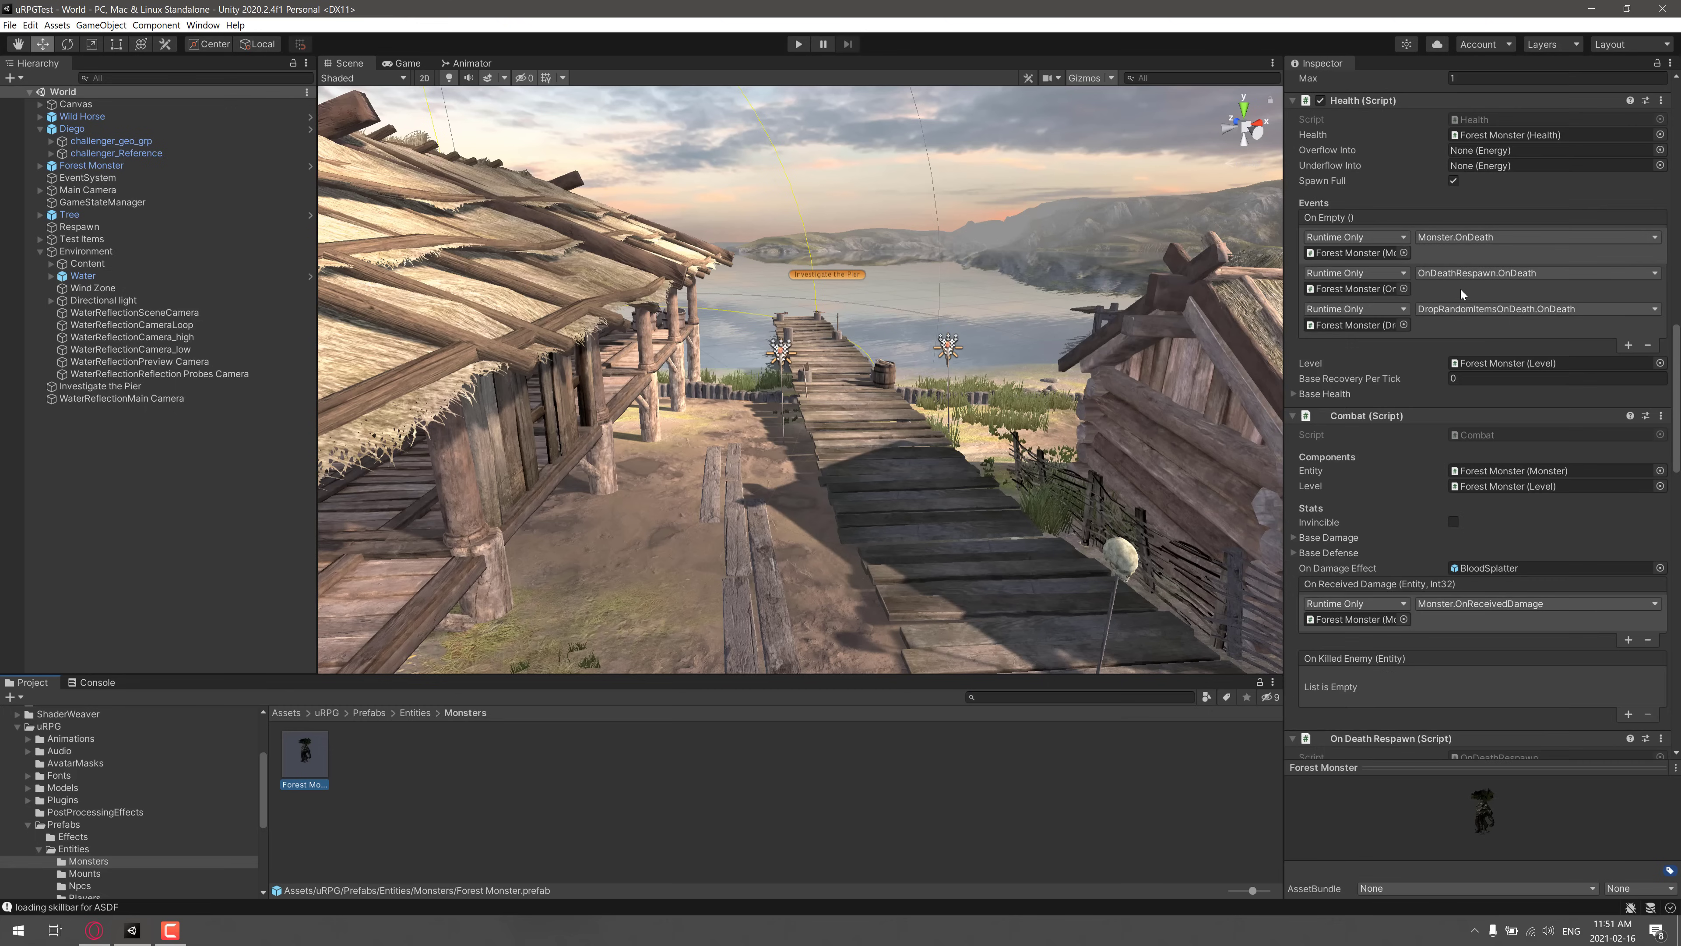
mouse_move(1386, 372)
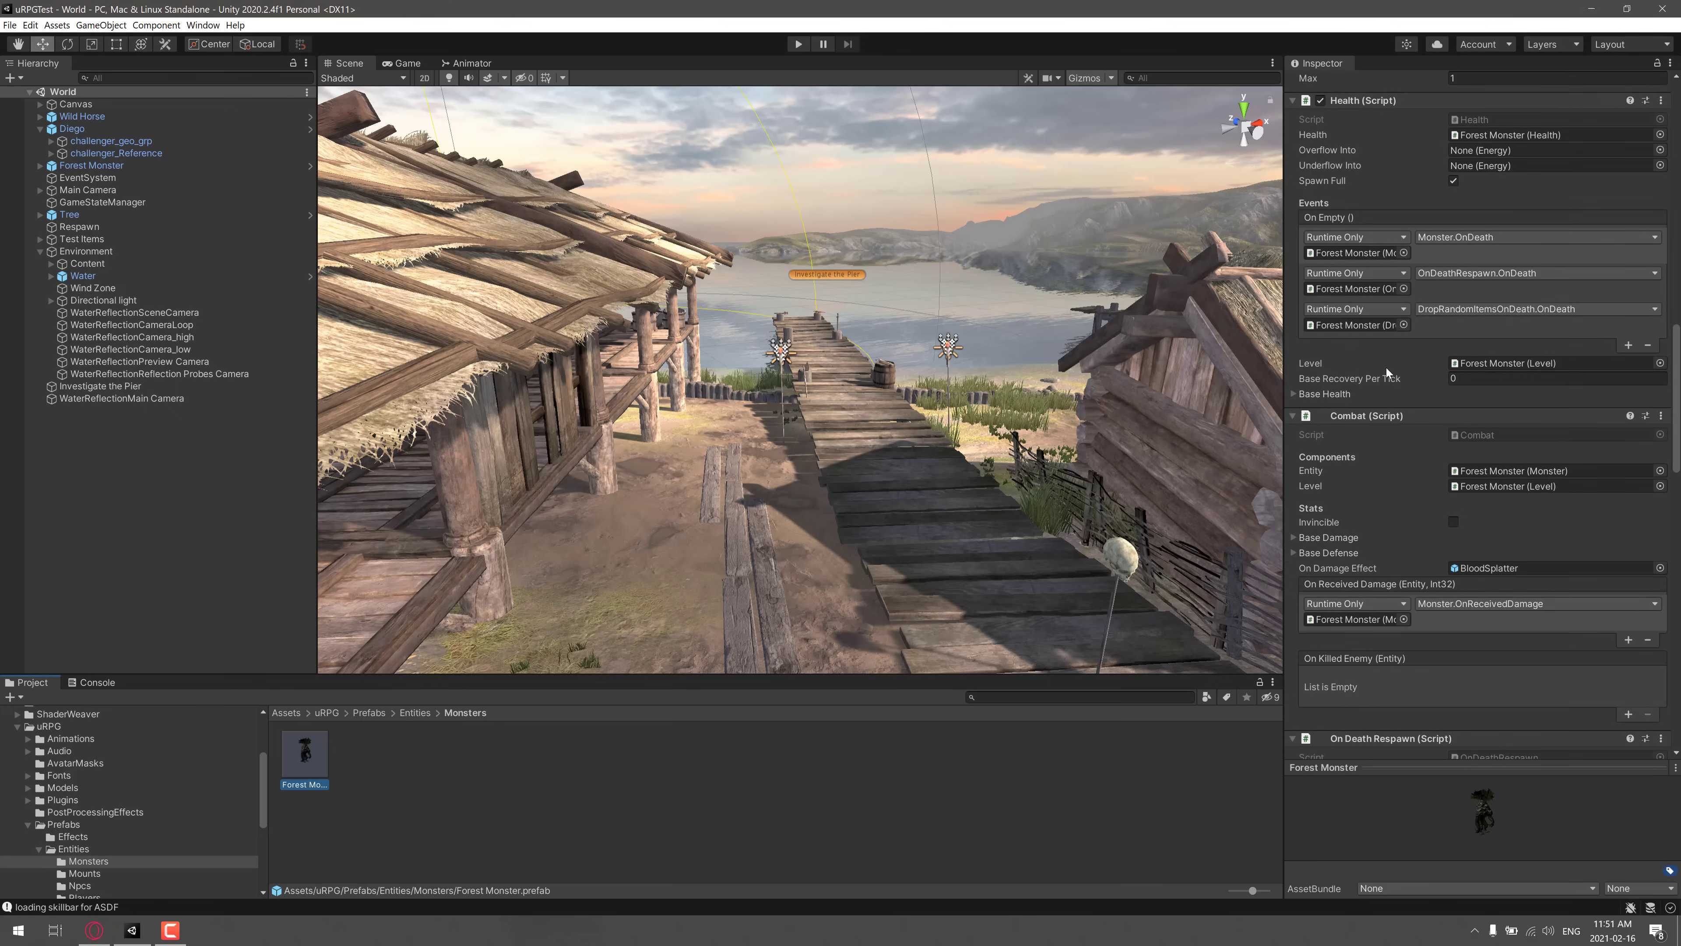
mouse_move(1514, 284)
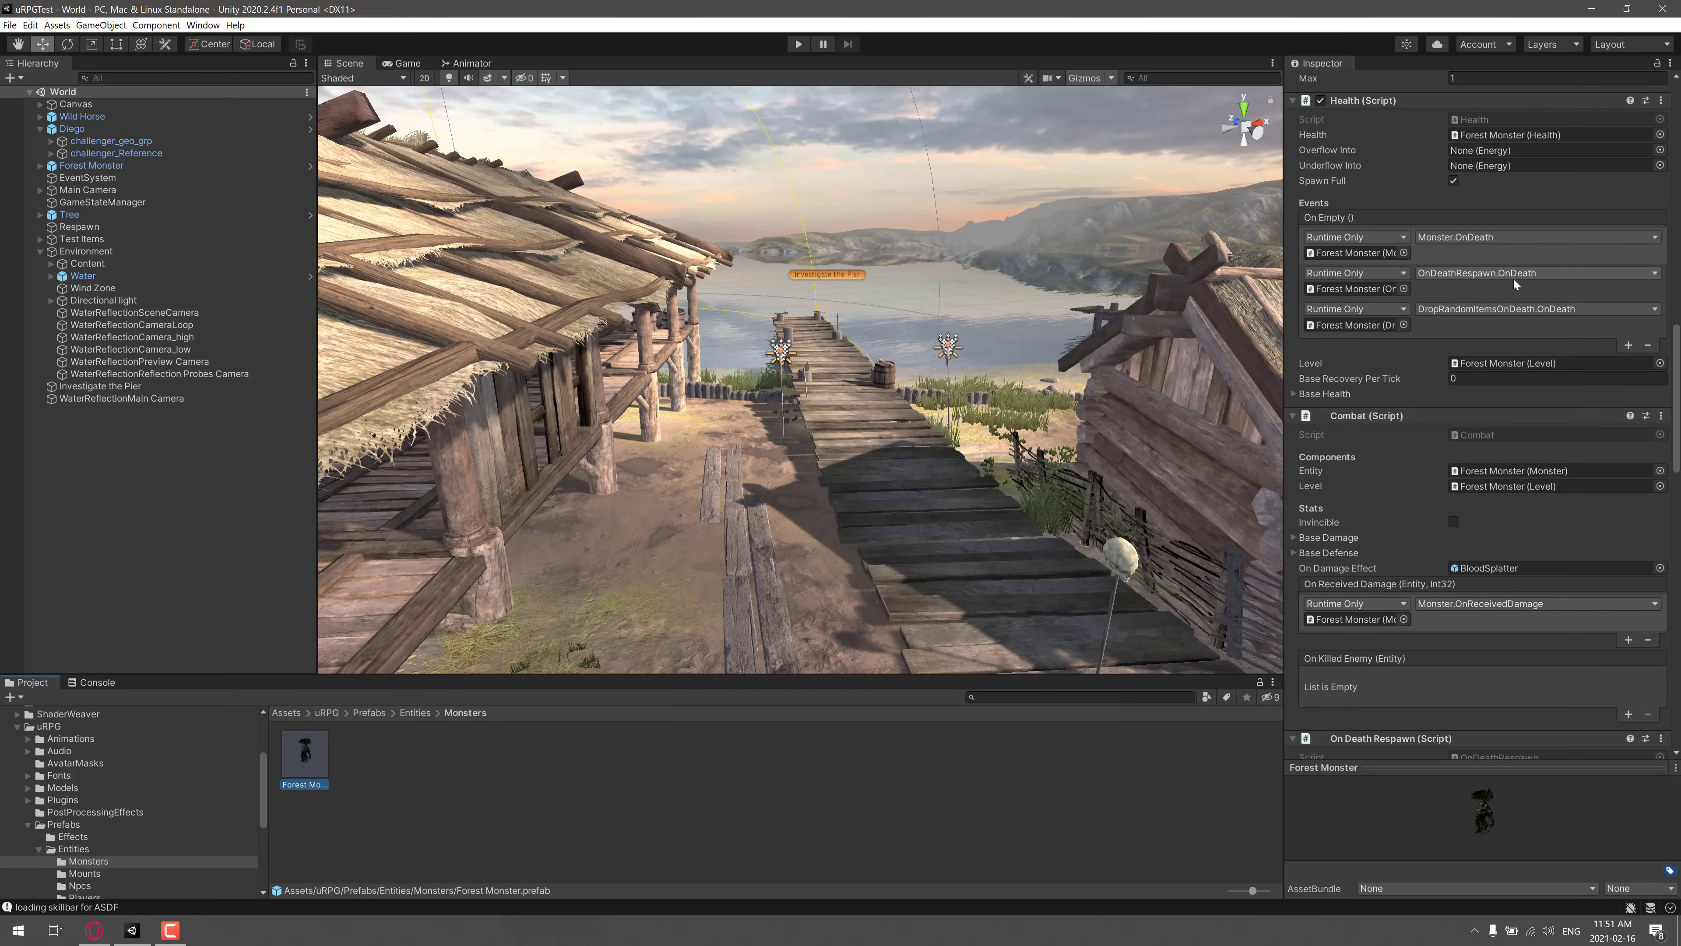
scroll("down", 3)
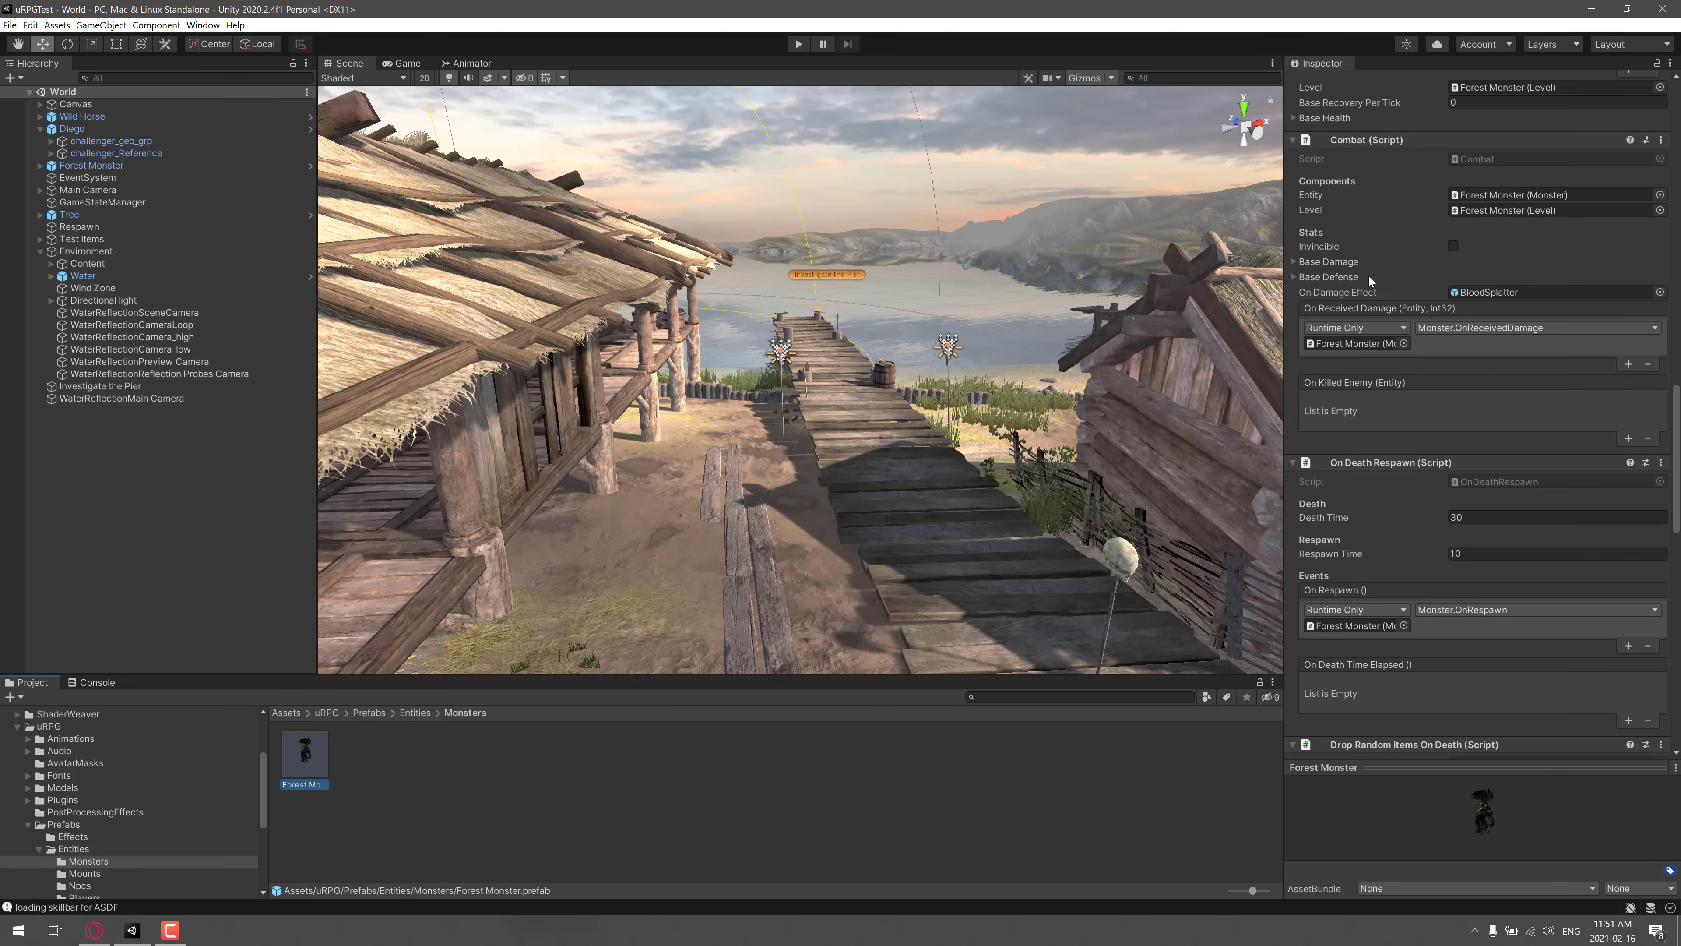
mouse_move(1405, 214)
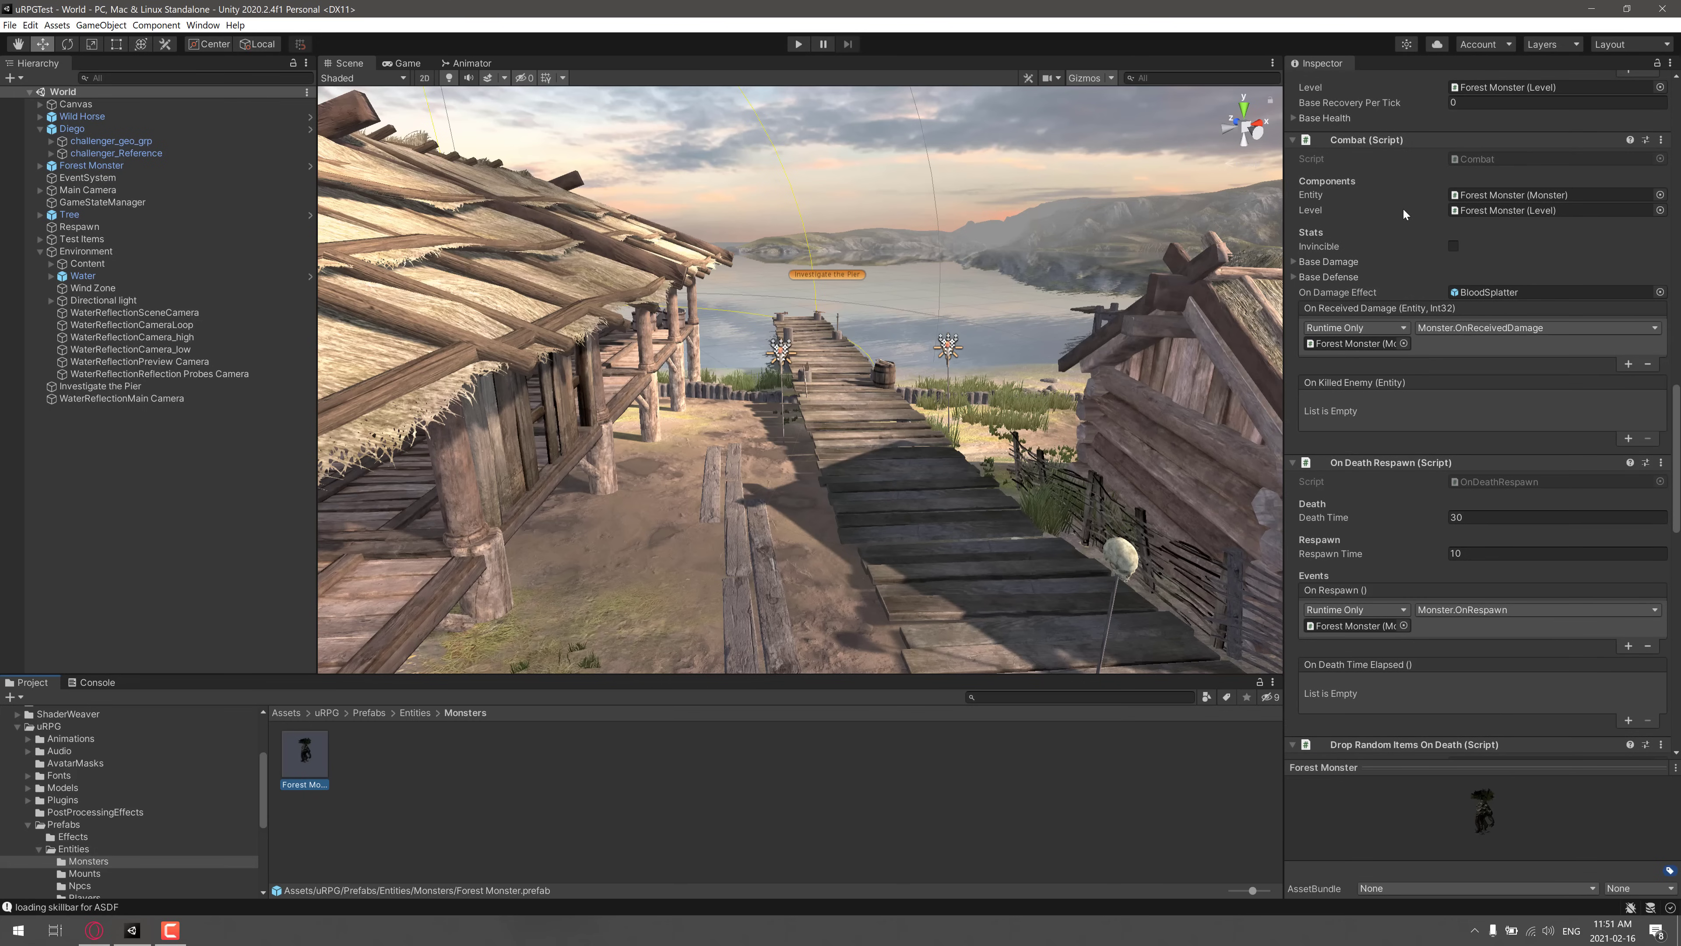
mouse_move(1356, 456)
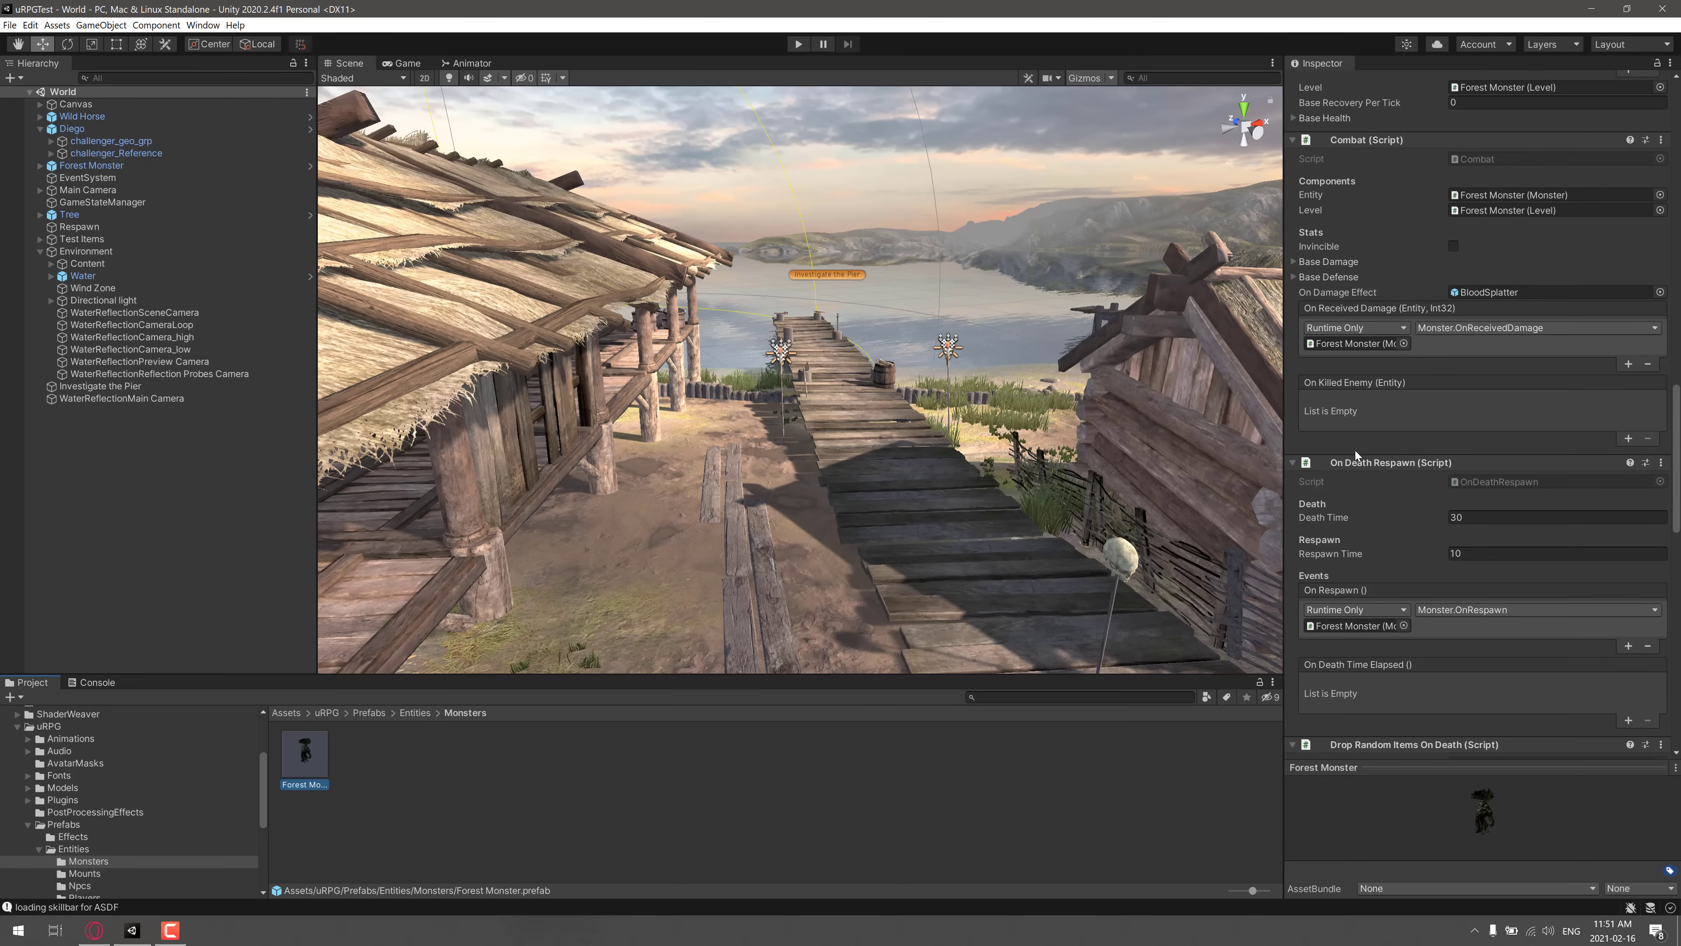
Review the Forest Monster's loot and monster settings, then return to the Prefabs folder
scroll("down", 3)
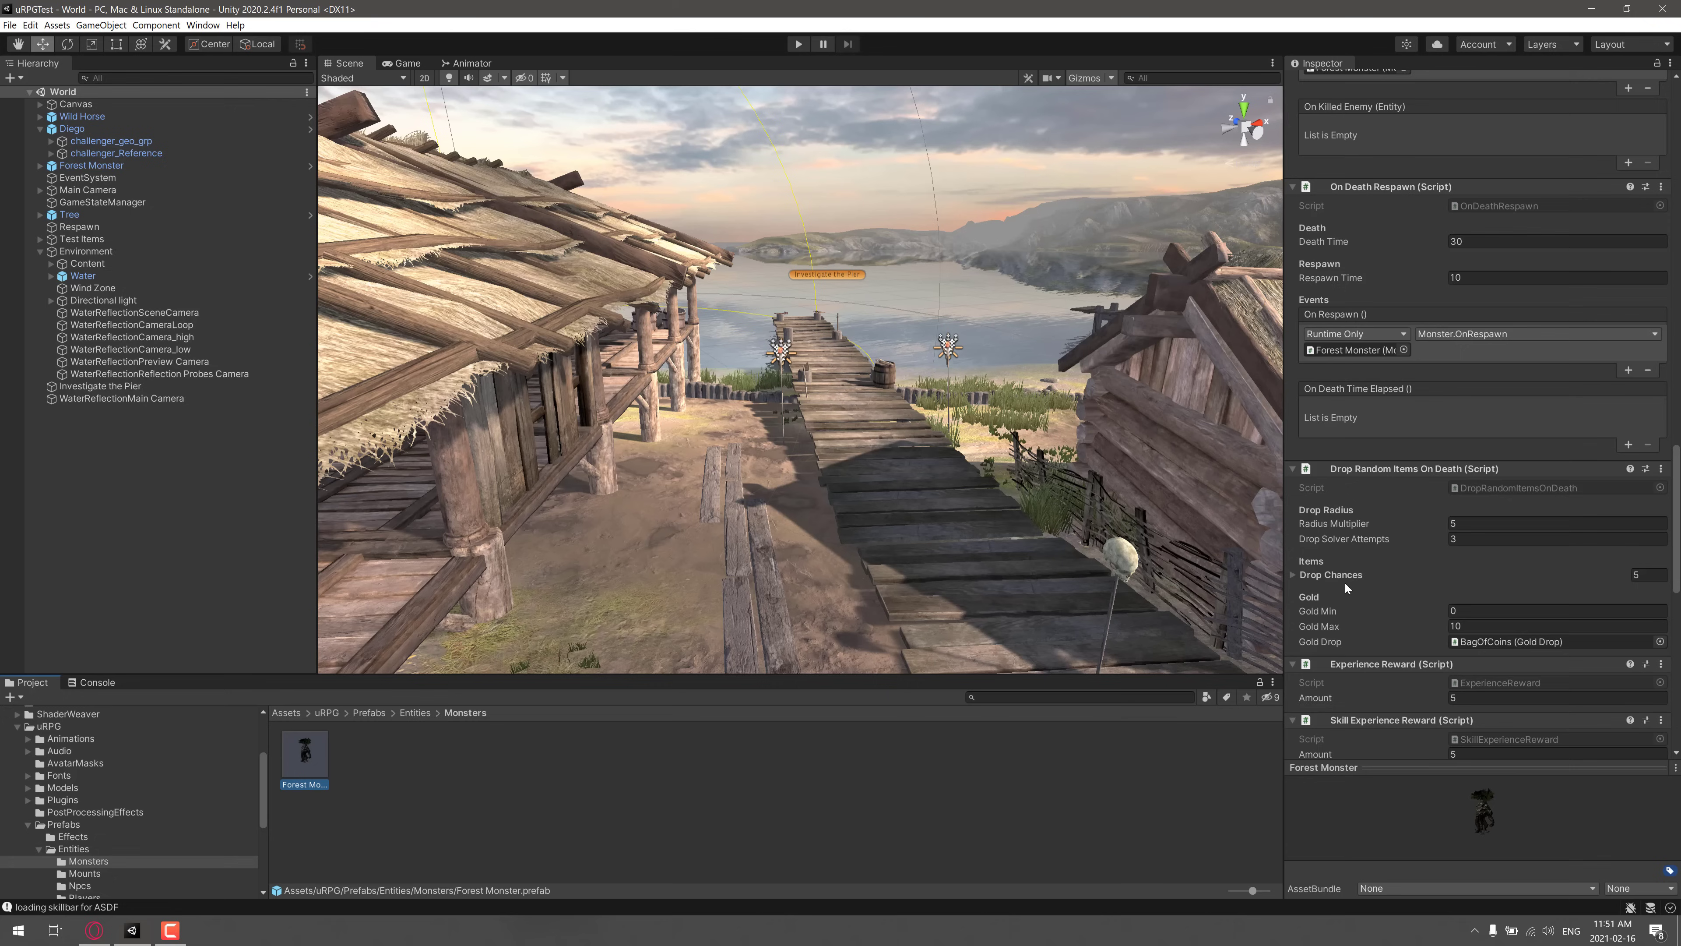
scroll("down", 3)
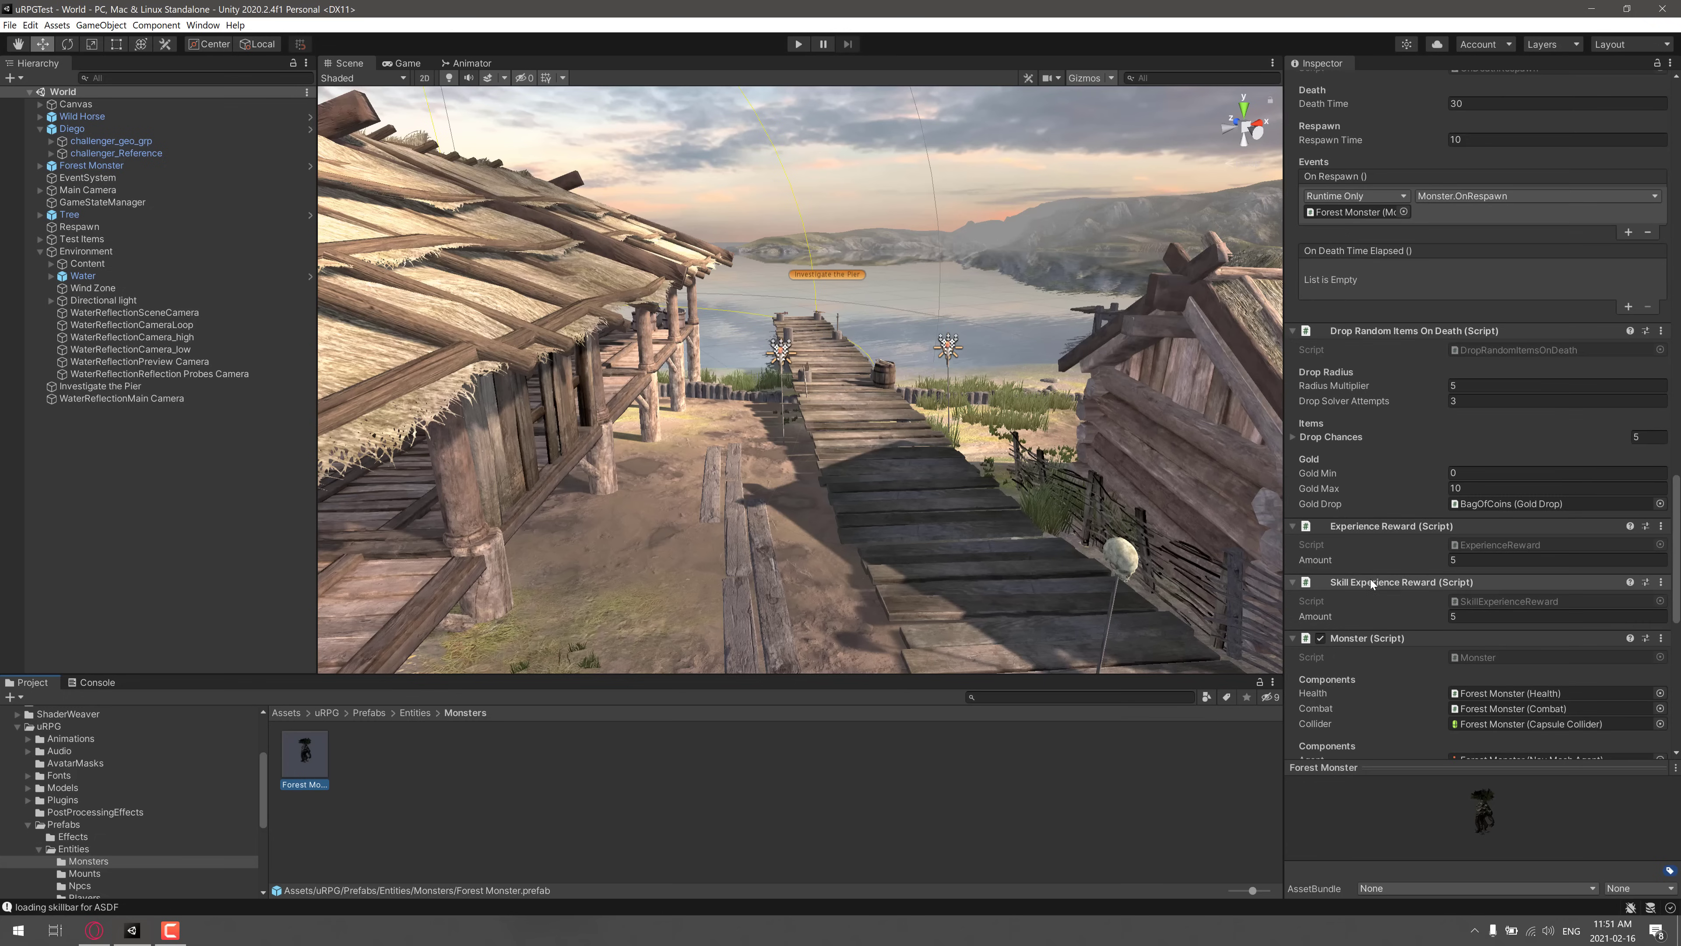
scroll("down", 3)
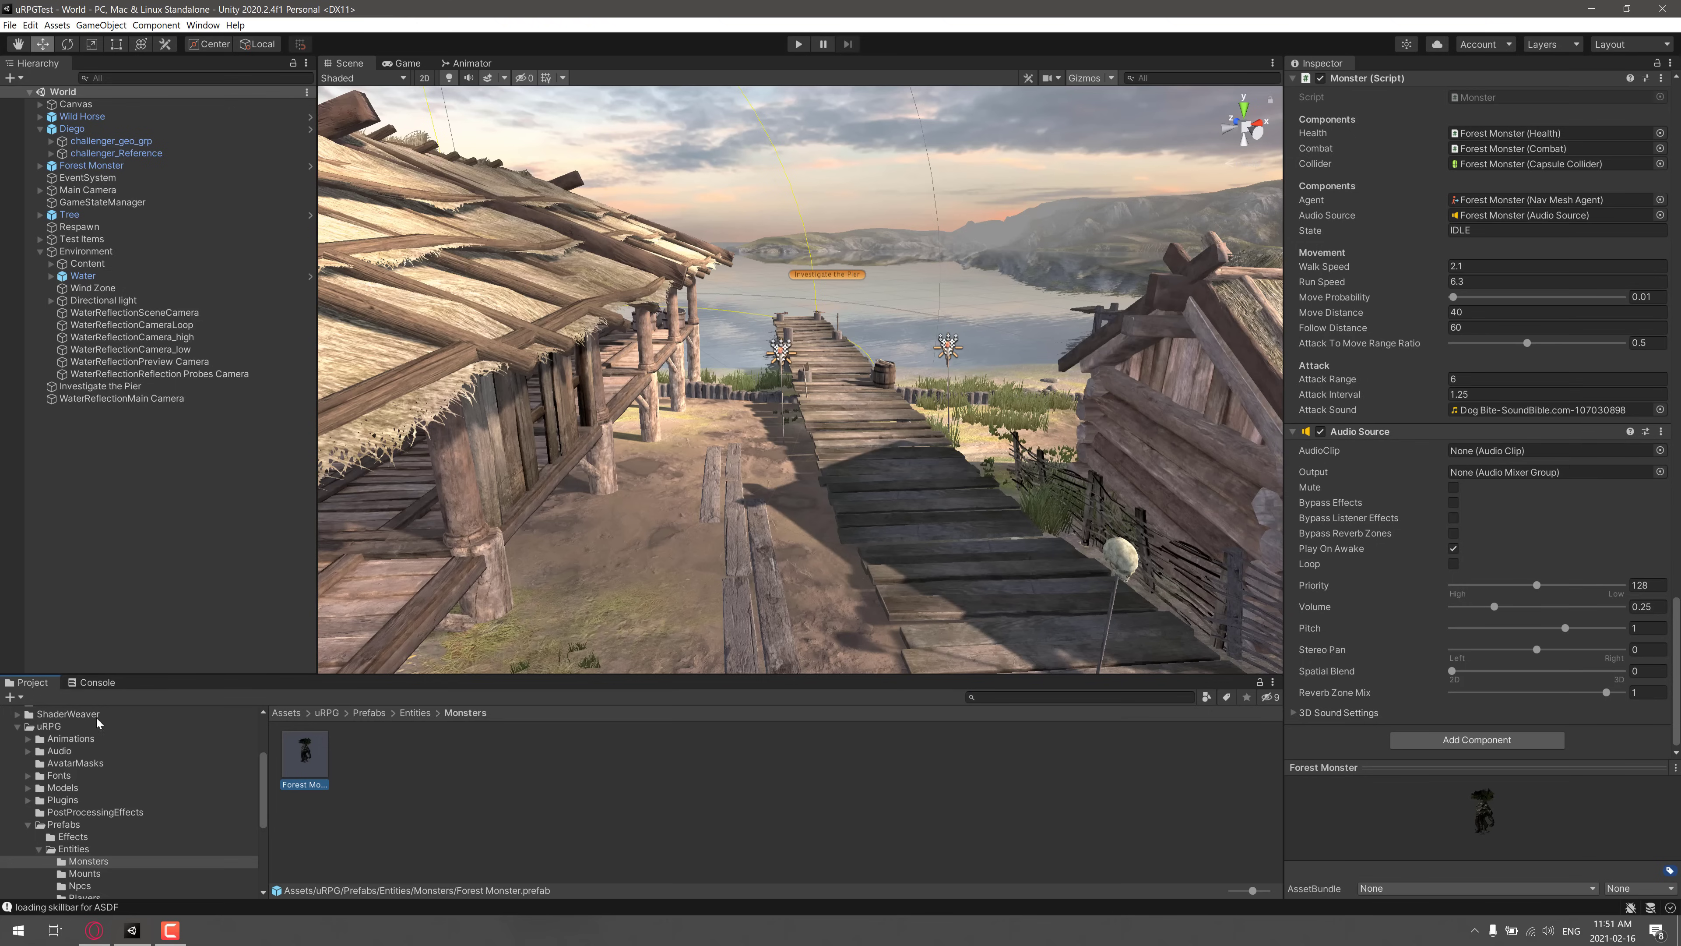
left_click(369, 712)
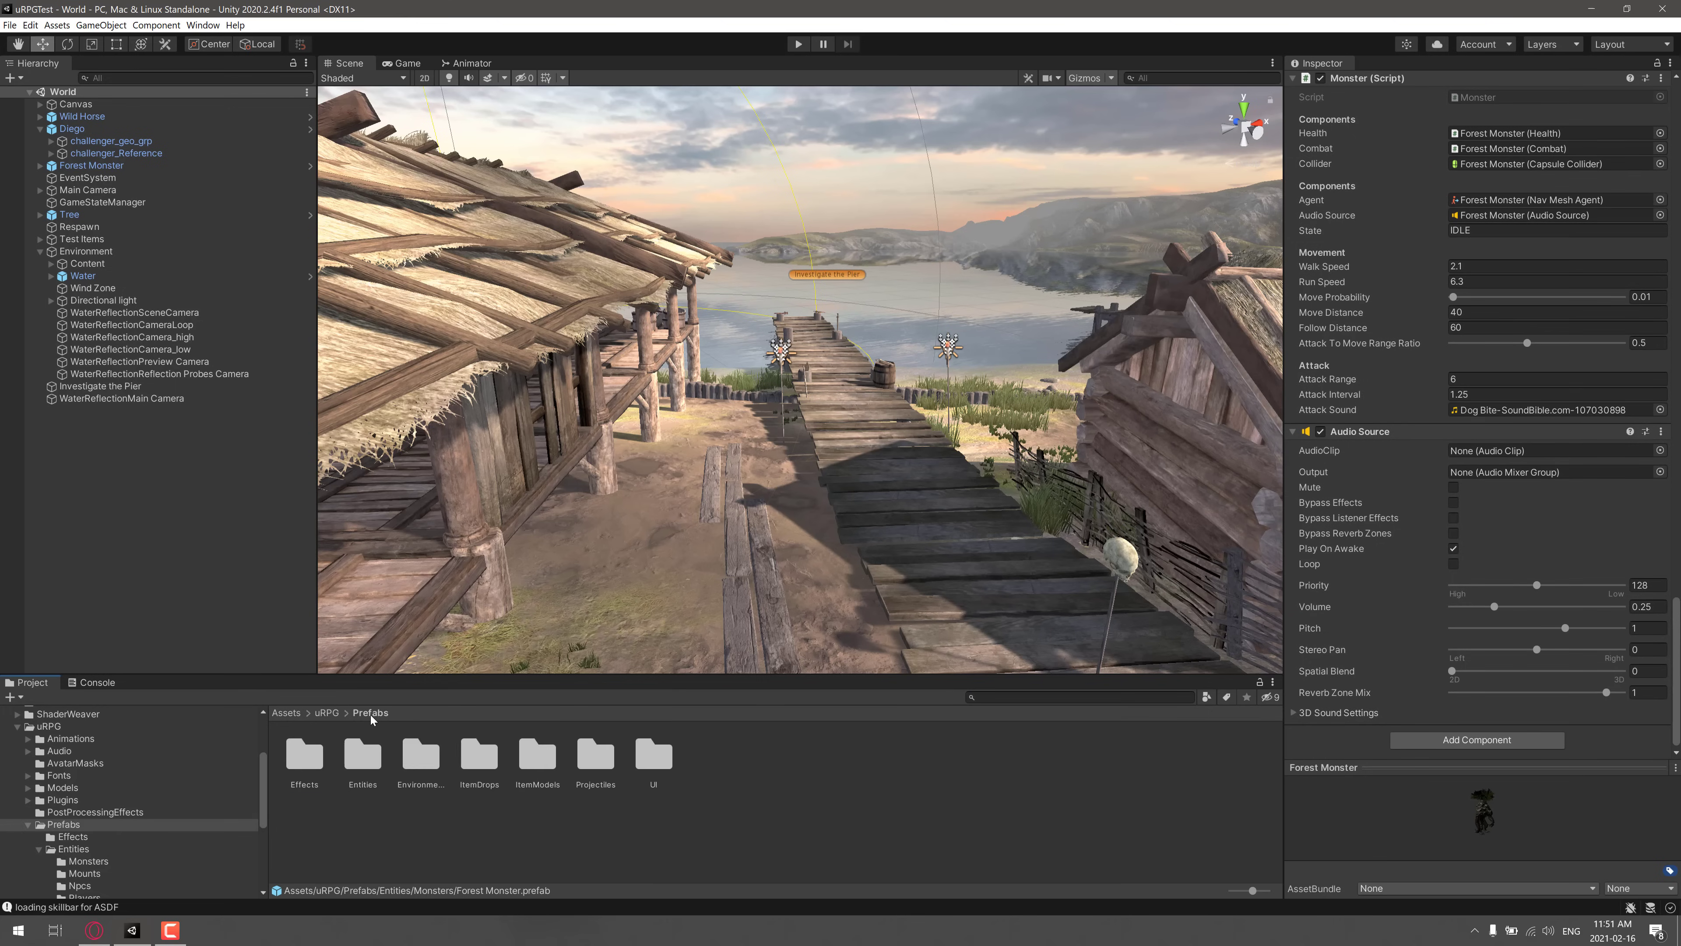
mouse_move(603, 763)
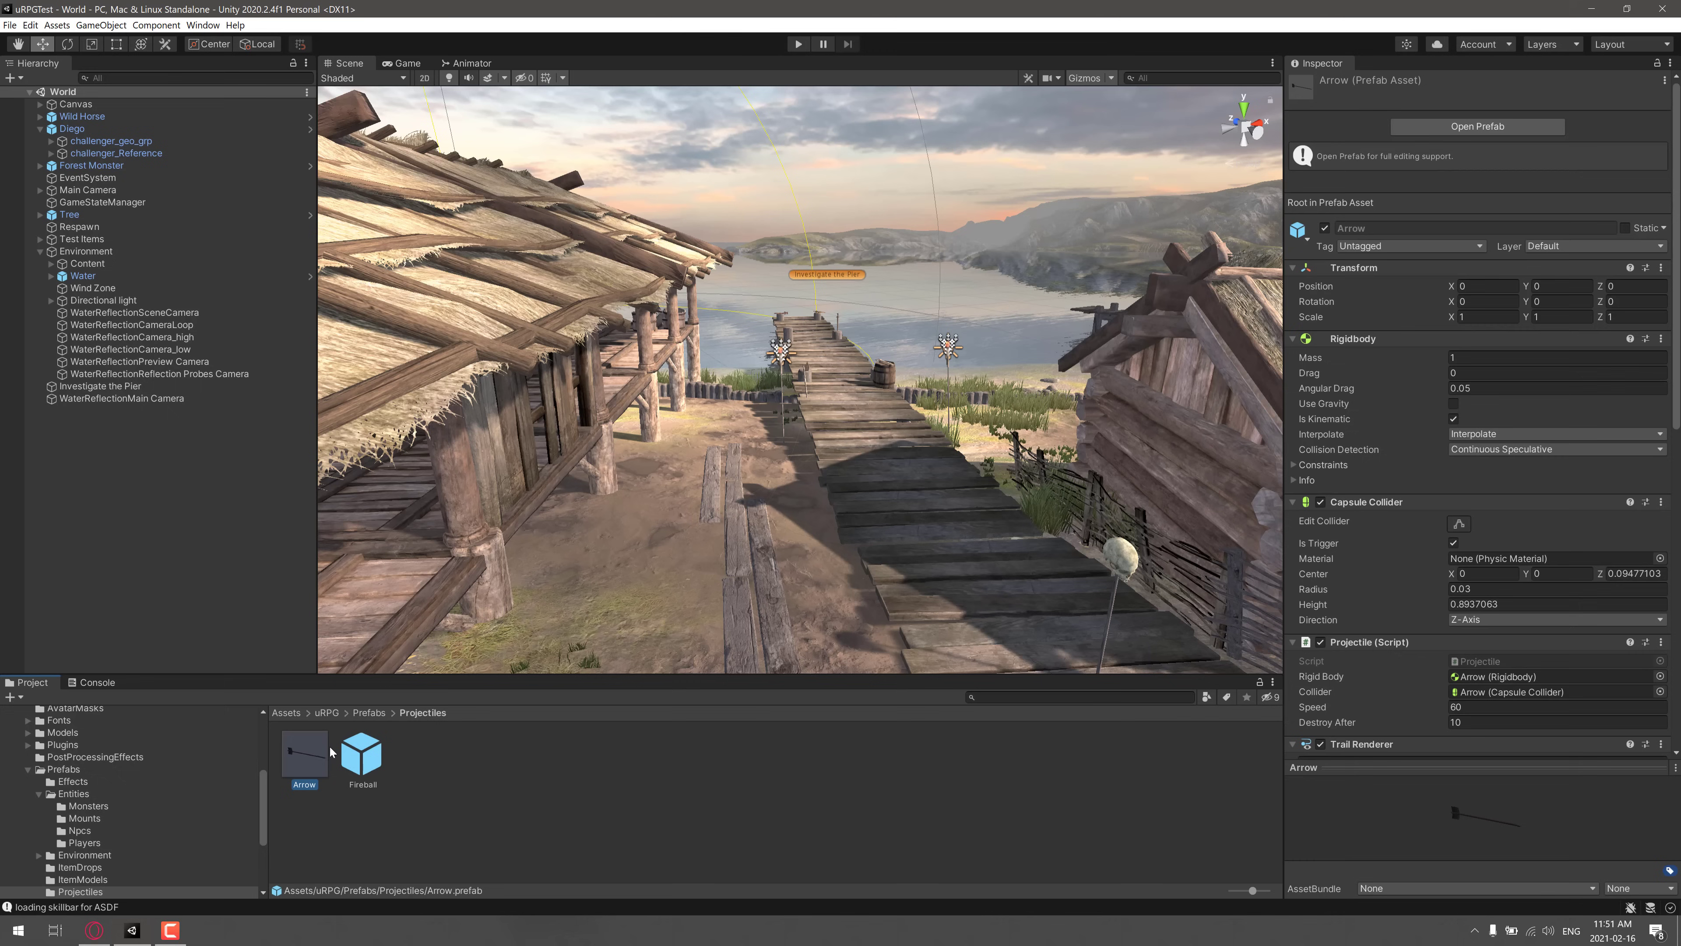
Inspect the Fireball then Arrow projectile prefabs, down to the Arrow's Trail Renderer
left_click(361, 753)
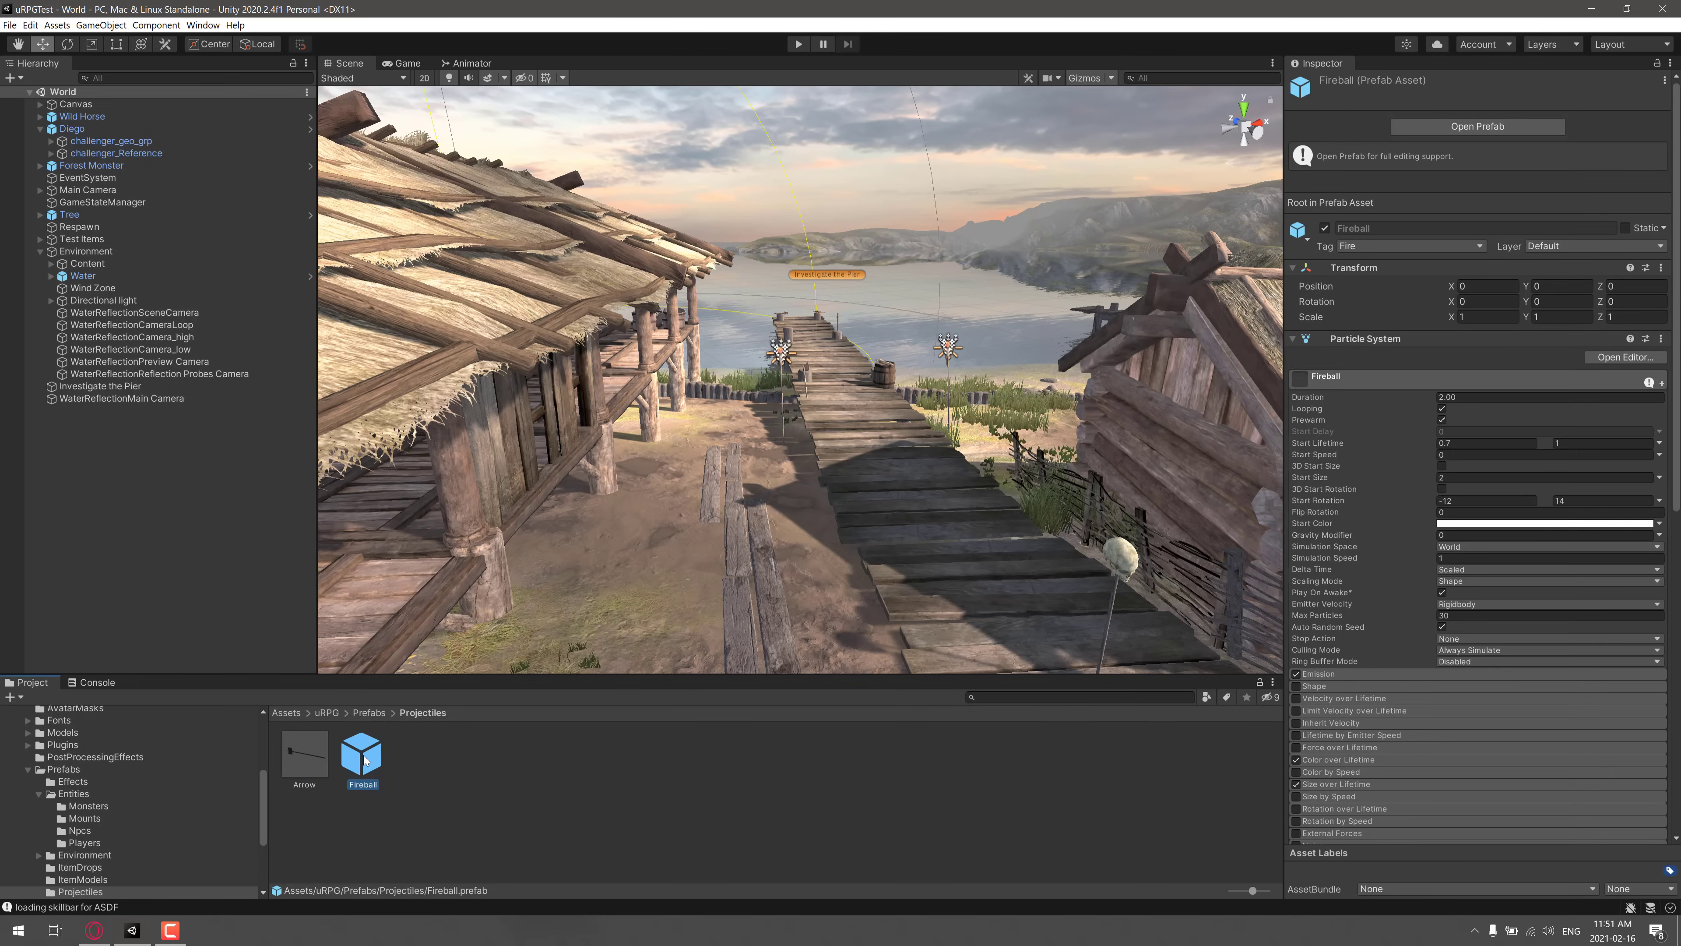
left_click(304, 750)
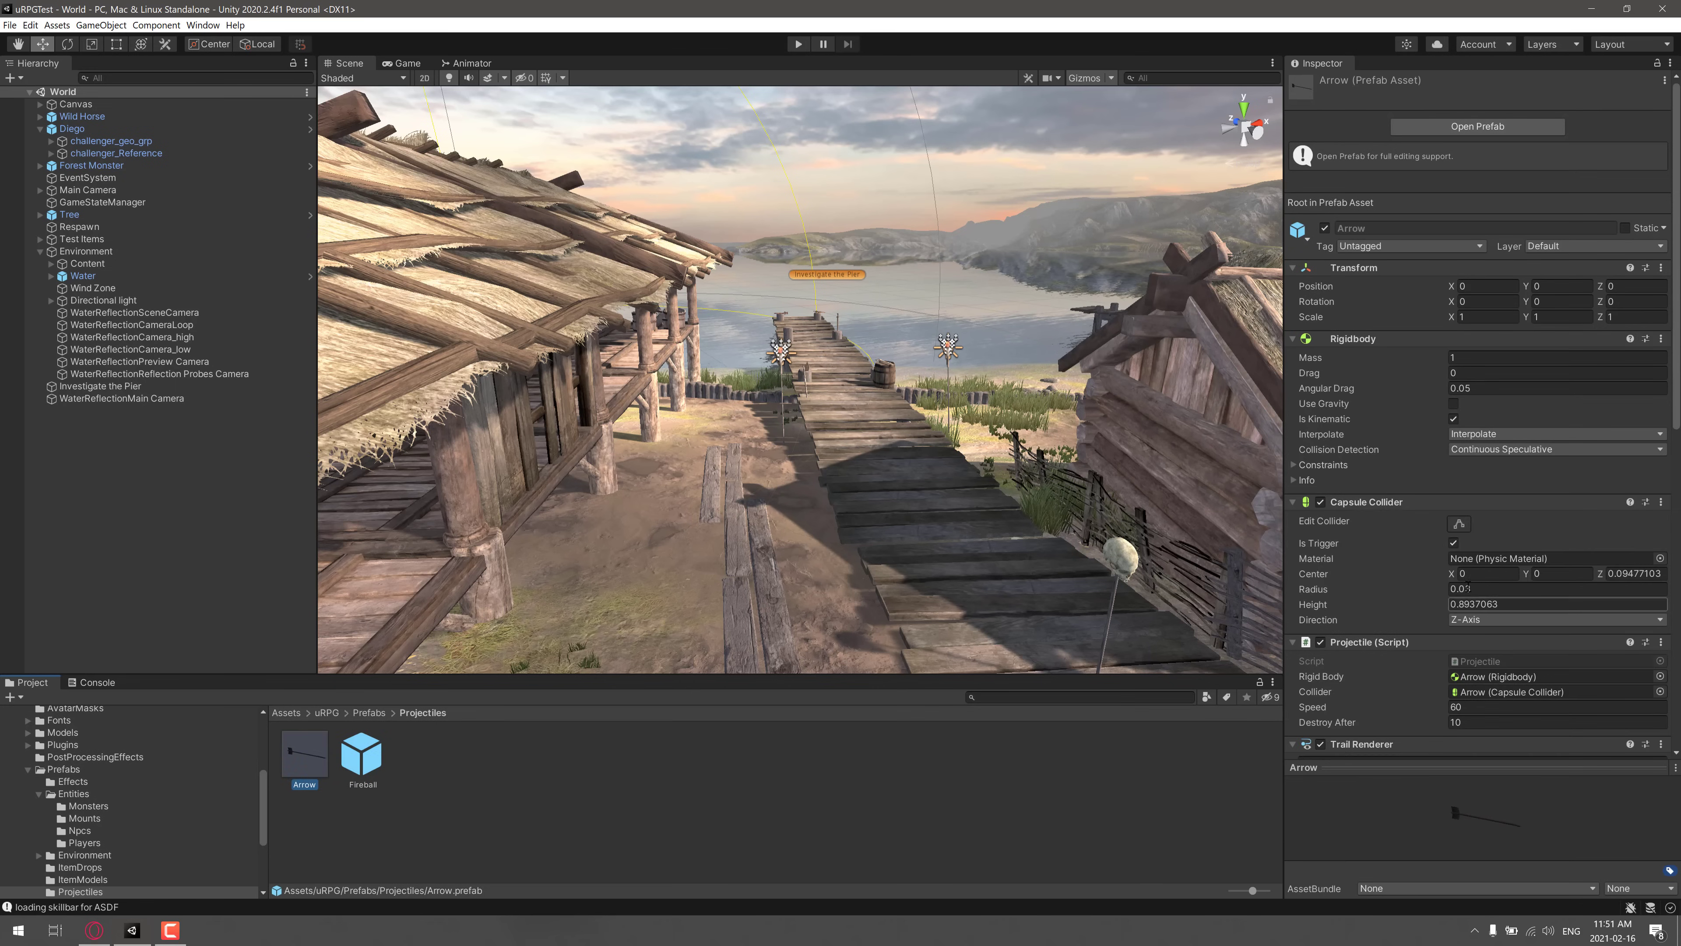
scroll("down", 3)
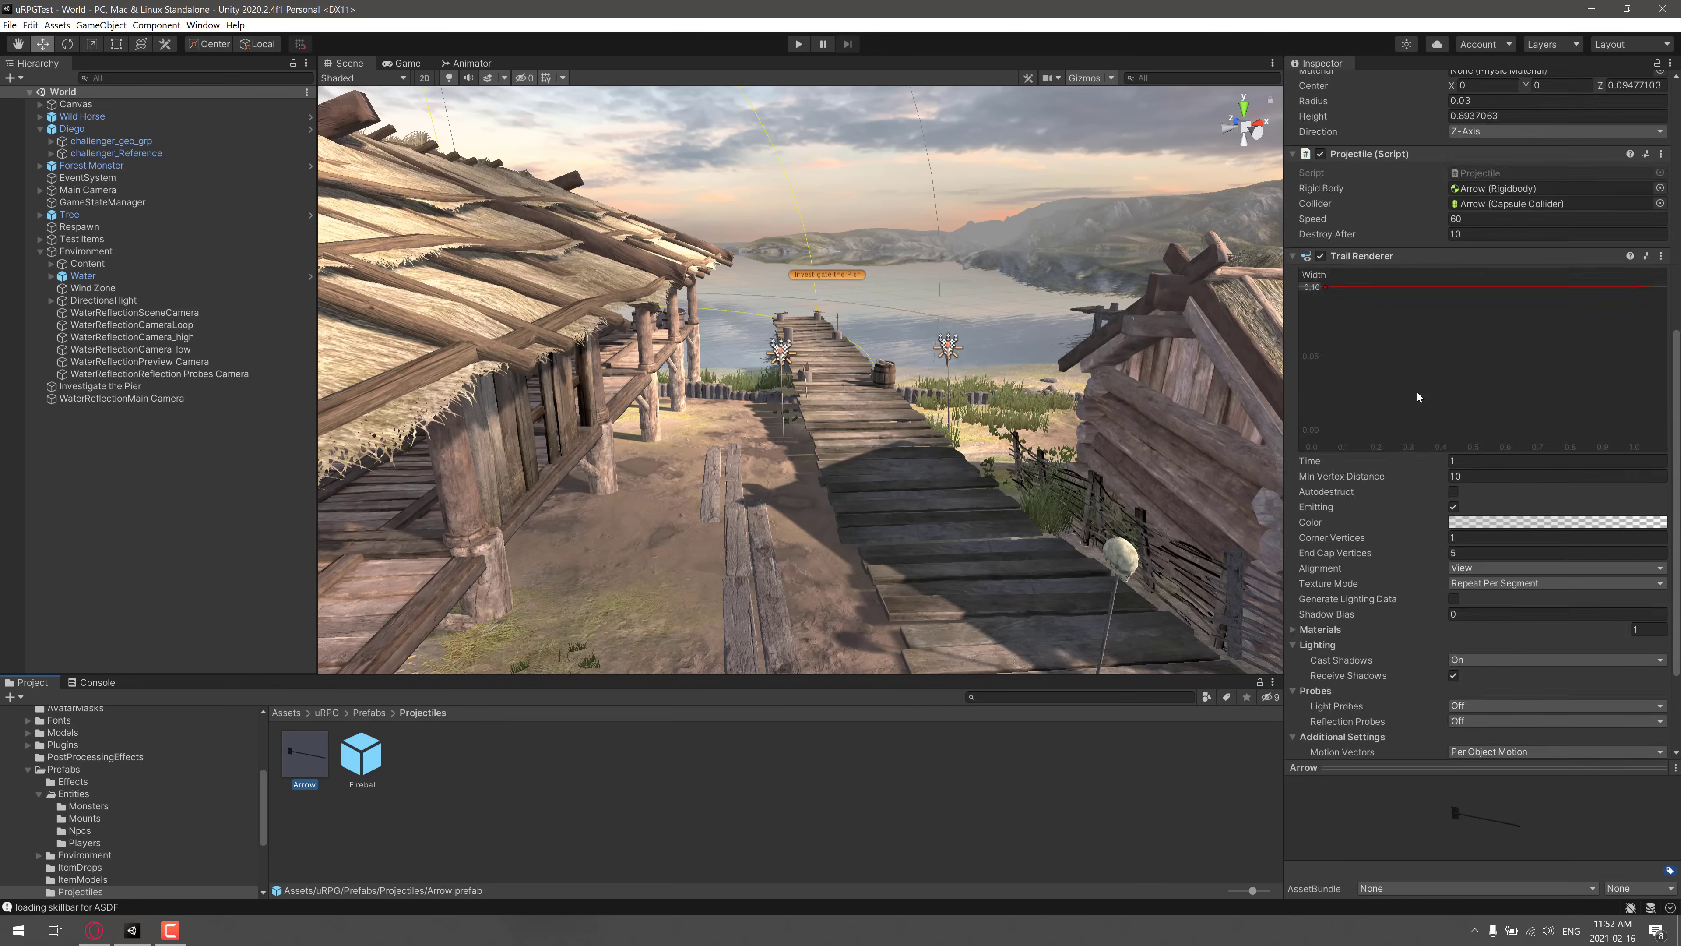
scroll("up", 3)
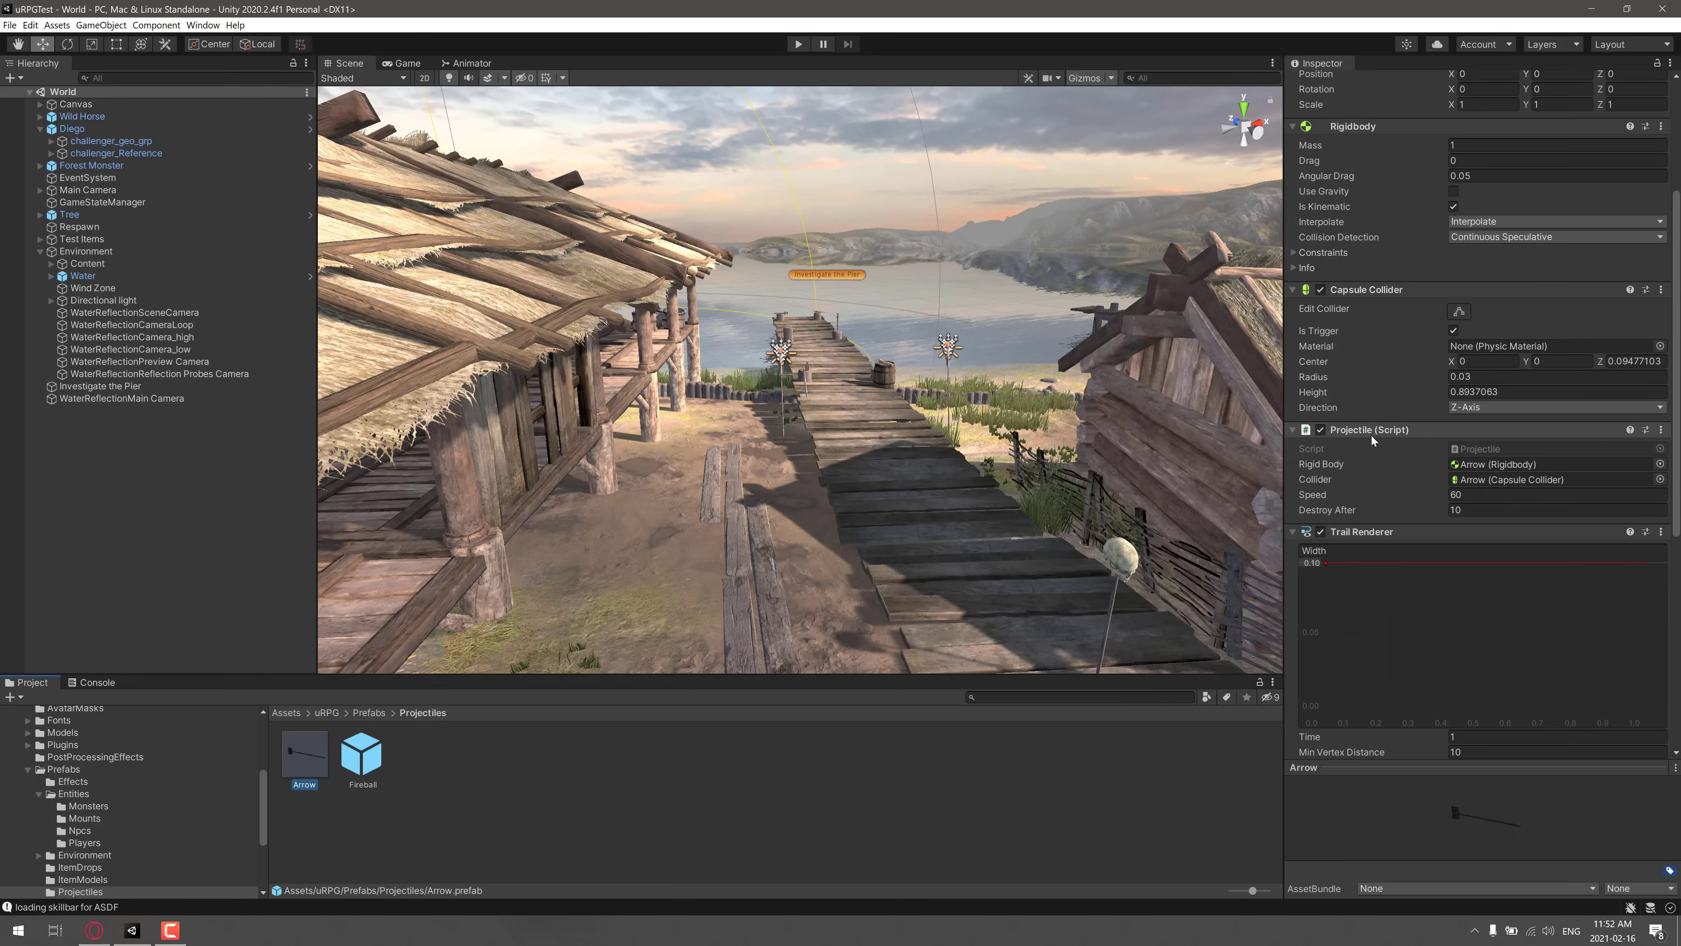
scroll("down", 3)
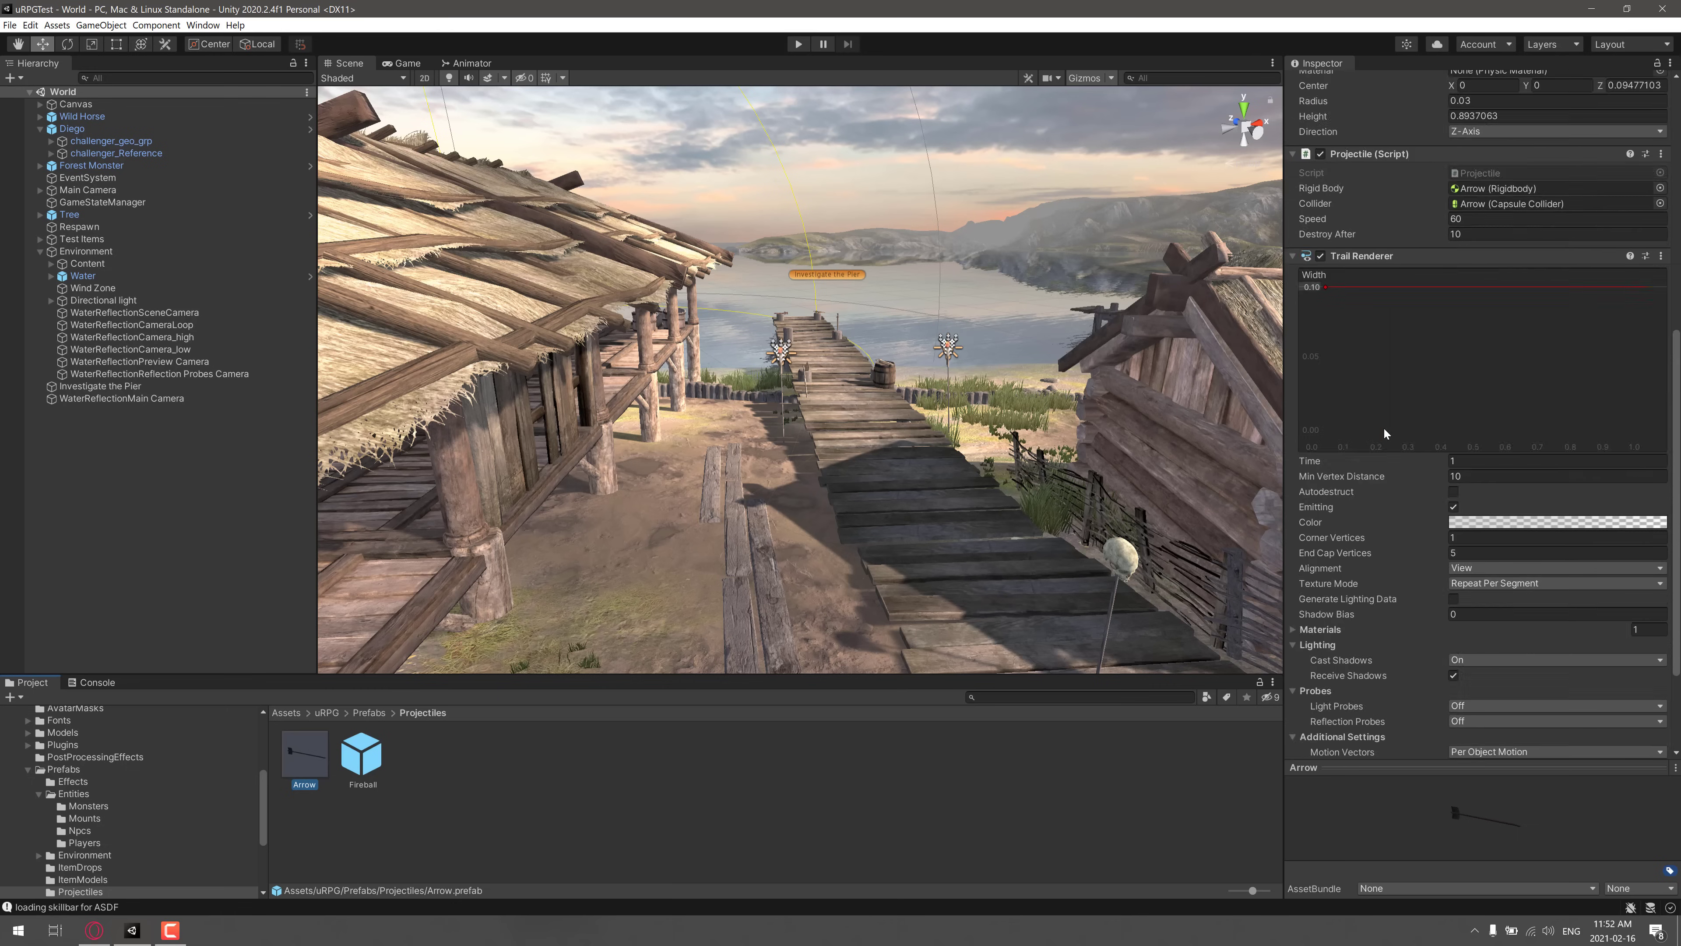
scroll("down", 3)
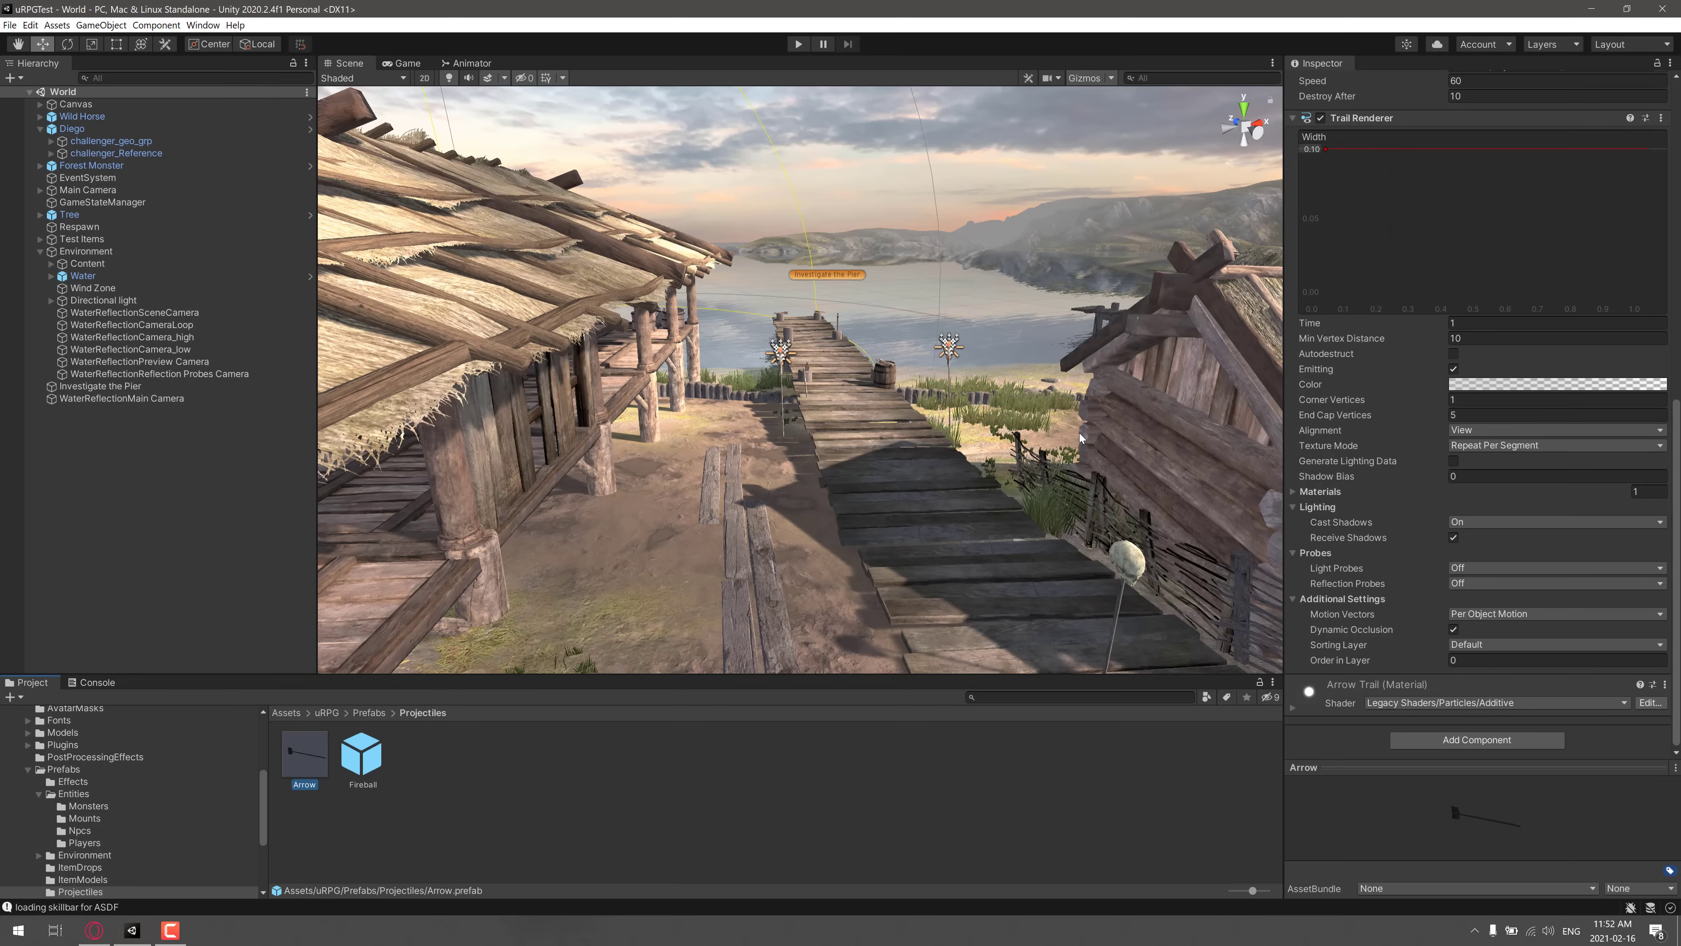
mouse_move(607, 397)
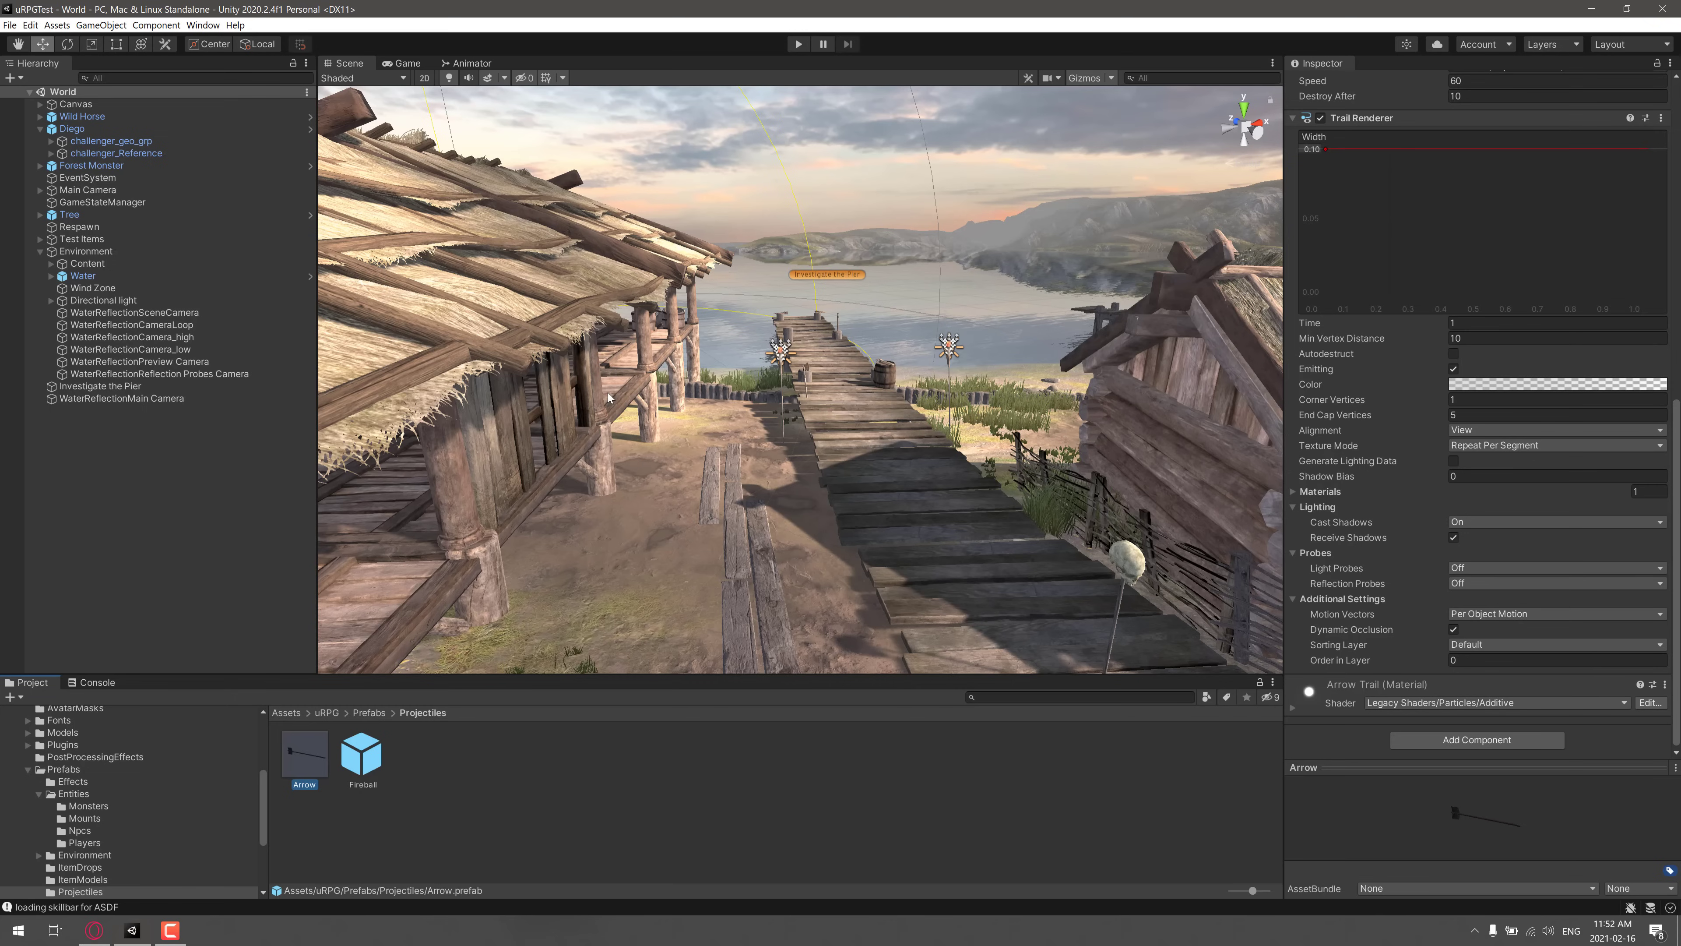
mouse_move(849, 443)
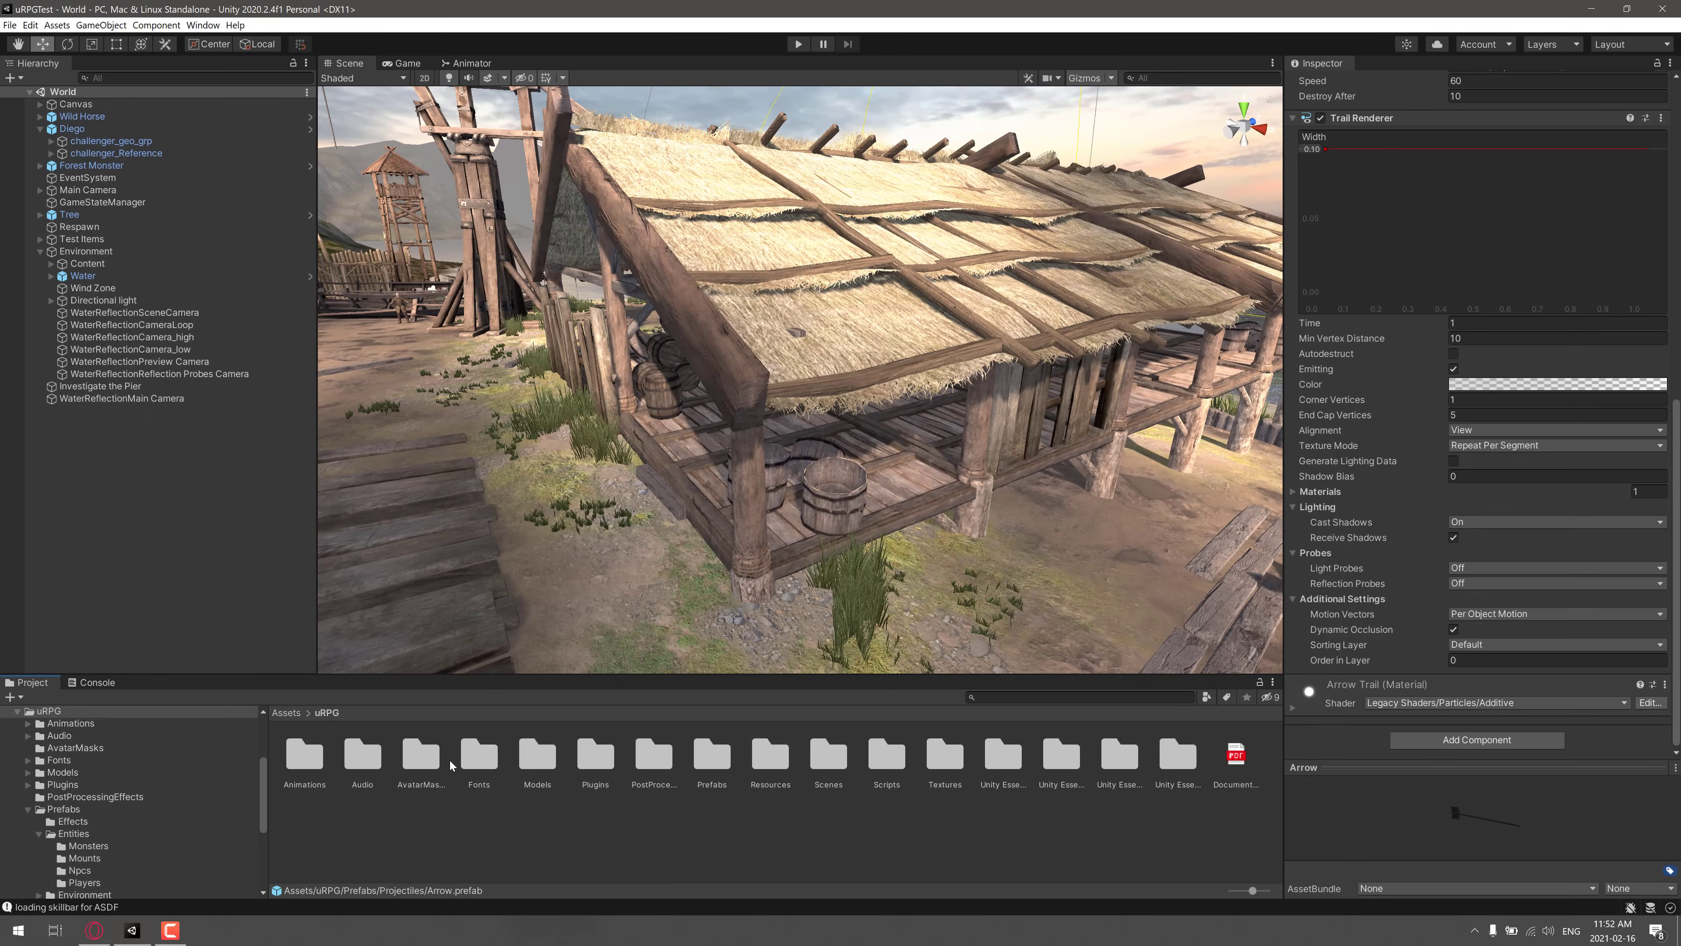
mouse_move(911, 767)
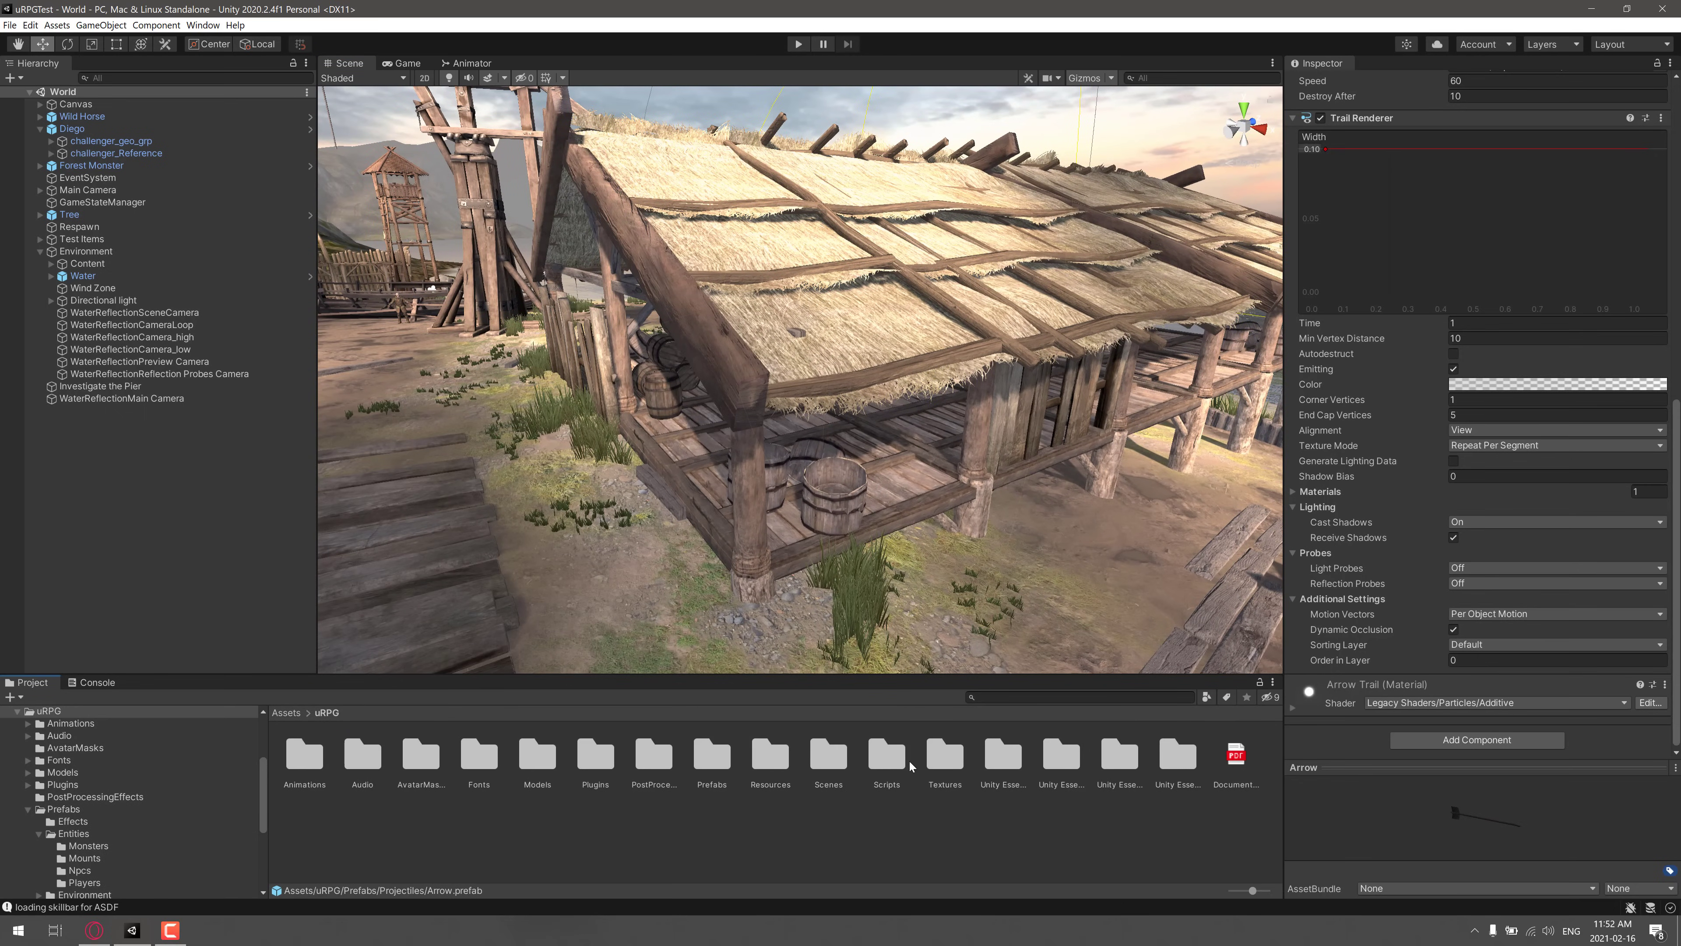
Browse the Scripts folder and its ScriptableQuests quest scripts, ending back in Scripts
double_click(885, 753)
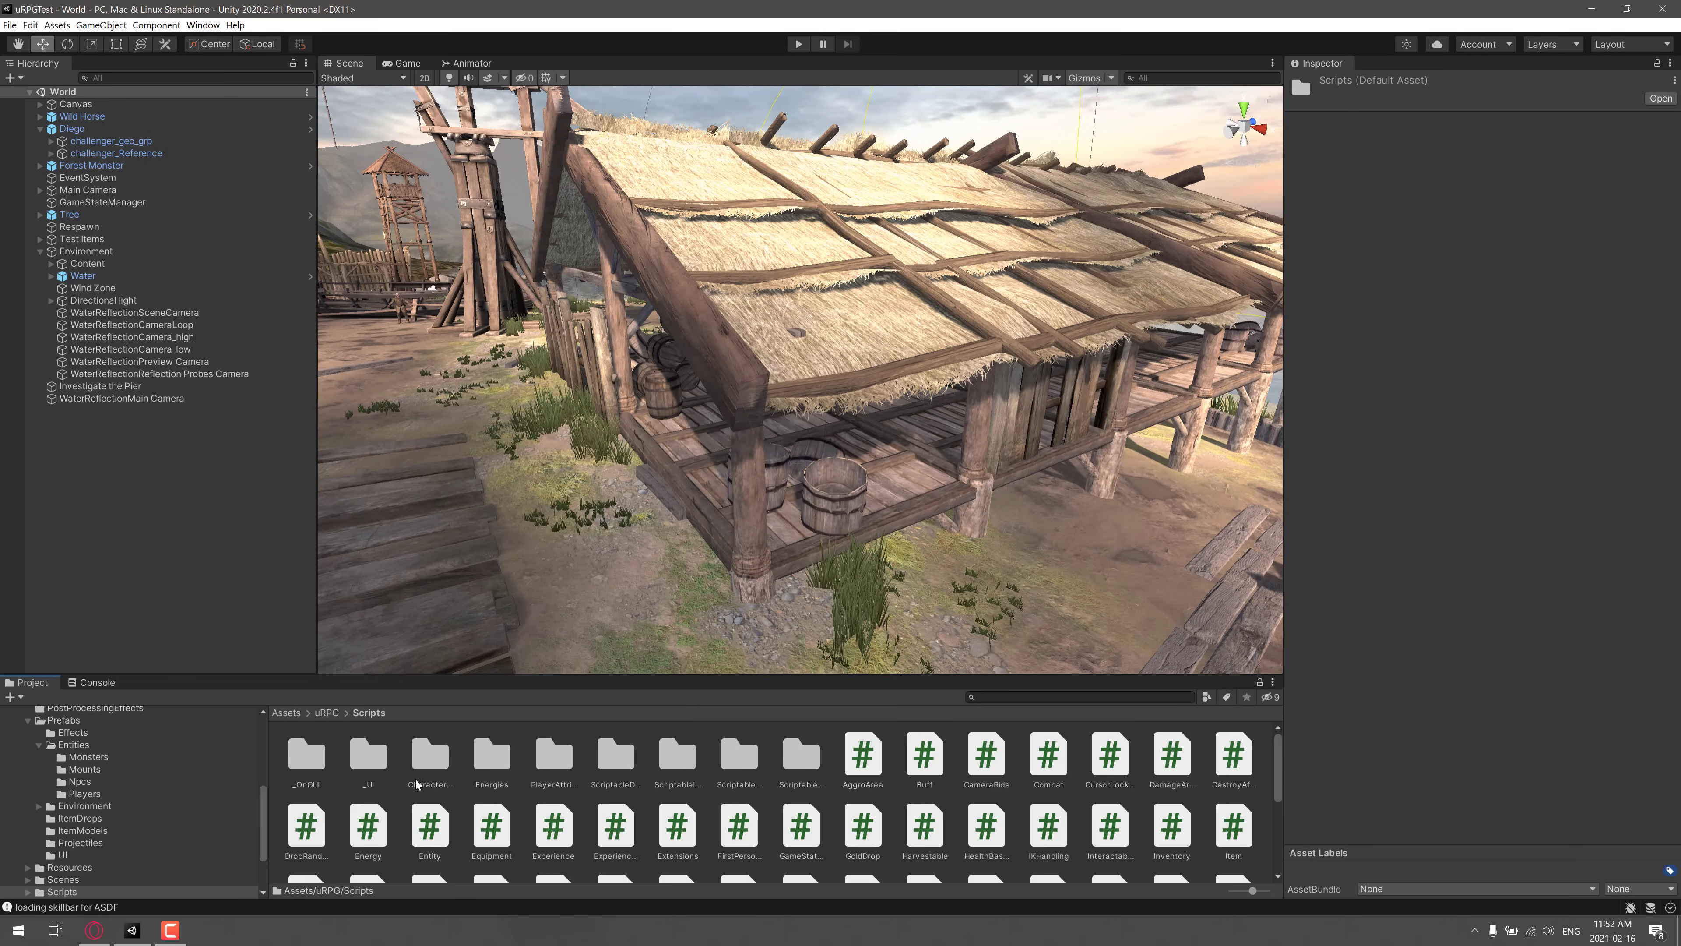
scroll("down", 3)
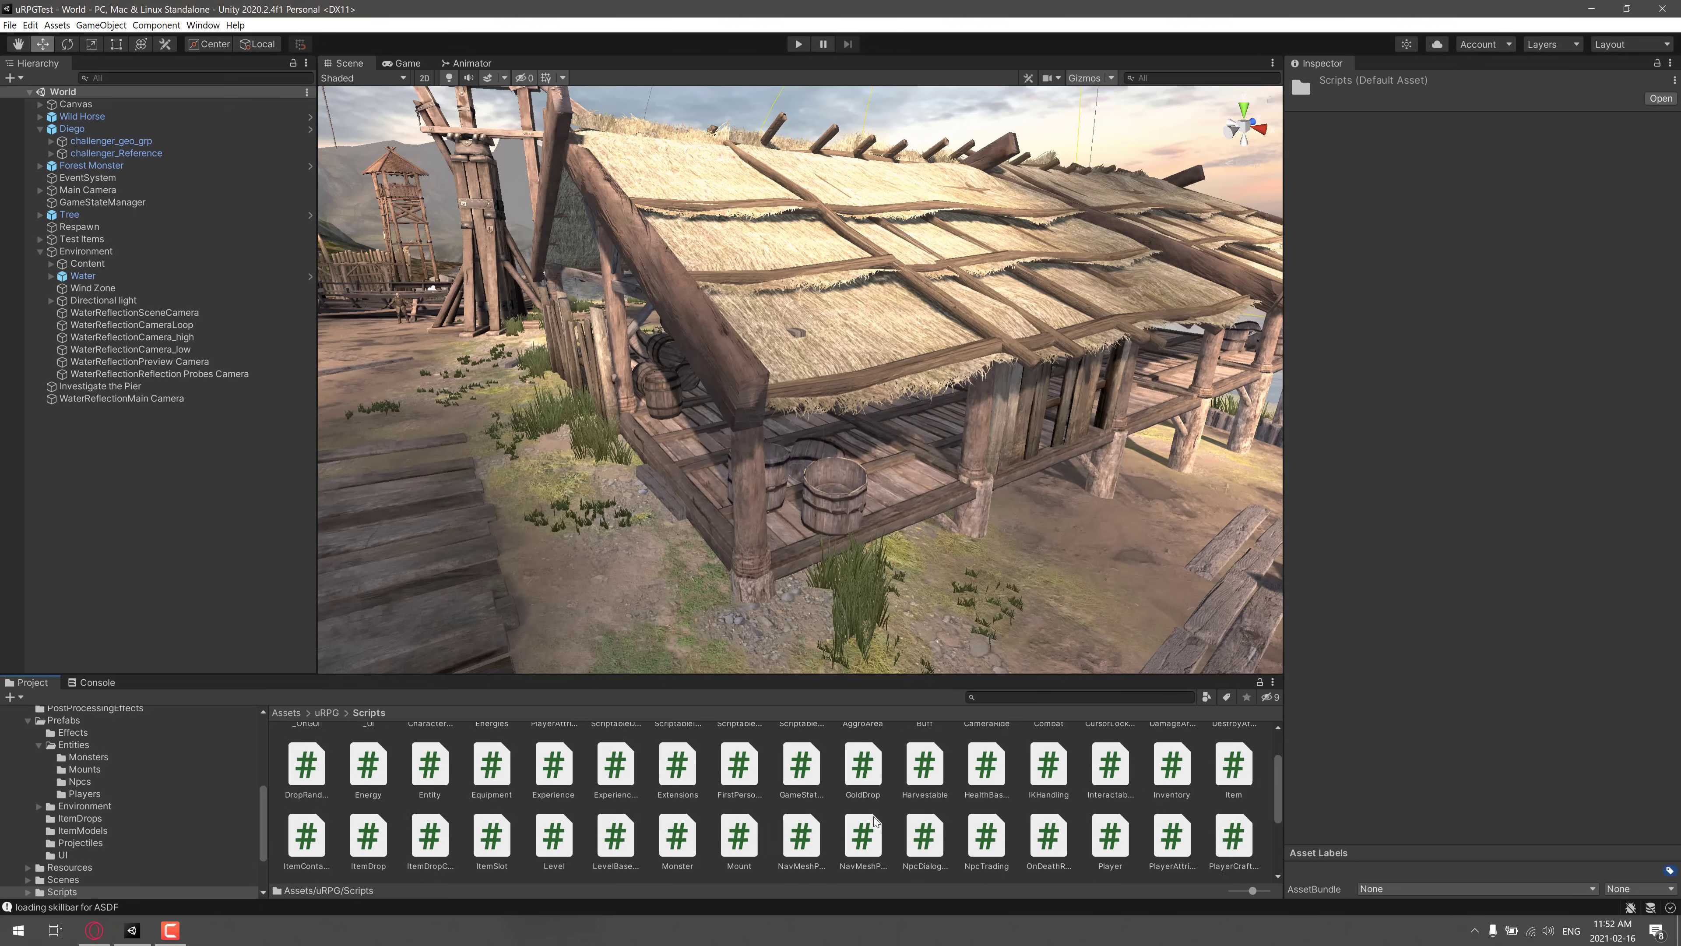
scroll("up", 3)
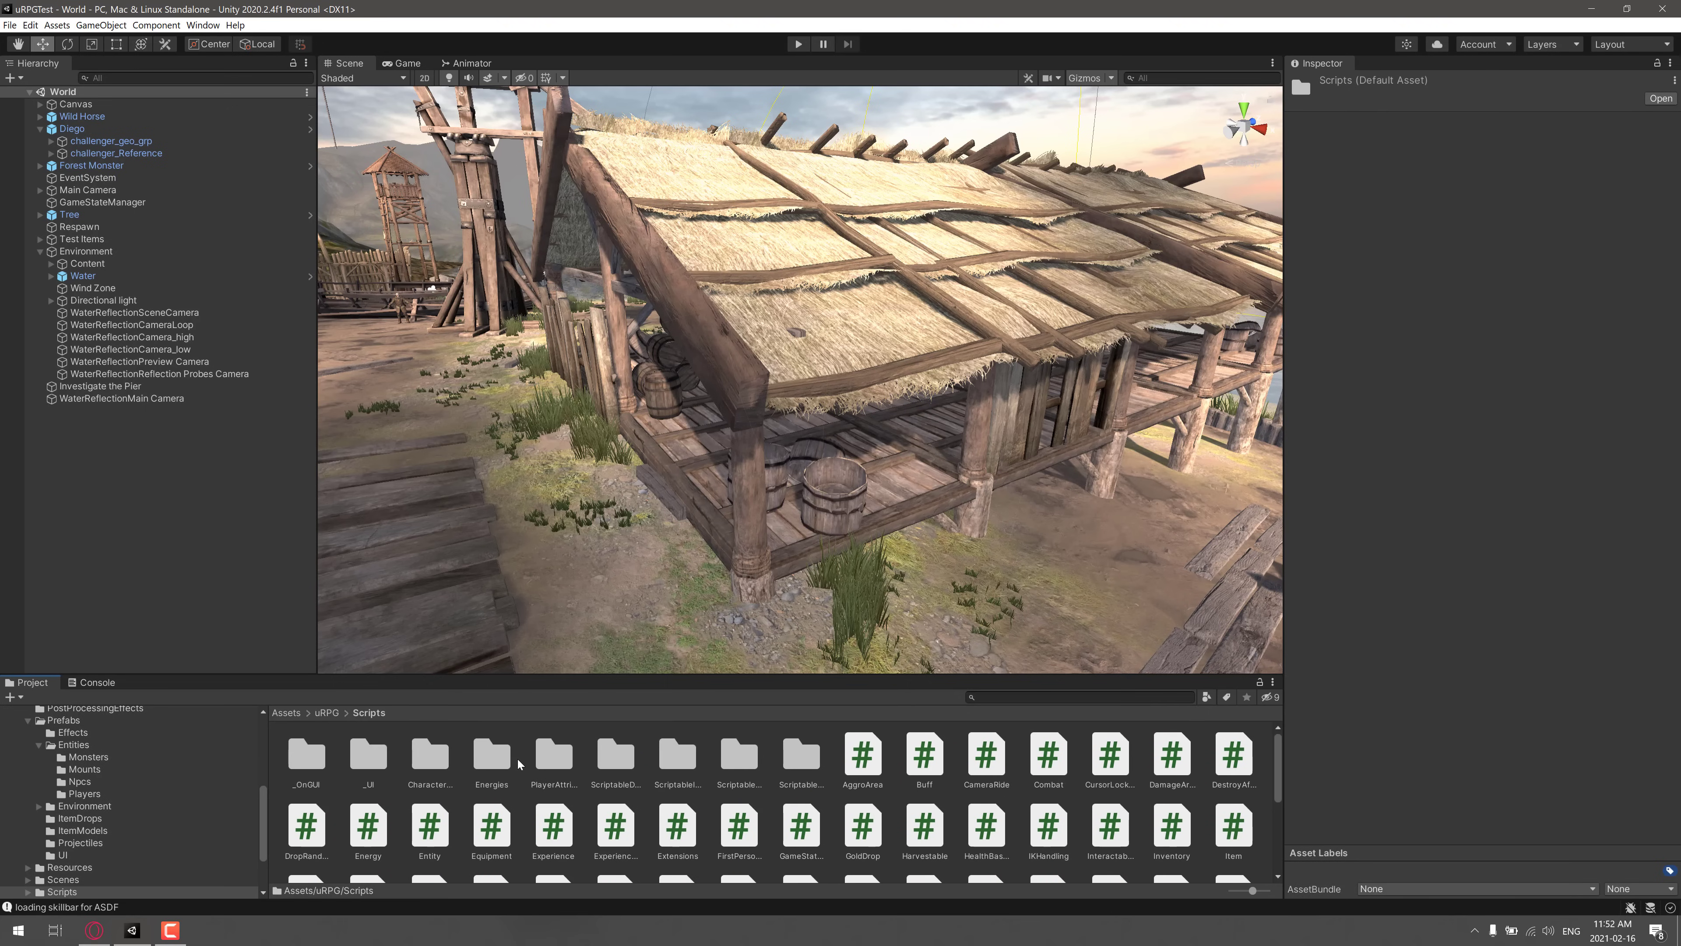
mouse_move(731, 767)
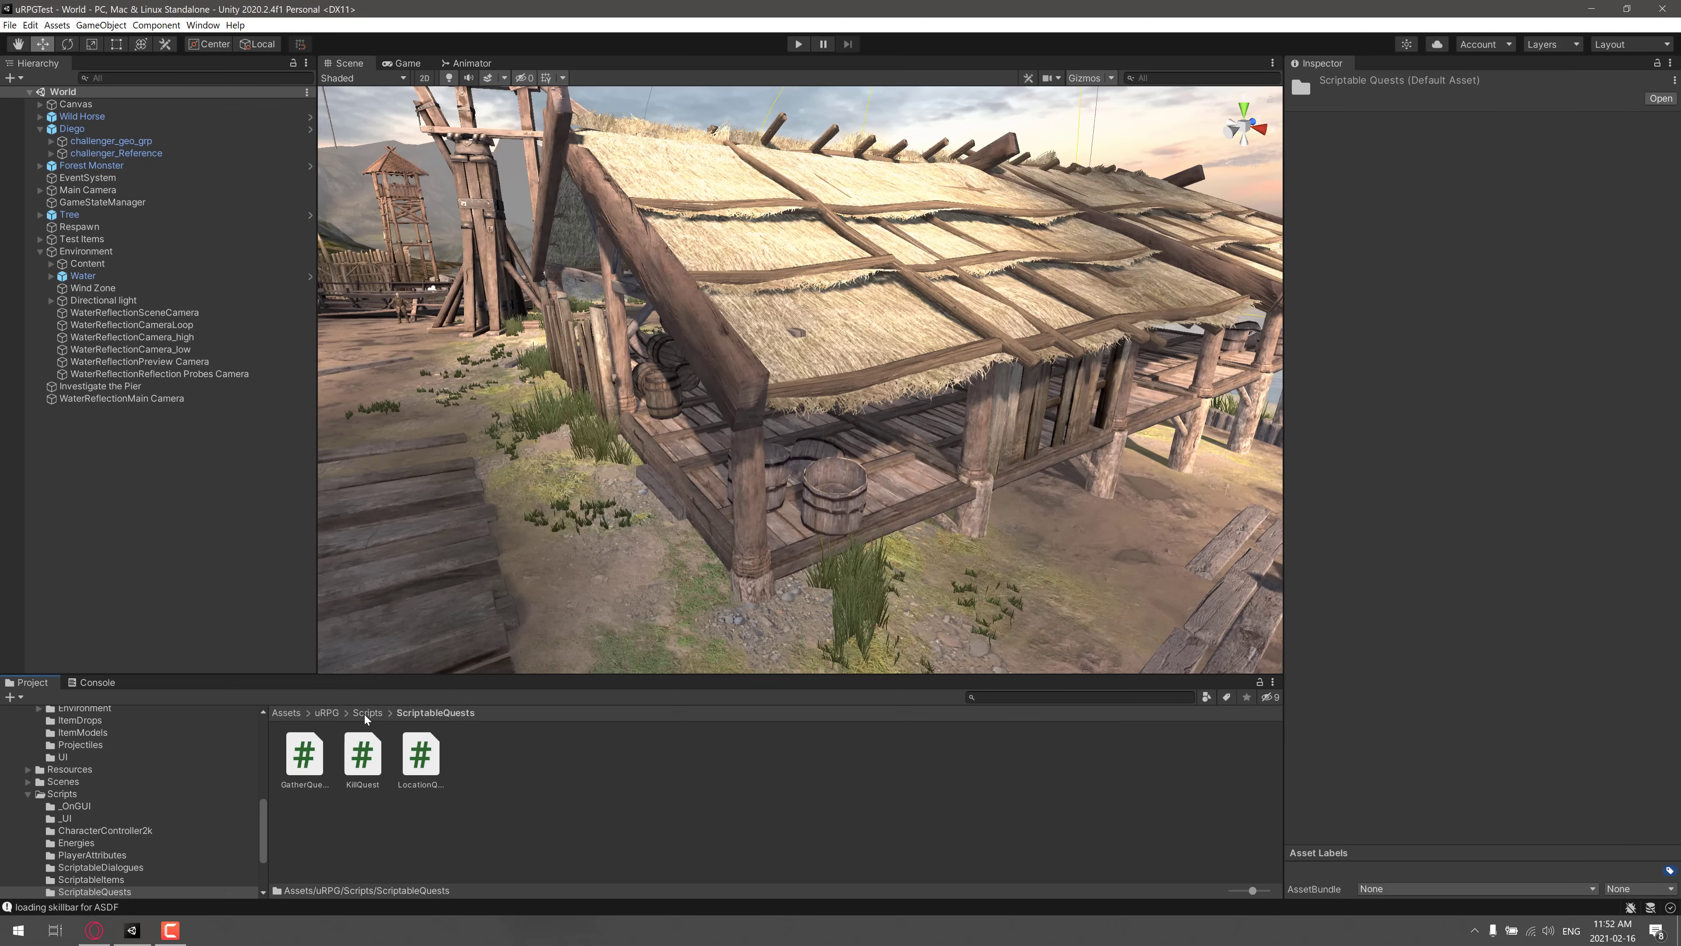
left_click(367, 712)
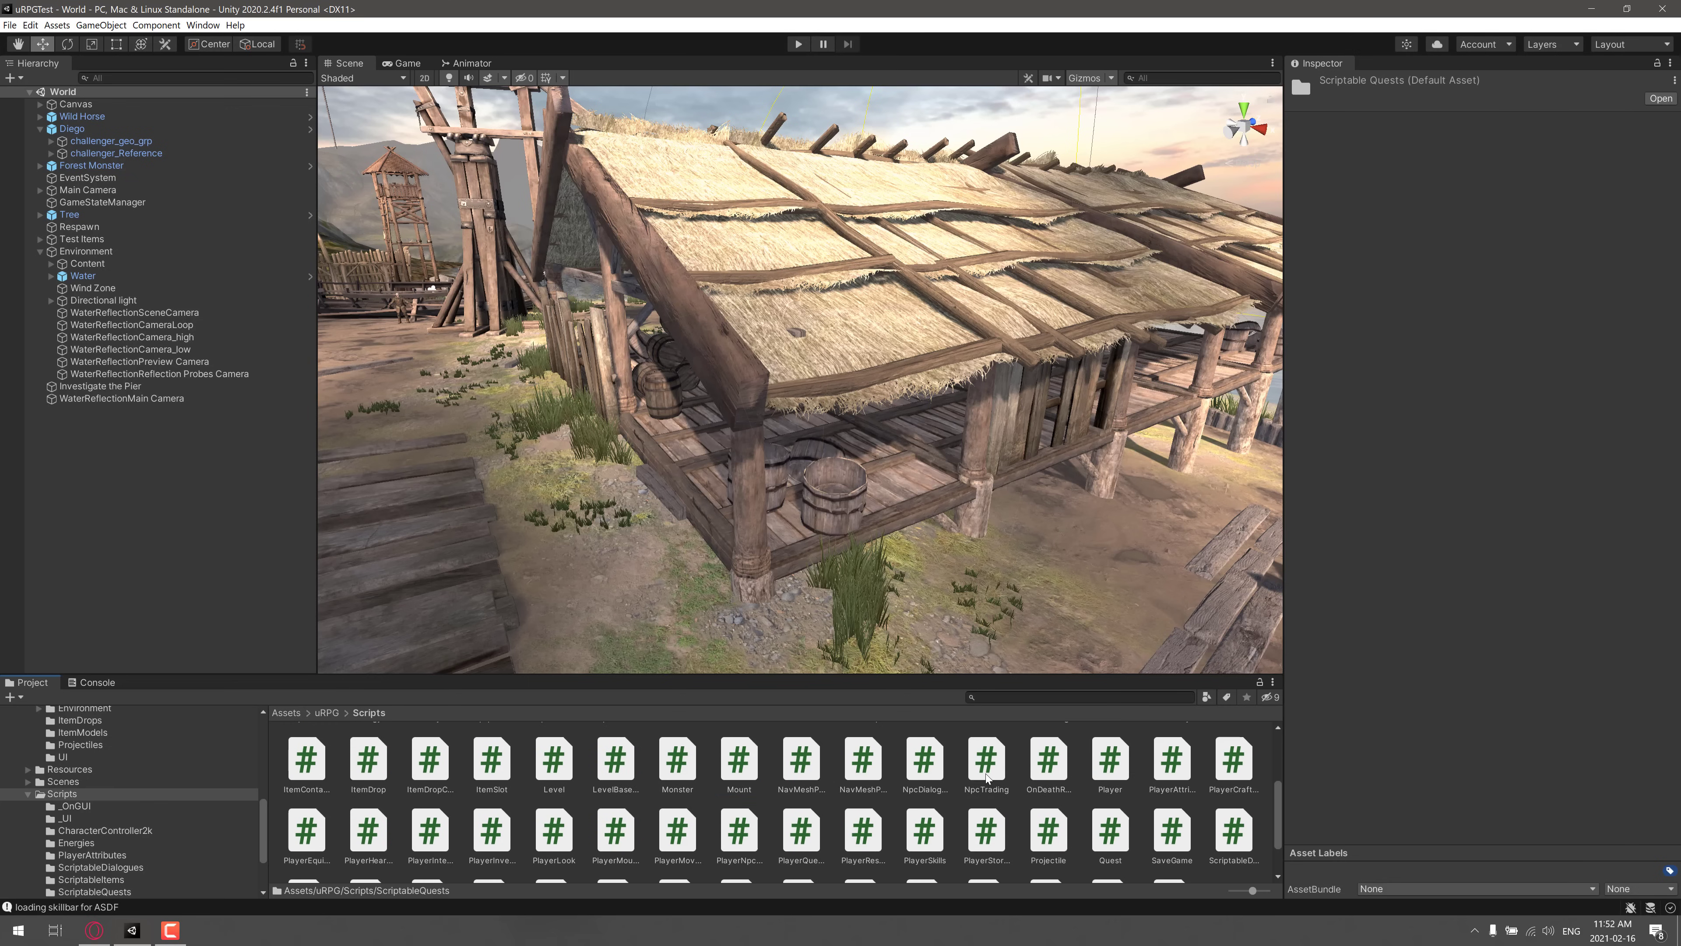
right_click(61, 510)
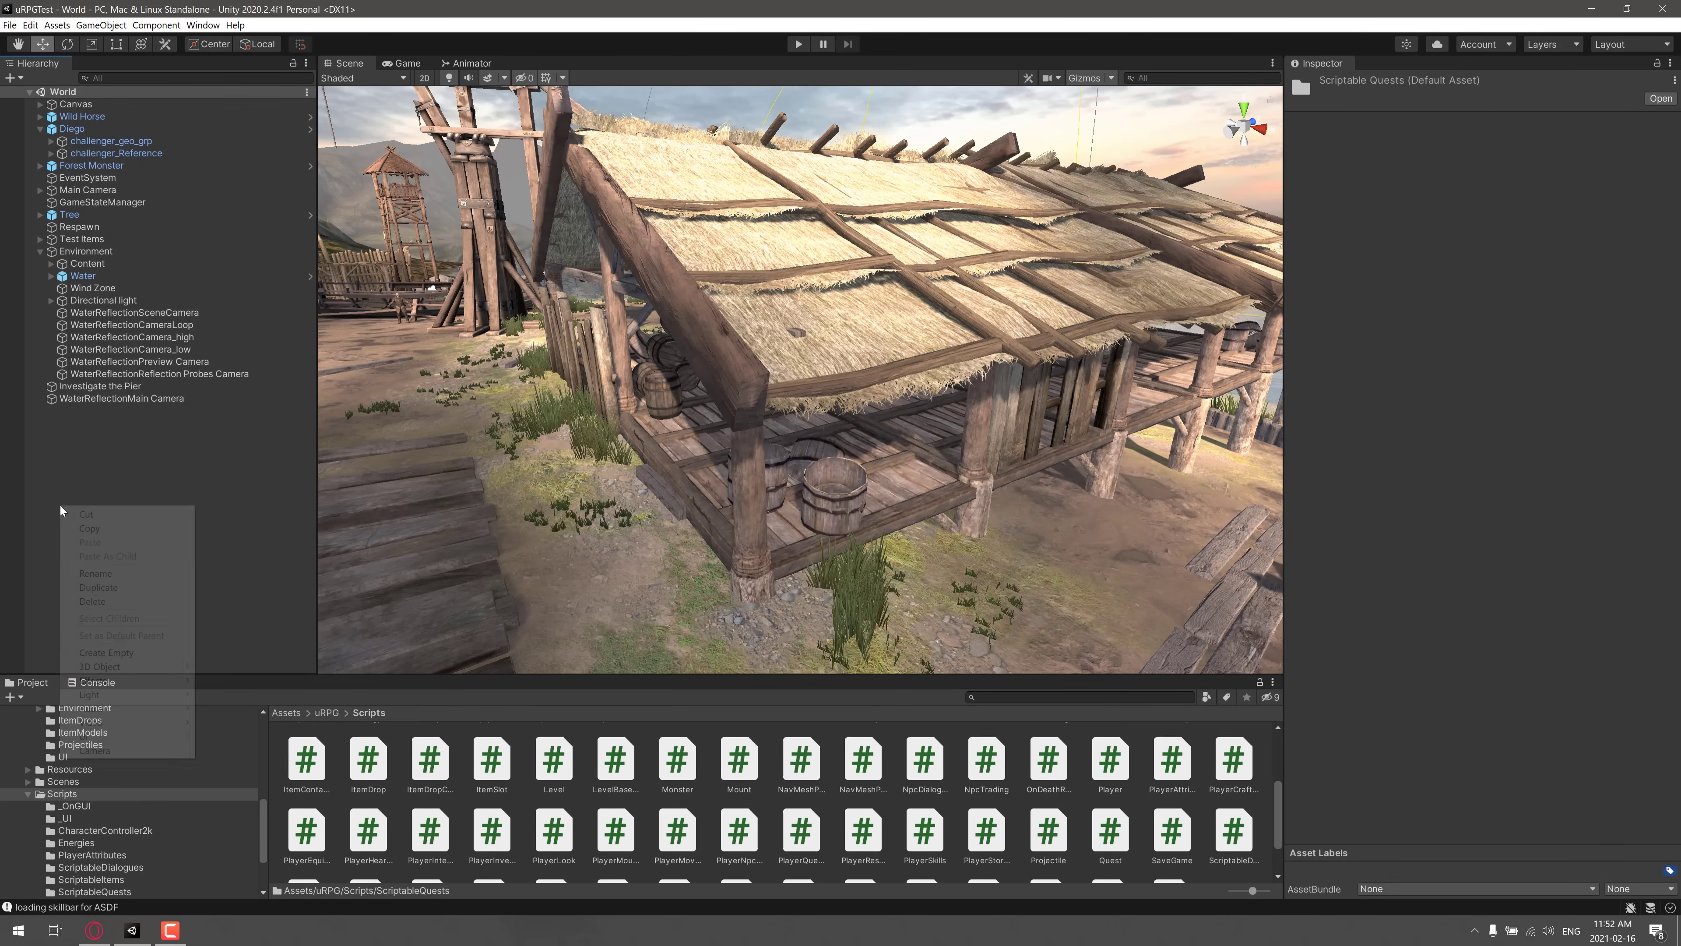
Create an empty GameObject in the World scene carrying the Npc Trading script
left_click(105, 651)
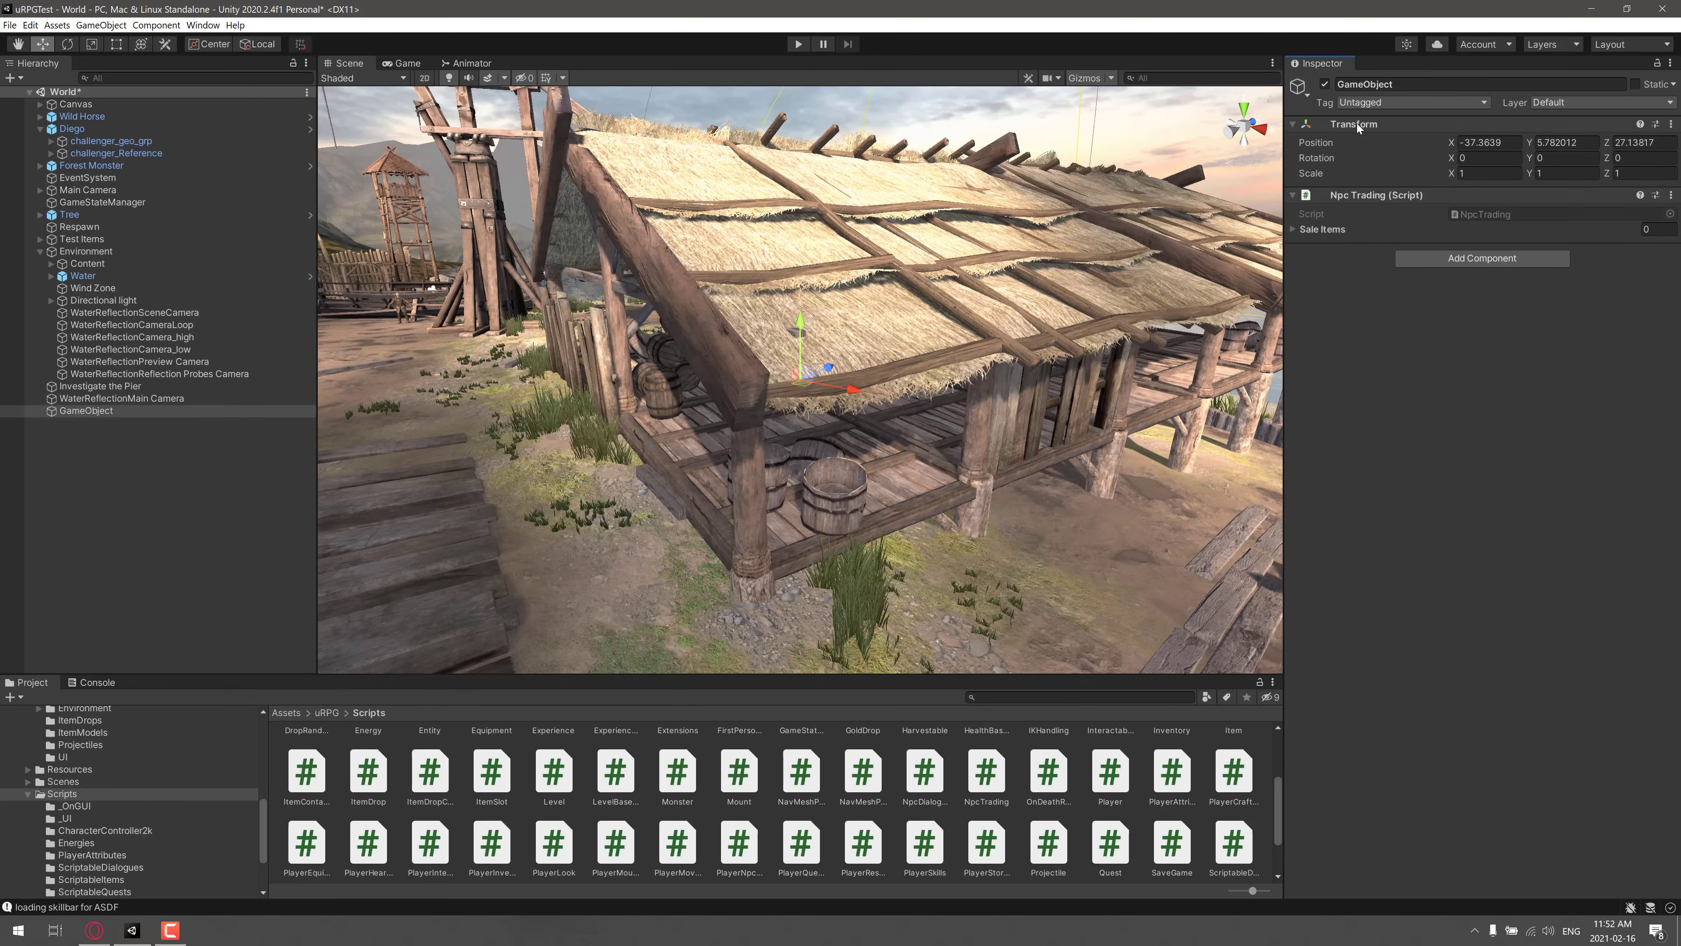
mouse_move(1495, 307)
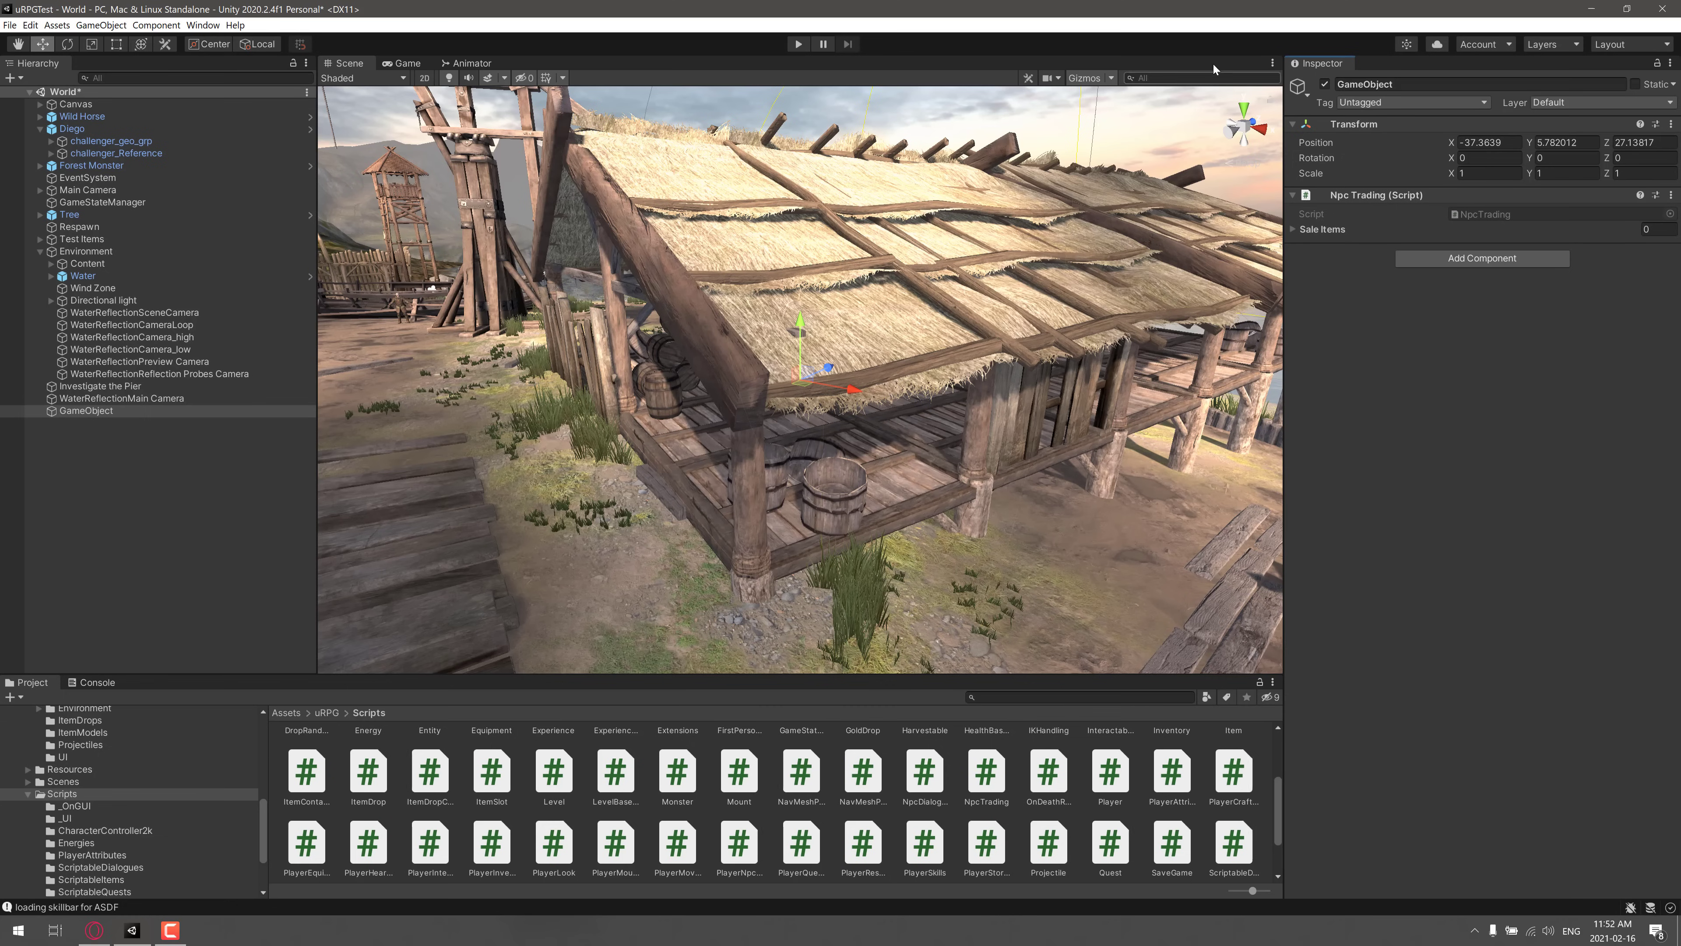
scroll("down", 3)
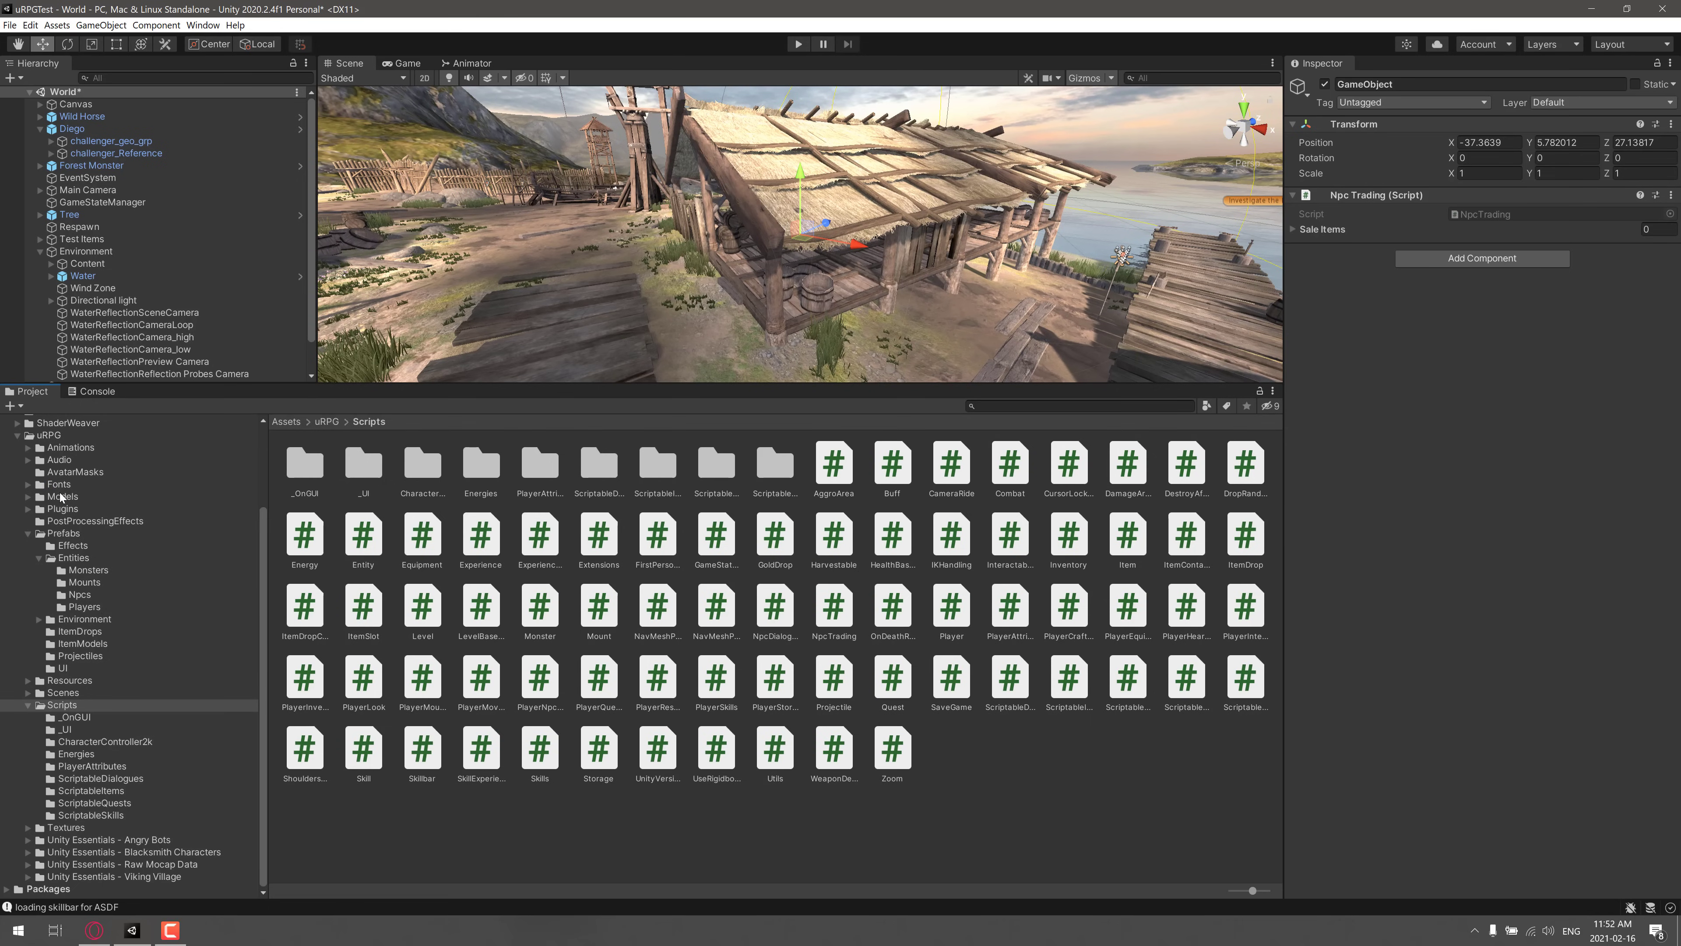
Preview the PlayerAttribute and Combat scripts, then open Documentation.pdf from the uRPG folder
left_click(57, 483)
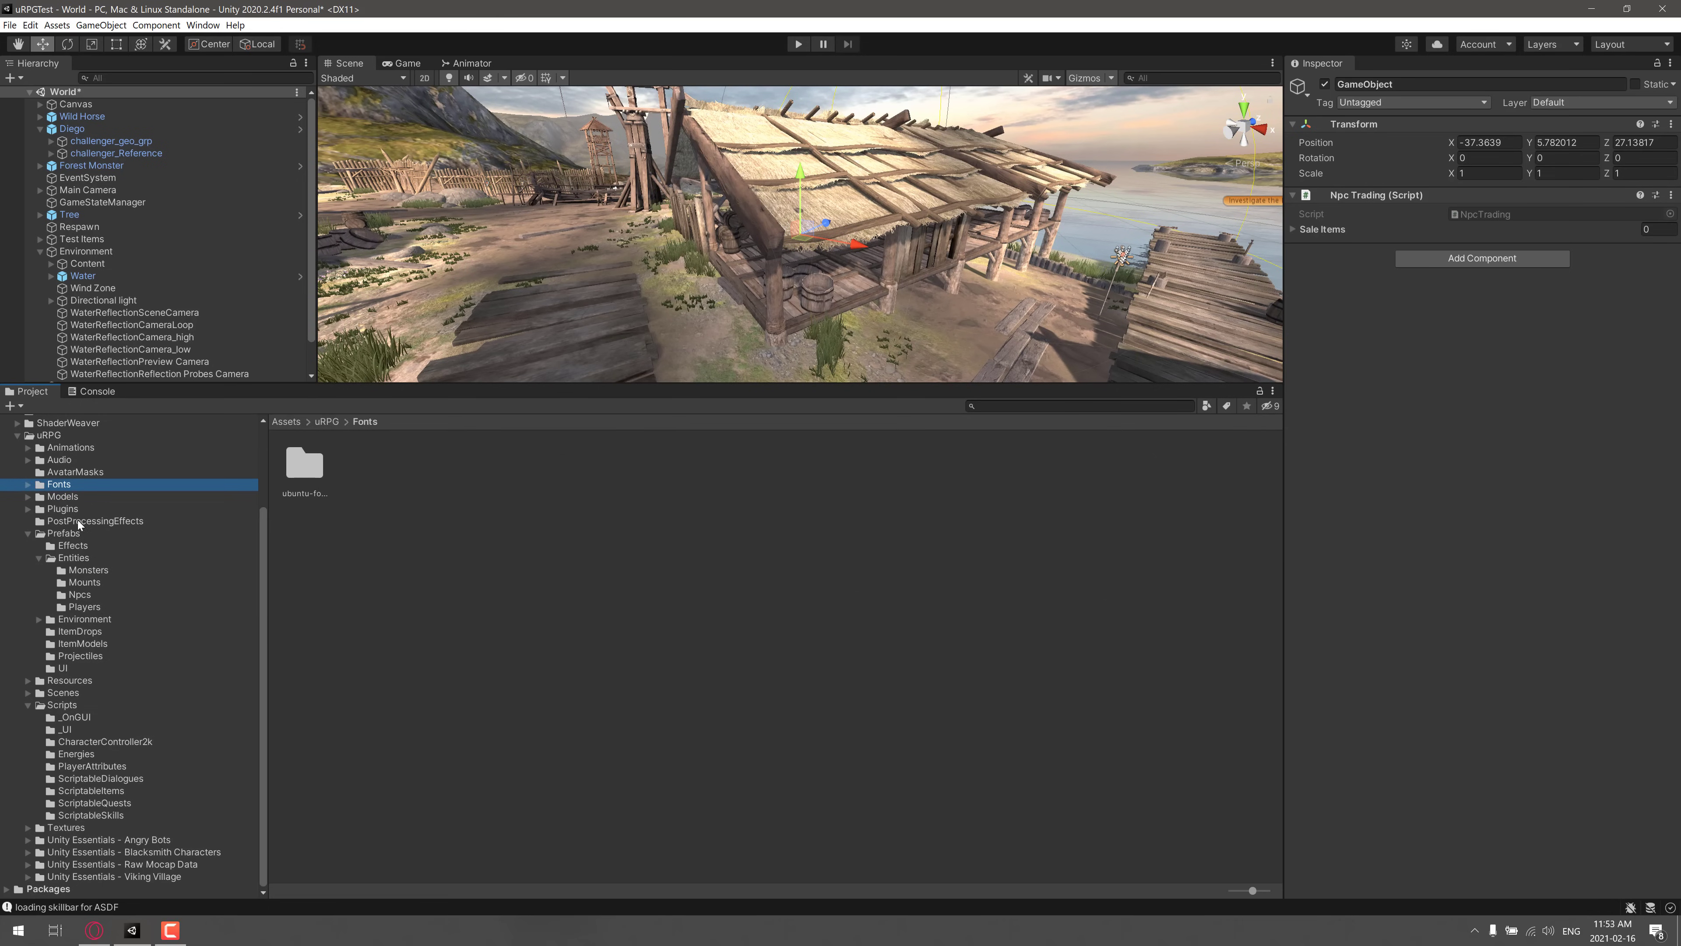
left_click(62, 704)
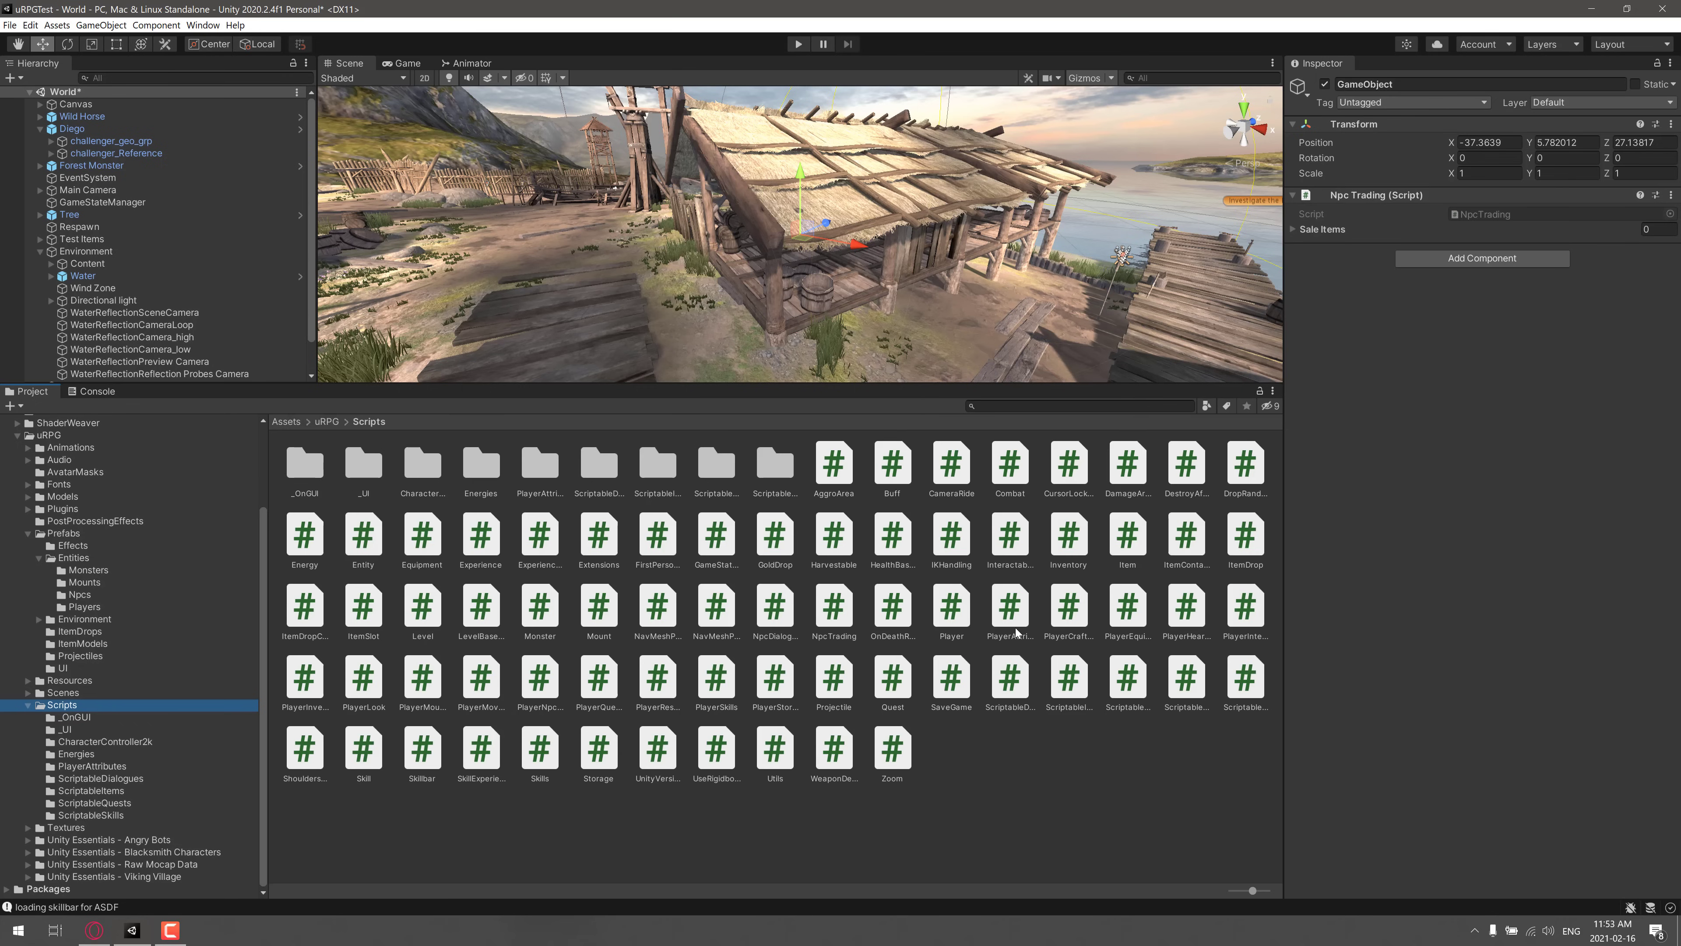
left_click(1067, 539)
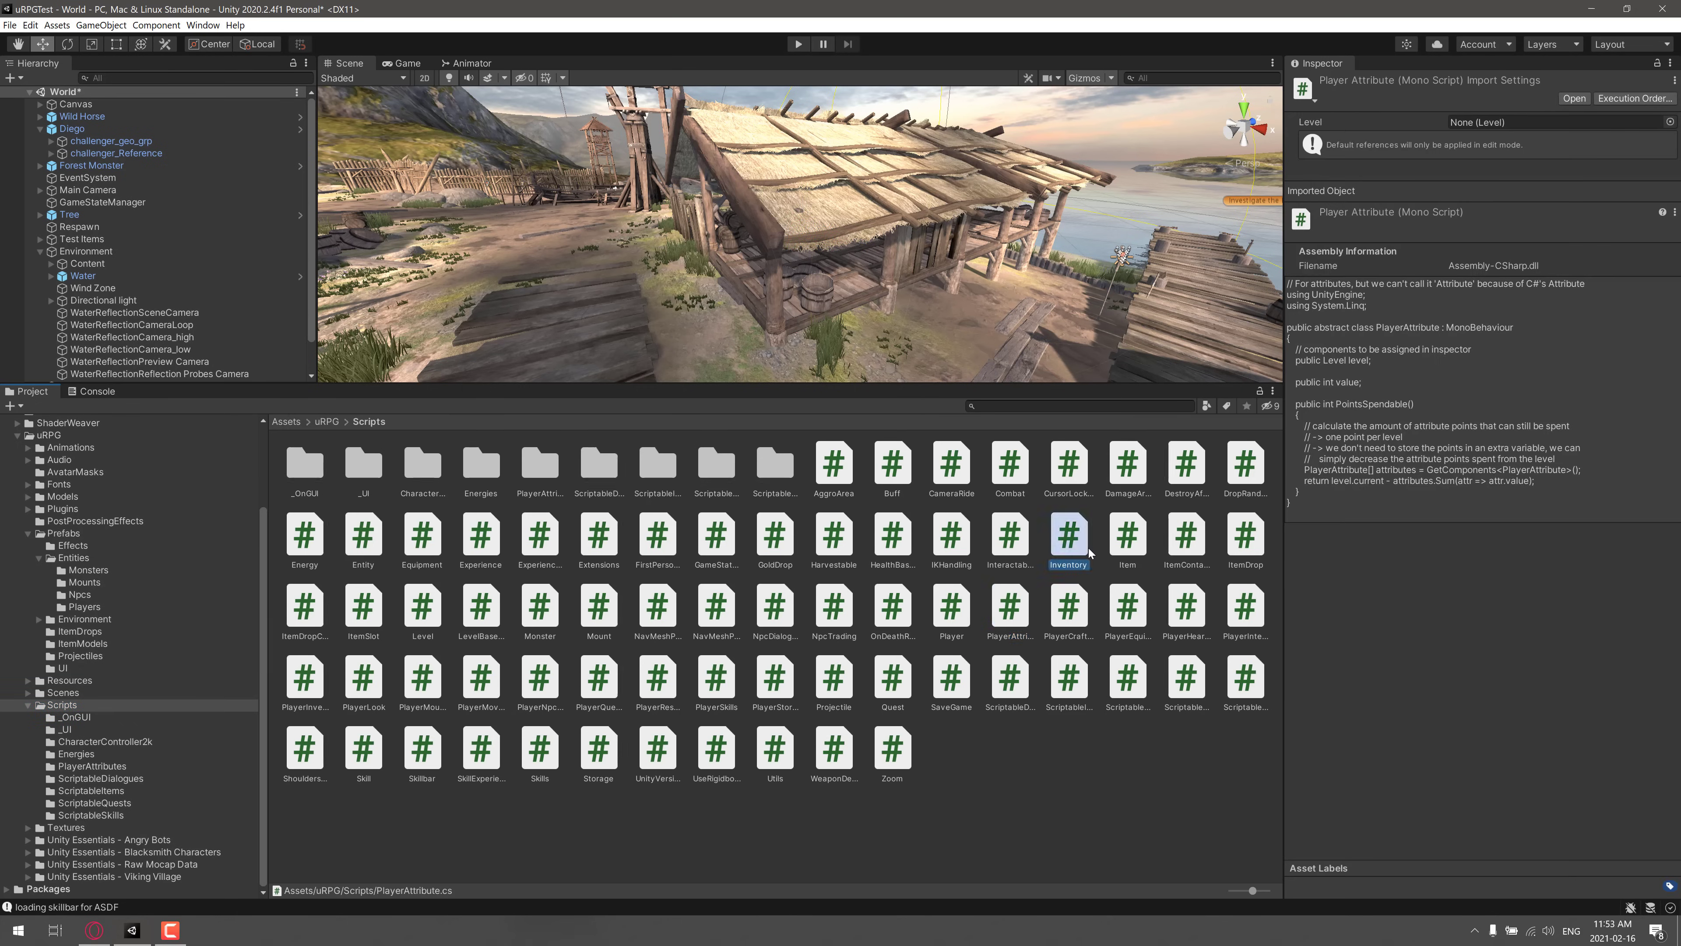
left_click(1067, 536)
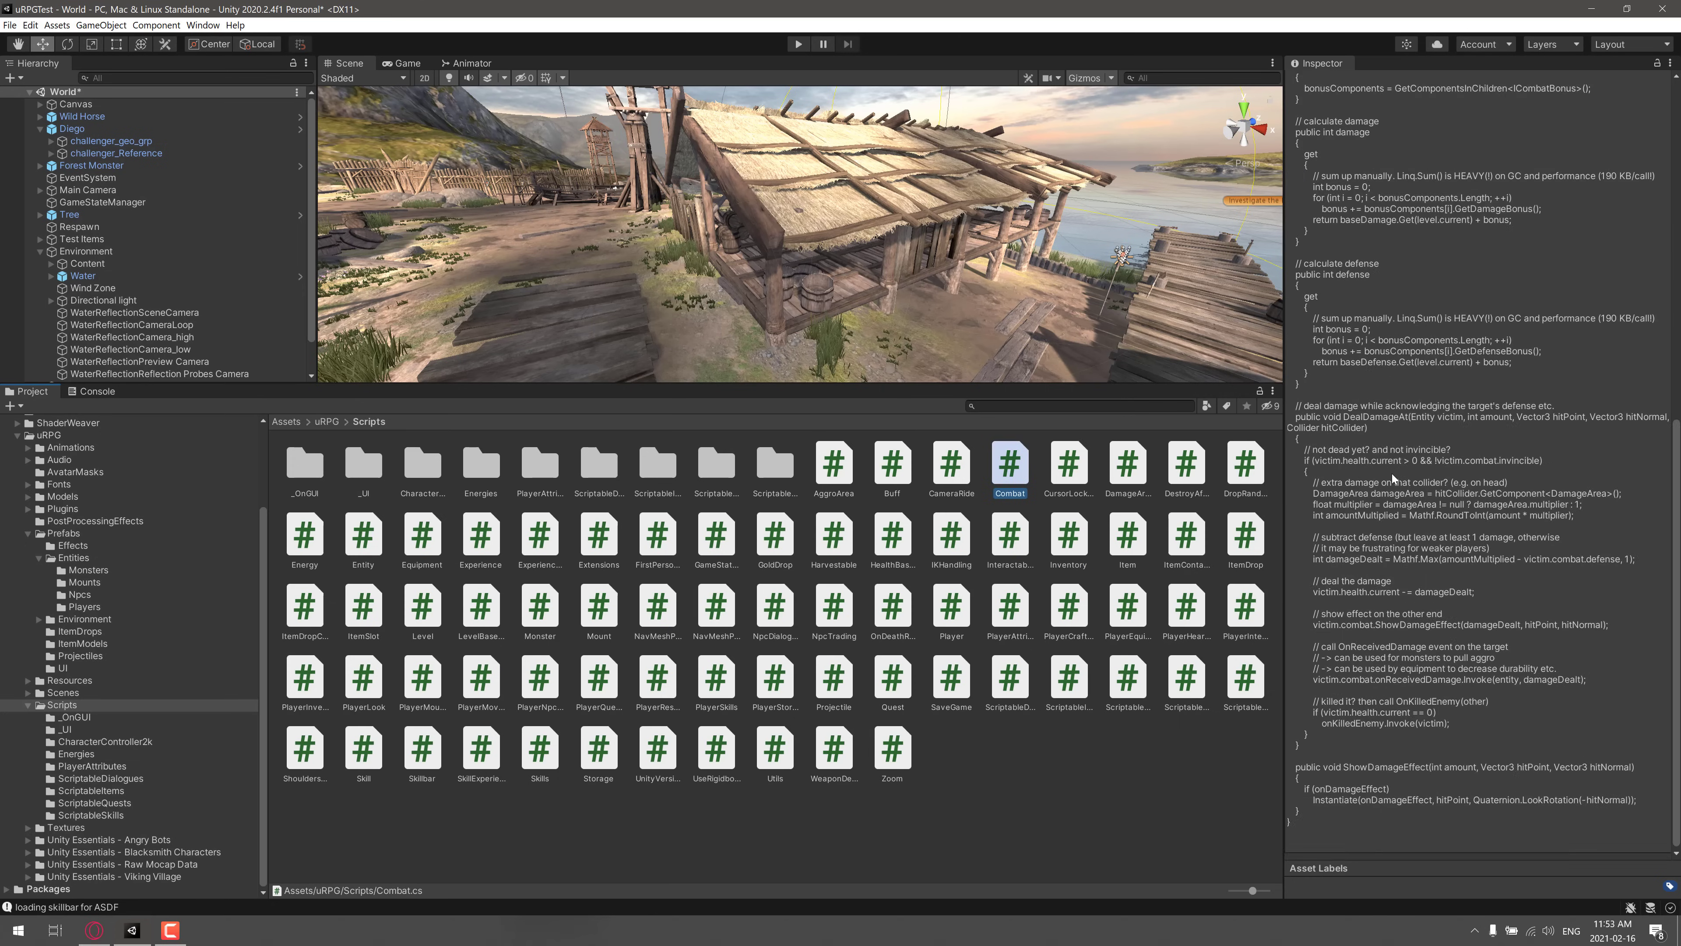
left_click(1008, 463)
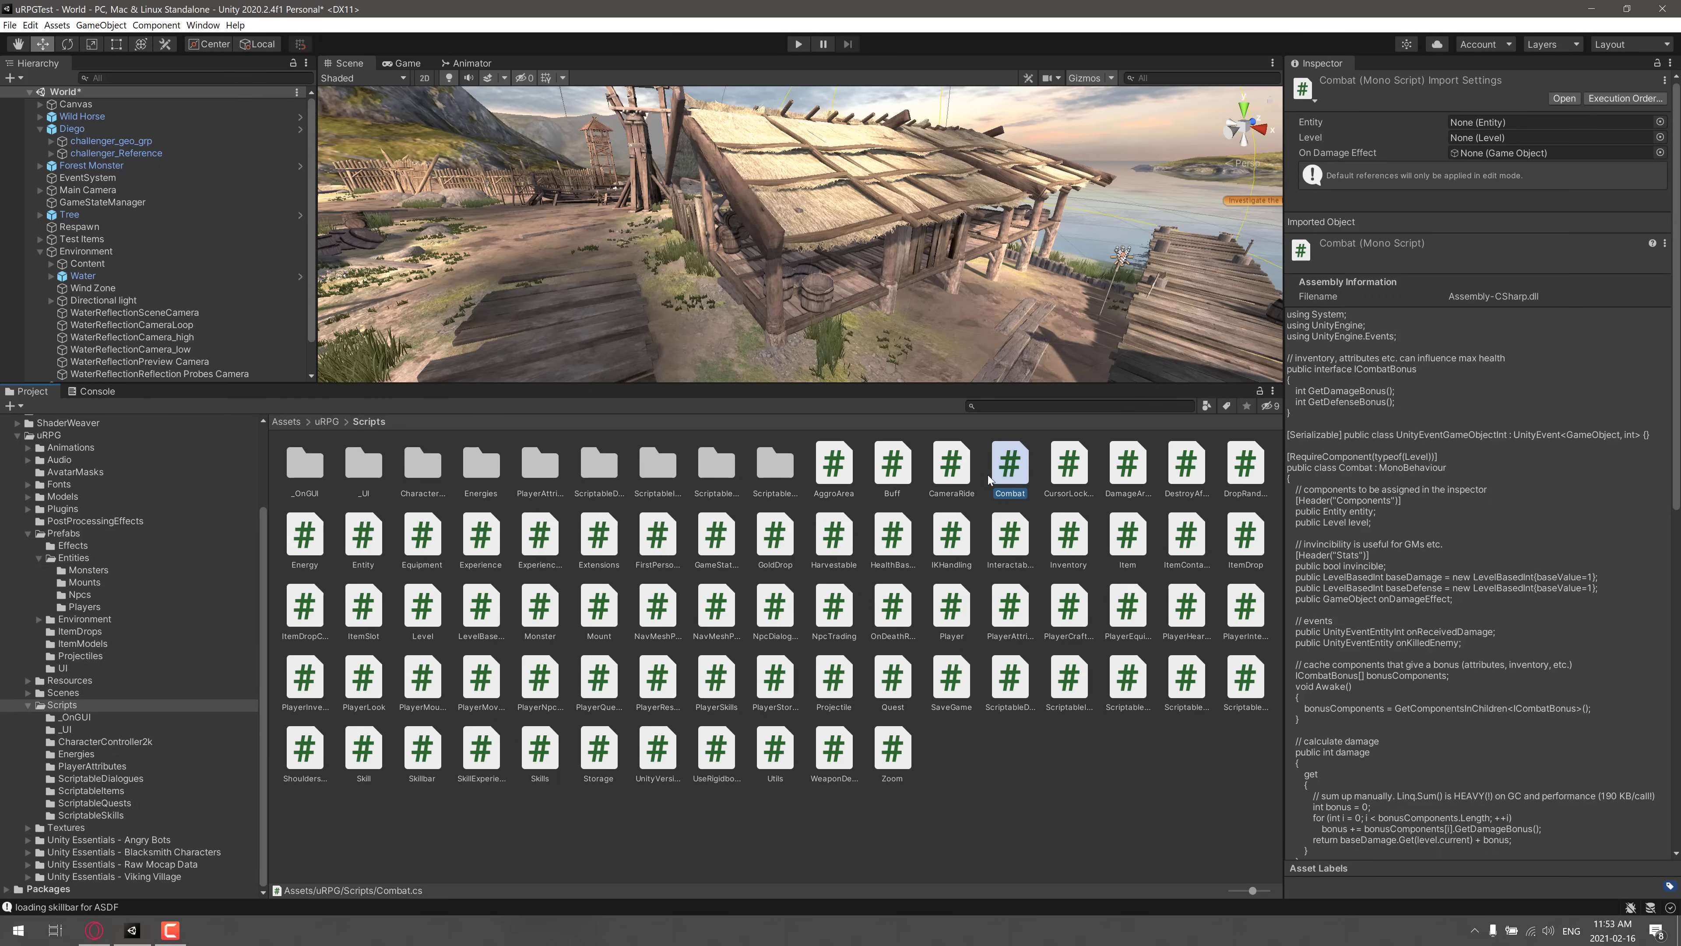
mouse_move(764, 464)
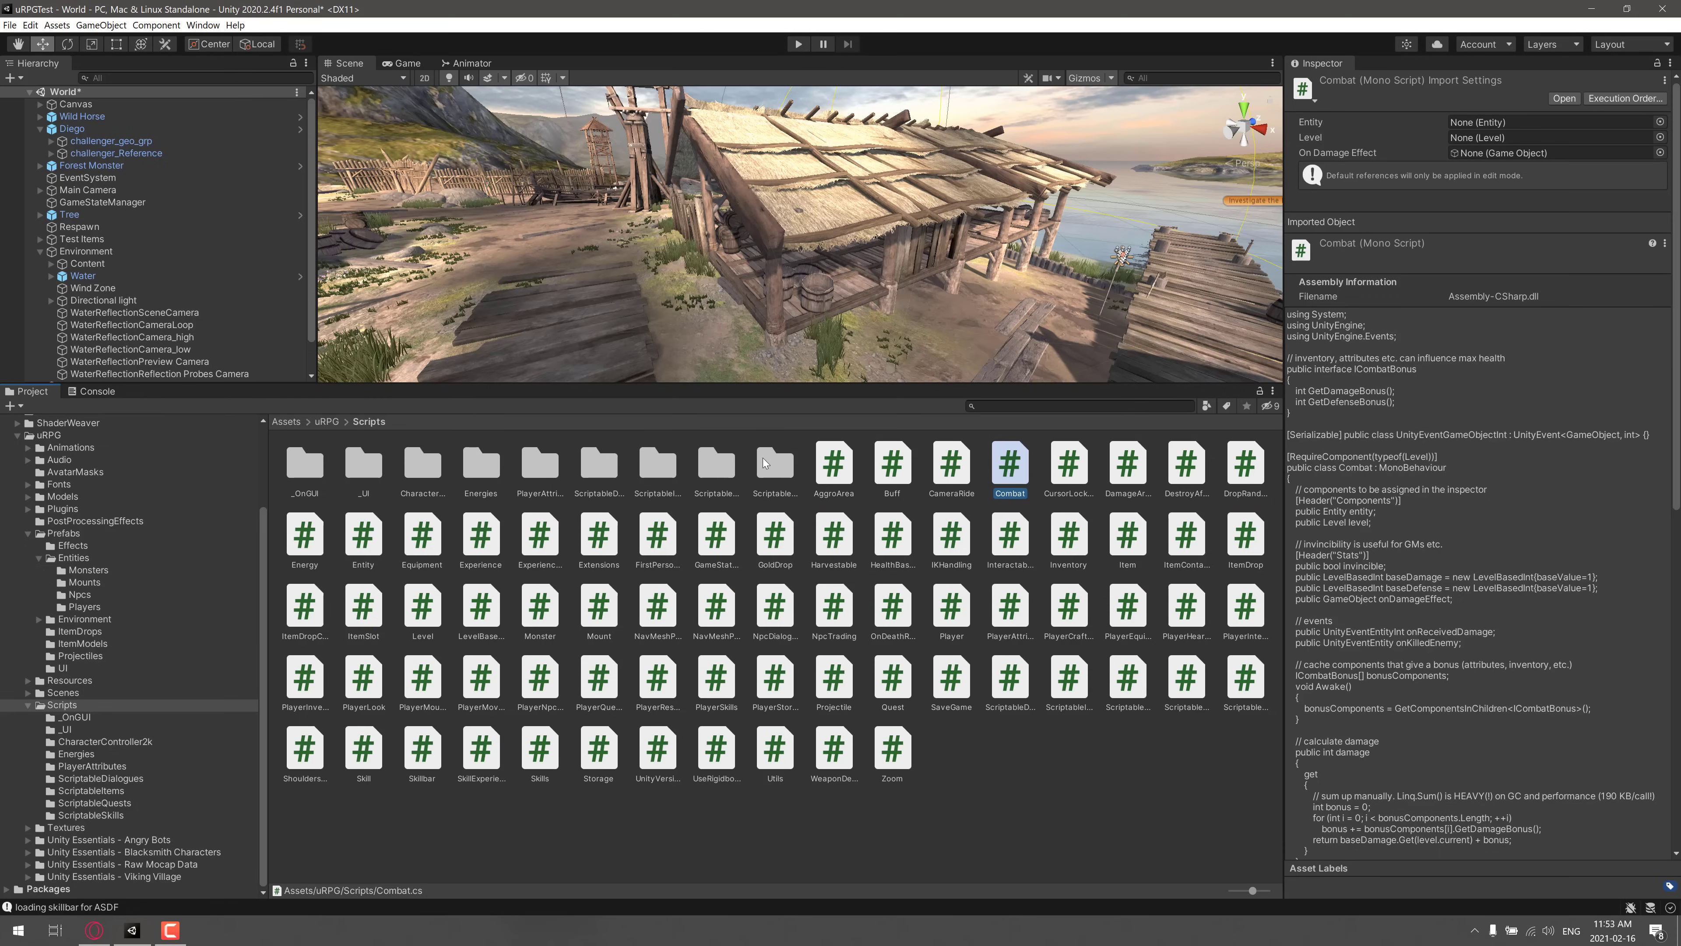
left_click(324, 421)
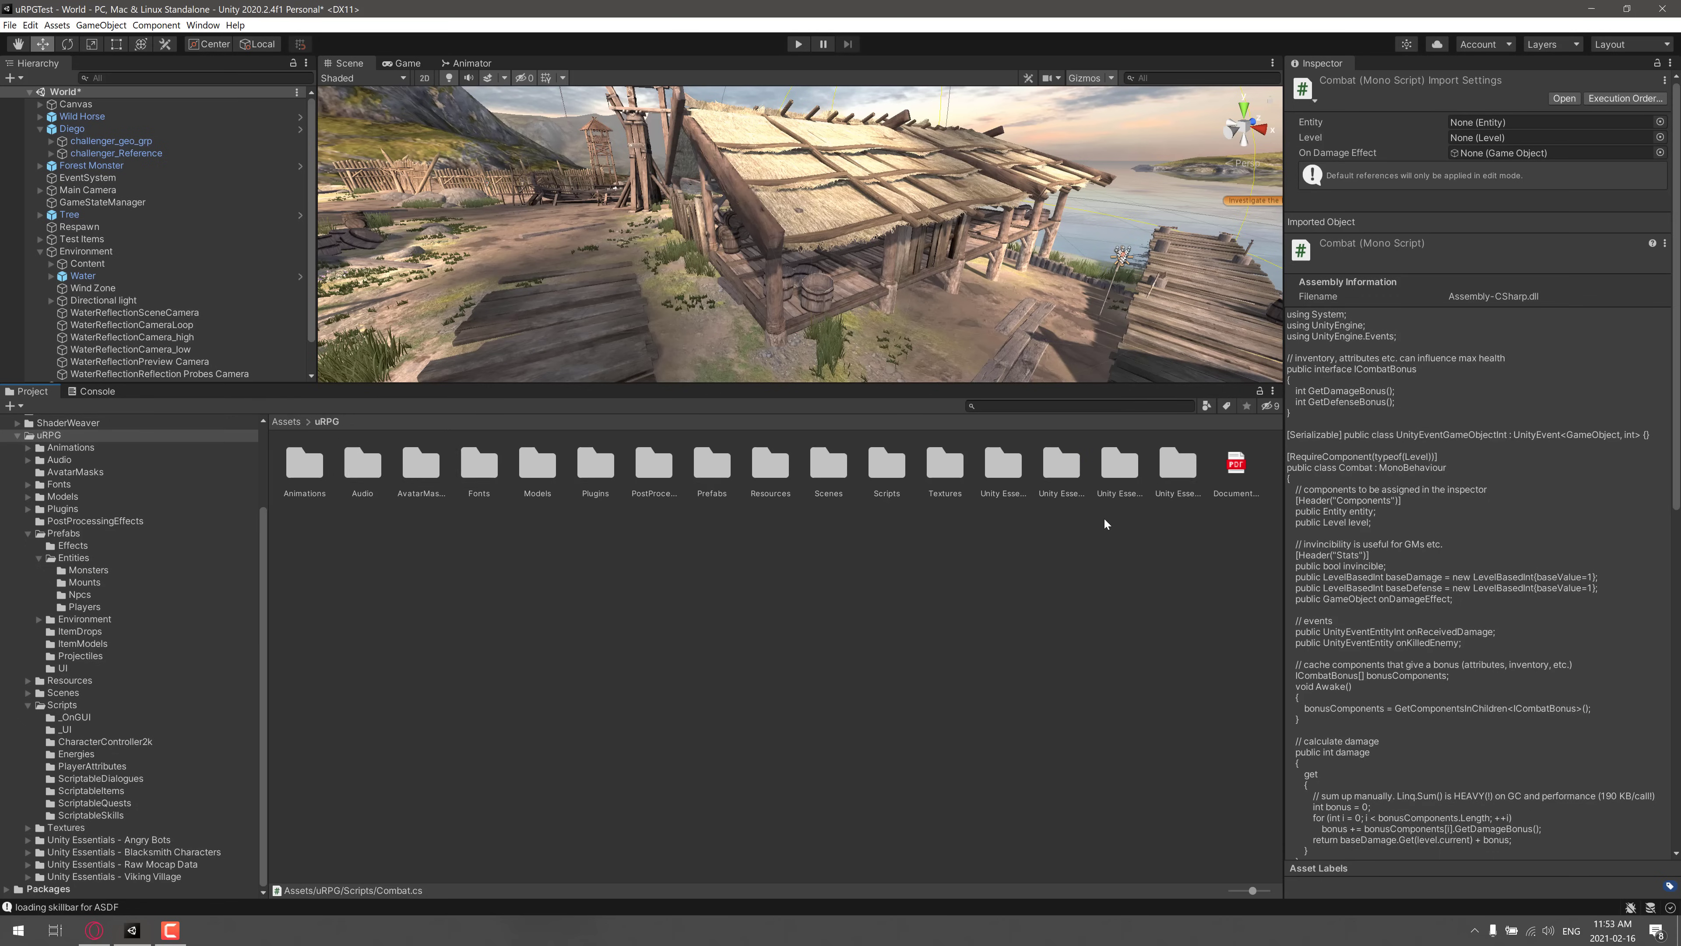
double_click(1235, 462)
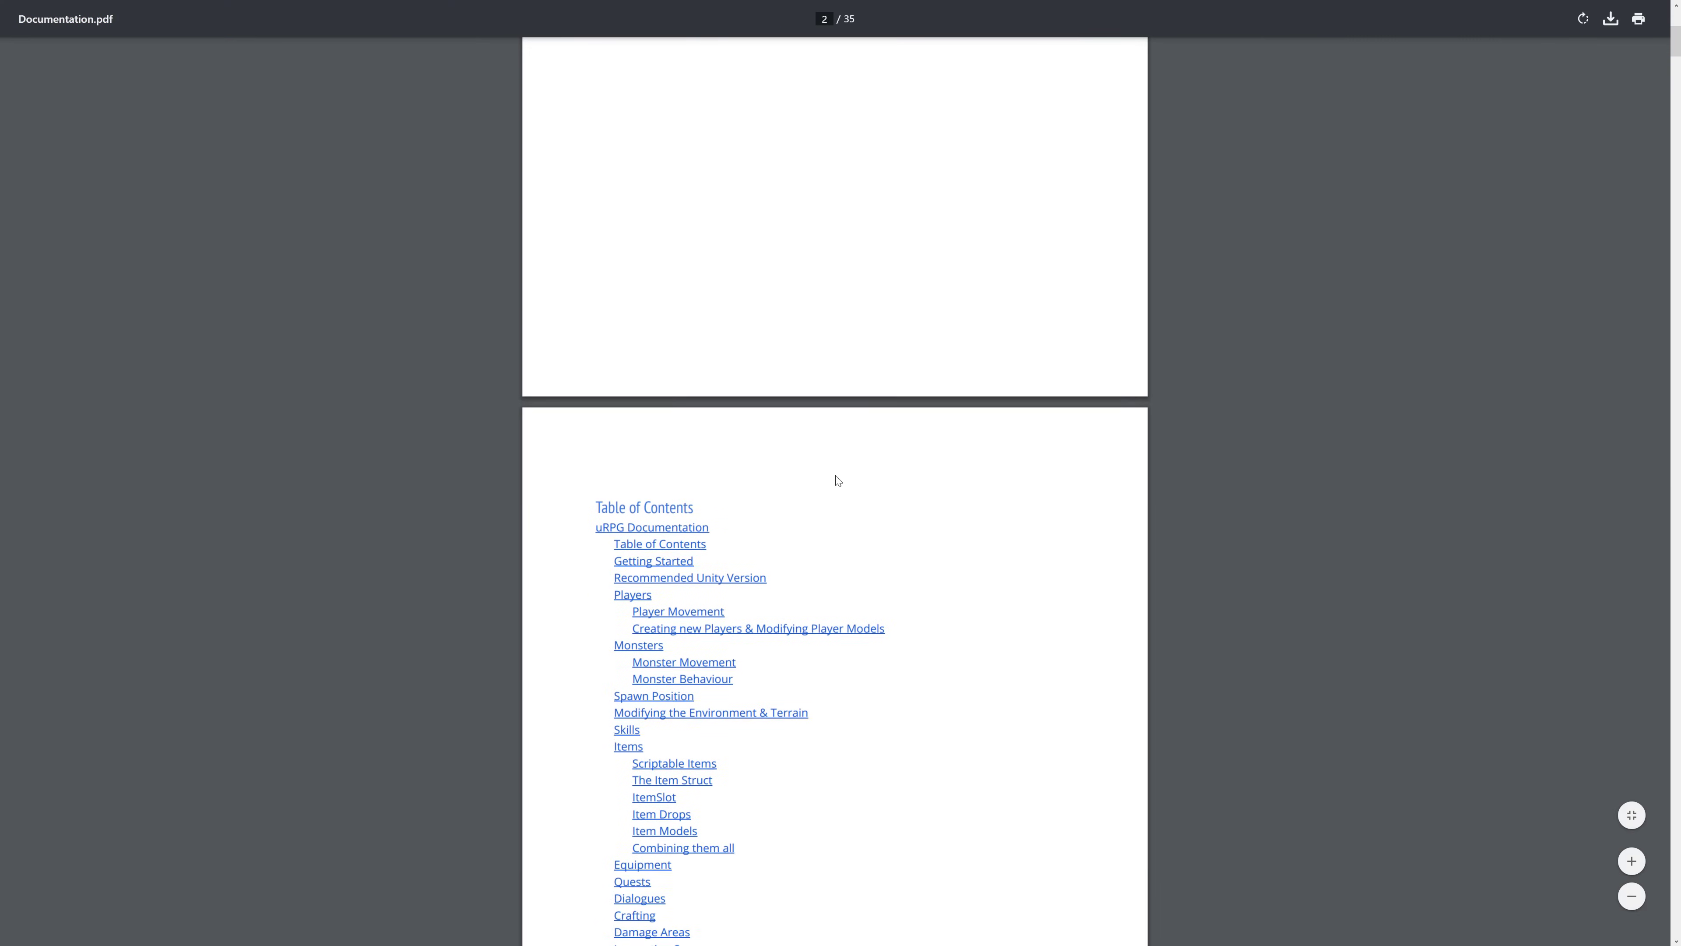
Read the documentation's Table of Contents and Getting Started section
scroll("down", 3)
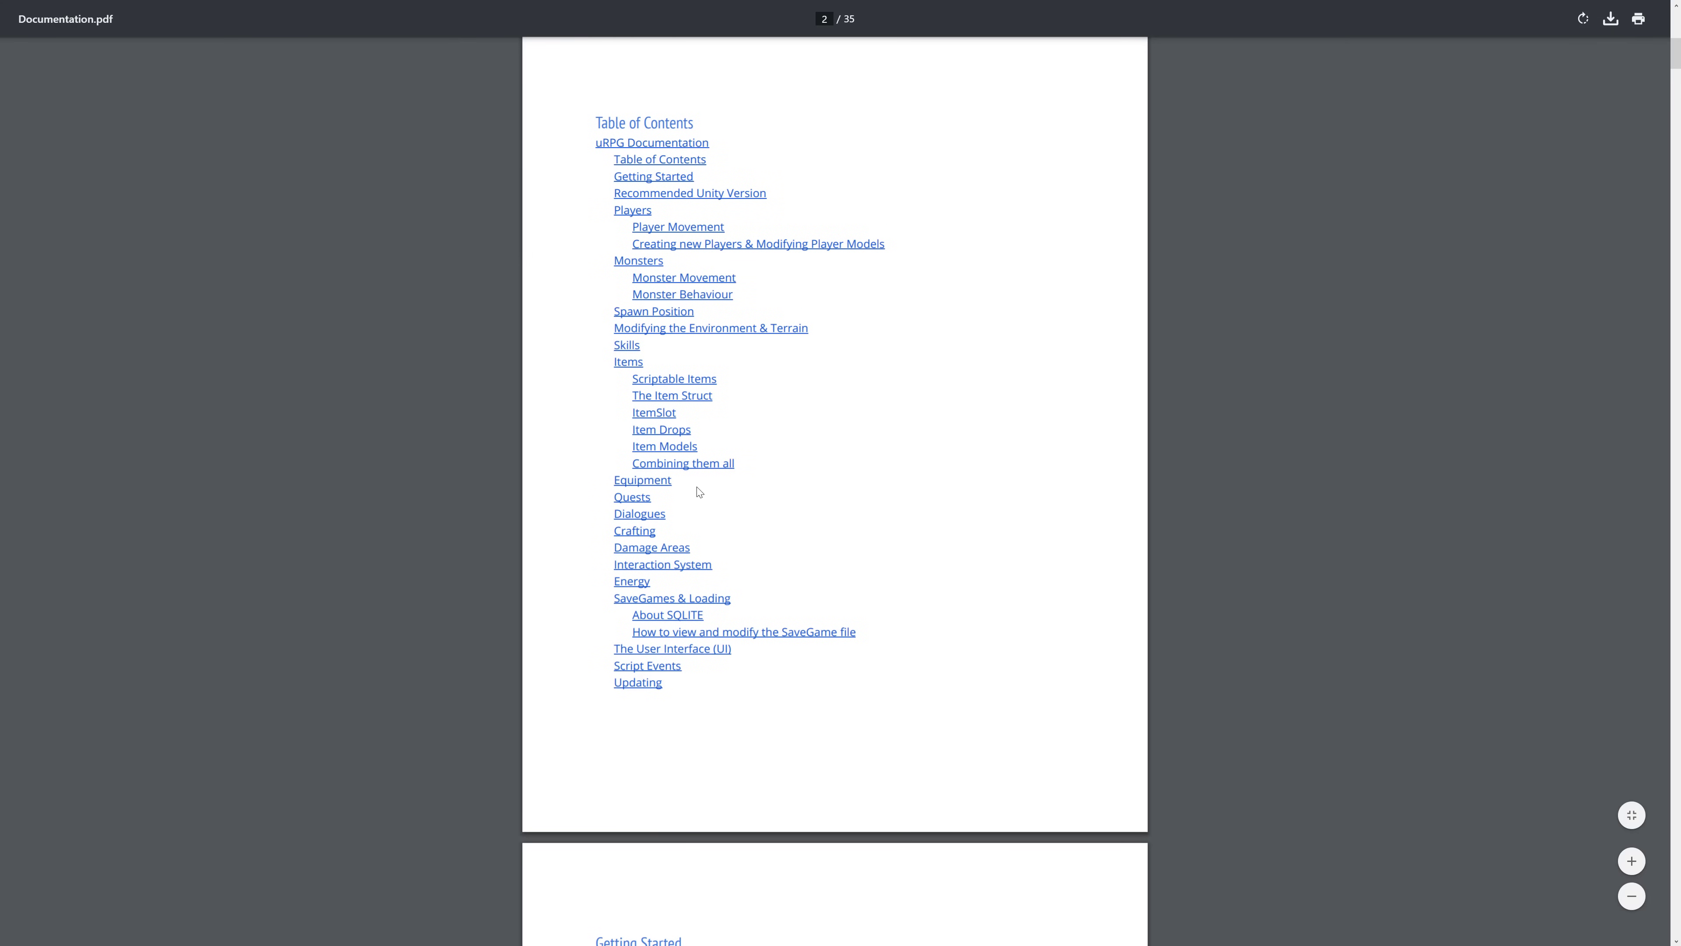
scroll("down", 3)
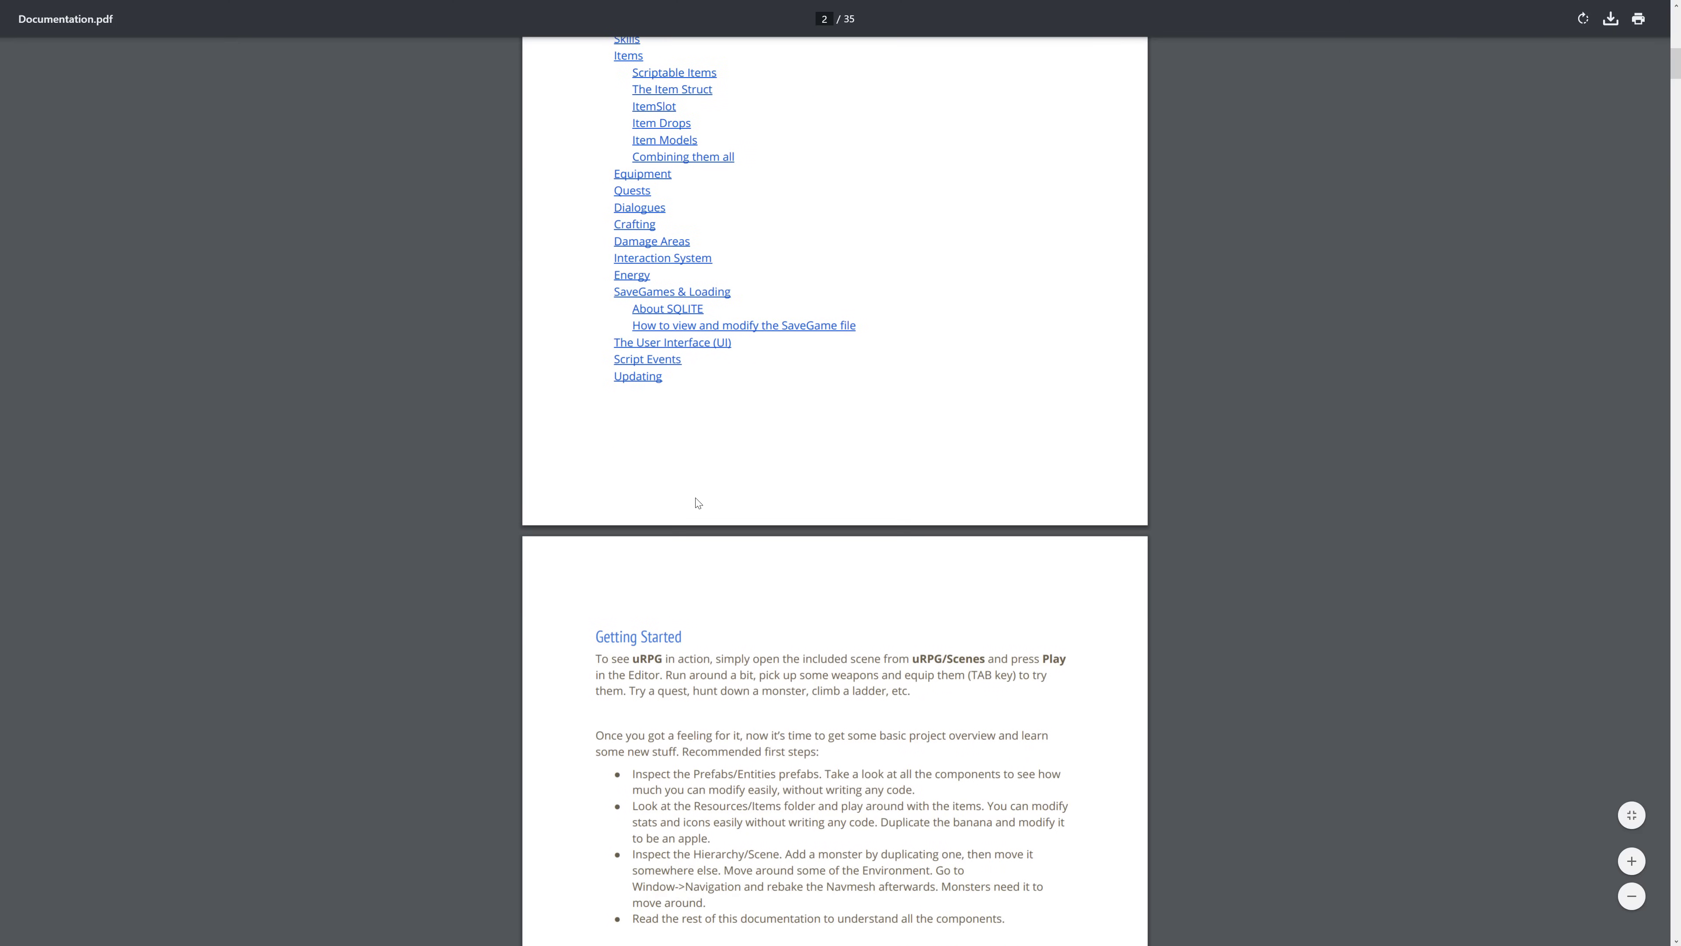
scroll("down", 3)
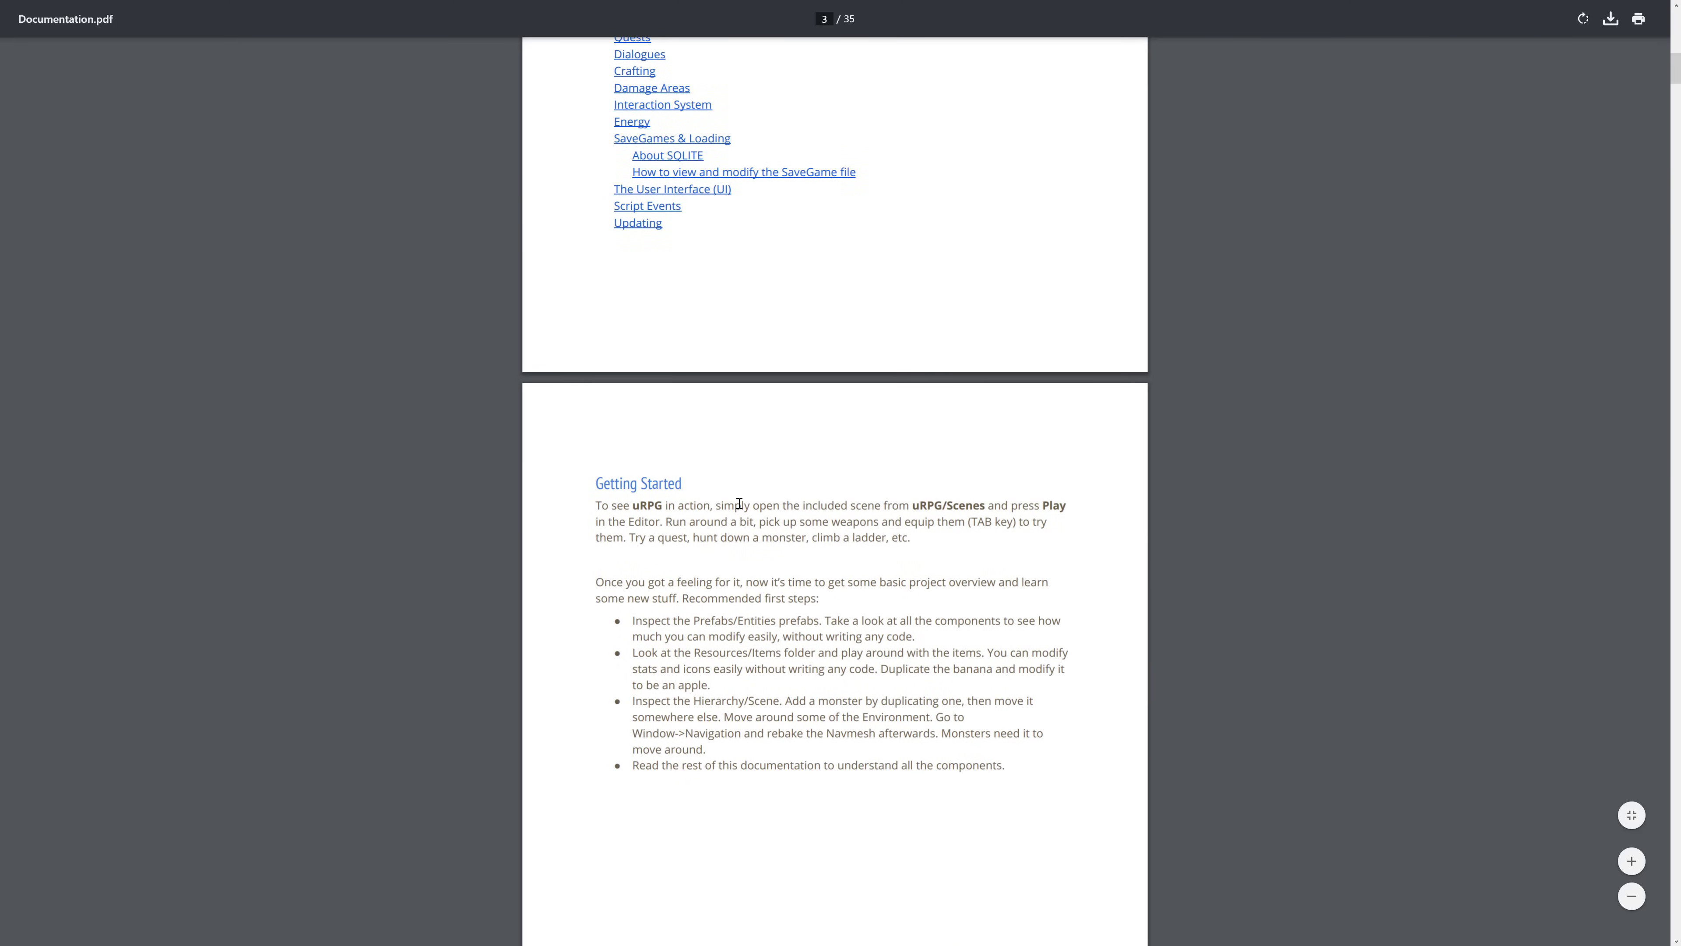
scroll("up", 3)
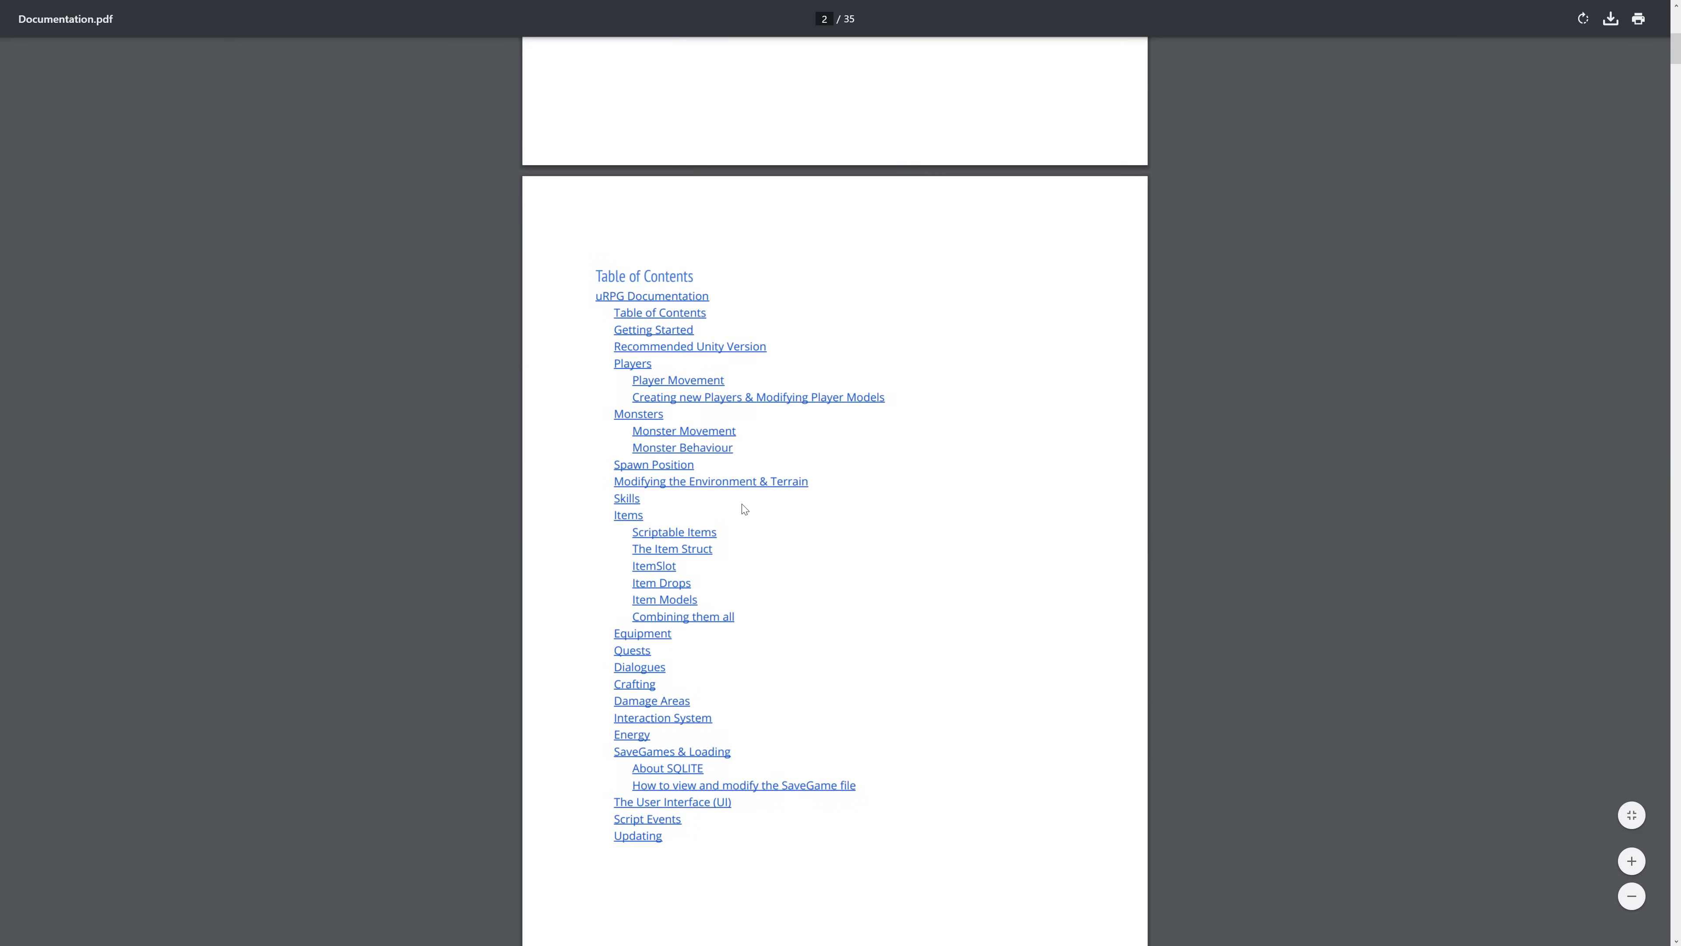
Switch to Chrome and bring up the Humble Unity bundle page
key("alt+tab")
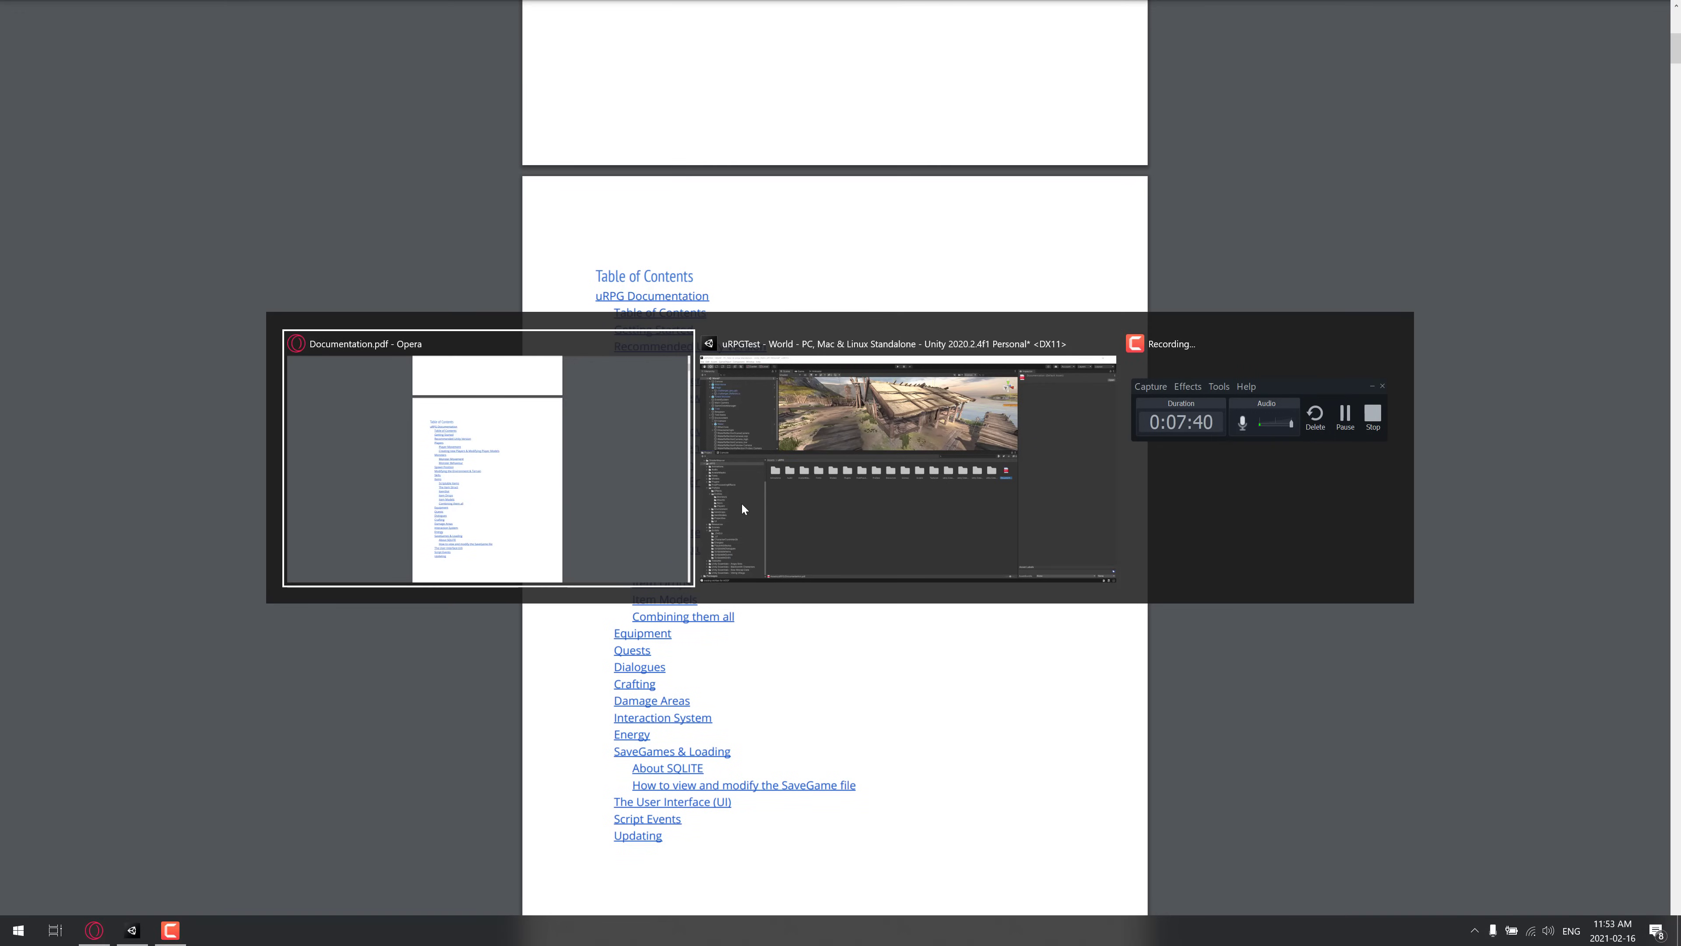
left_click(486, 459)
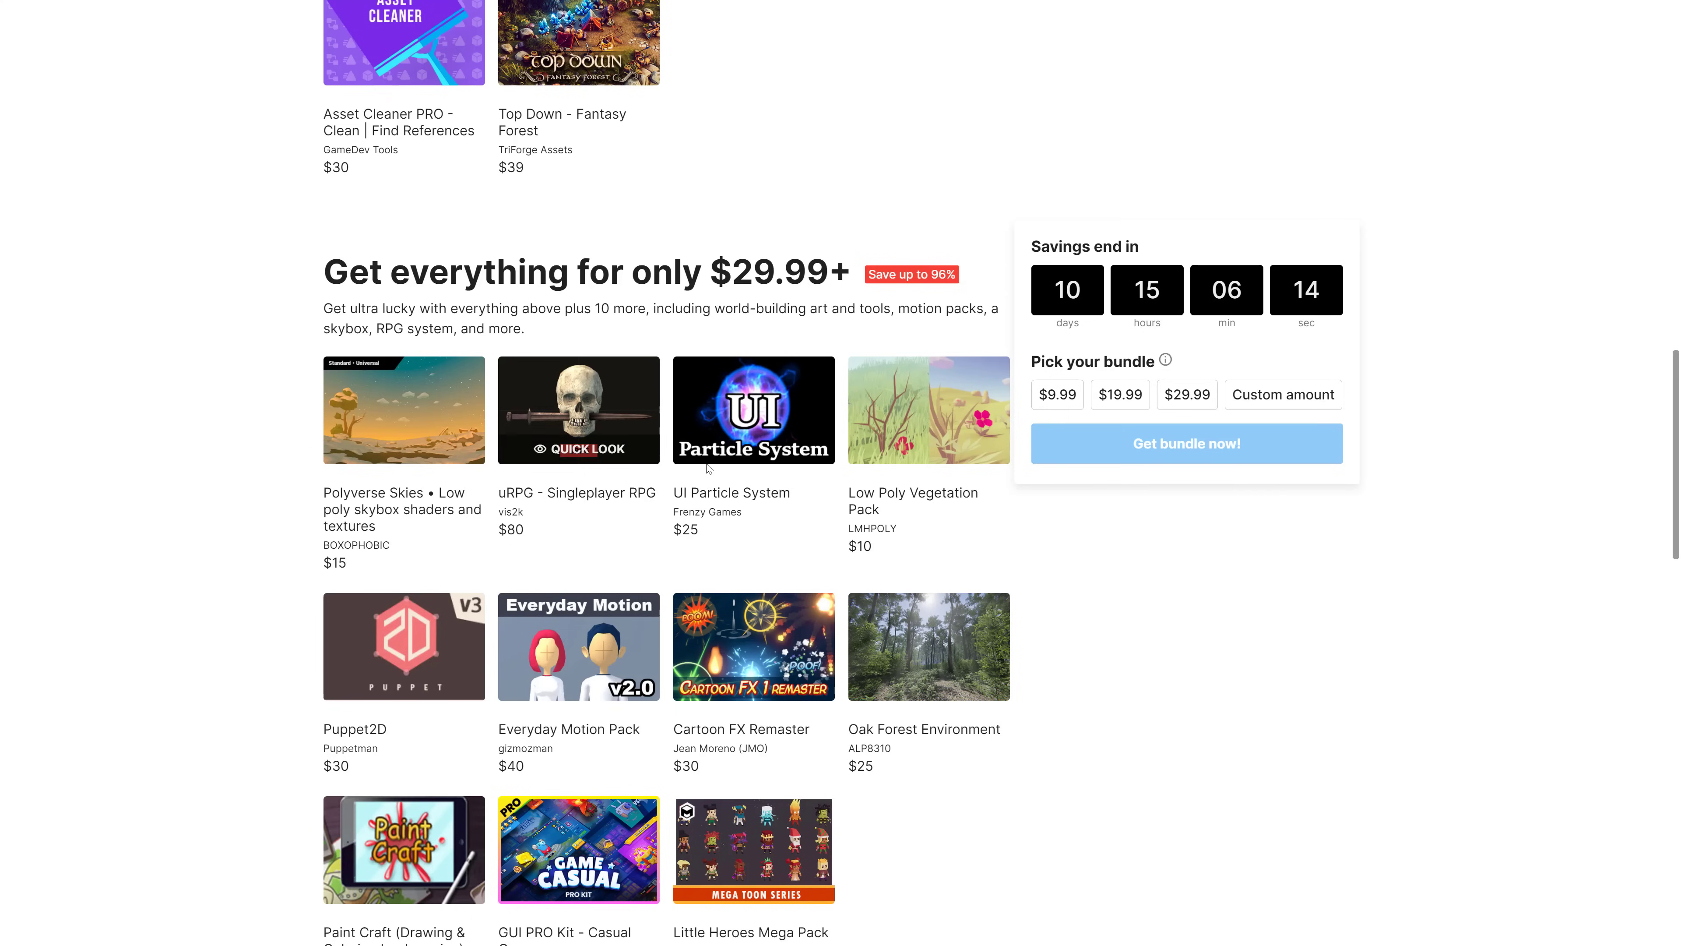
left_click(577, 410)
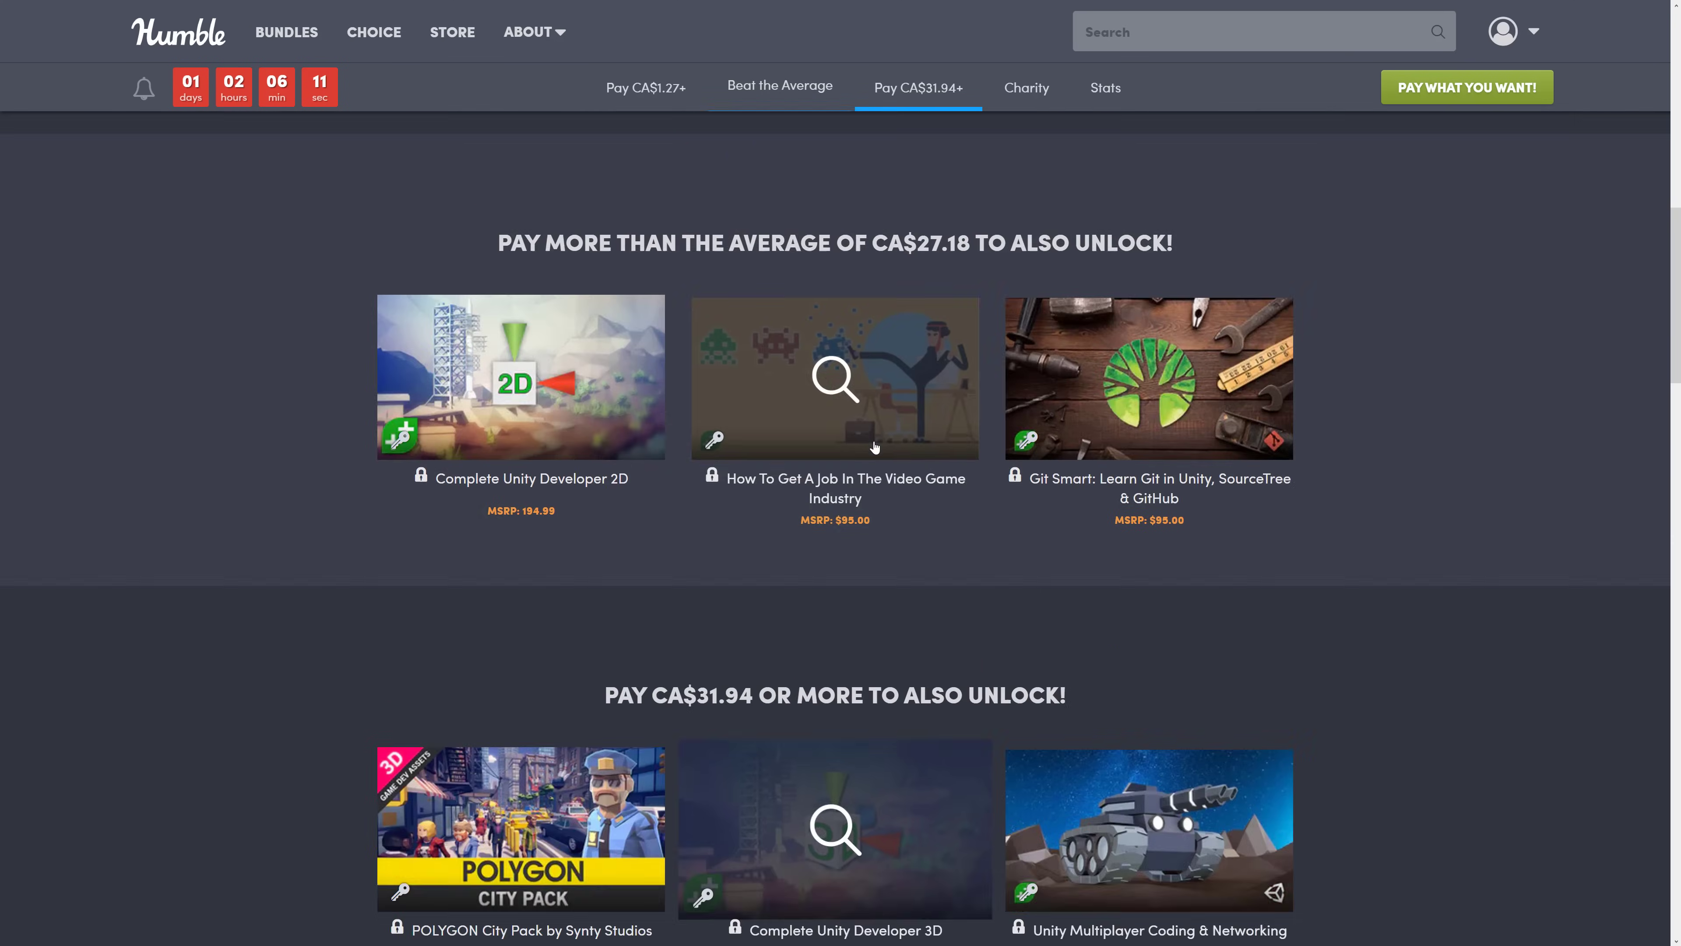
Review the Learn to Create Games in Unity bundle down to its CA$31.94 tier
scroll("up", 3)
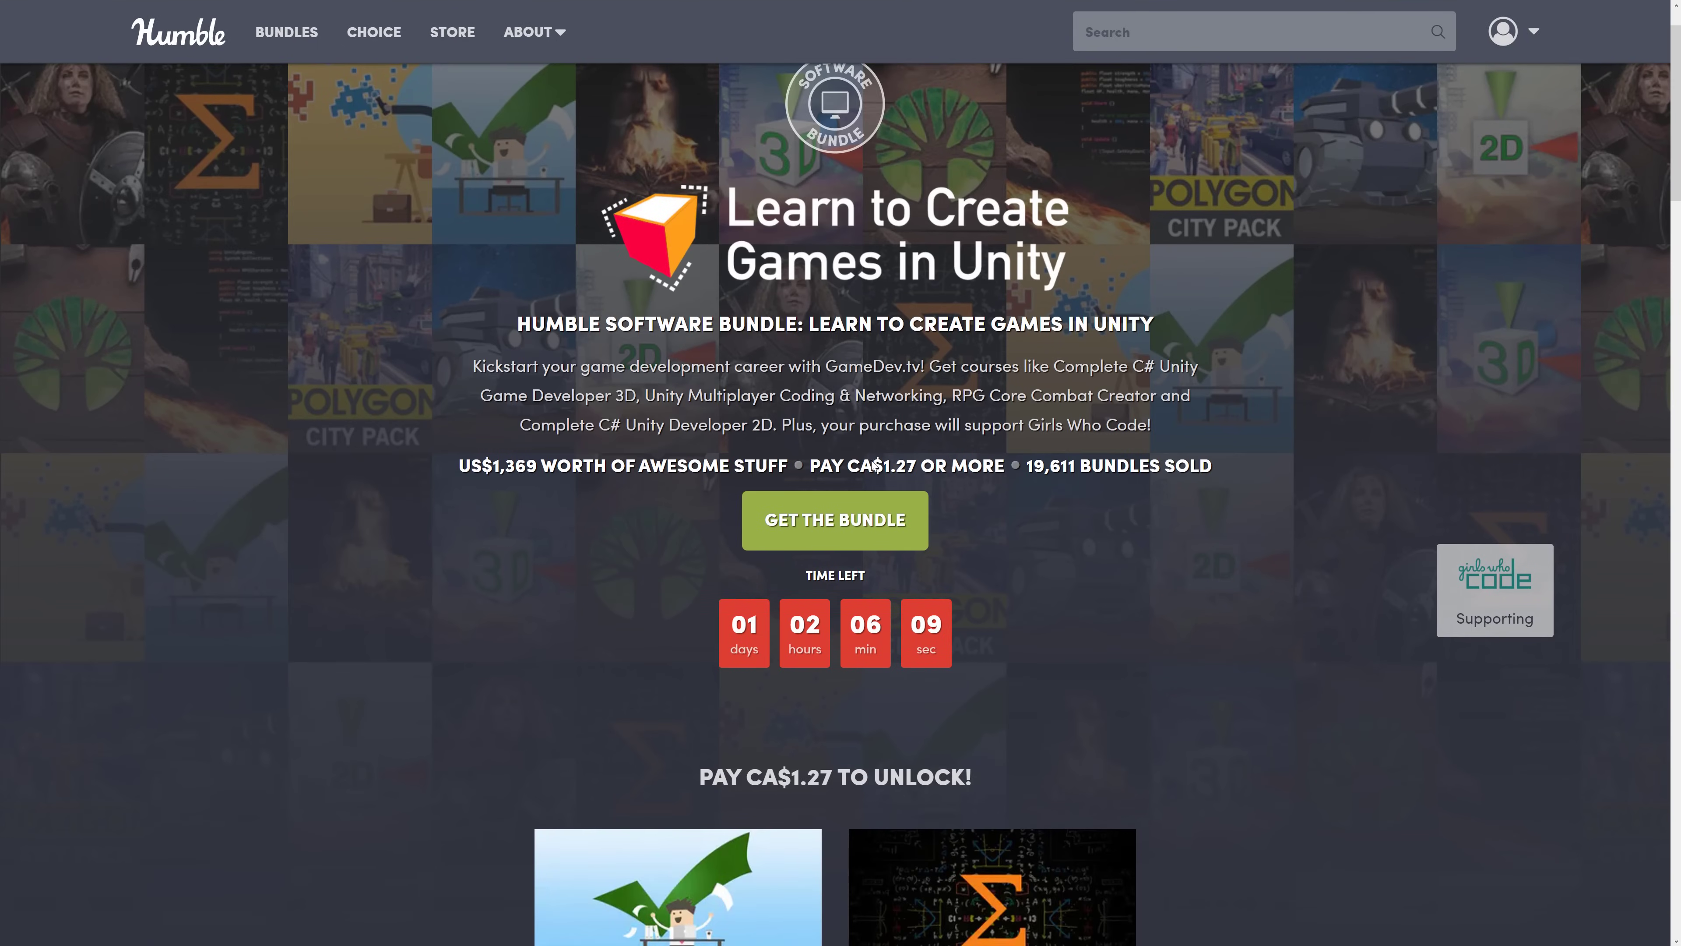
scroll("down", 3)
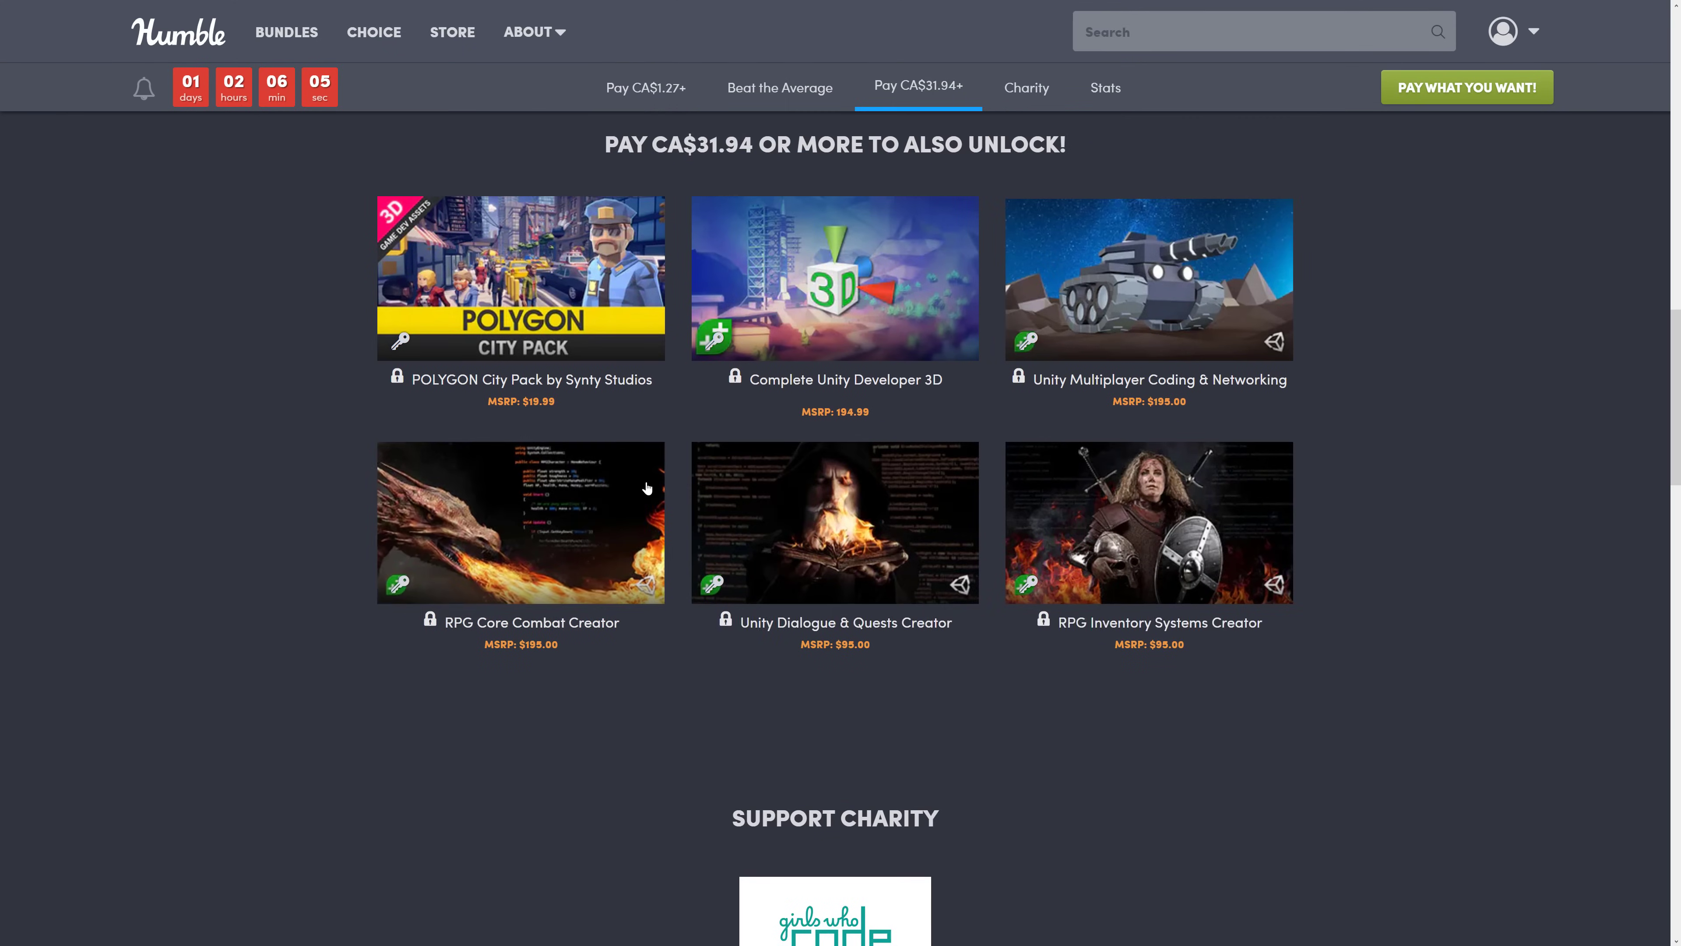
mouse_move(1581, 405)
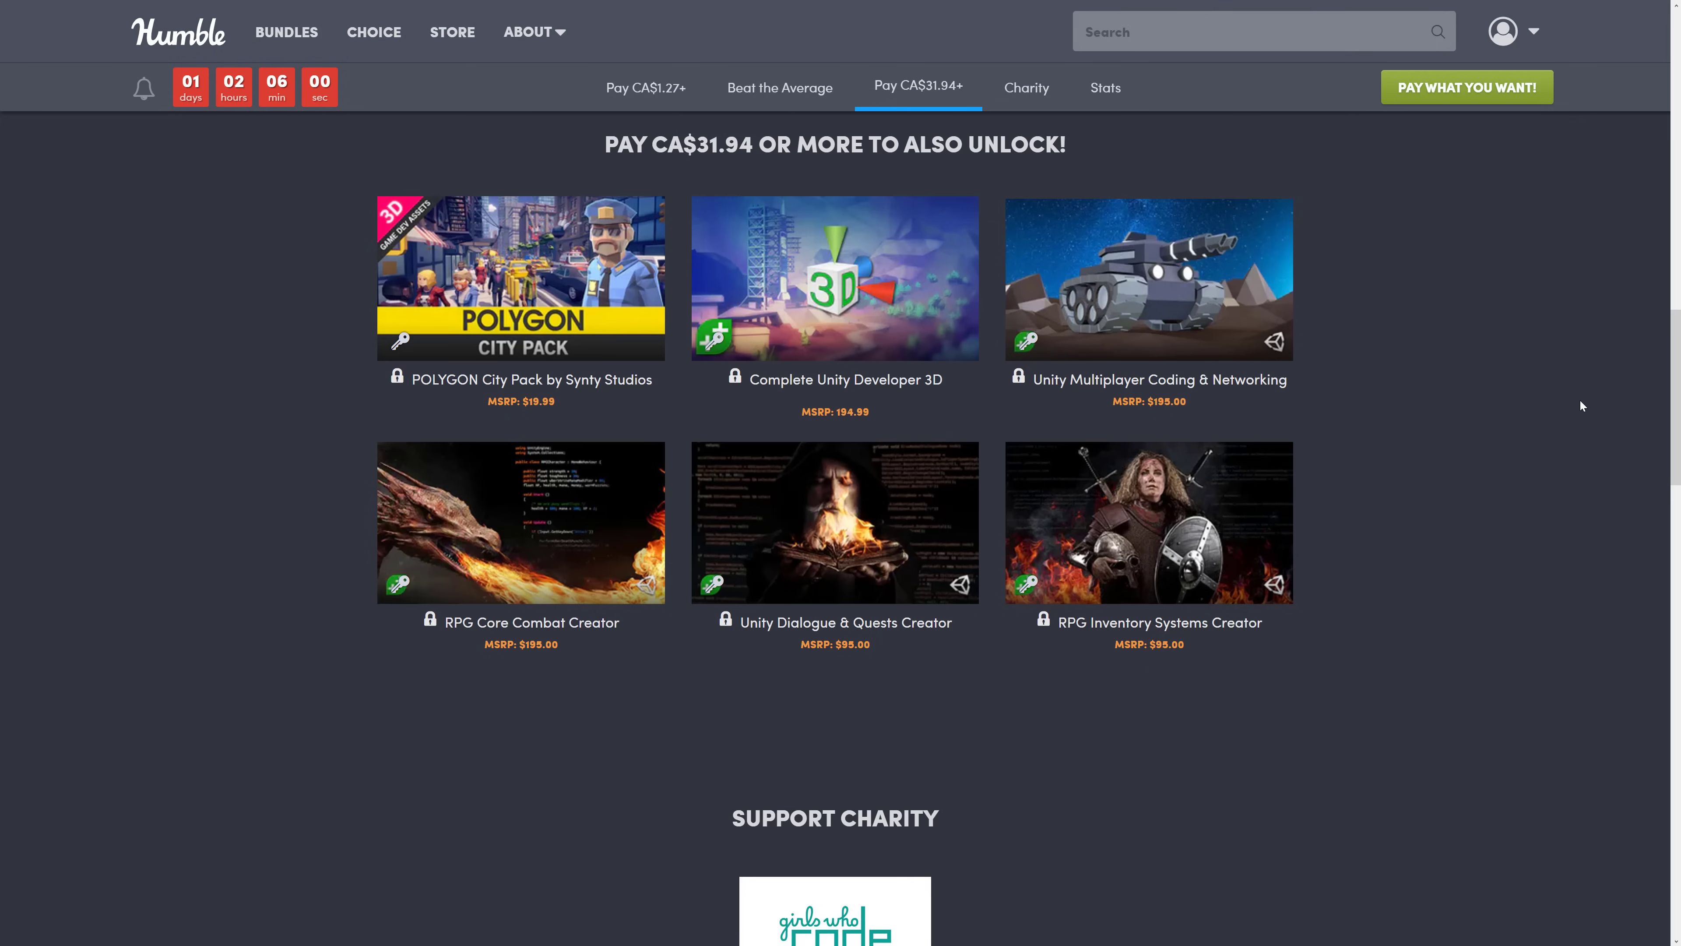
mouse_move(1148, 524)
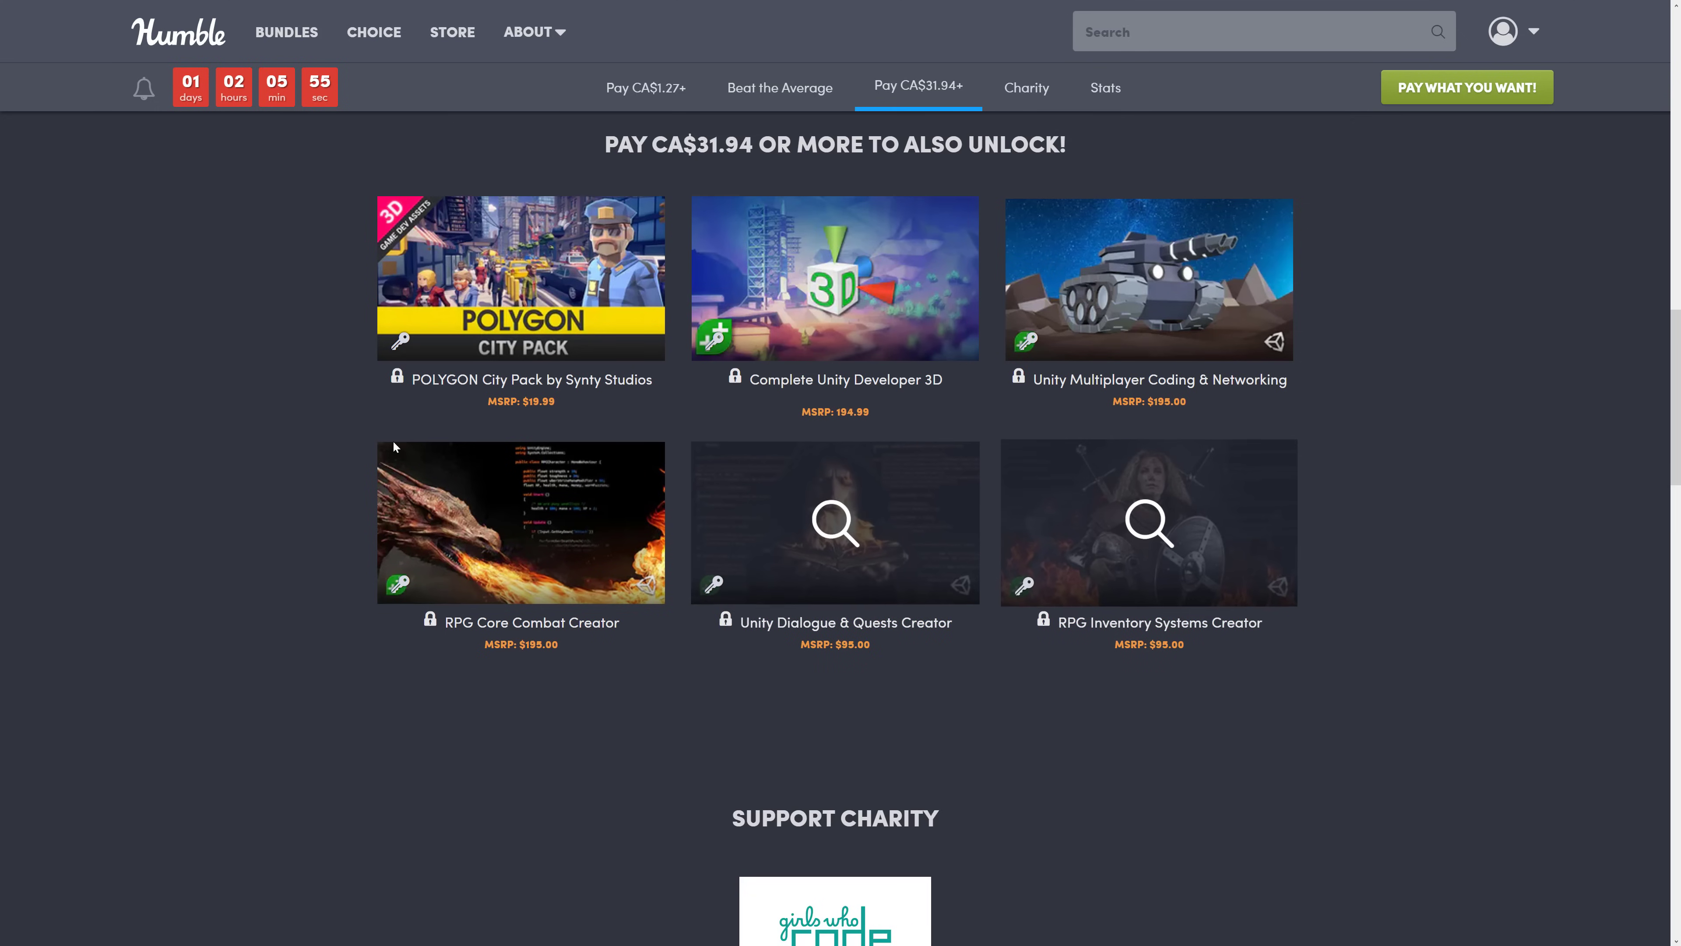
mouse_move(1366, 458)
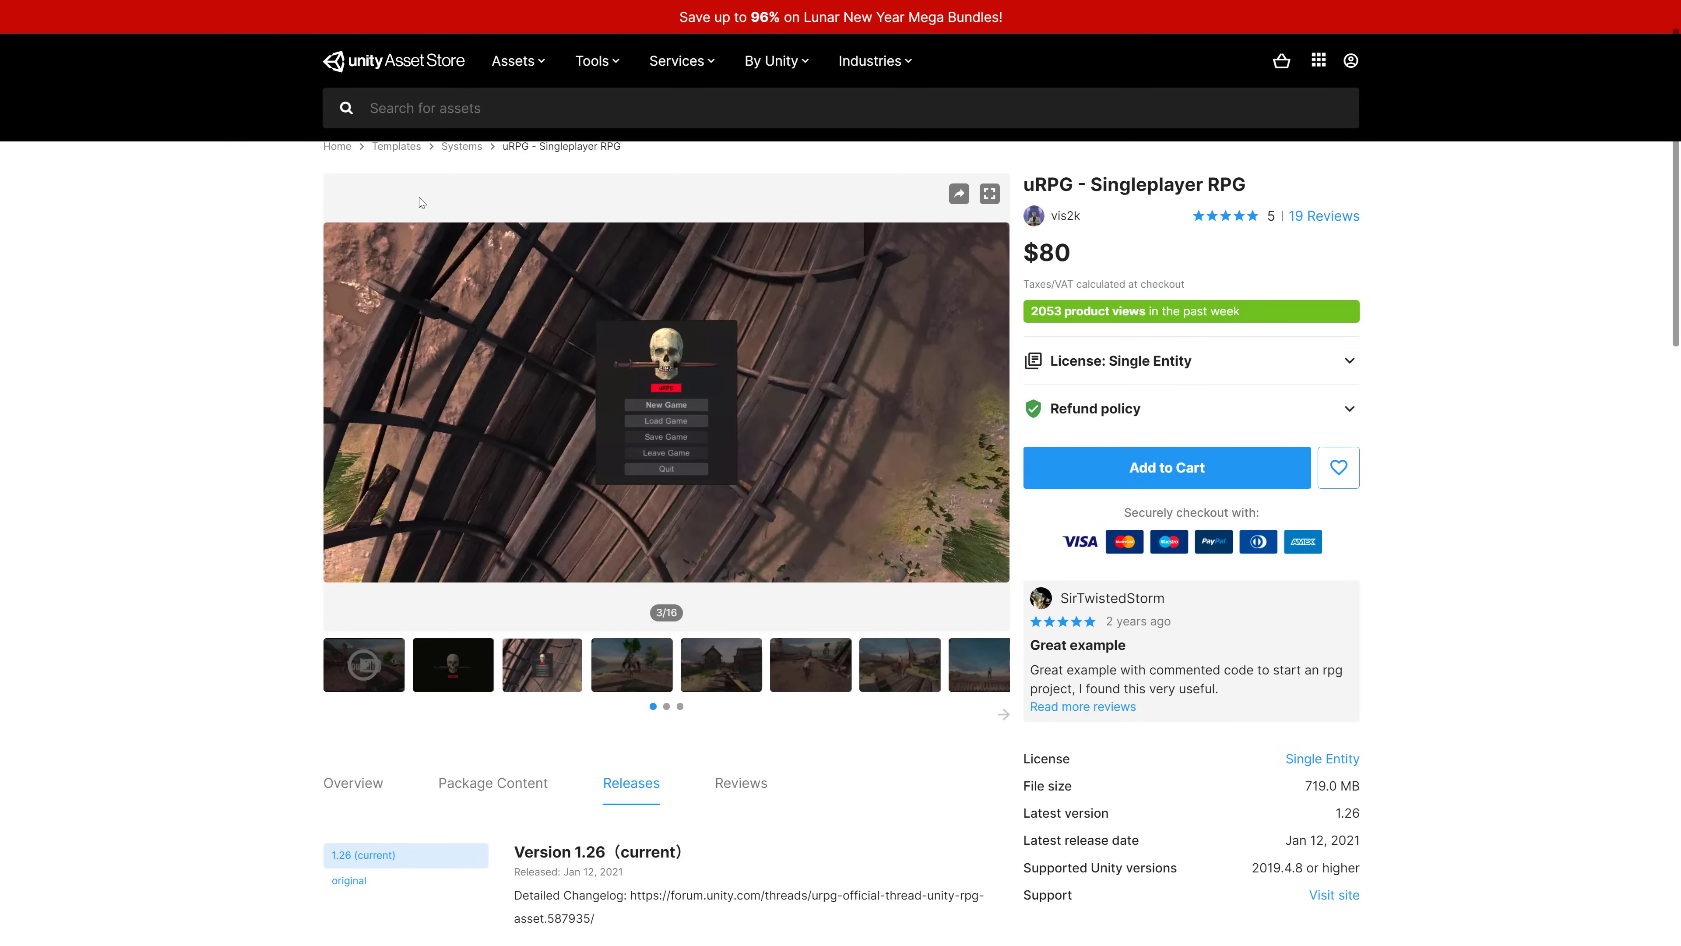
mouse_move(1095, 269)
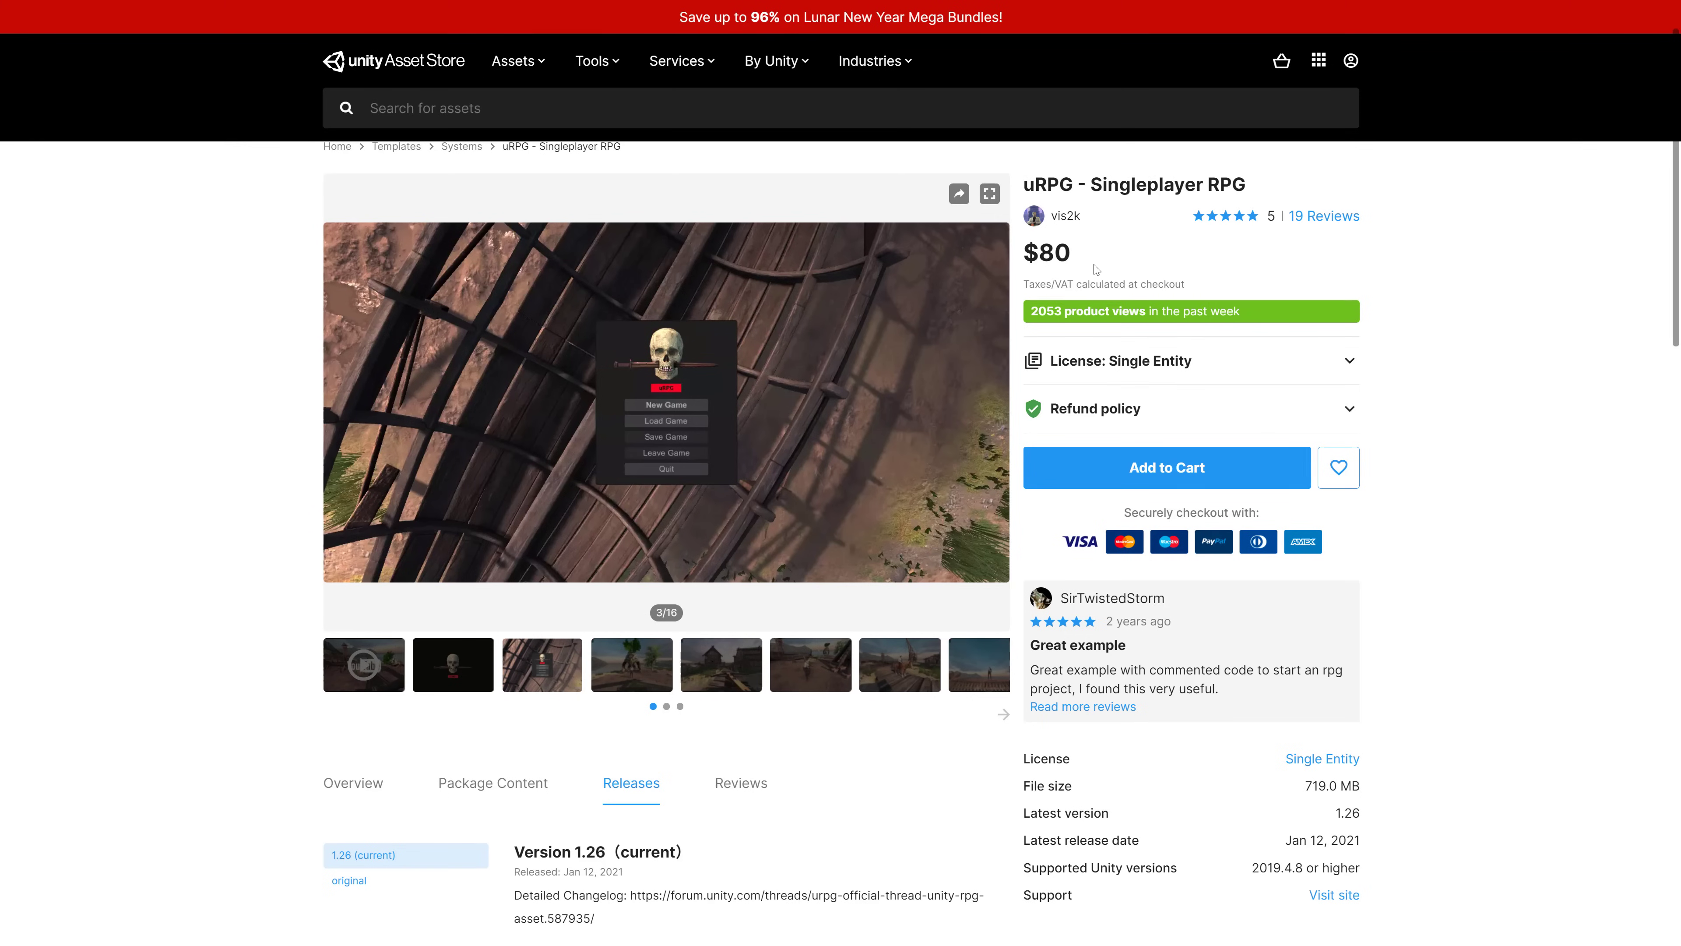
Read through the uRPG - Singleplayer RPG listing's full Overview feature list
scroll("down", 3)
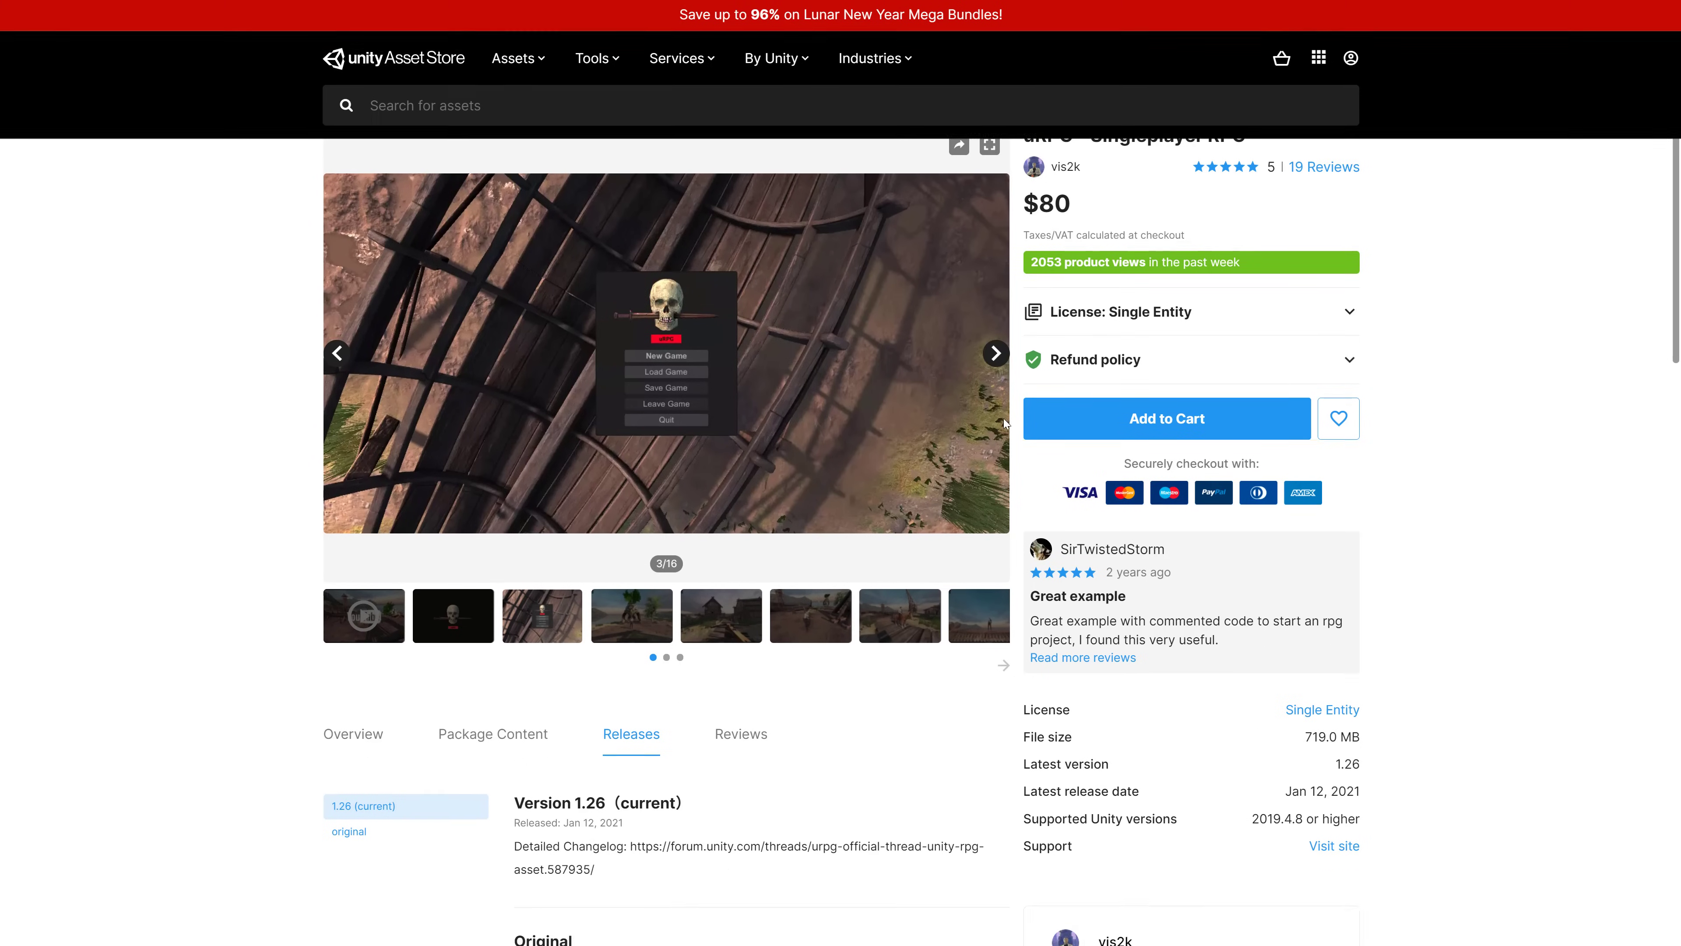
scroll("down", 3)
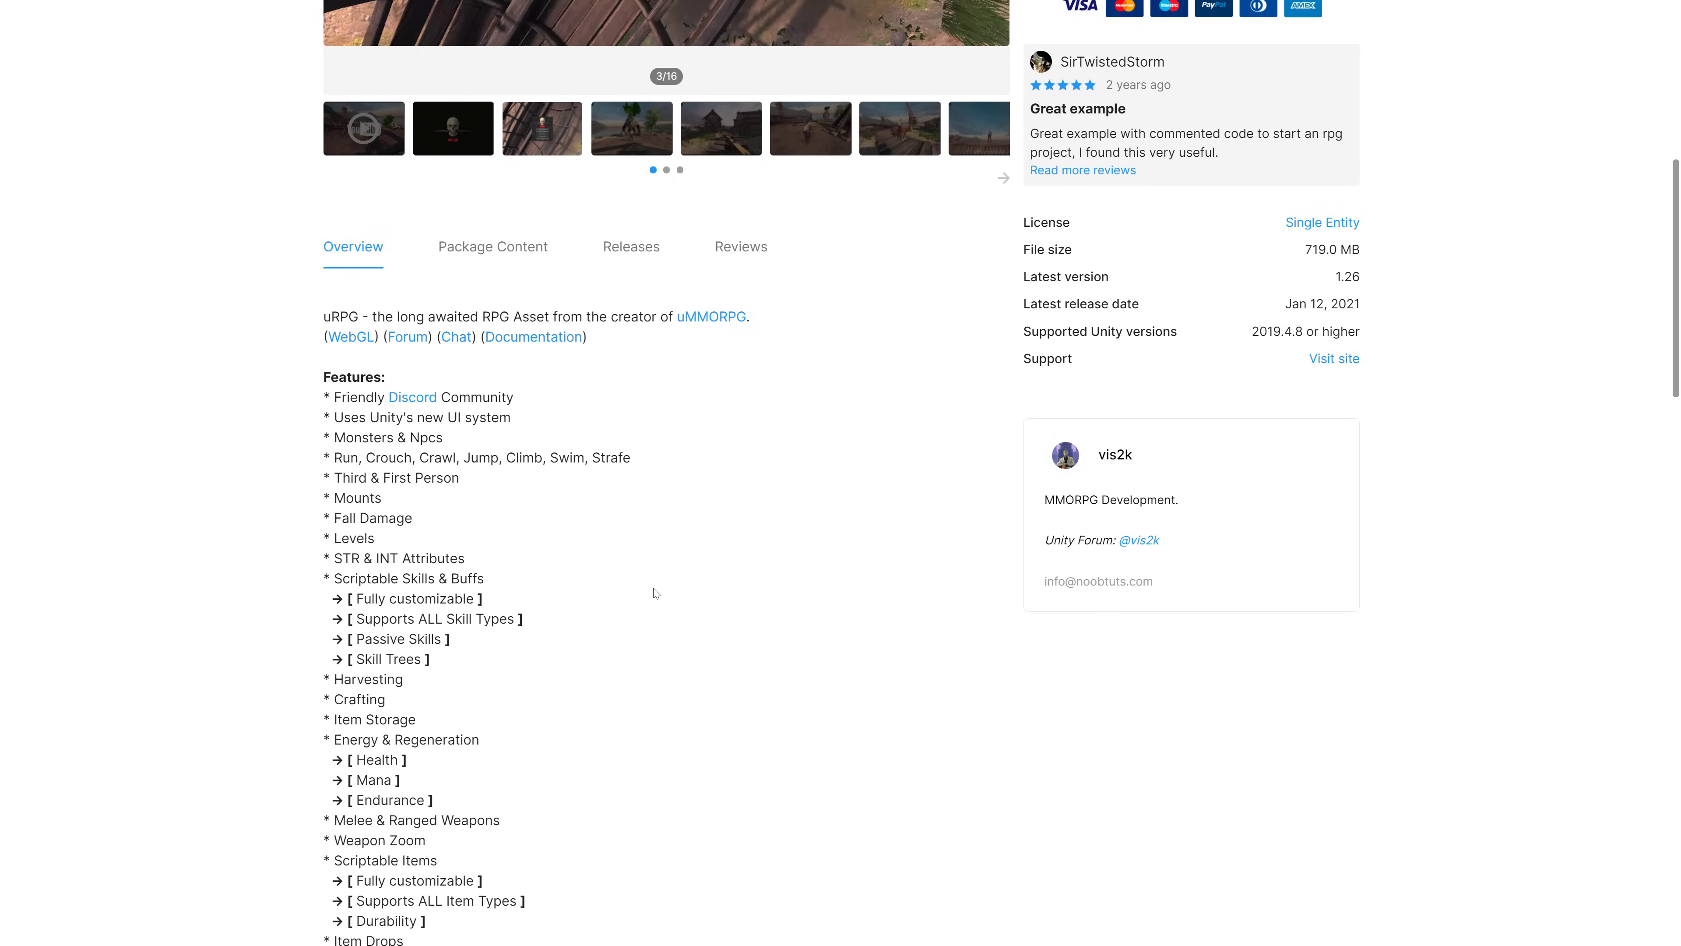
scroll("down", 3)
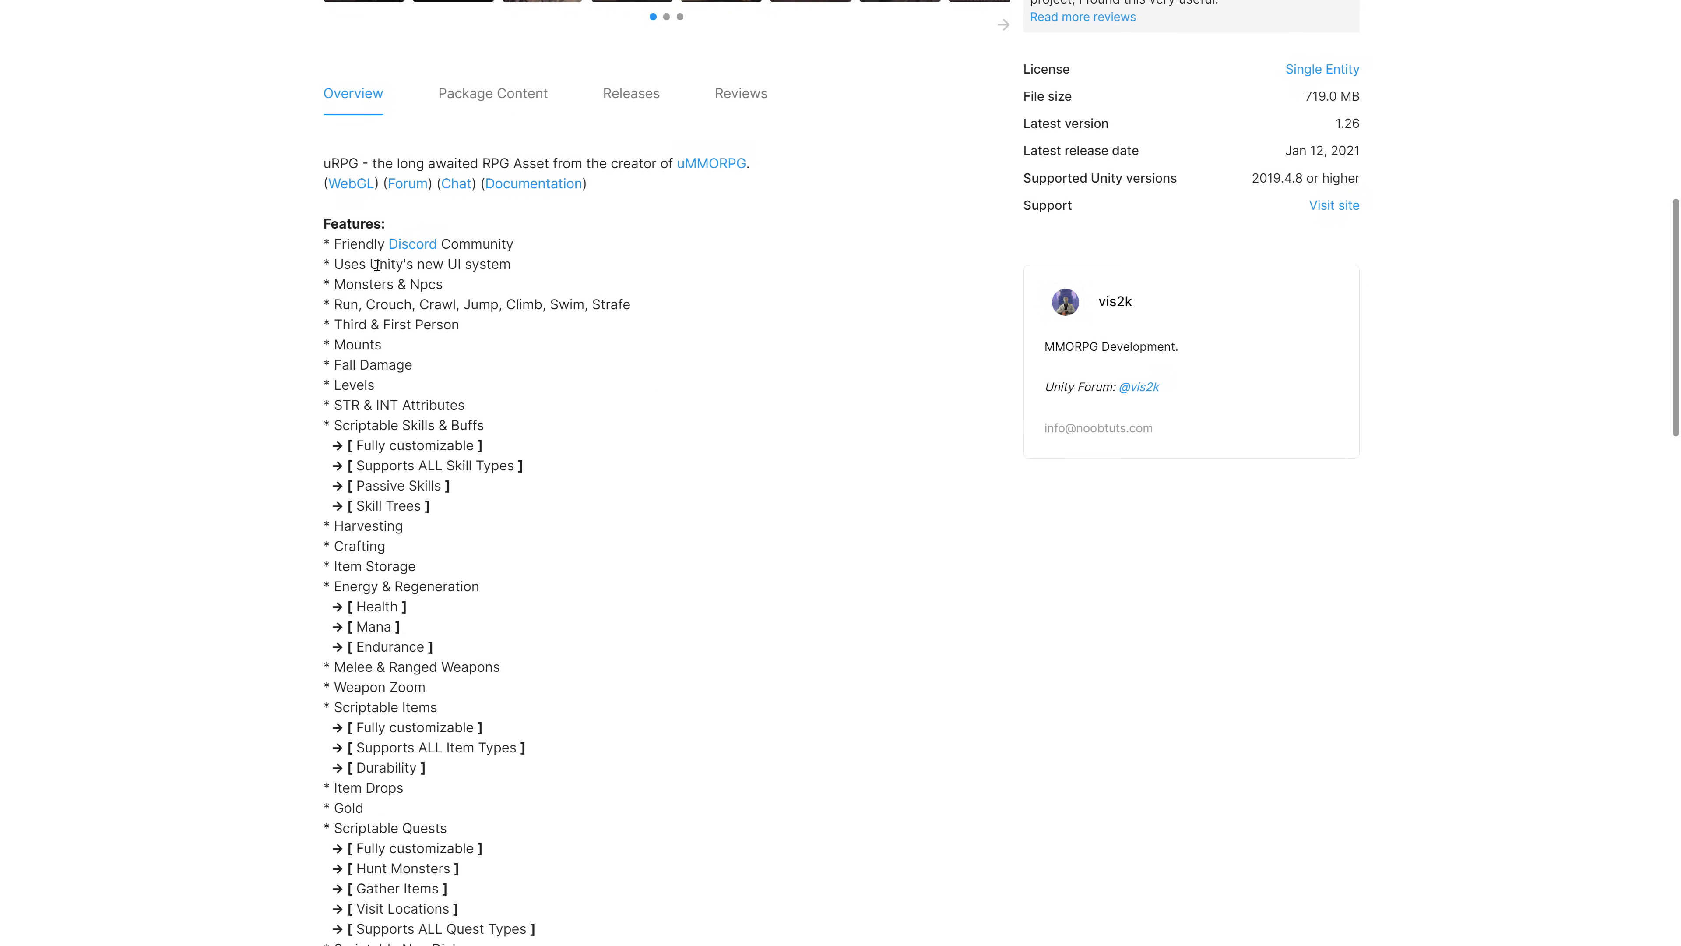
mouse_move(368, 301)
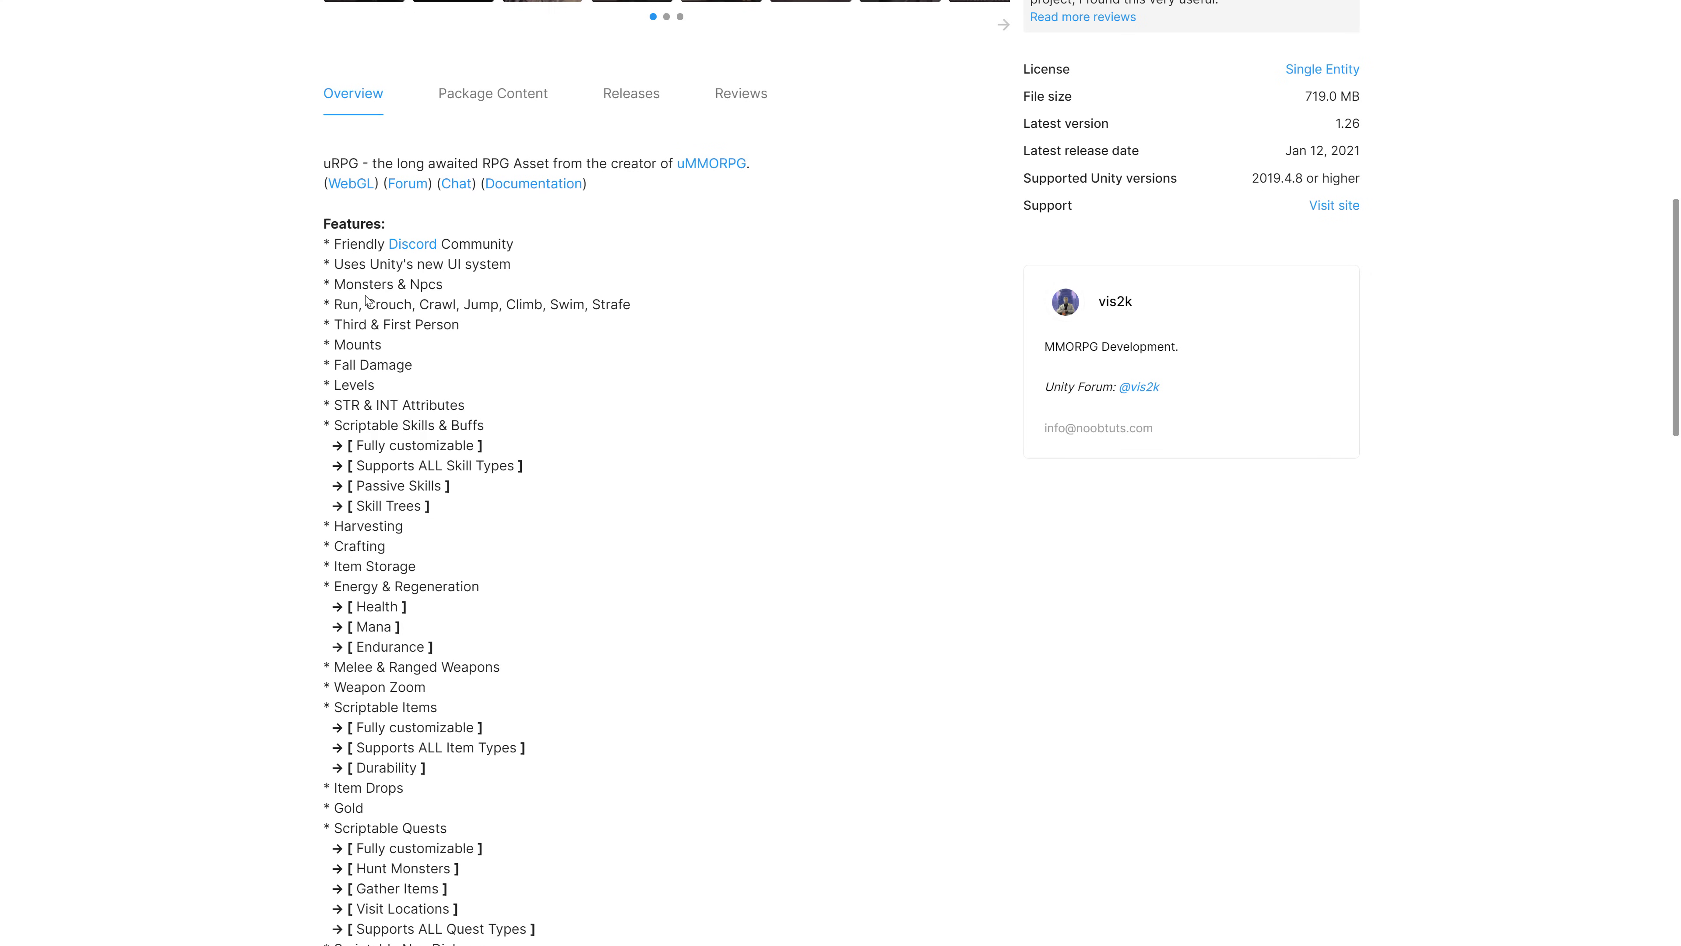
scroll("up", 3)
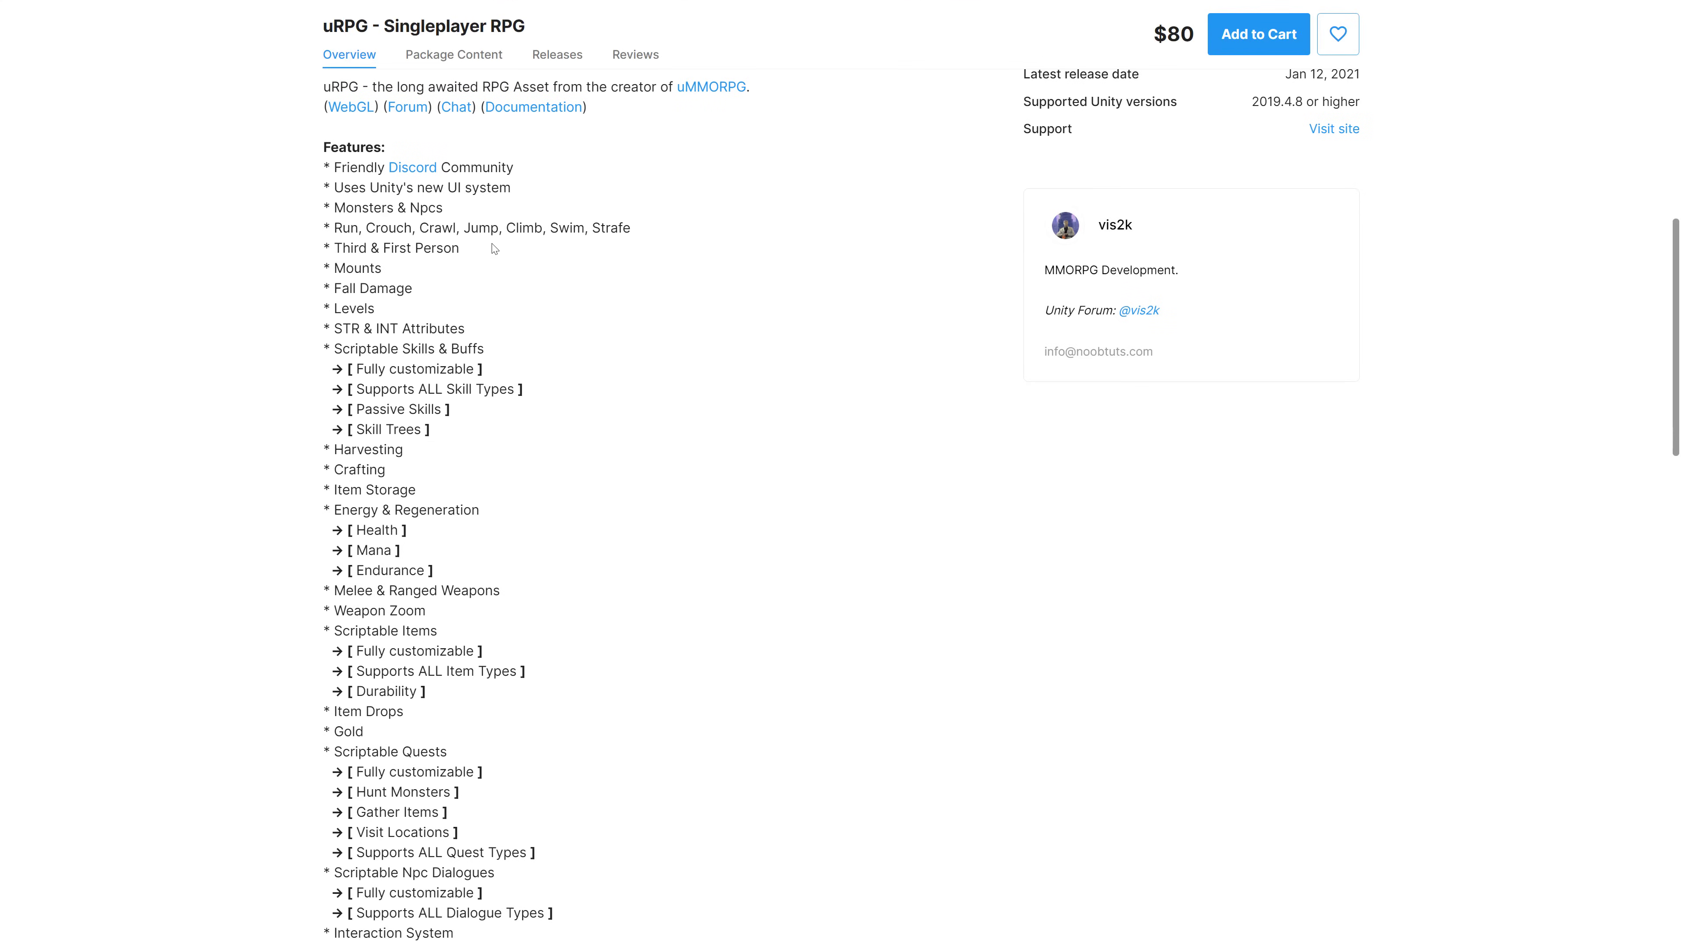
scroll("down", 3)
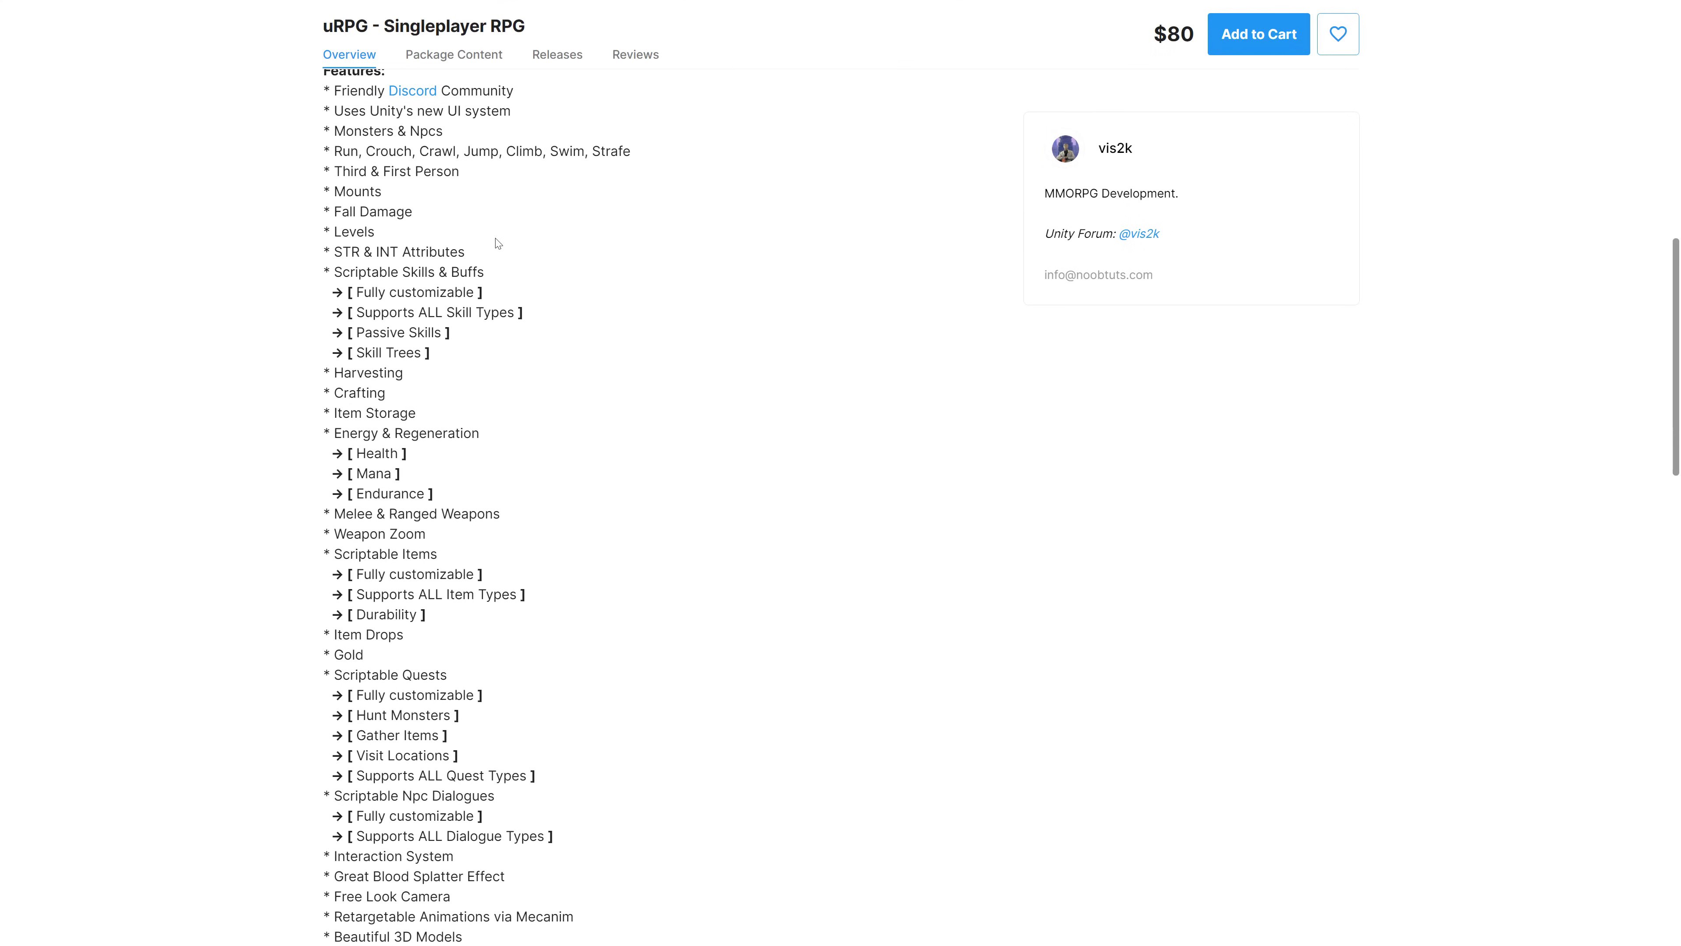
scroll("down", 3)
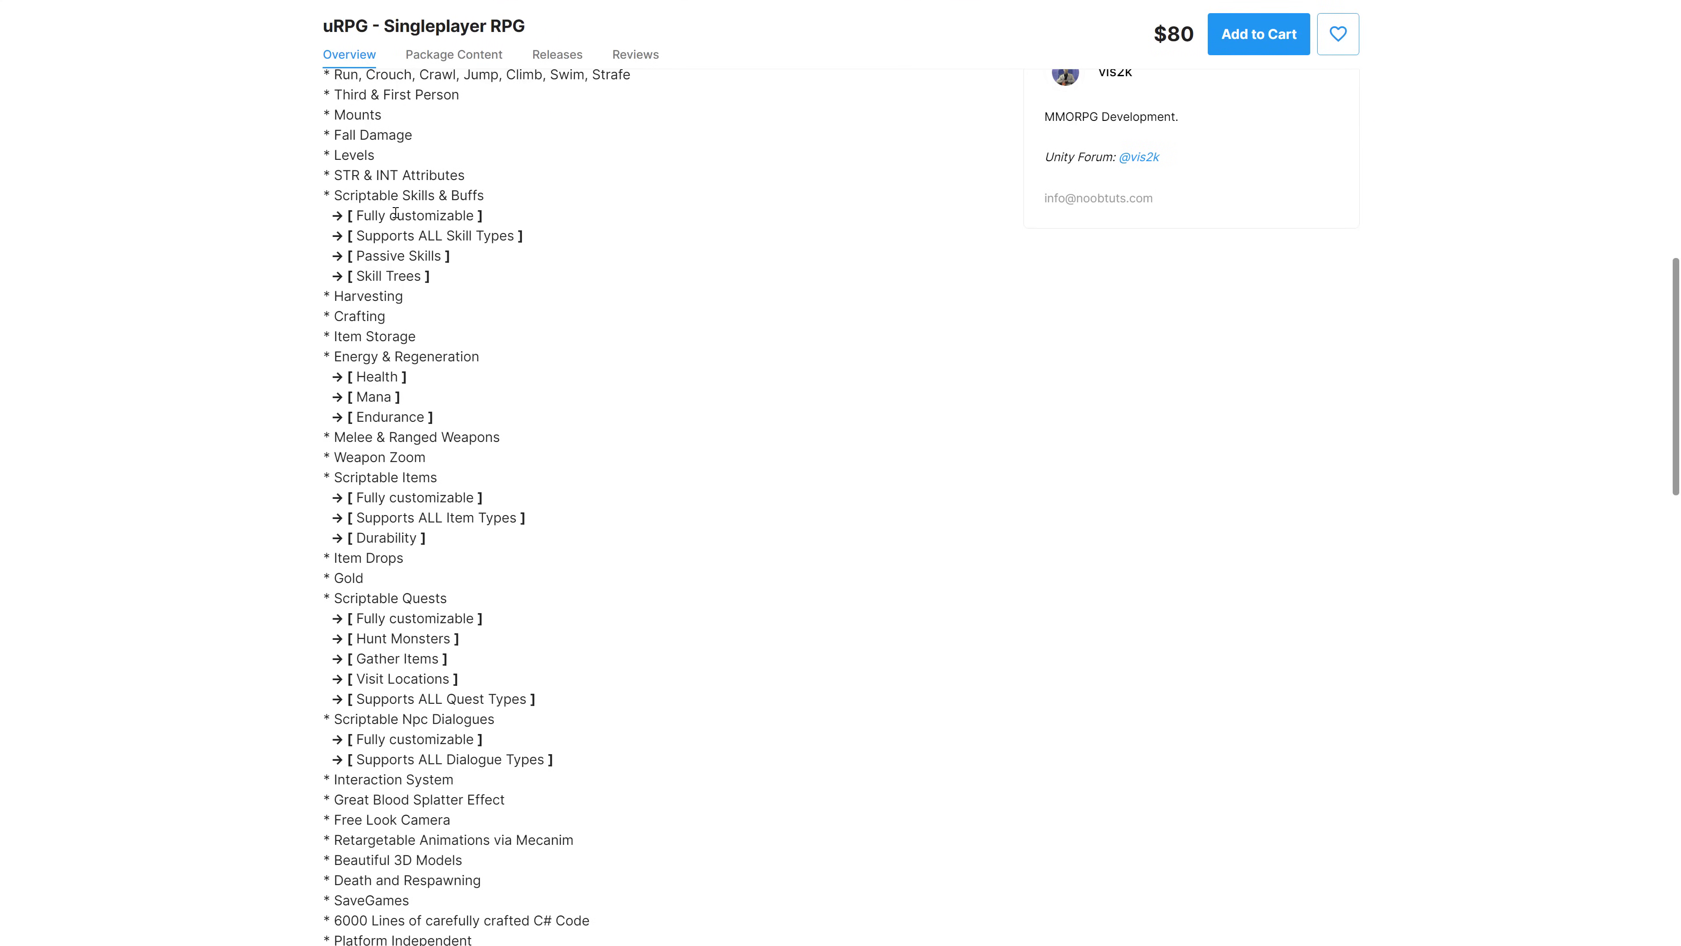
mouse_move(469, 179)
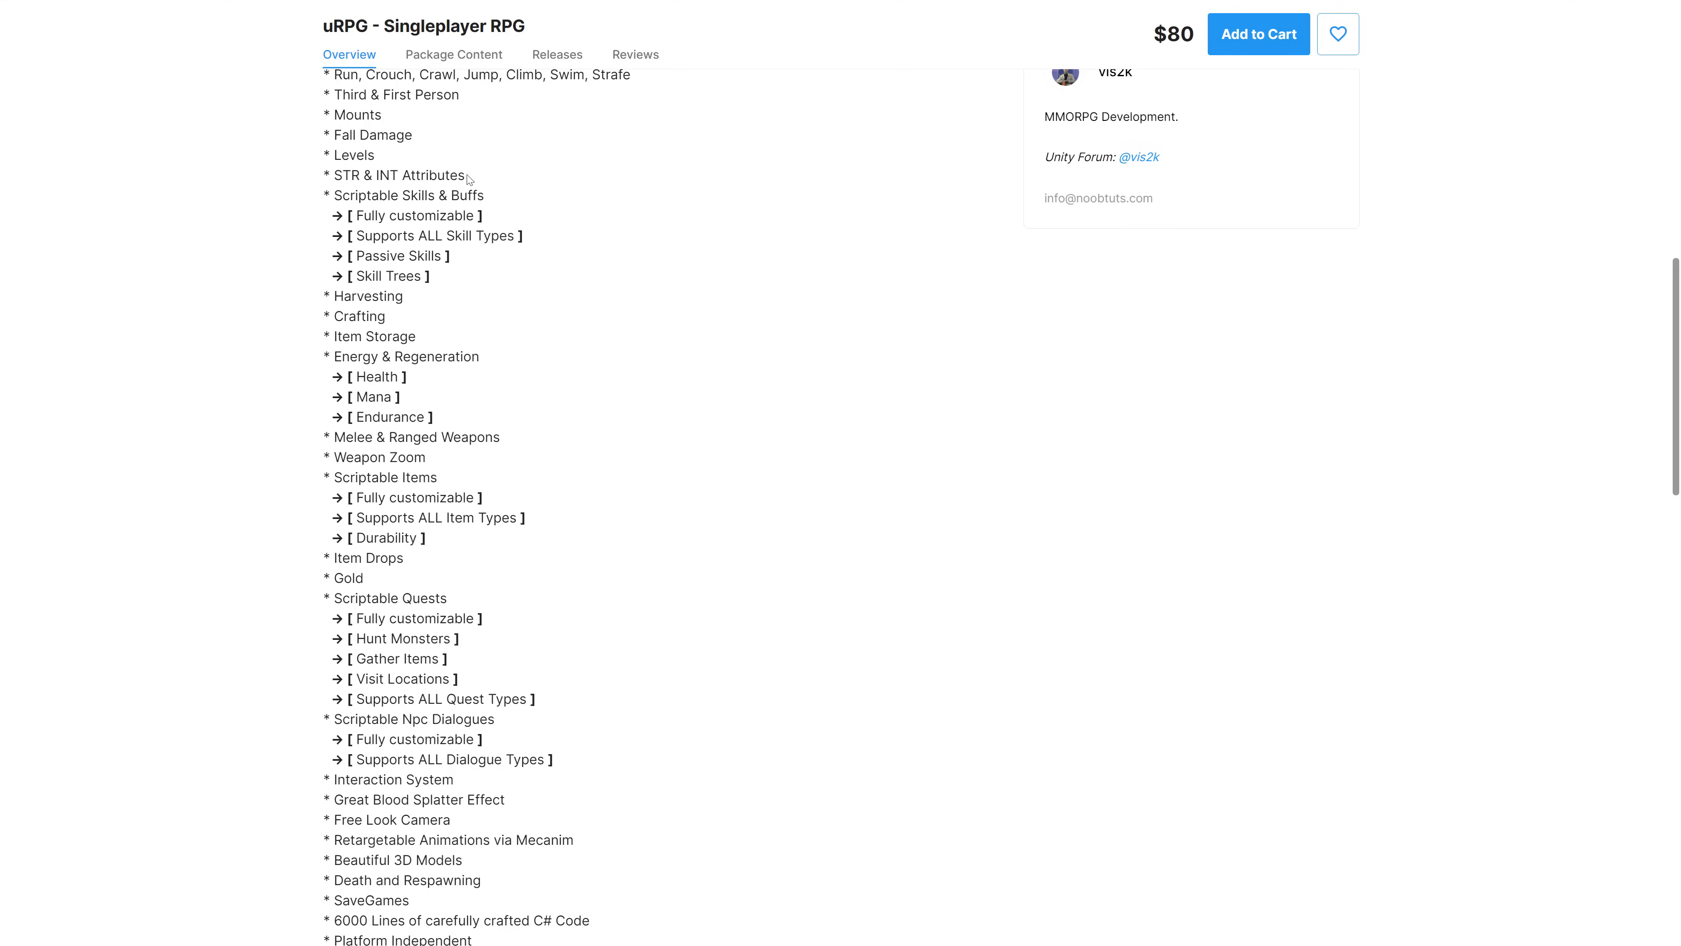
mouse_move(491, 192)
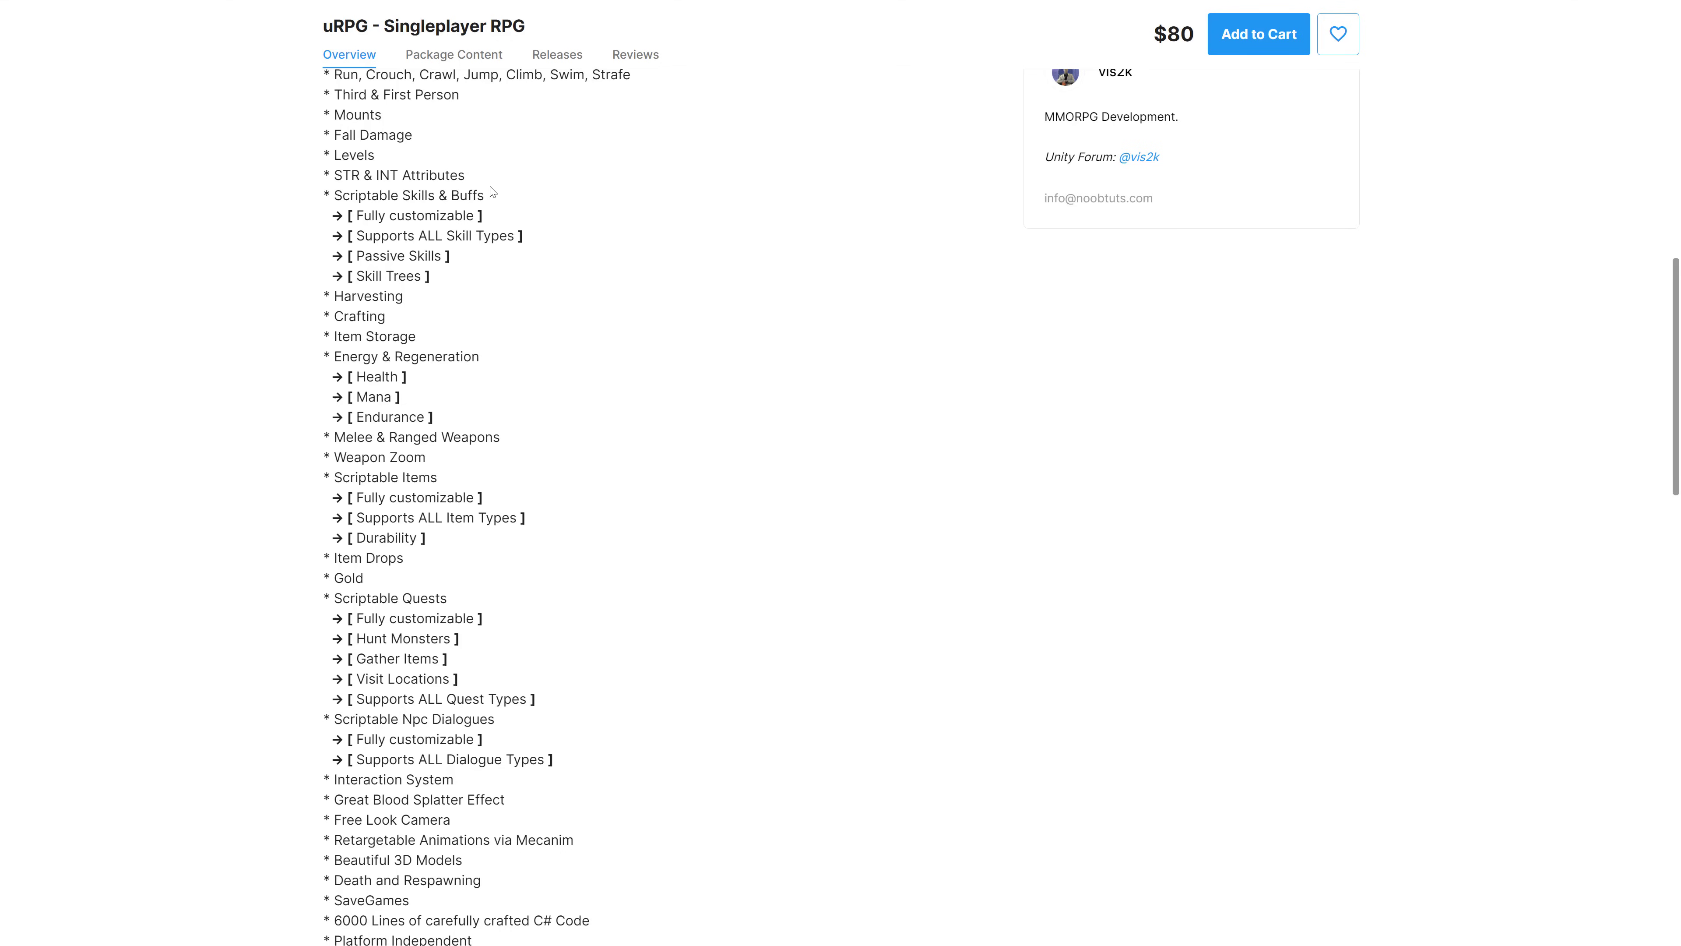
scroll("down", 3)
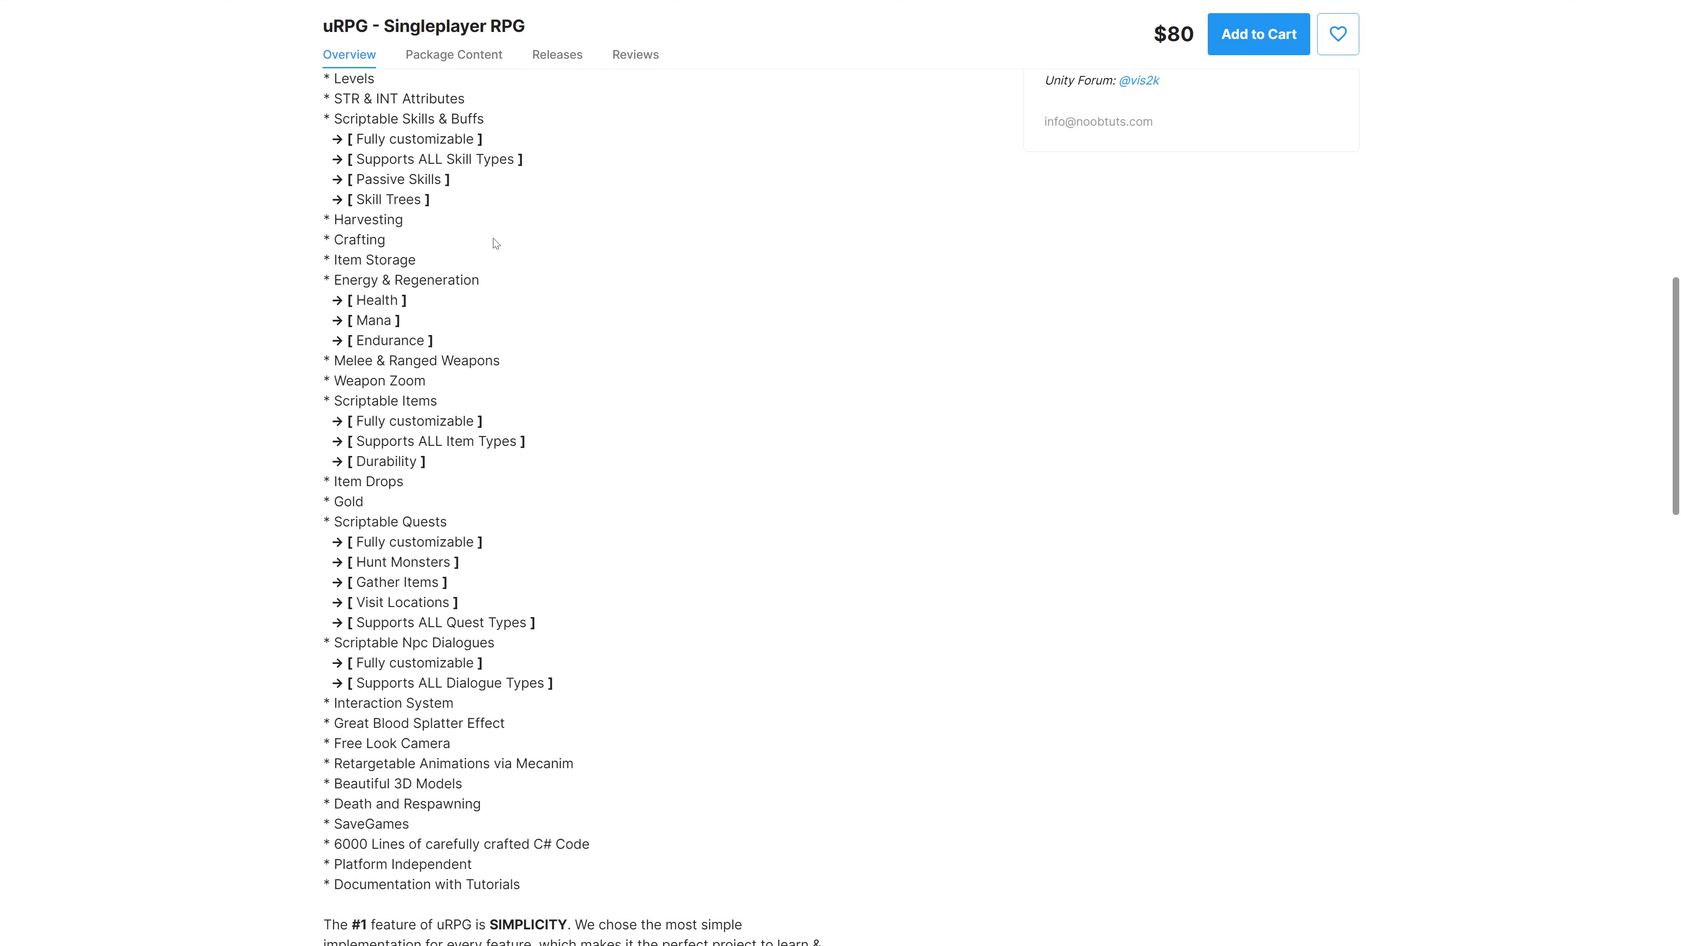
scroll("down", 3)
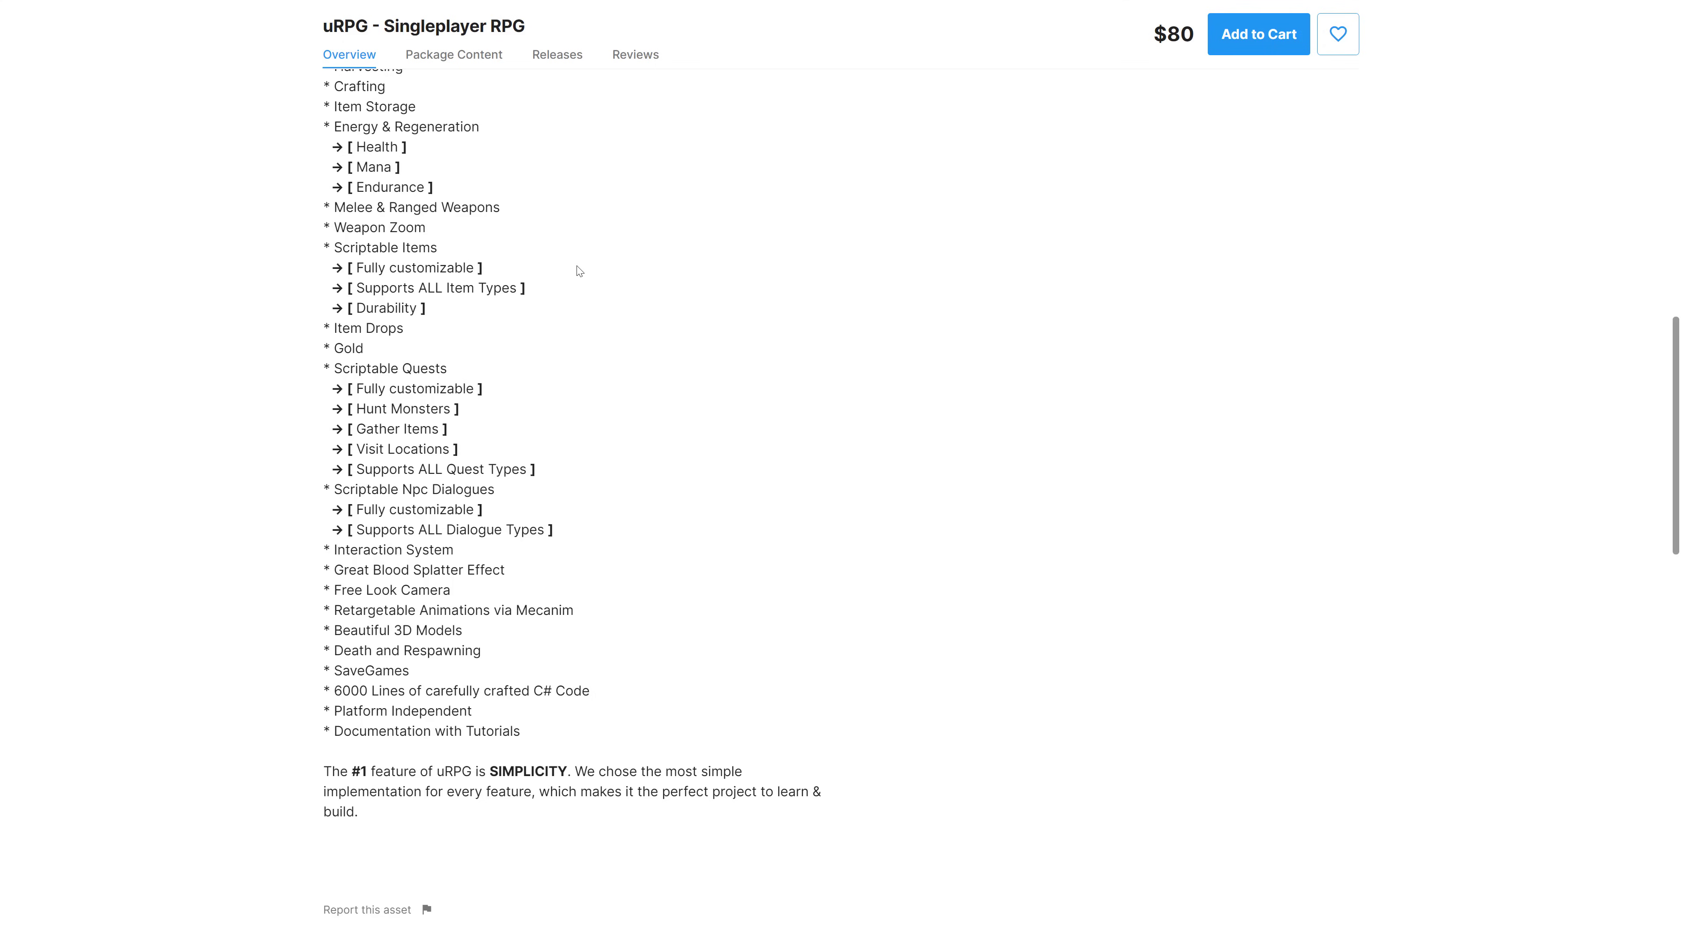
scroll("up", 3)
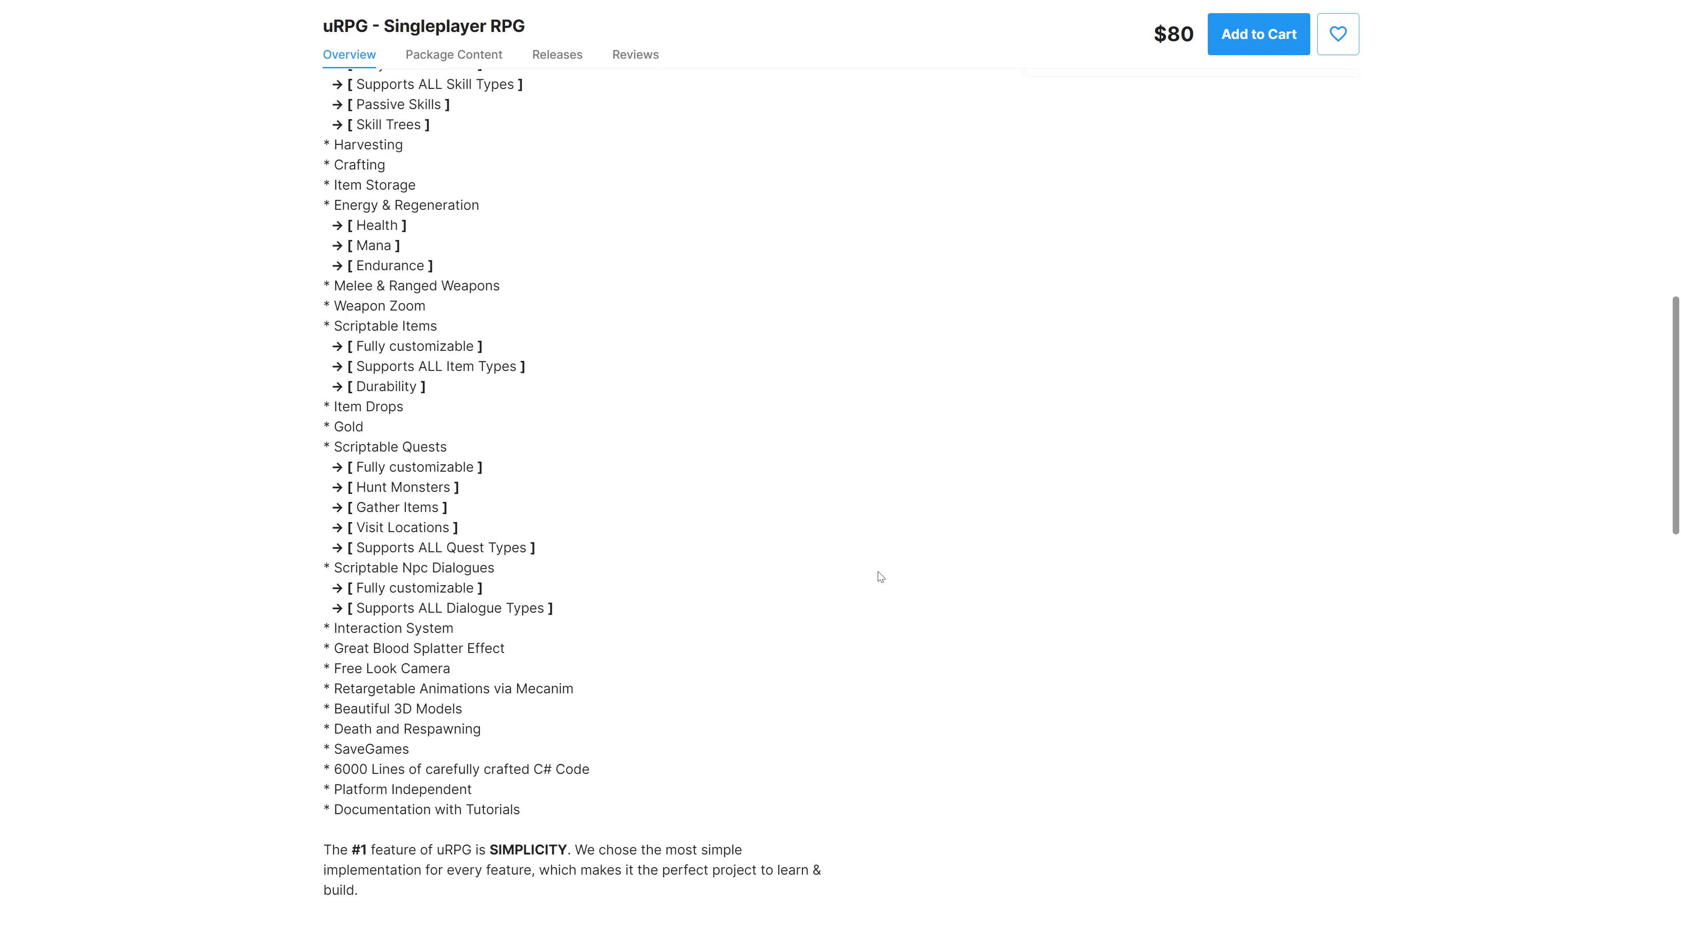
scroll("up", 3)
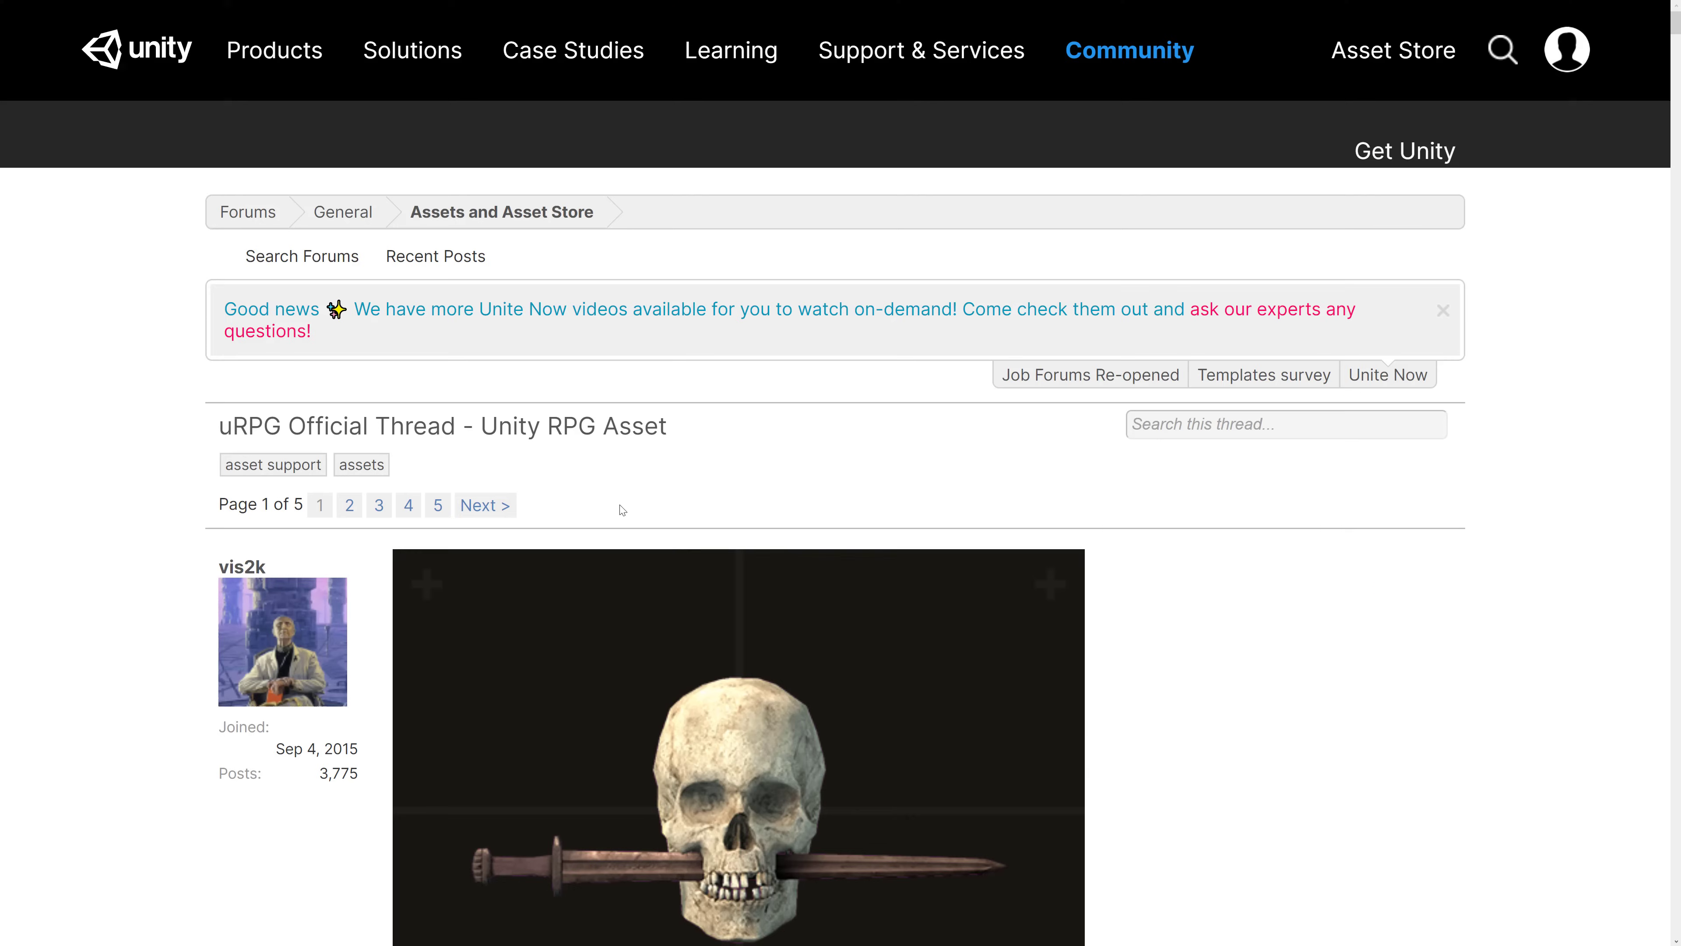
Read the uRPG thread's changelog from the first release through V1.25
scroll("down", 3)
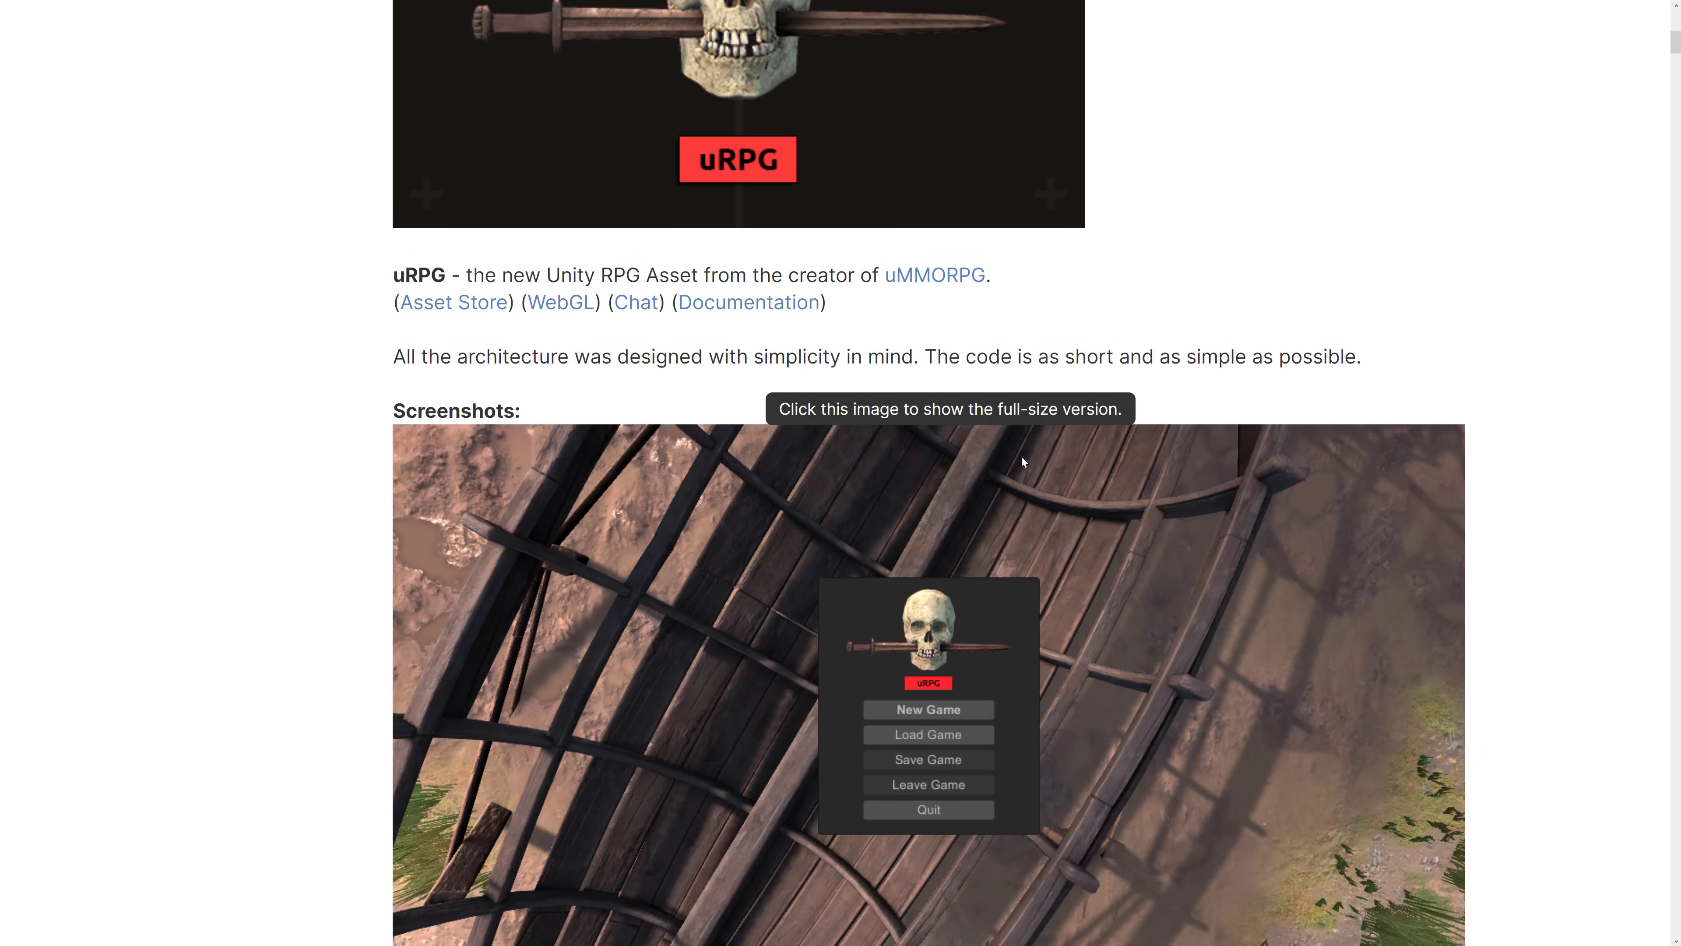
mouse_move(1075, 434)
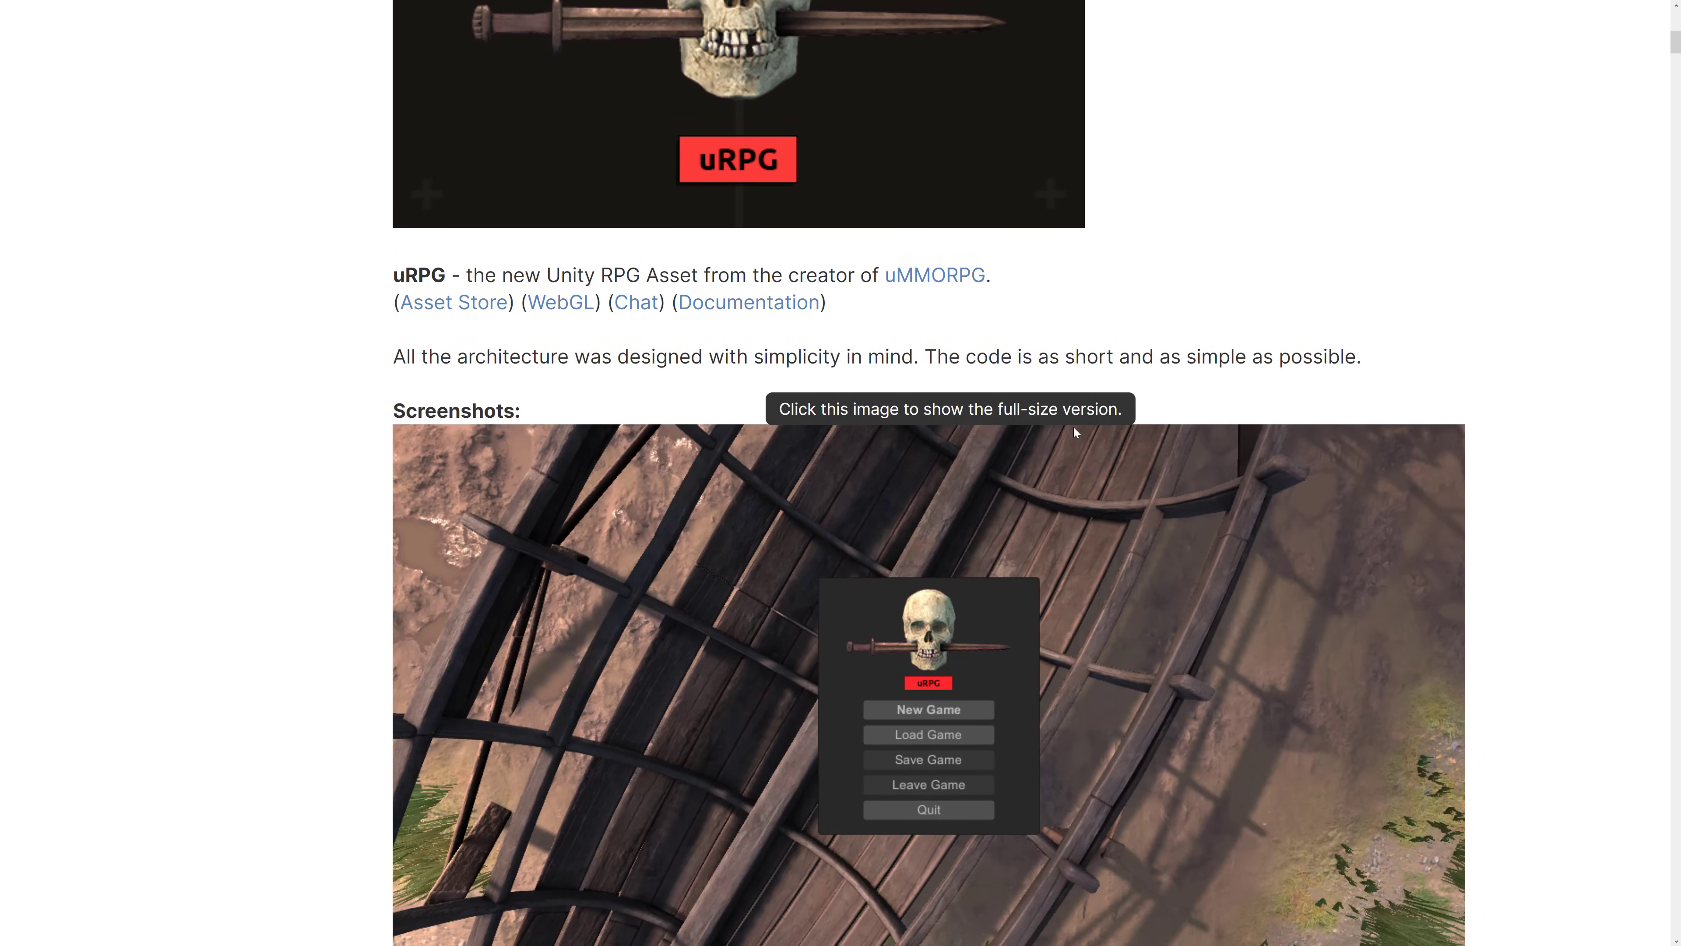
scroll("down", 3)
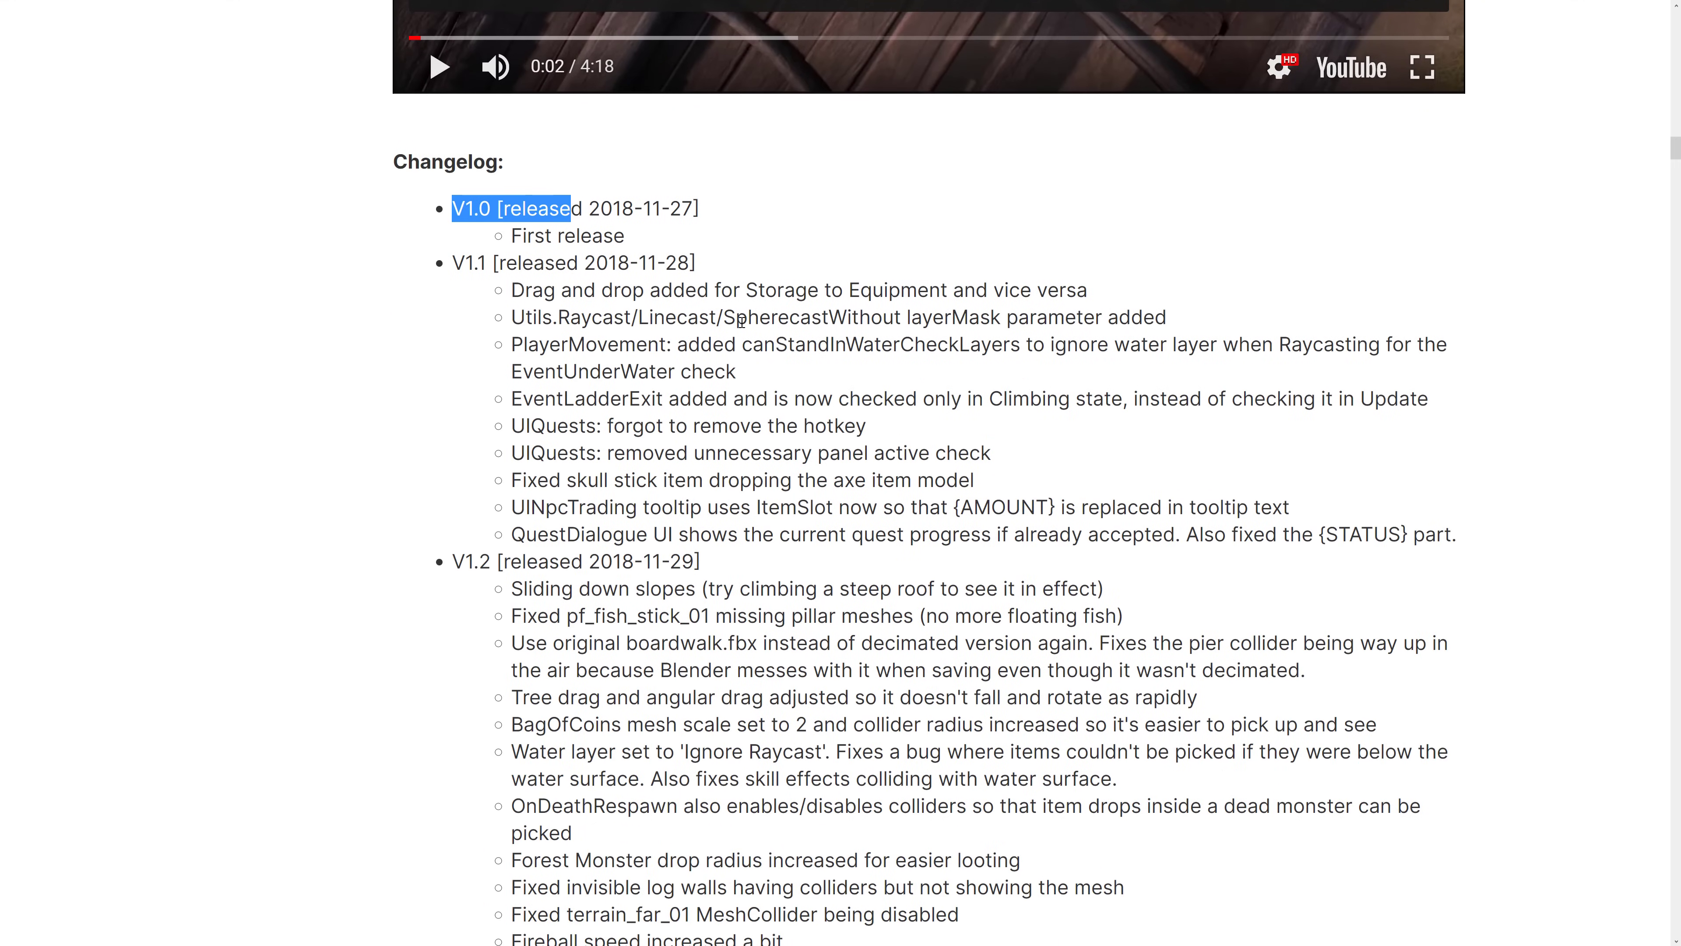
scroll("down", 3)
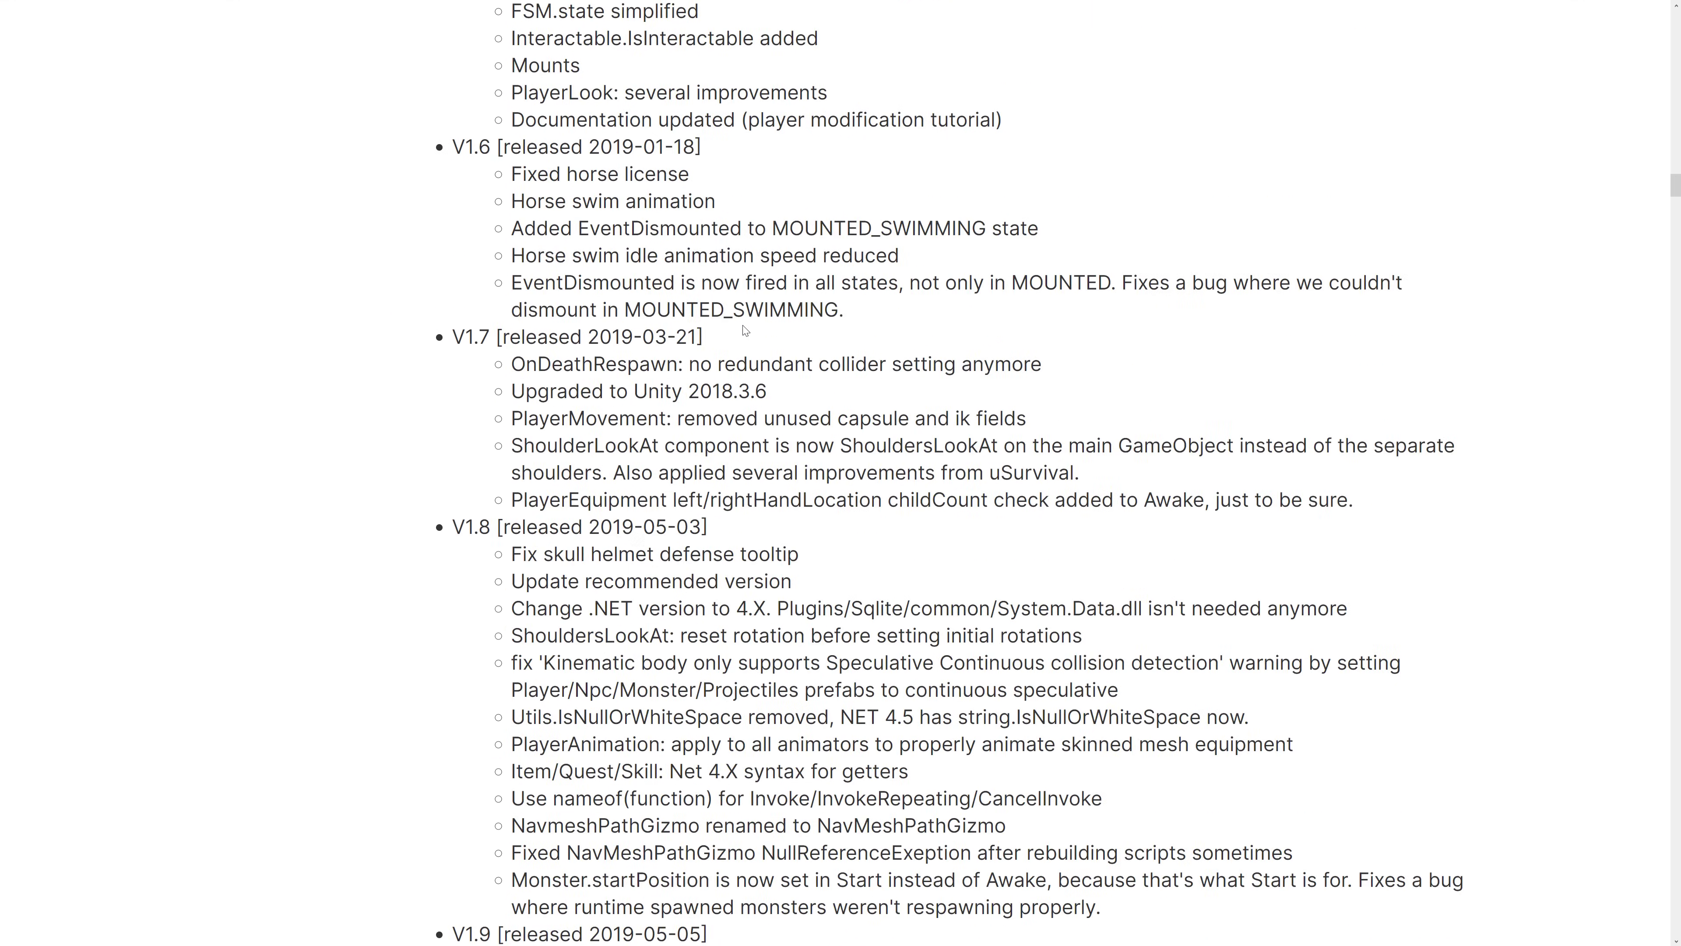
scroll("down", 3)
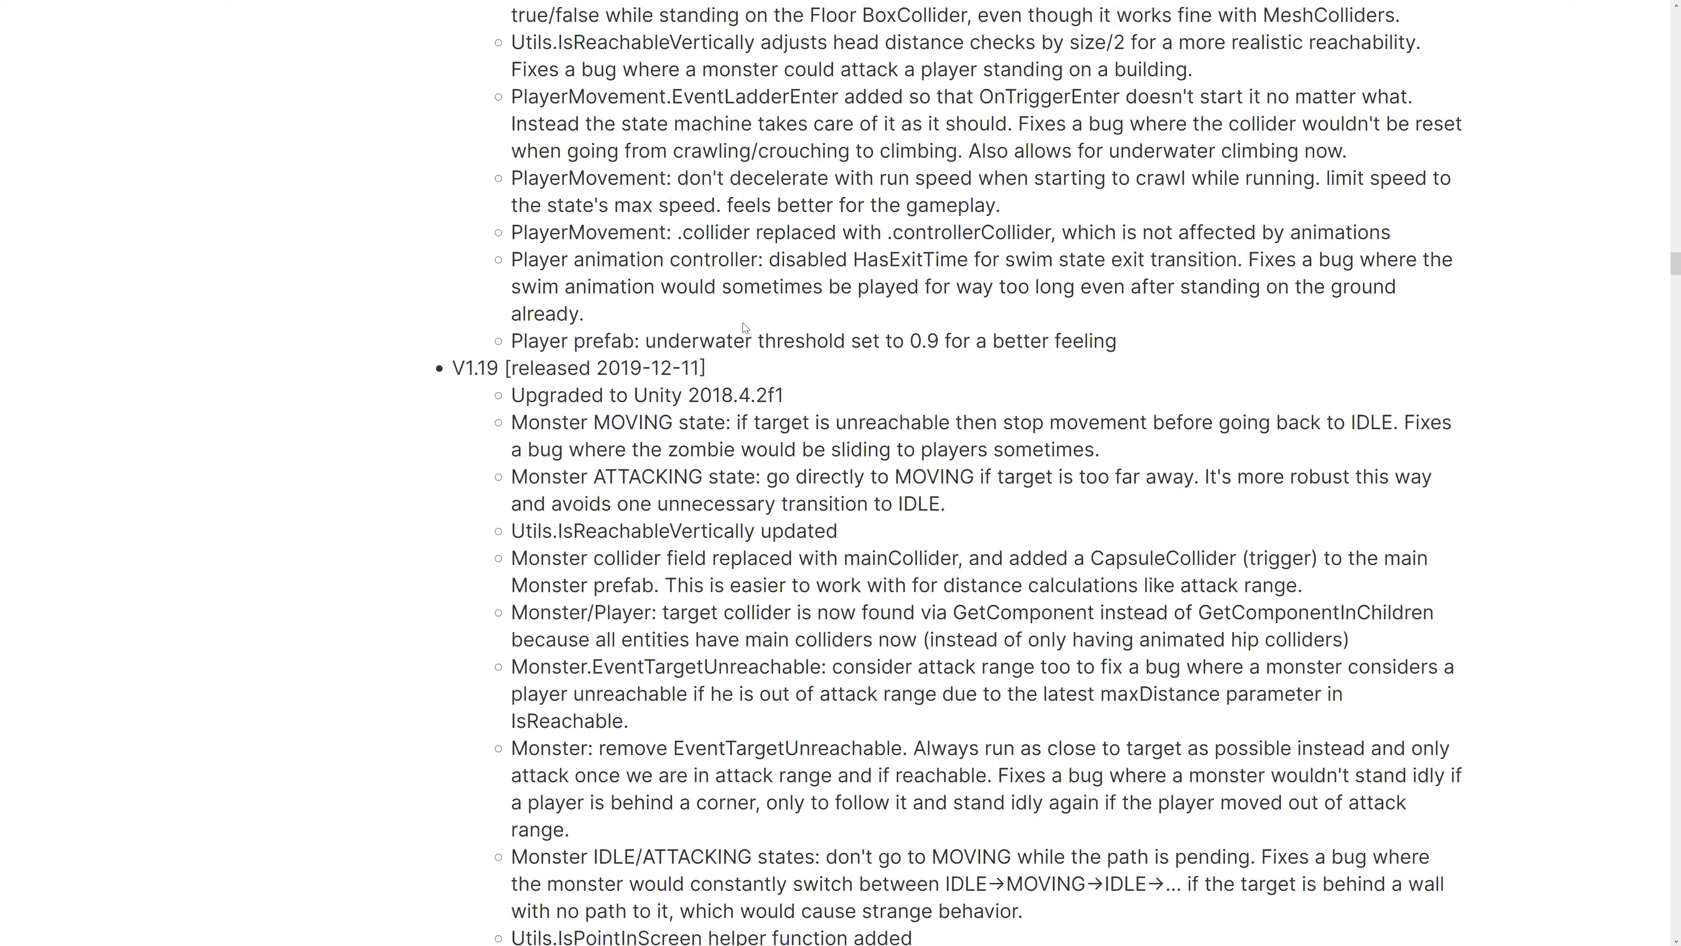
scroll("down", 3)
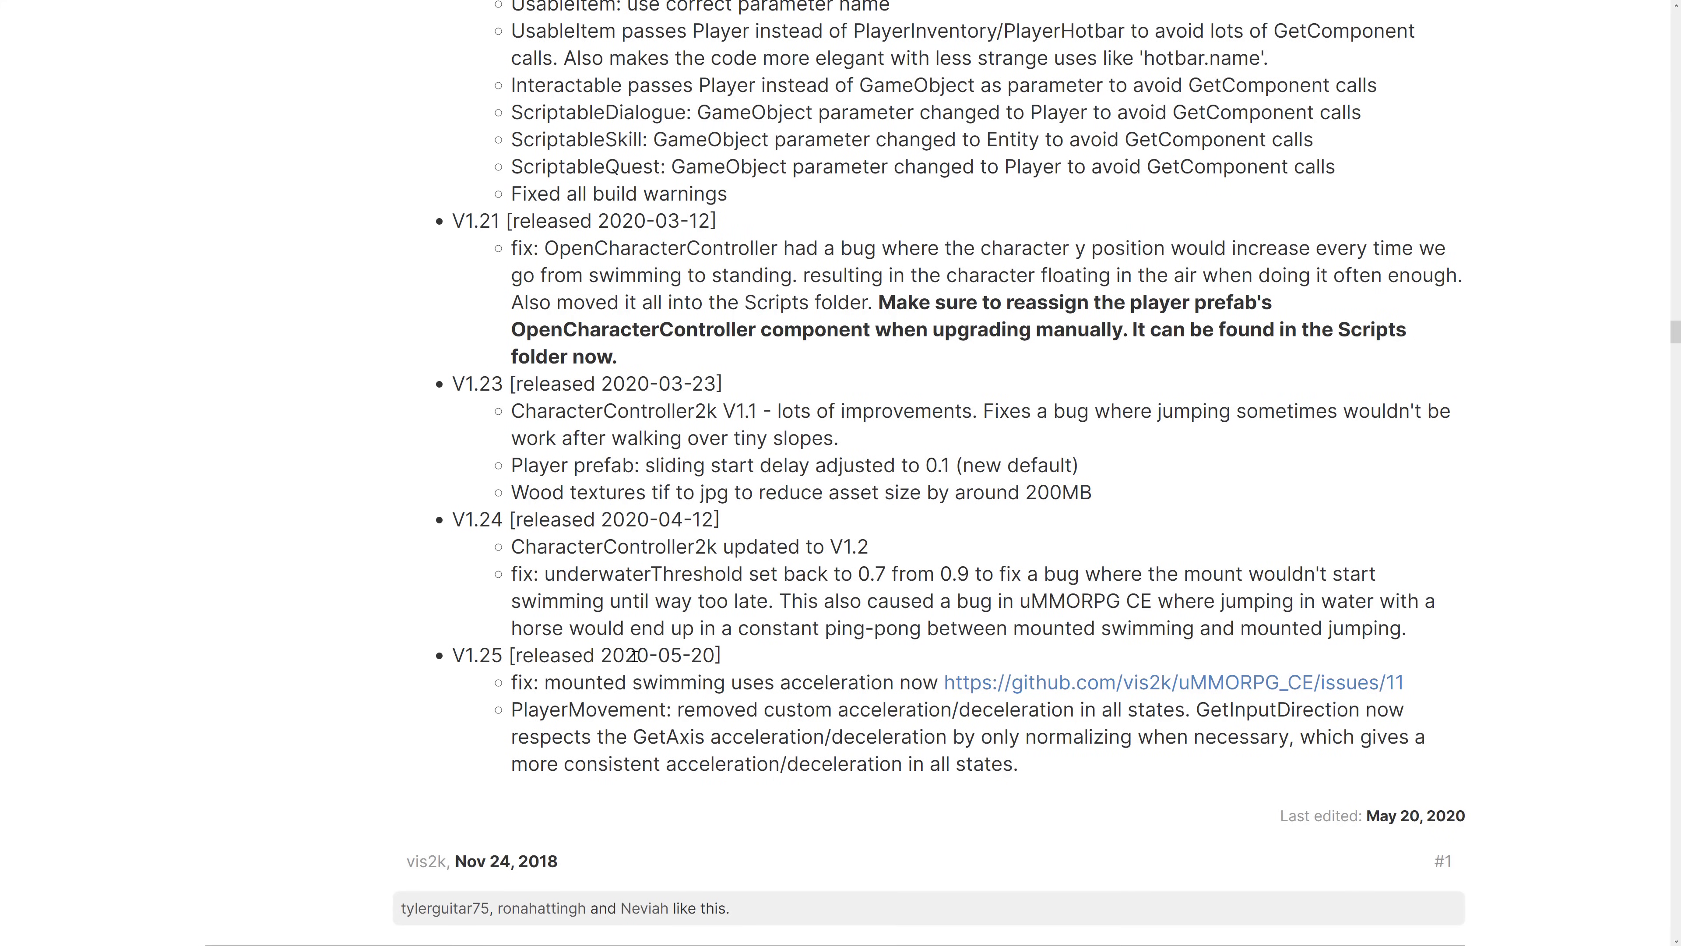
scroll("up", 3)
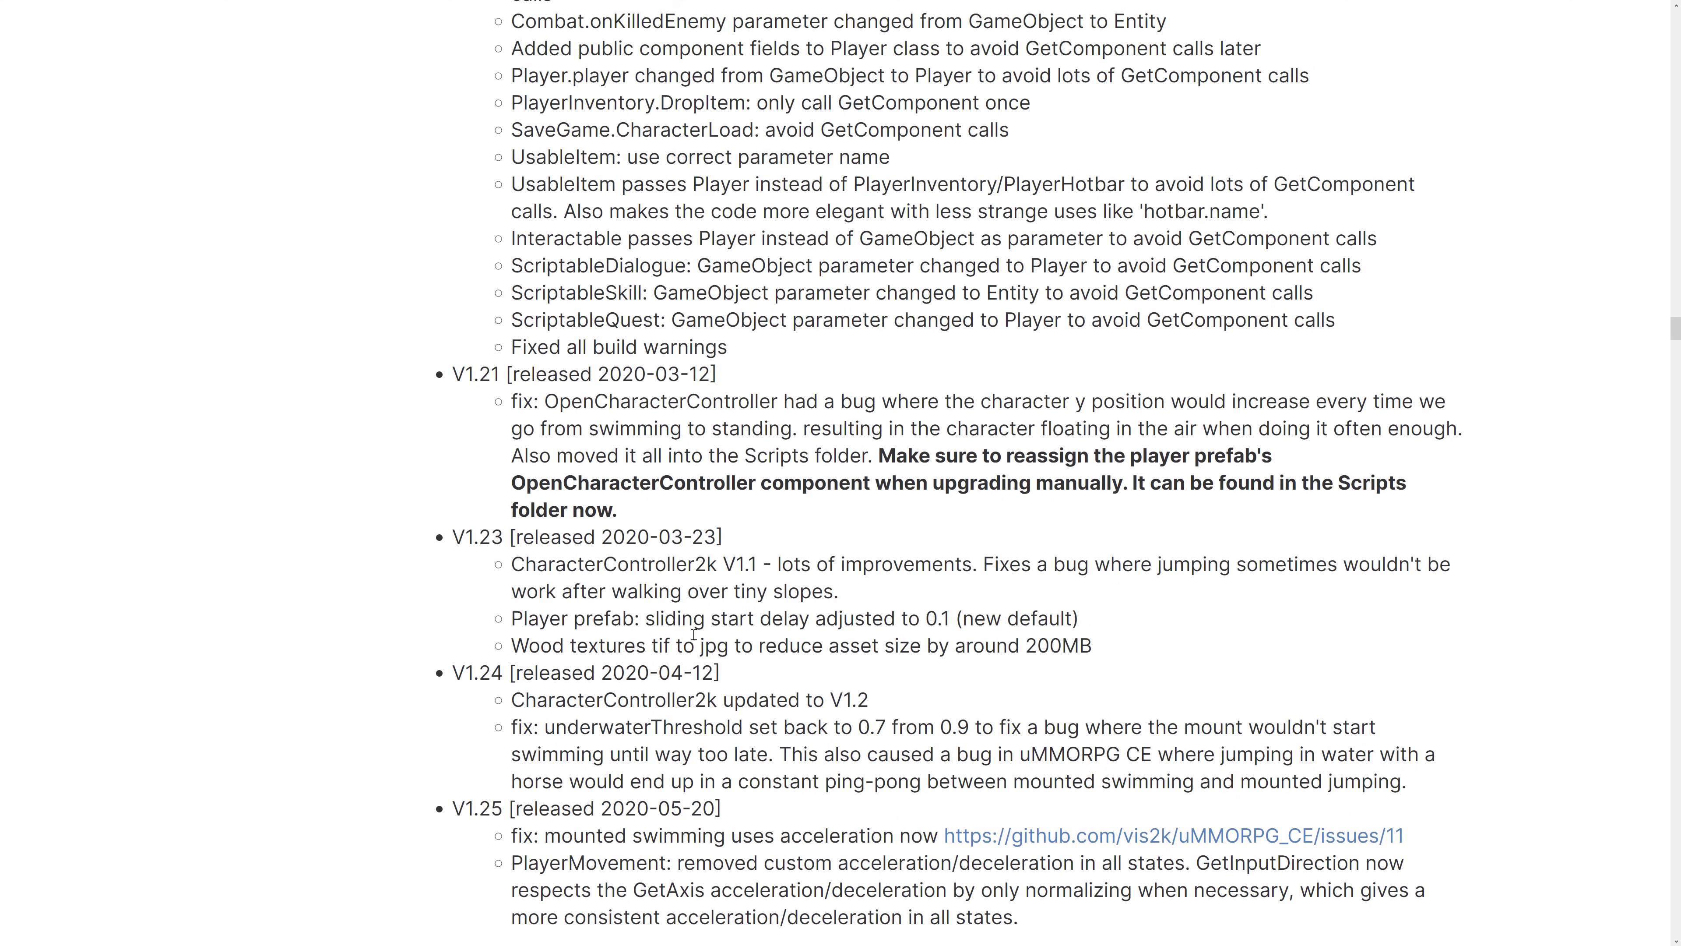
scroll("down", 3)
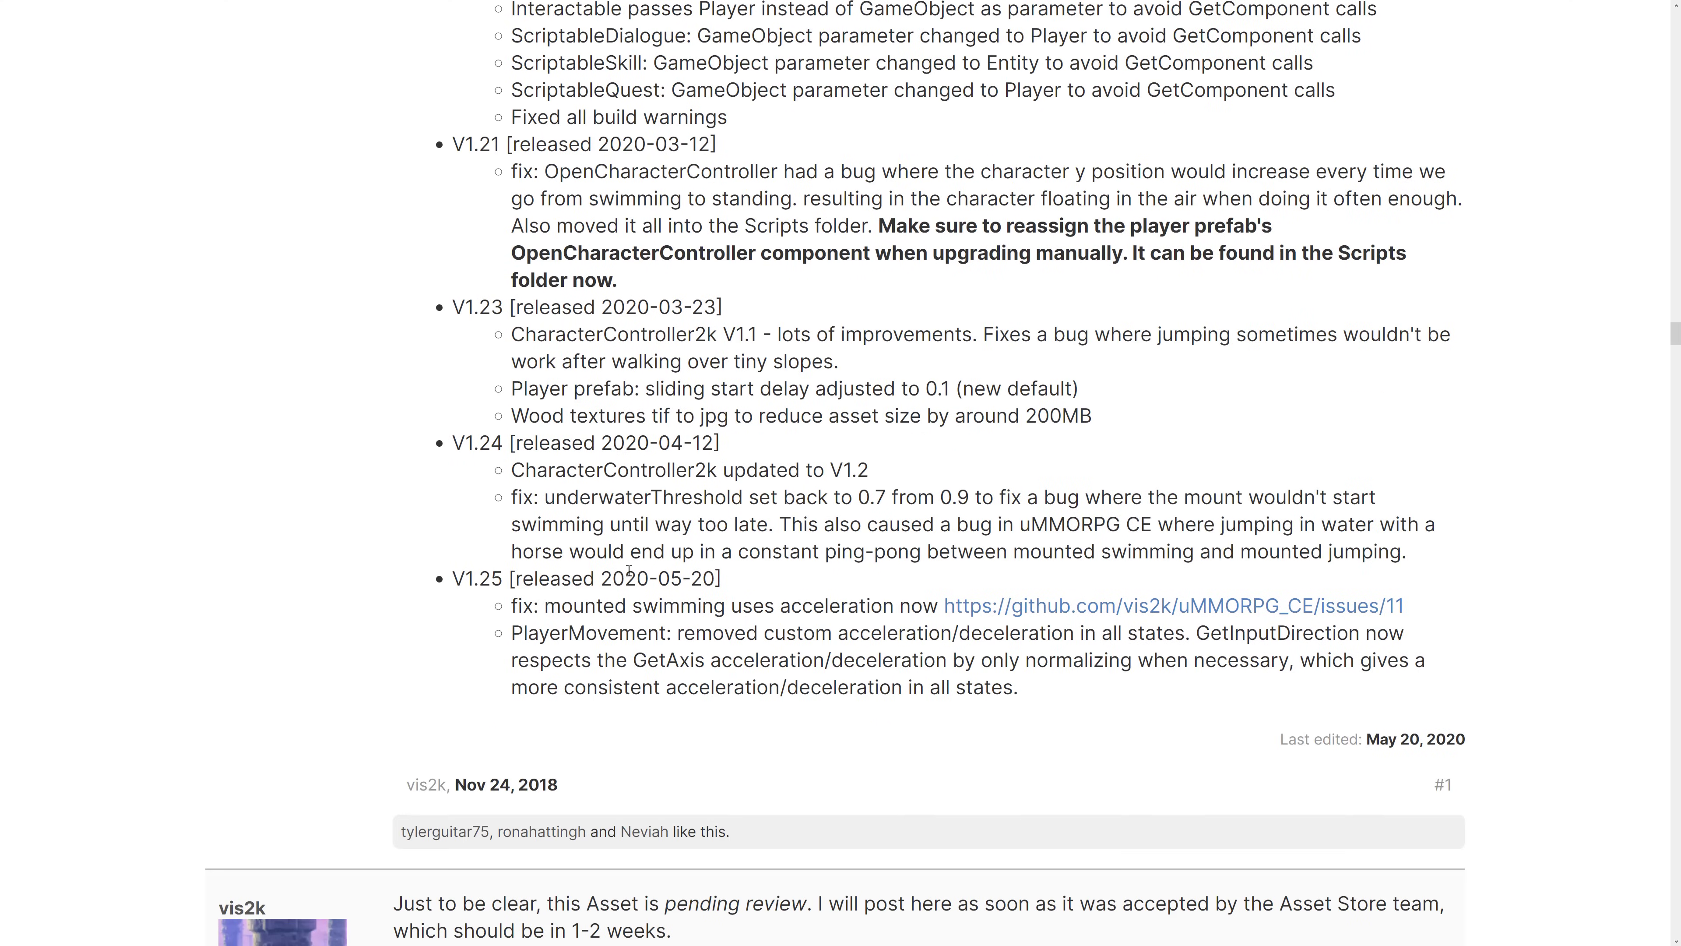
scroll("up", 3)
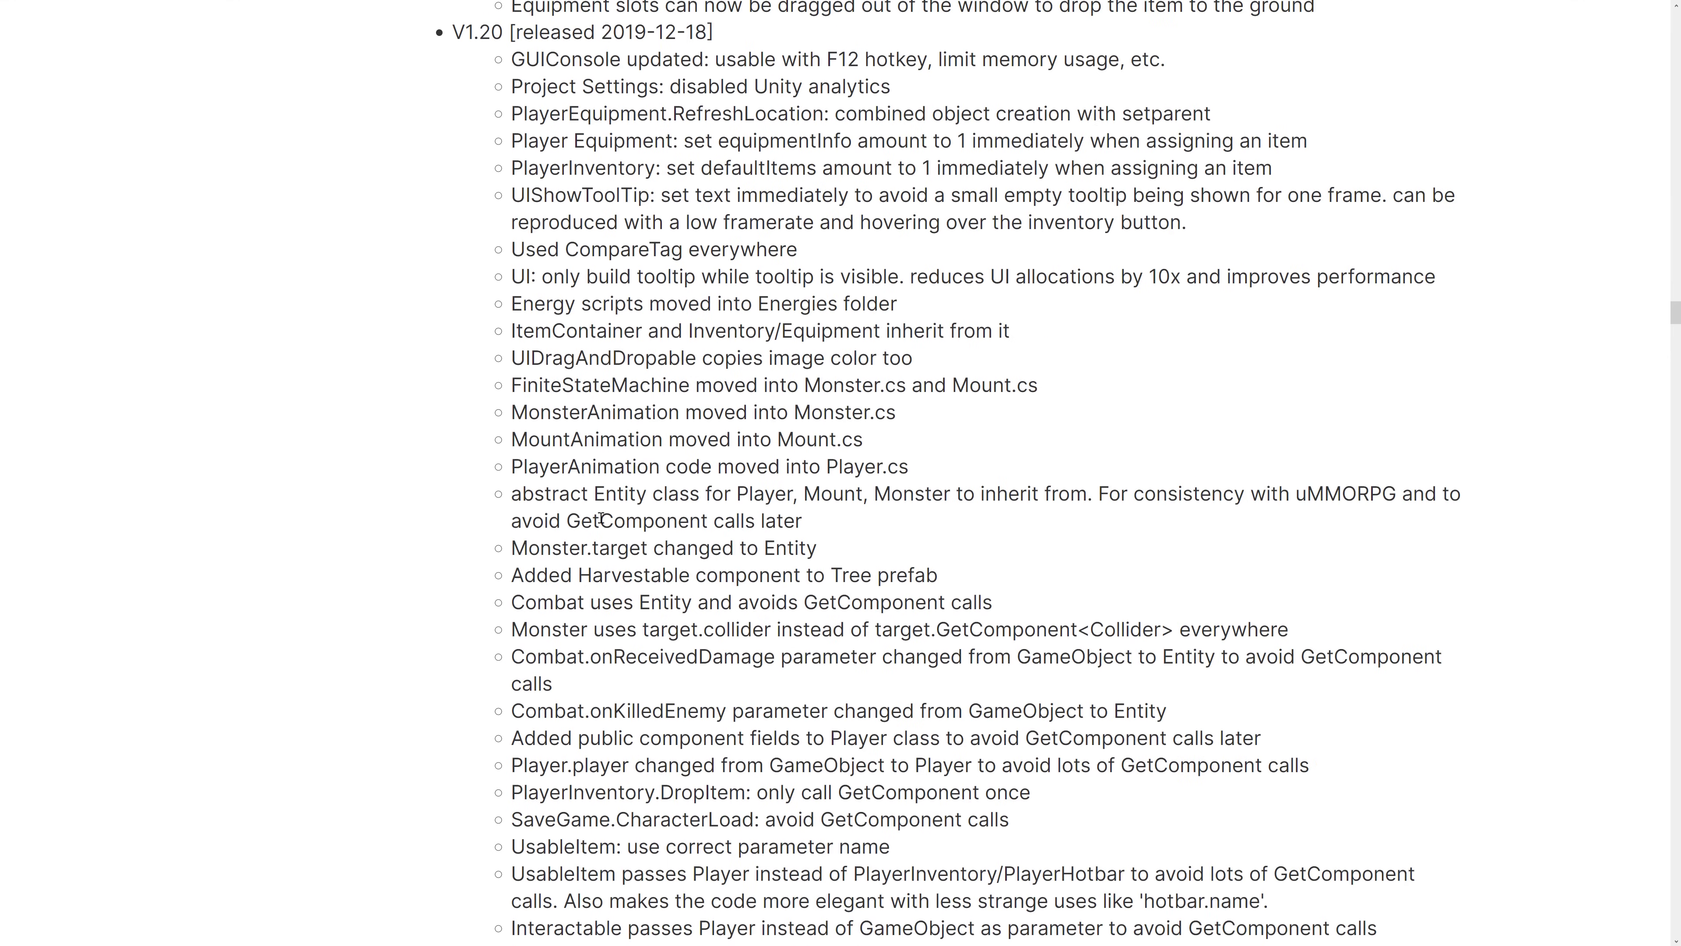
scroll("down", 3)
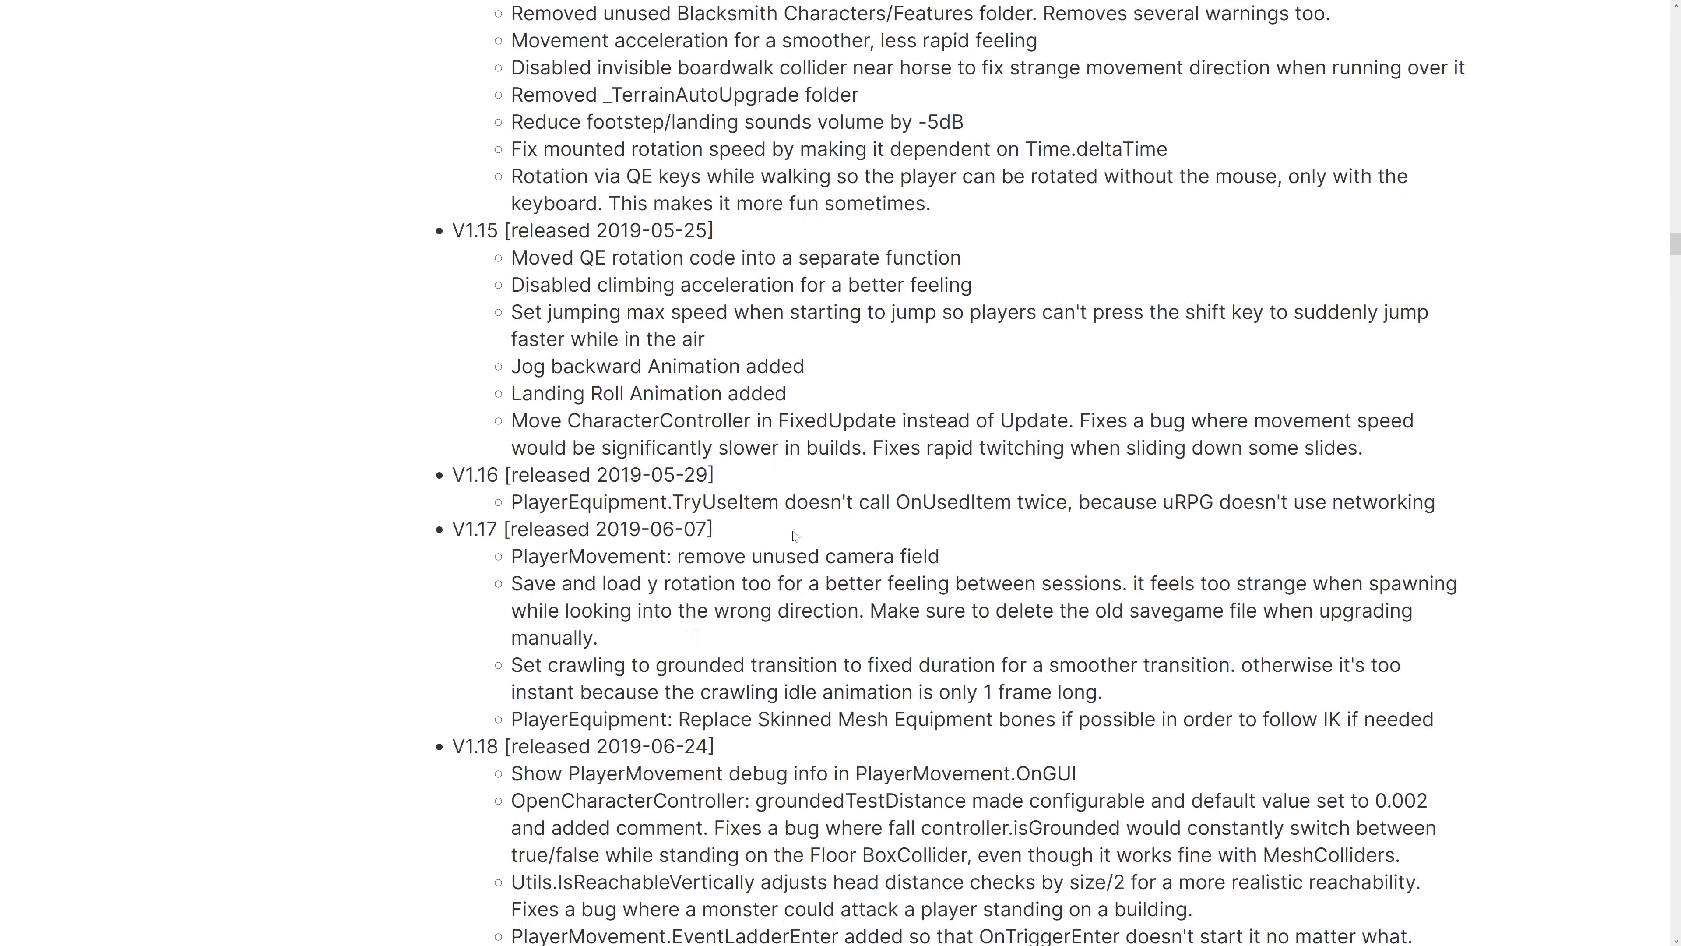
scroll("down", 3)
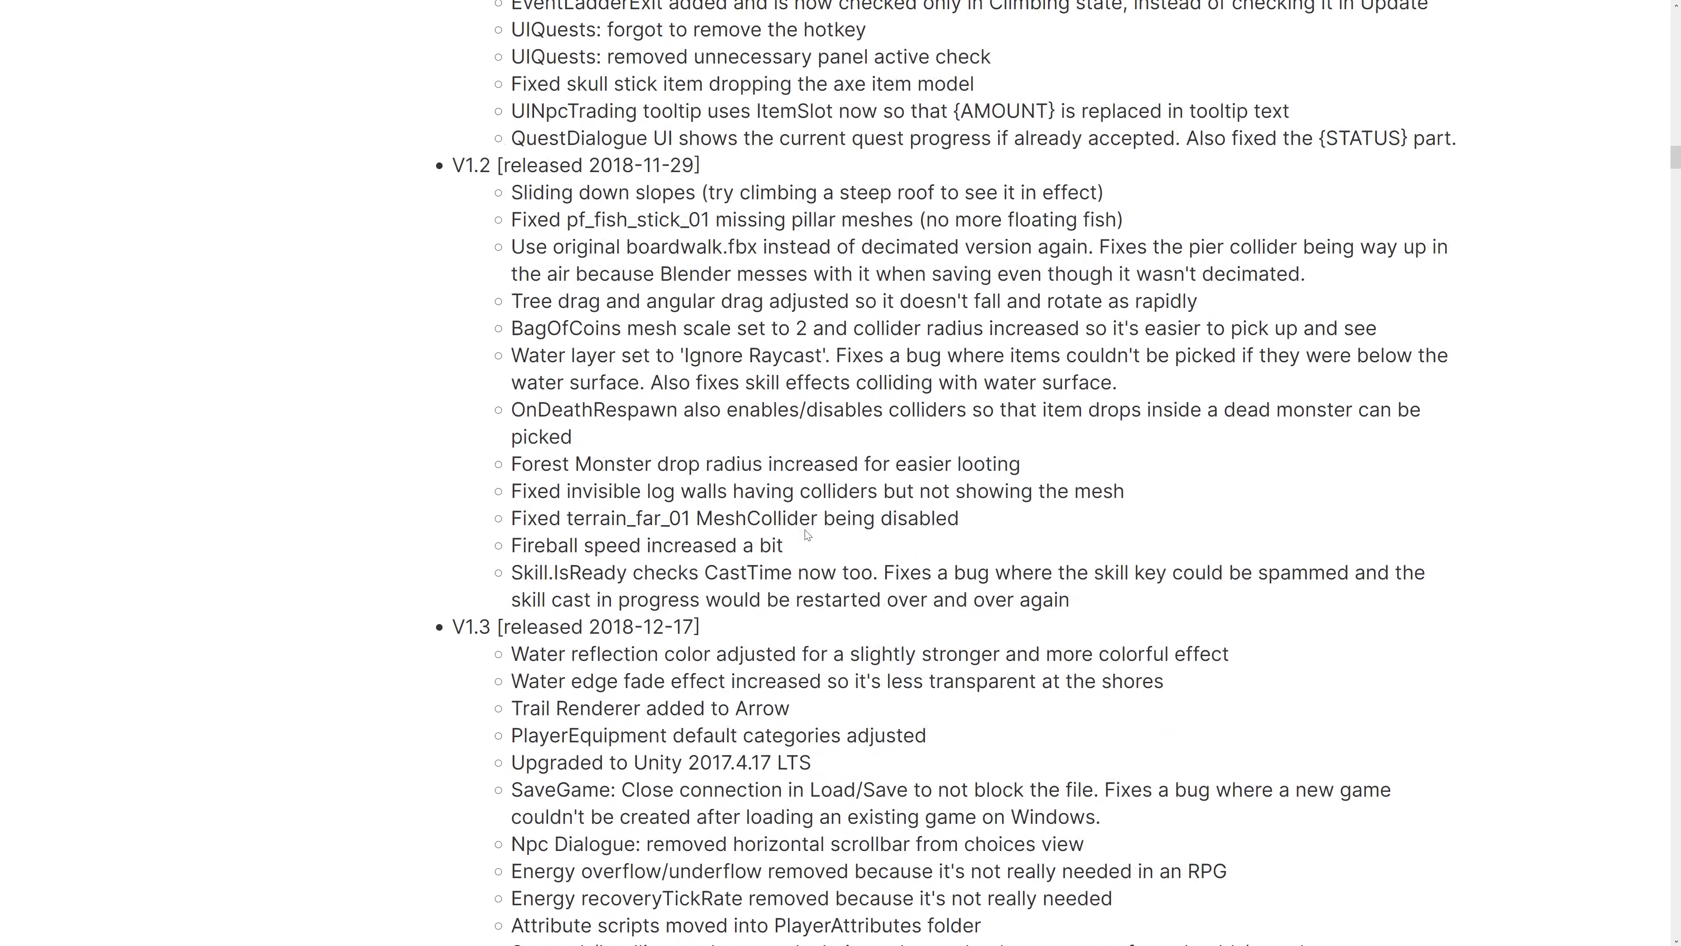
scroll("up", 3)
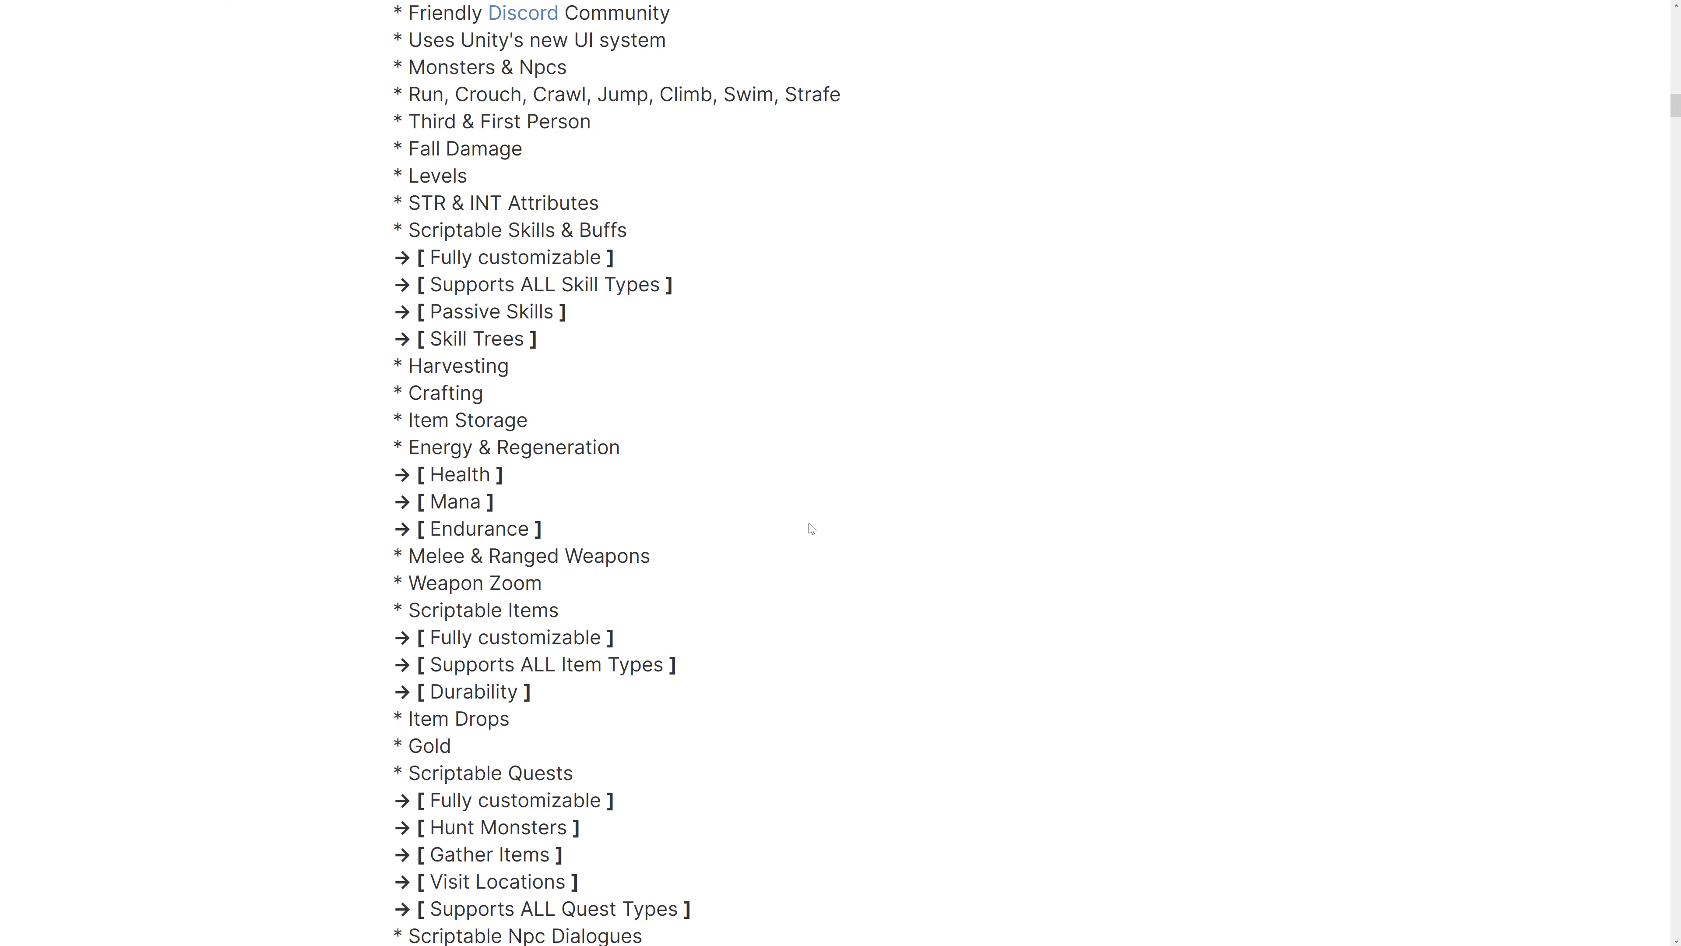
Revisit the thread's Features list, then show the Asset Store Lunar New Year Mega Bundles page
scroll("up", 3)
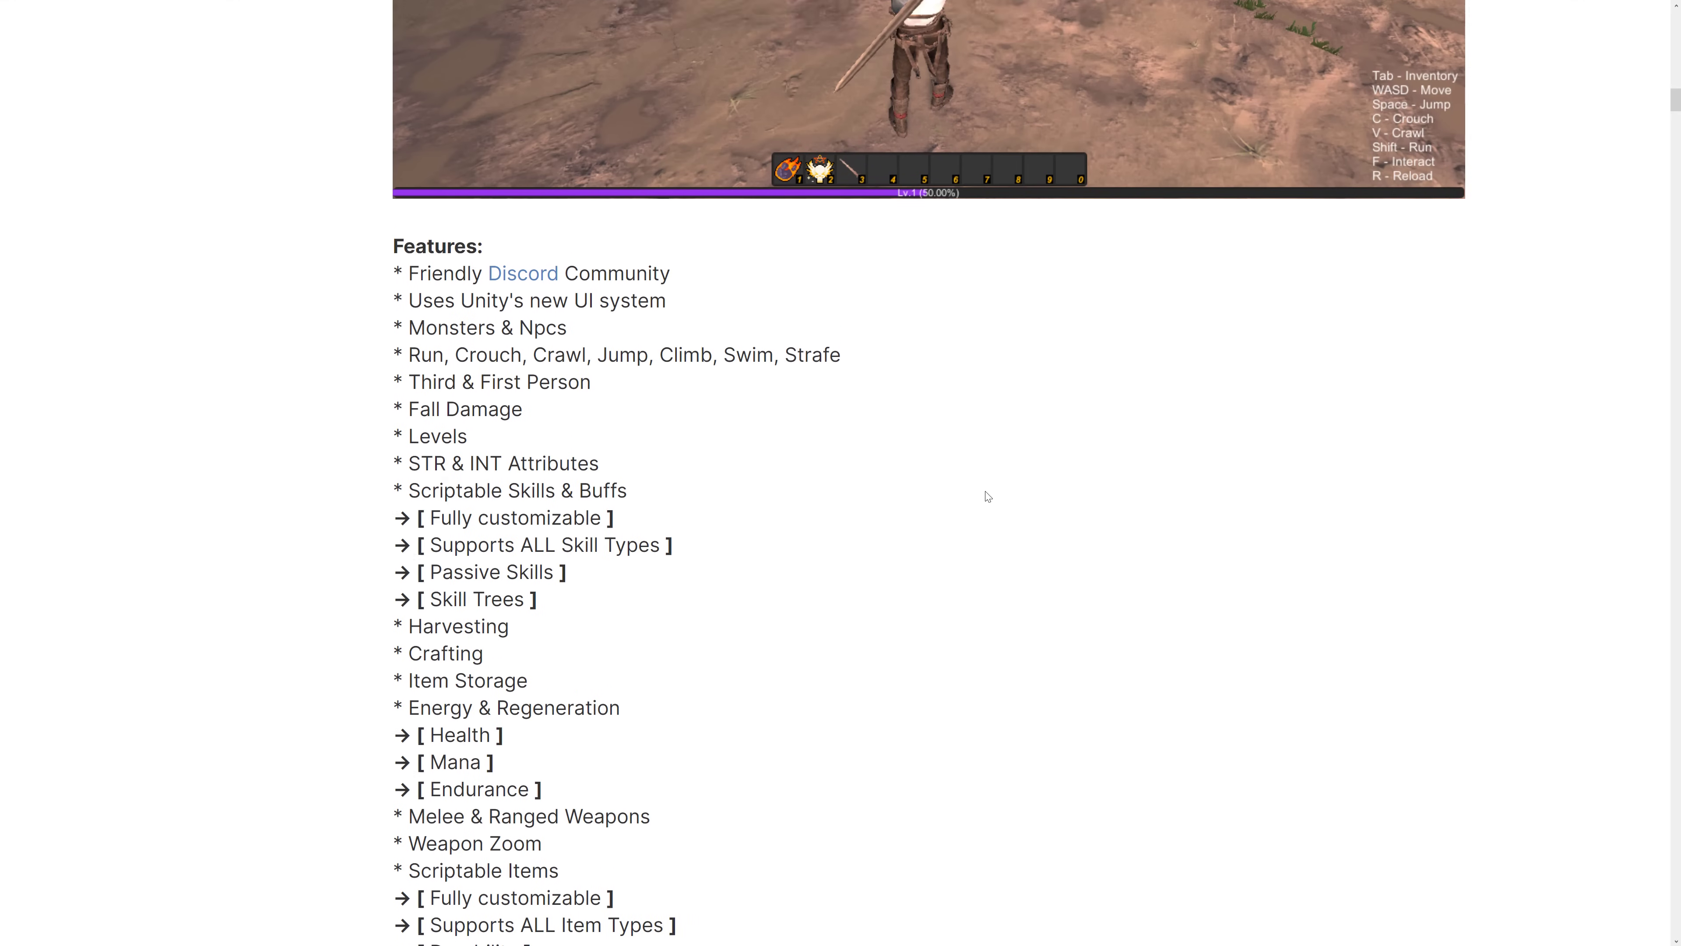
scroll("up", 3)
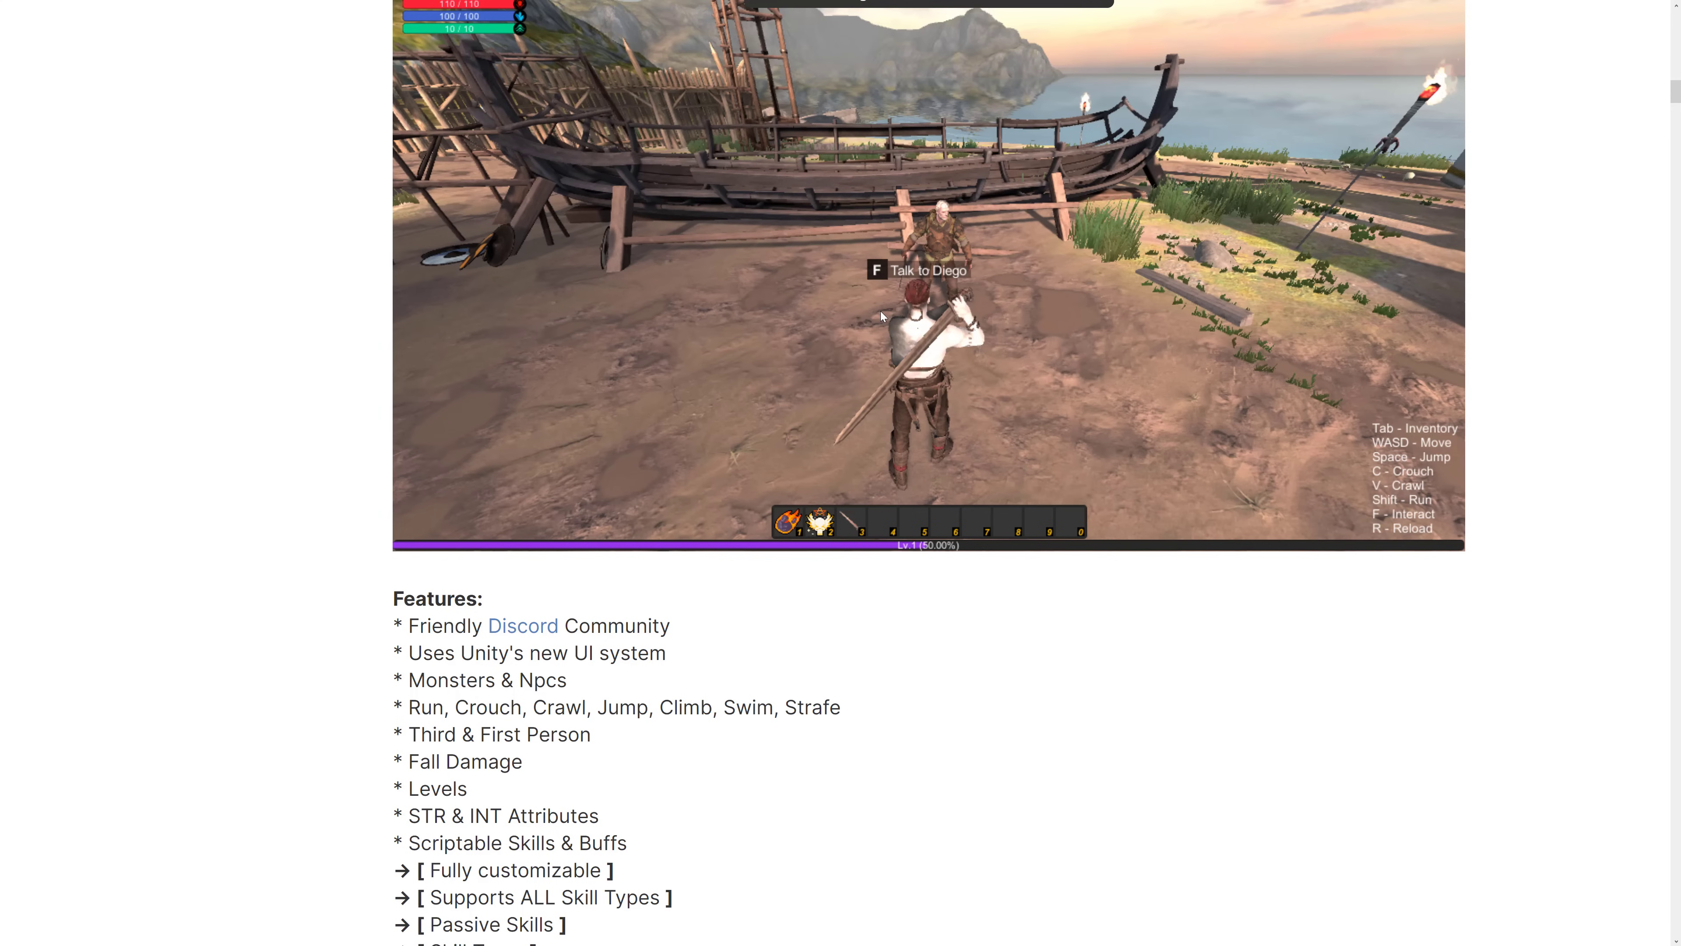
mouse_move(1093, 602)
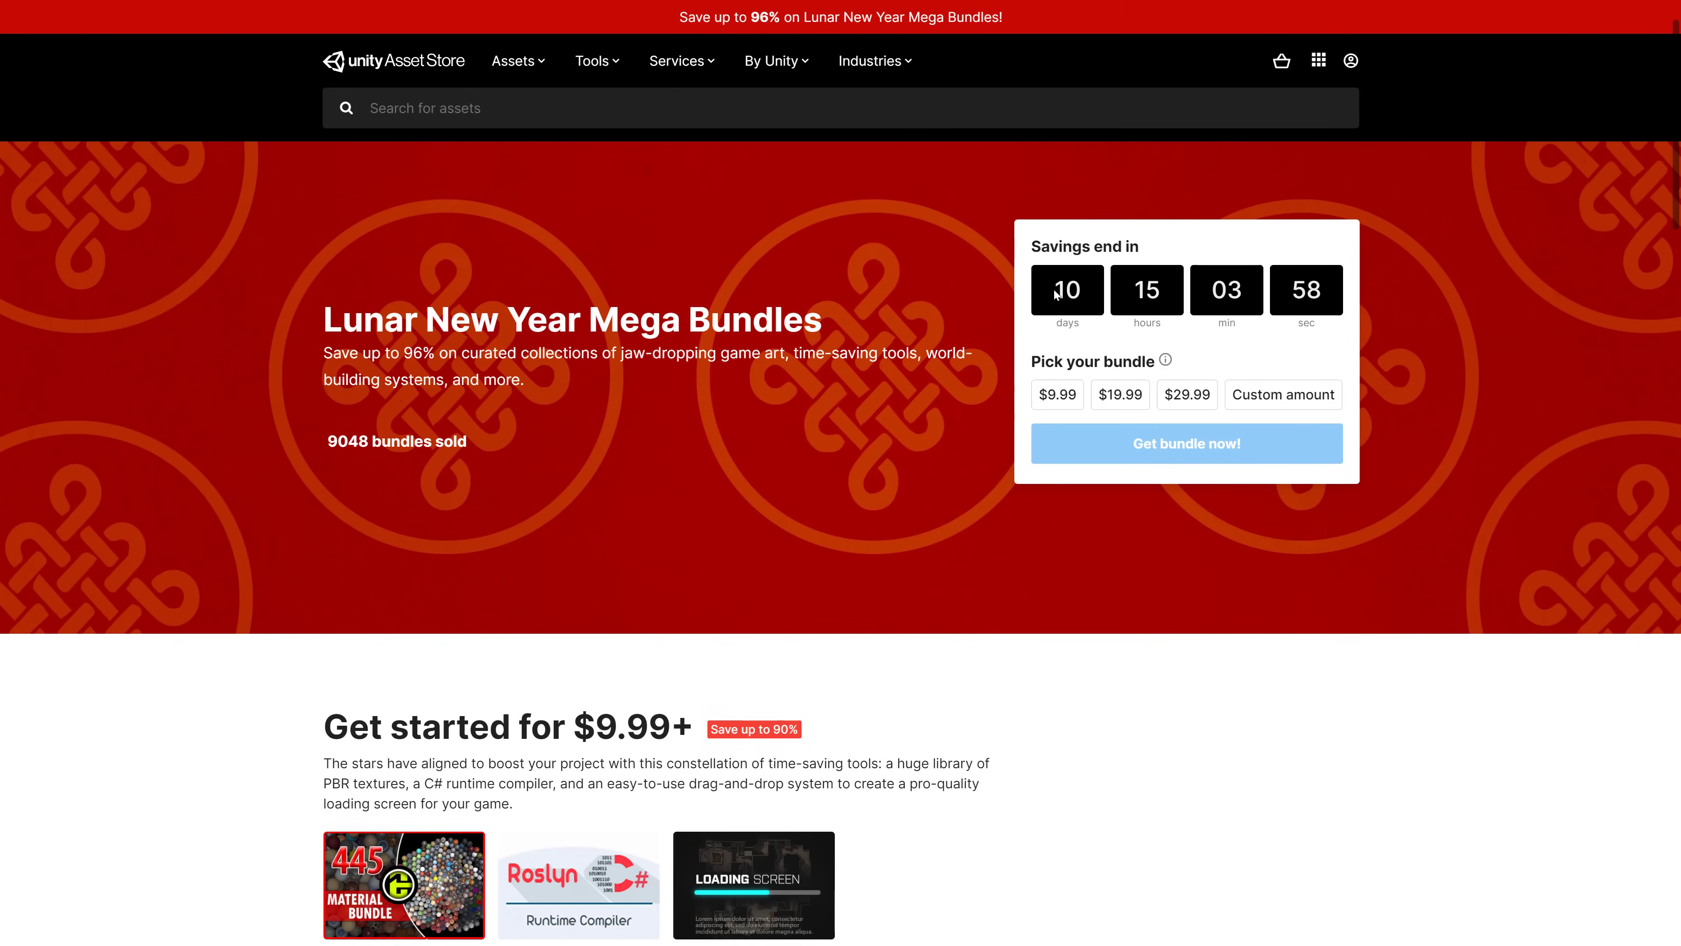
scroll("down", 3)
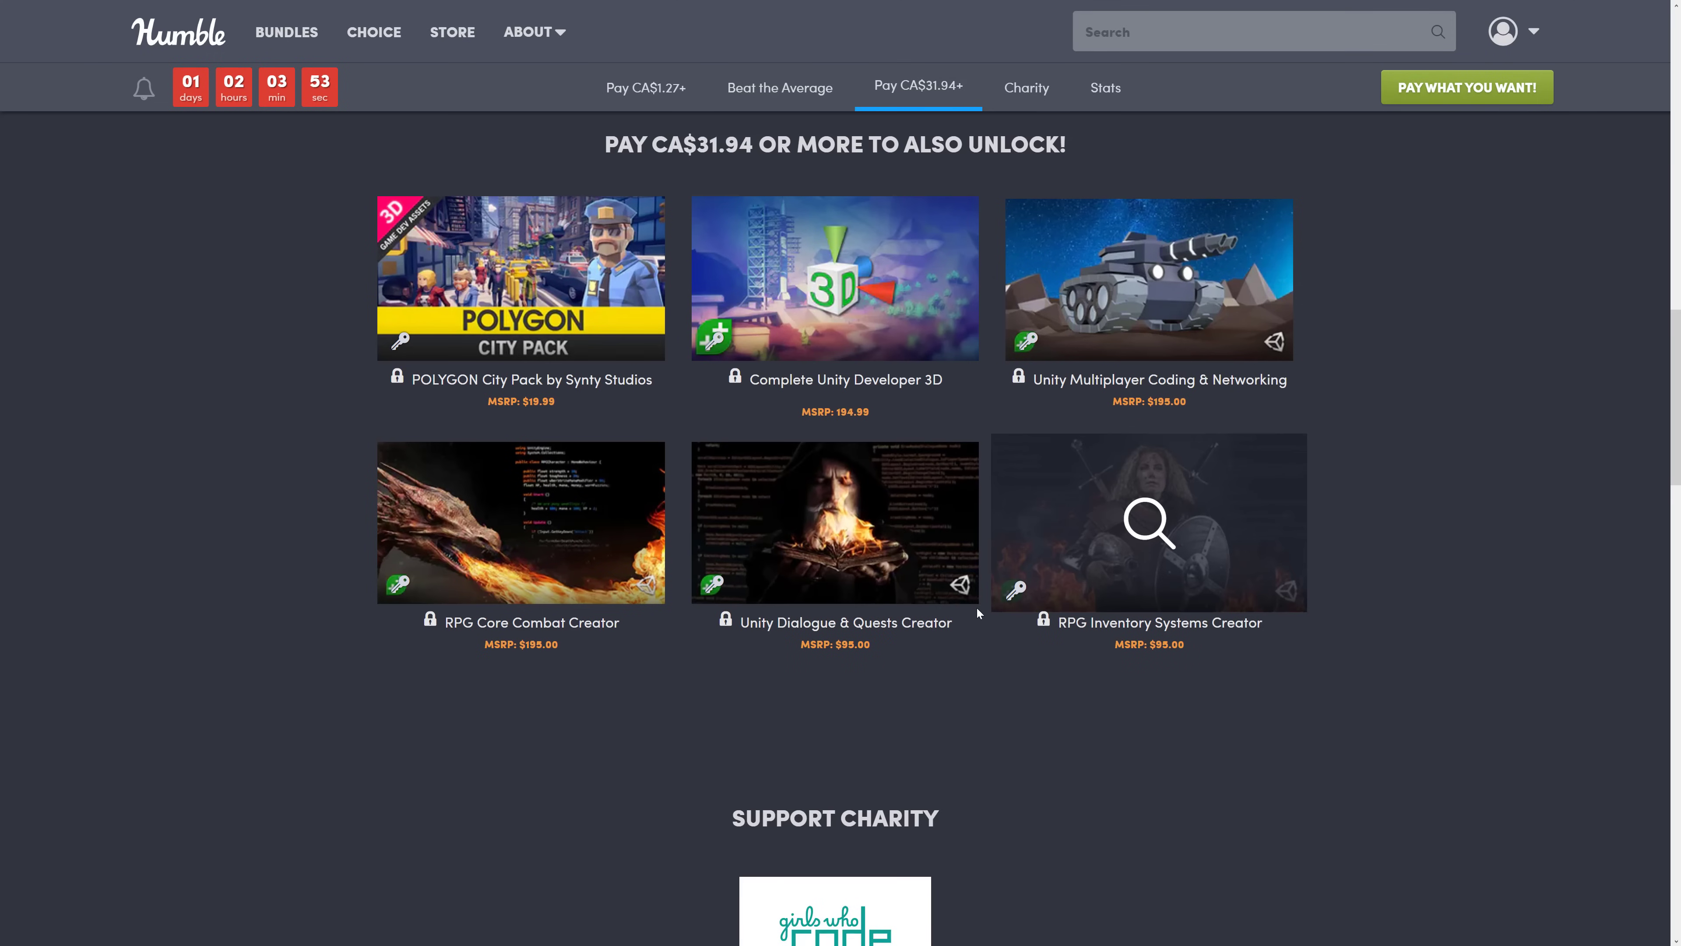
Jump to the CA$1.27 unlock tier and review the bundle's course titles around it
left_click(645, 86)
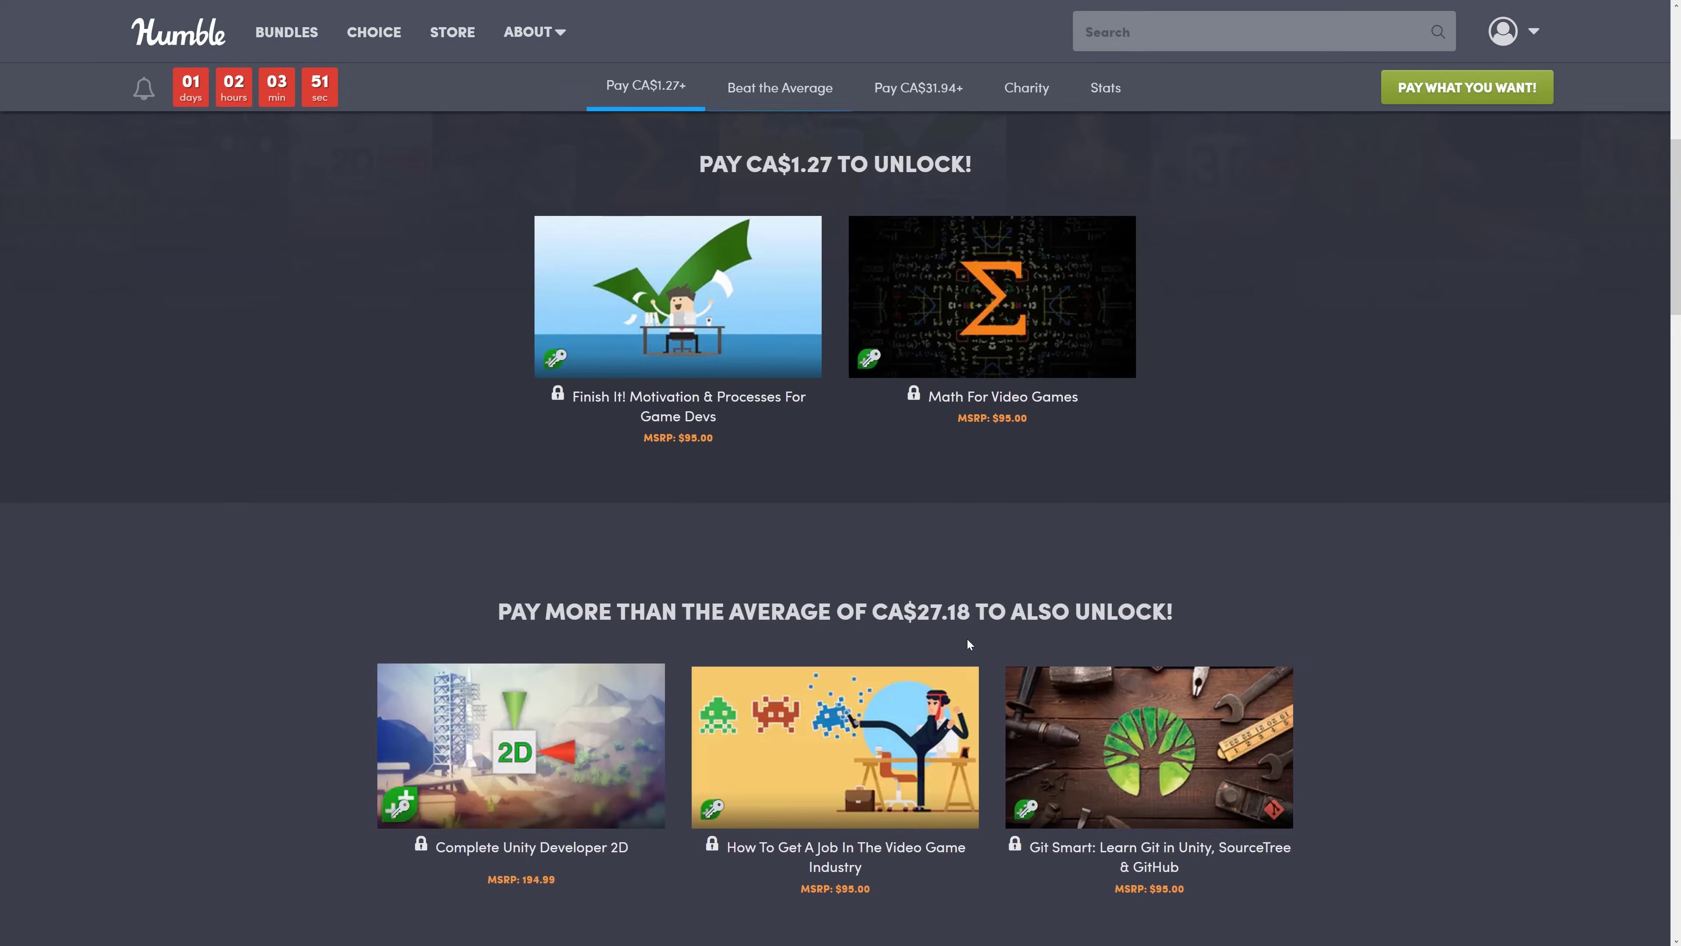
scroll("up", 3)
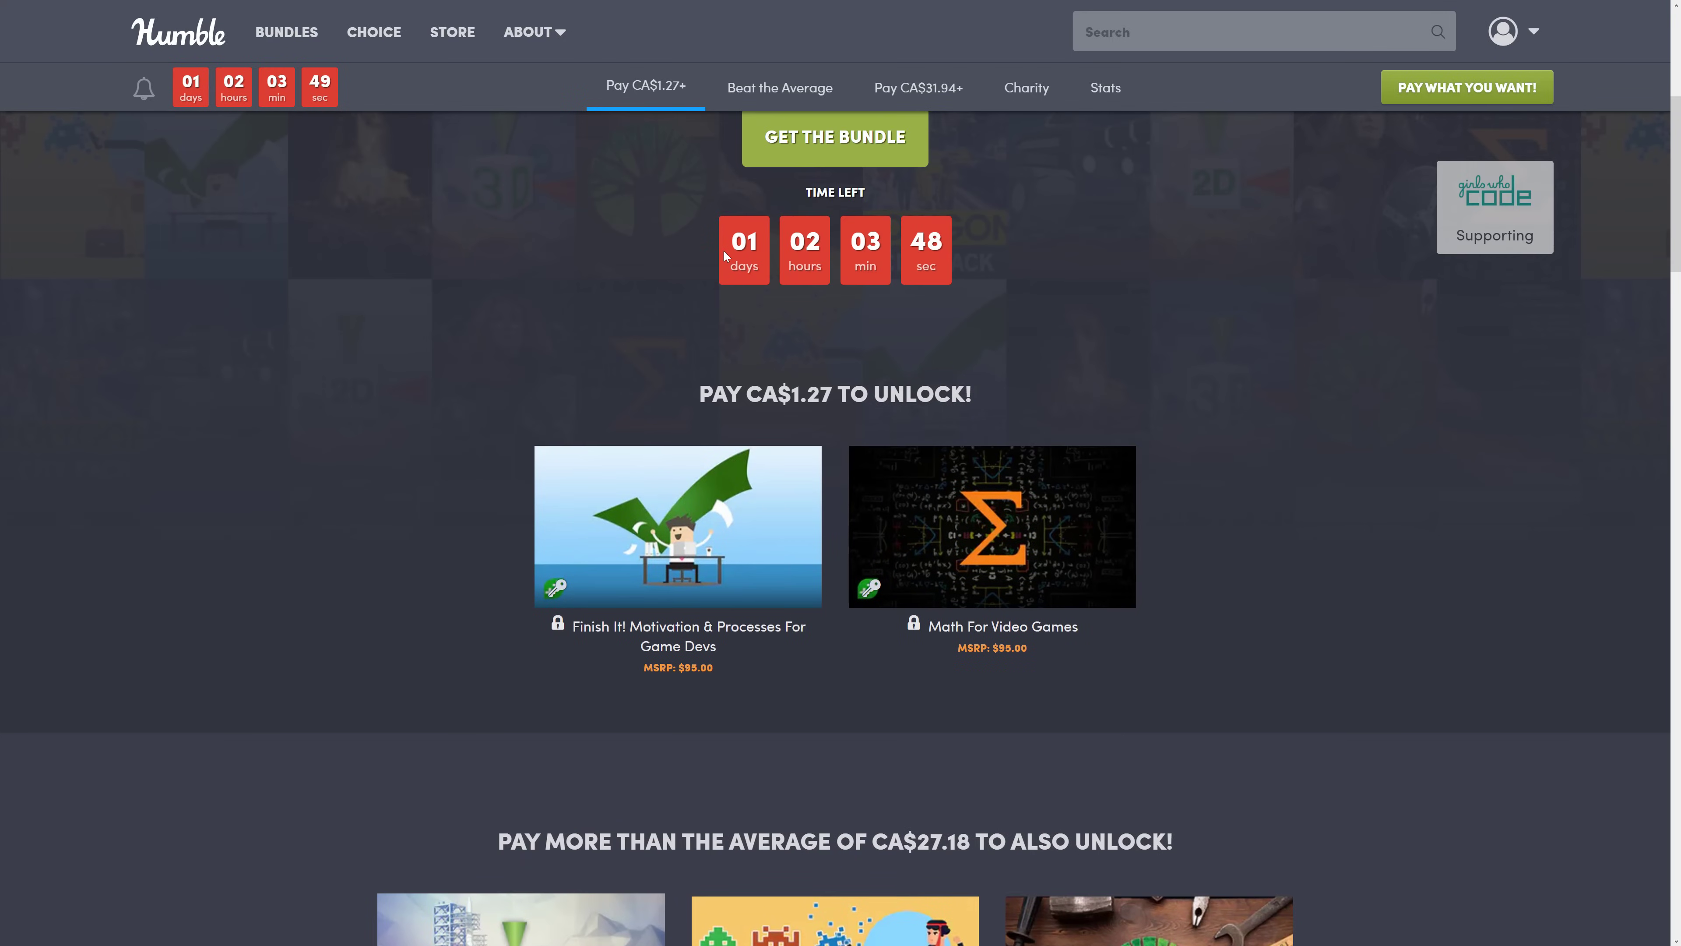
scroll("down", 3)
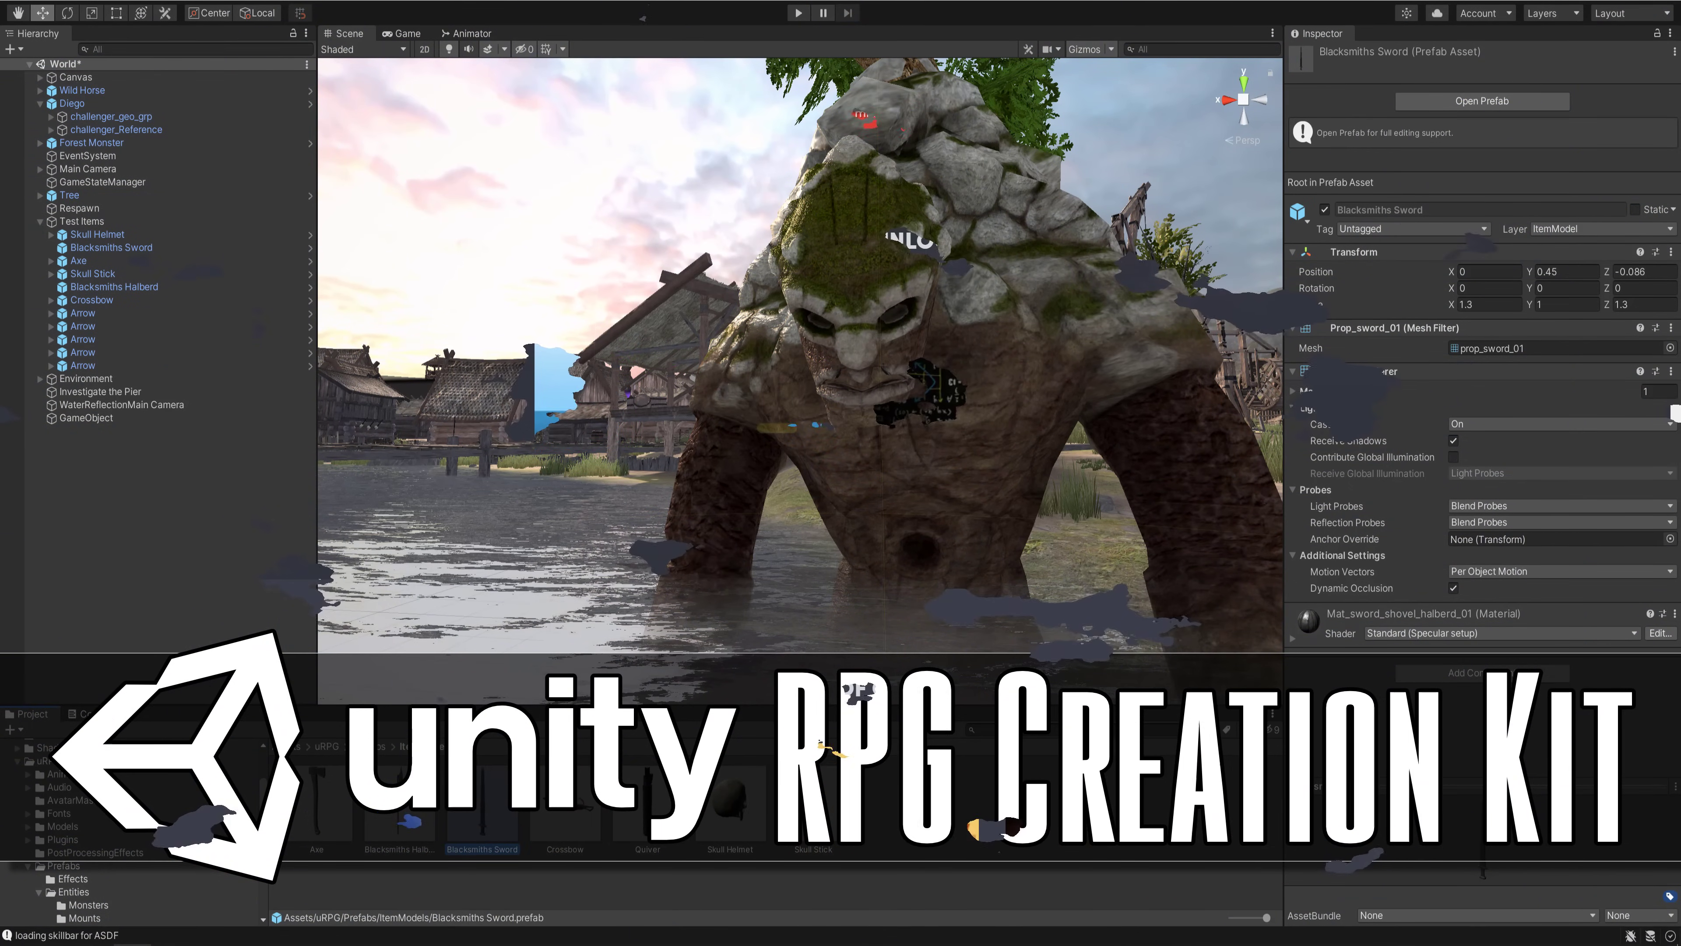
Bring the uRPG scene with the stone giant monster back into focus
left_click(1300, 371)
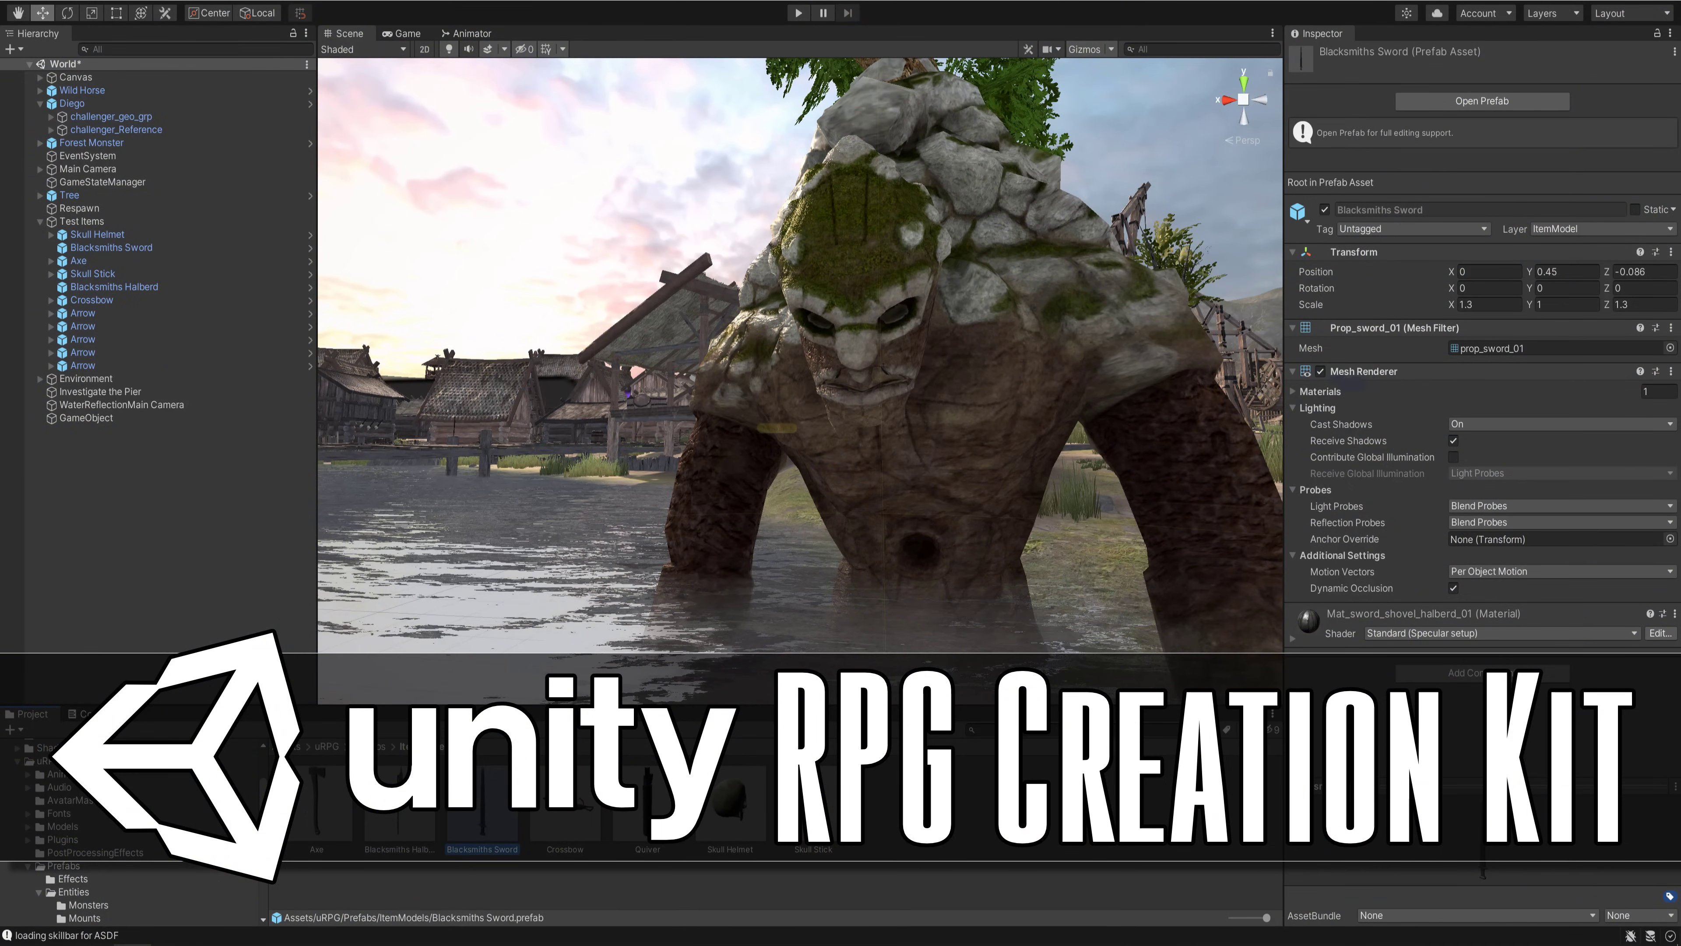